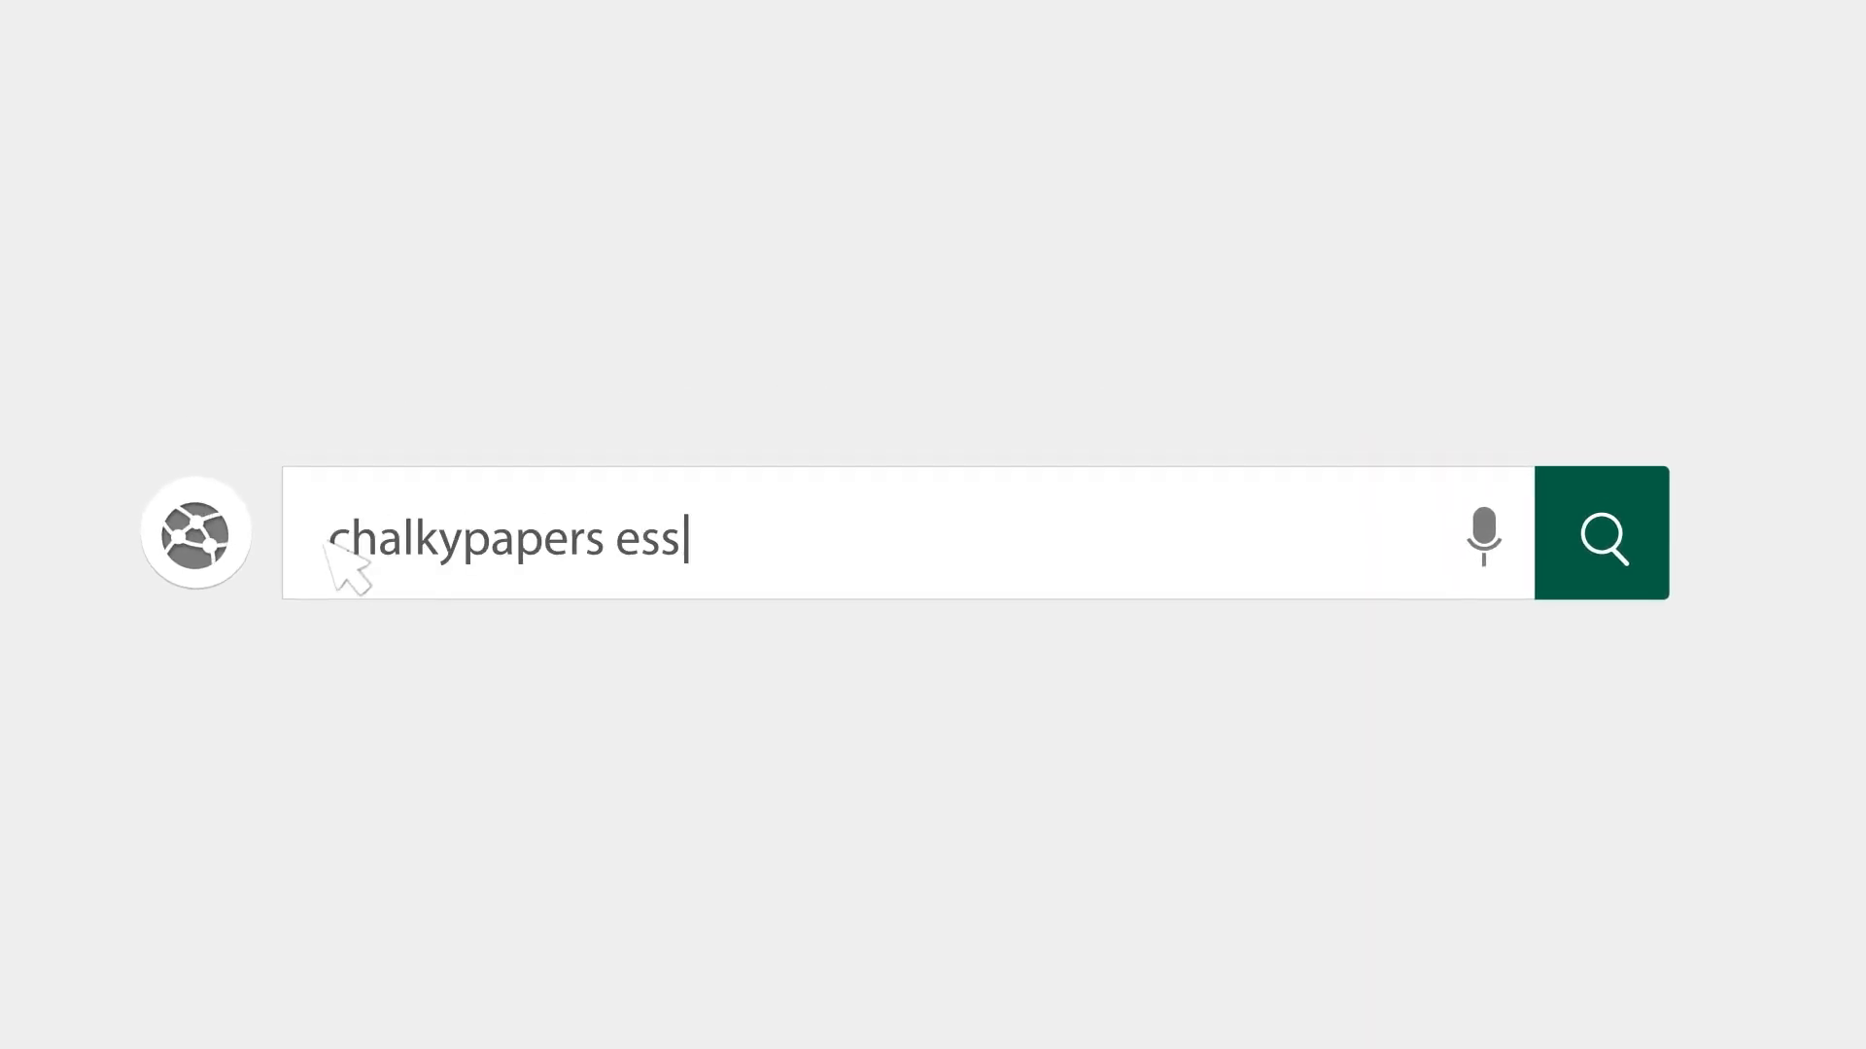
Open the blank document 'Best Strategies for Learning Orientation' ready for typing
{"action": "left_click", "coordinate": [1603, 535]}
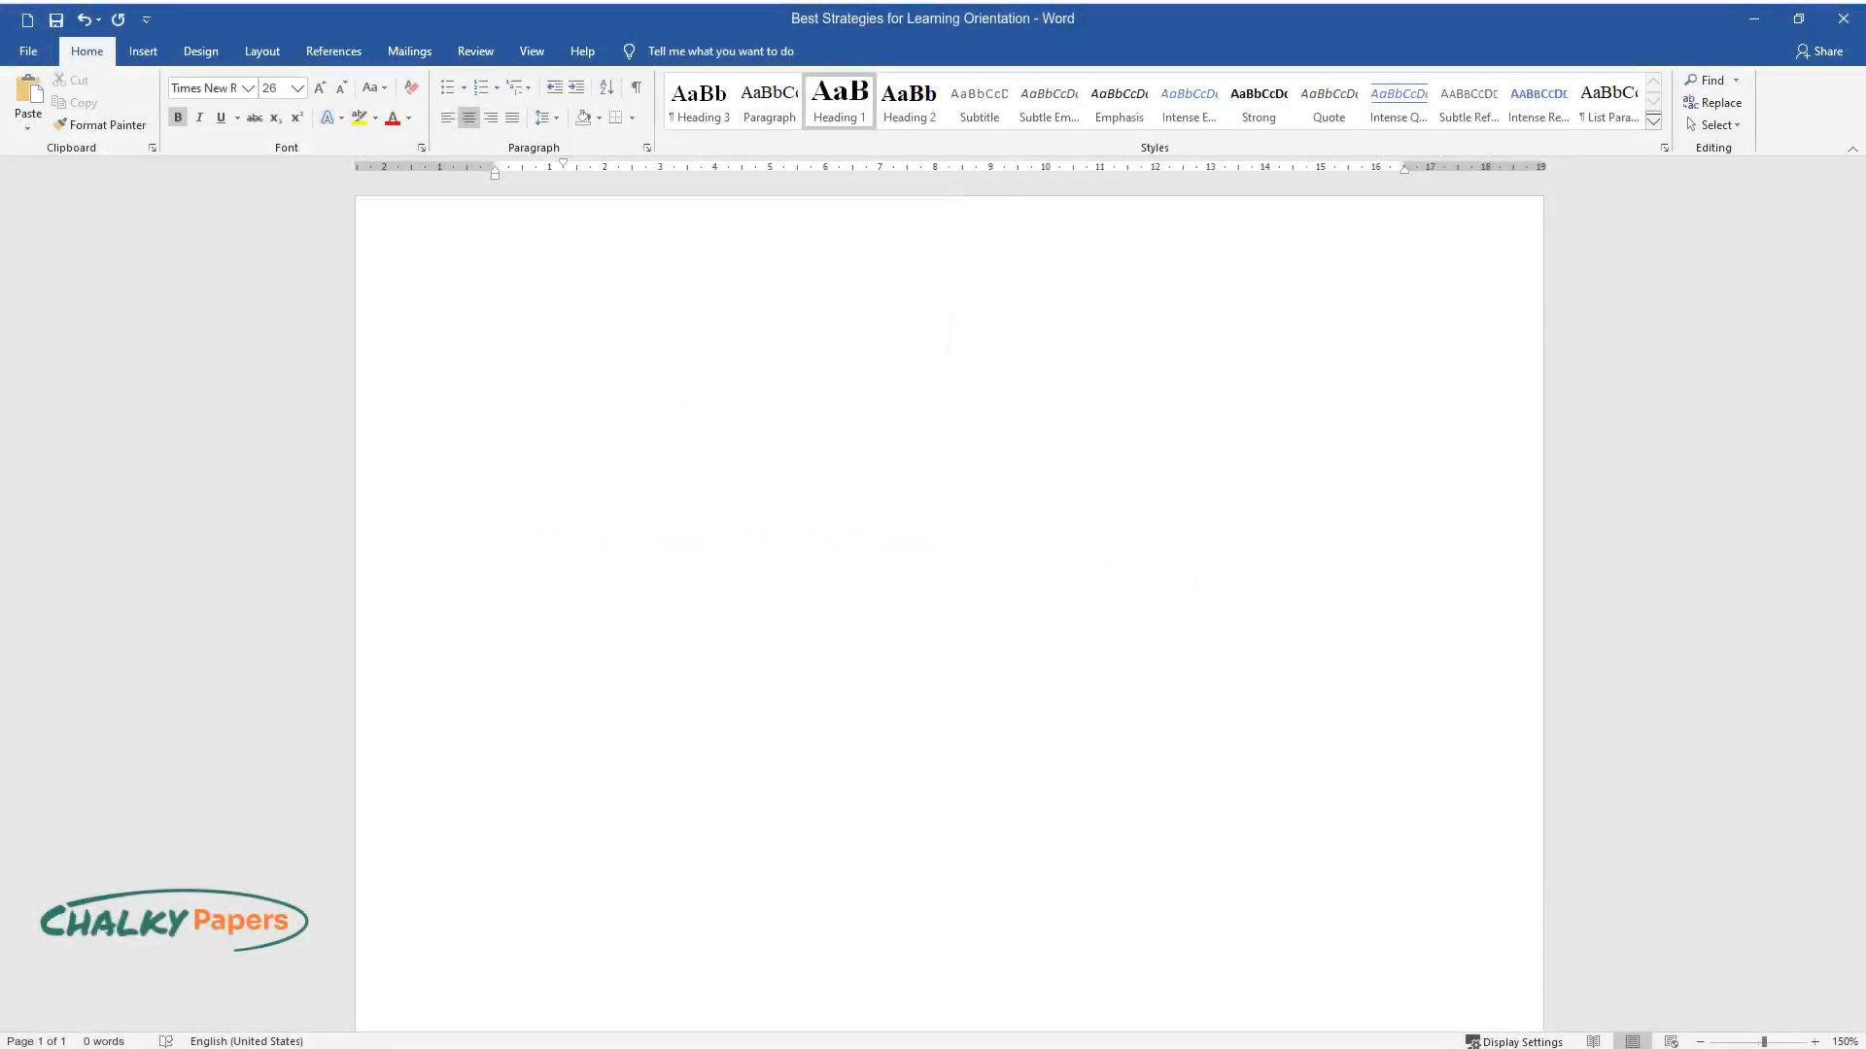
Type the title and open the introduction: literature offers plenty of evidence on factors impacting learning
{"action": "type", "text": "Best Strategies for Learning Orientation"}
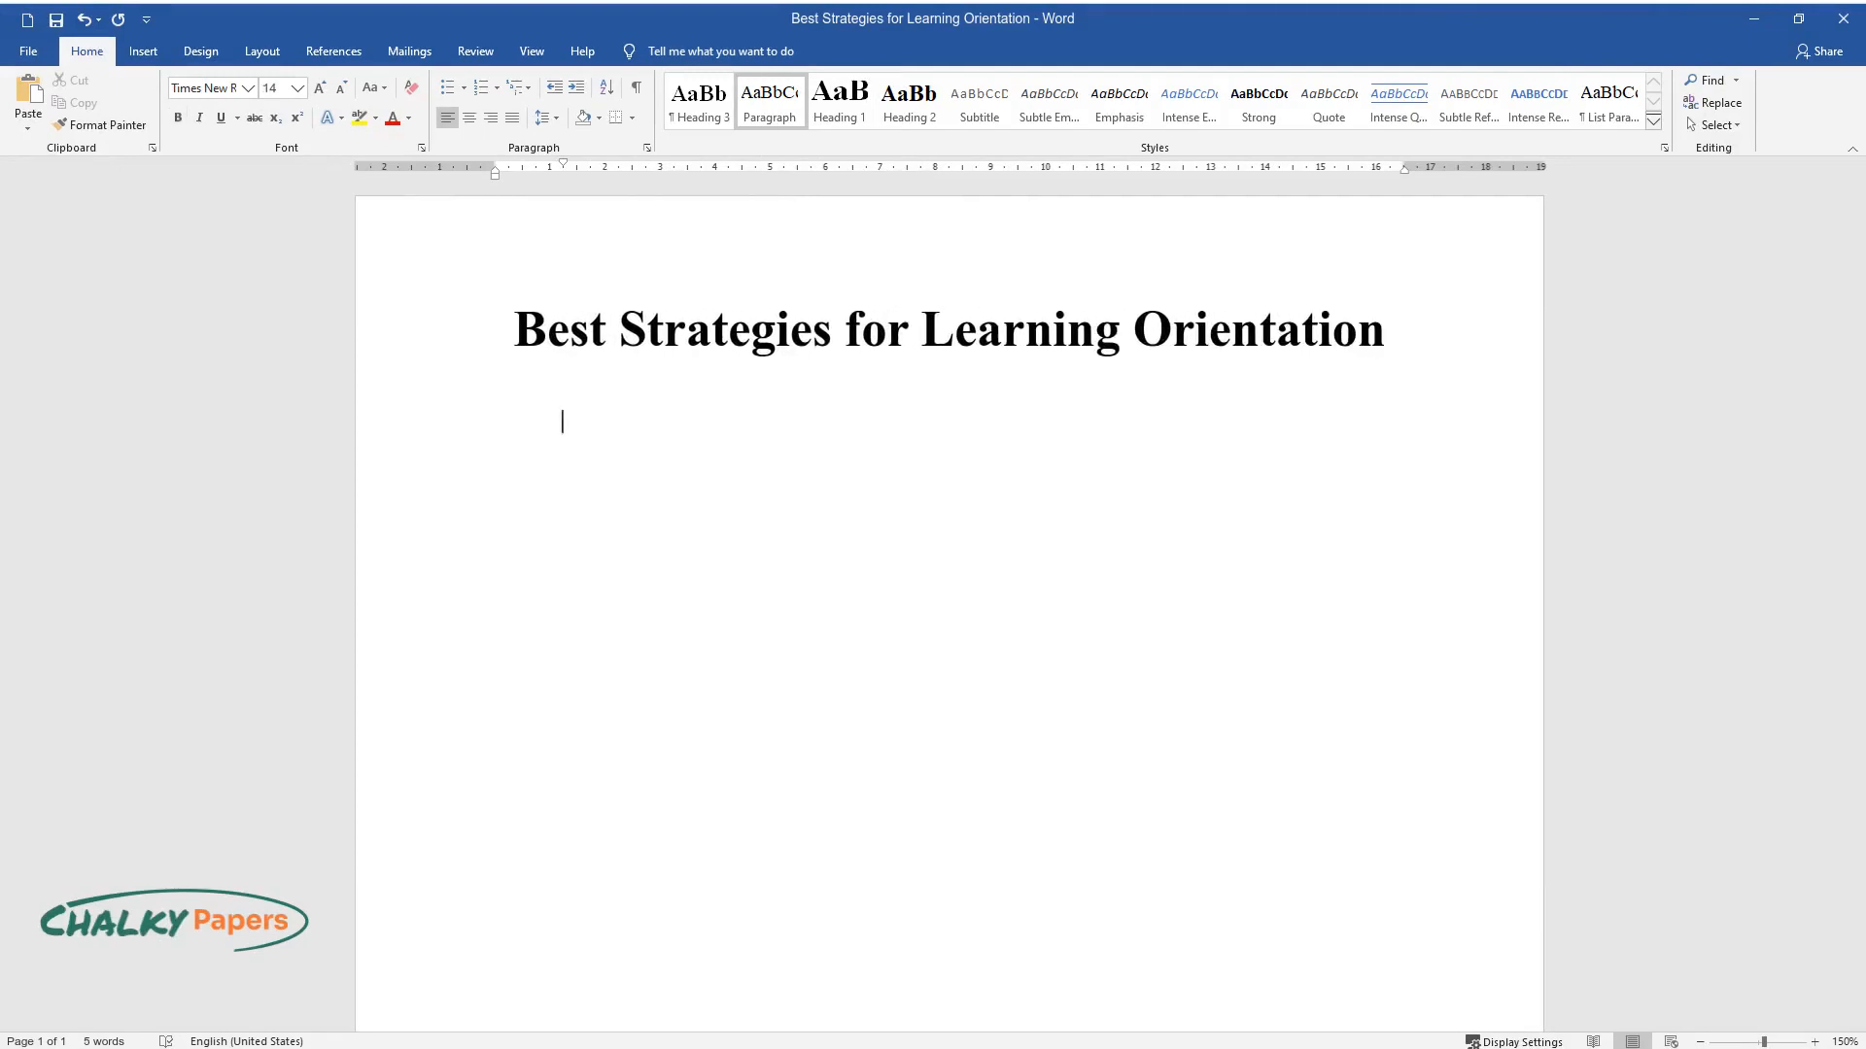
{"action": "type", "text": "Literature on the"}
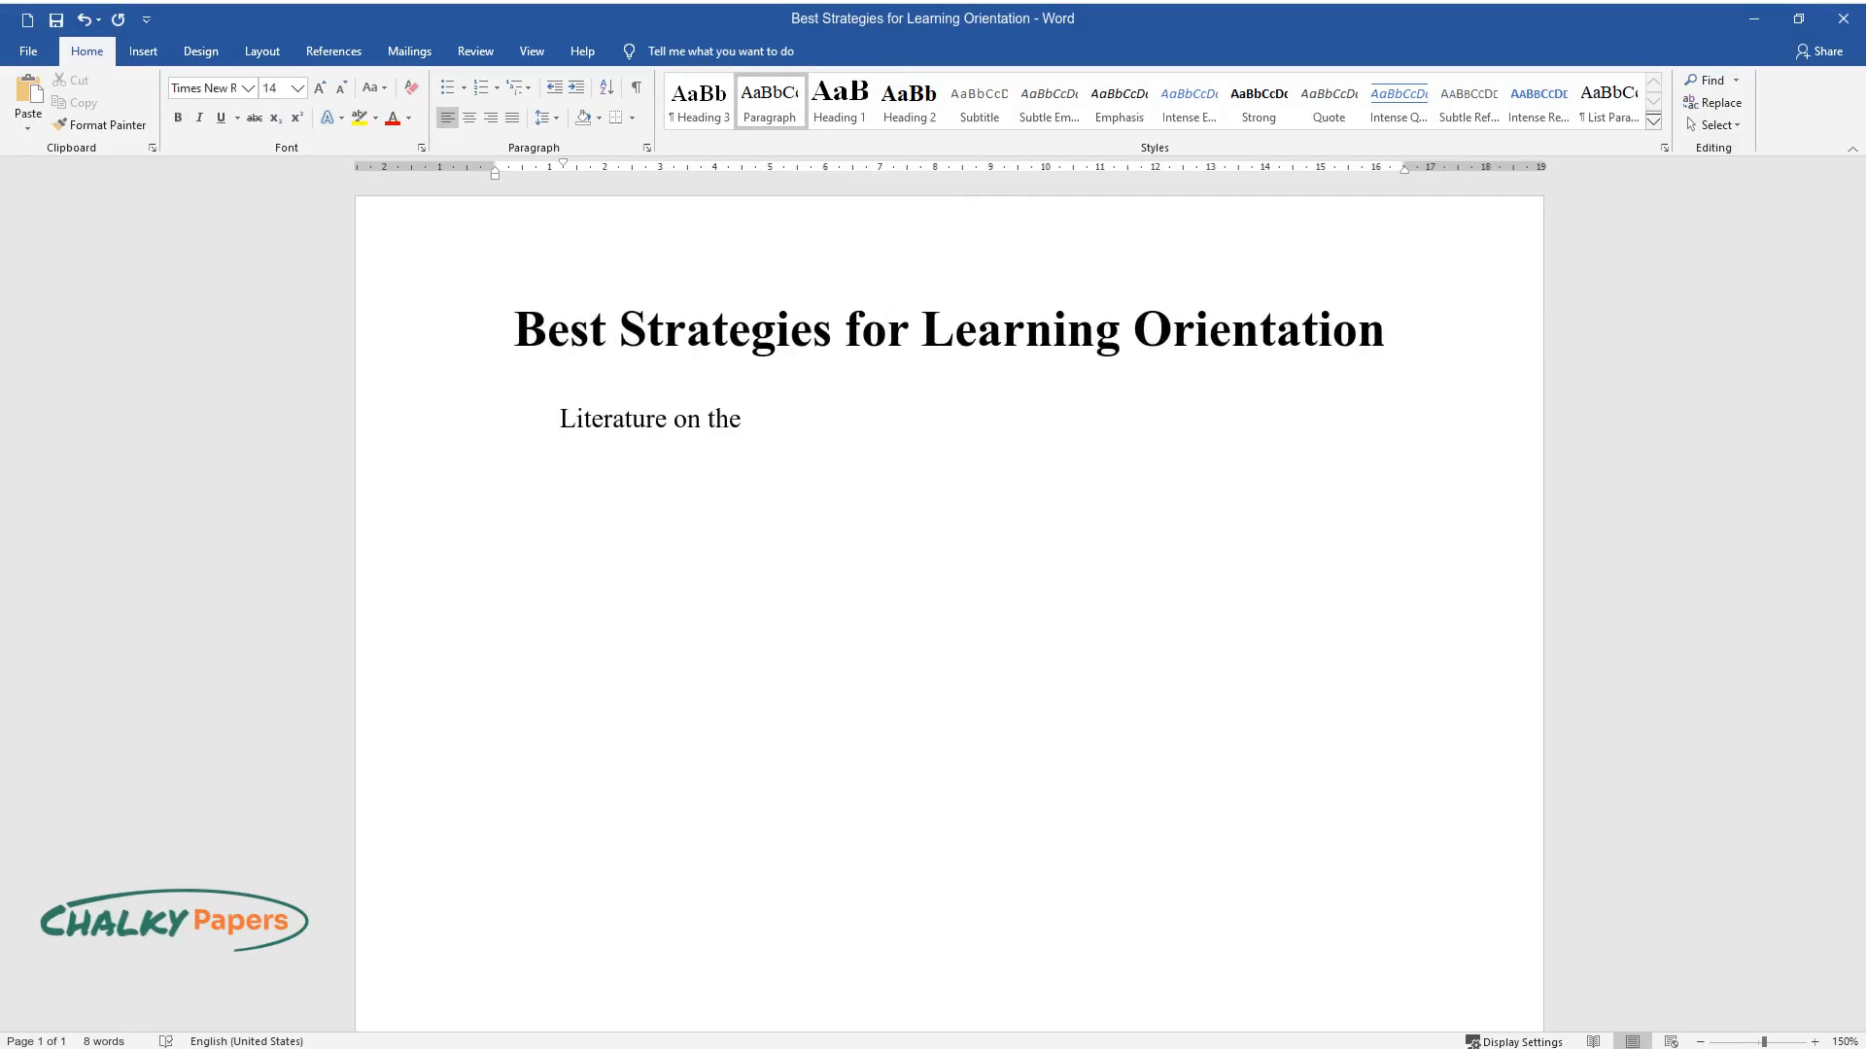
{"action": "type", "text": "learning orientation does not ne"}
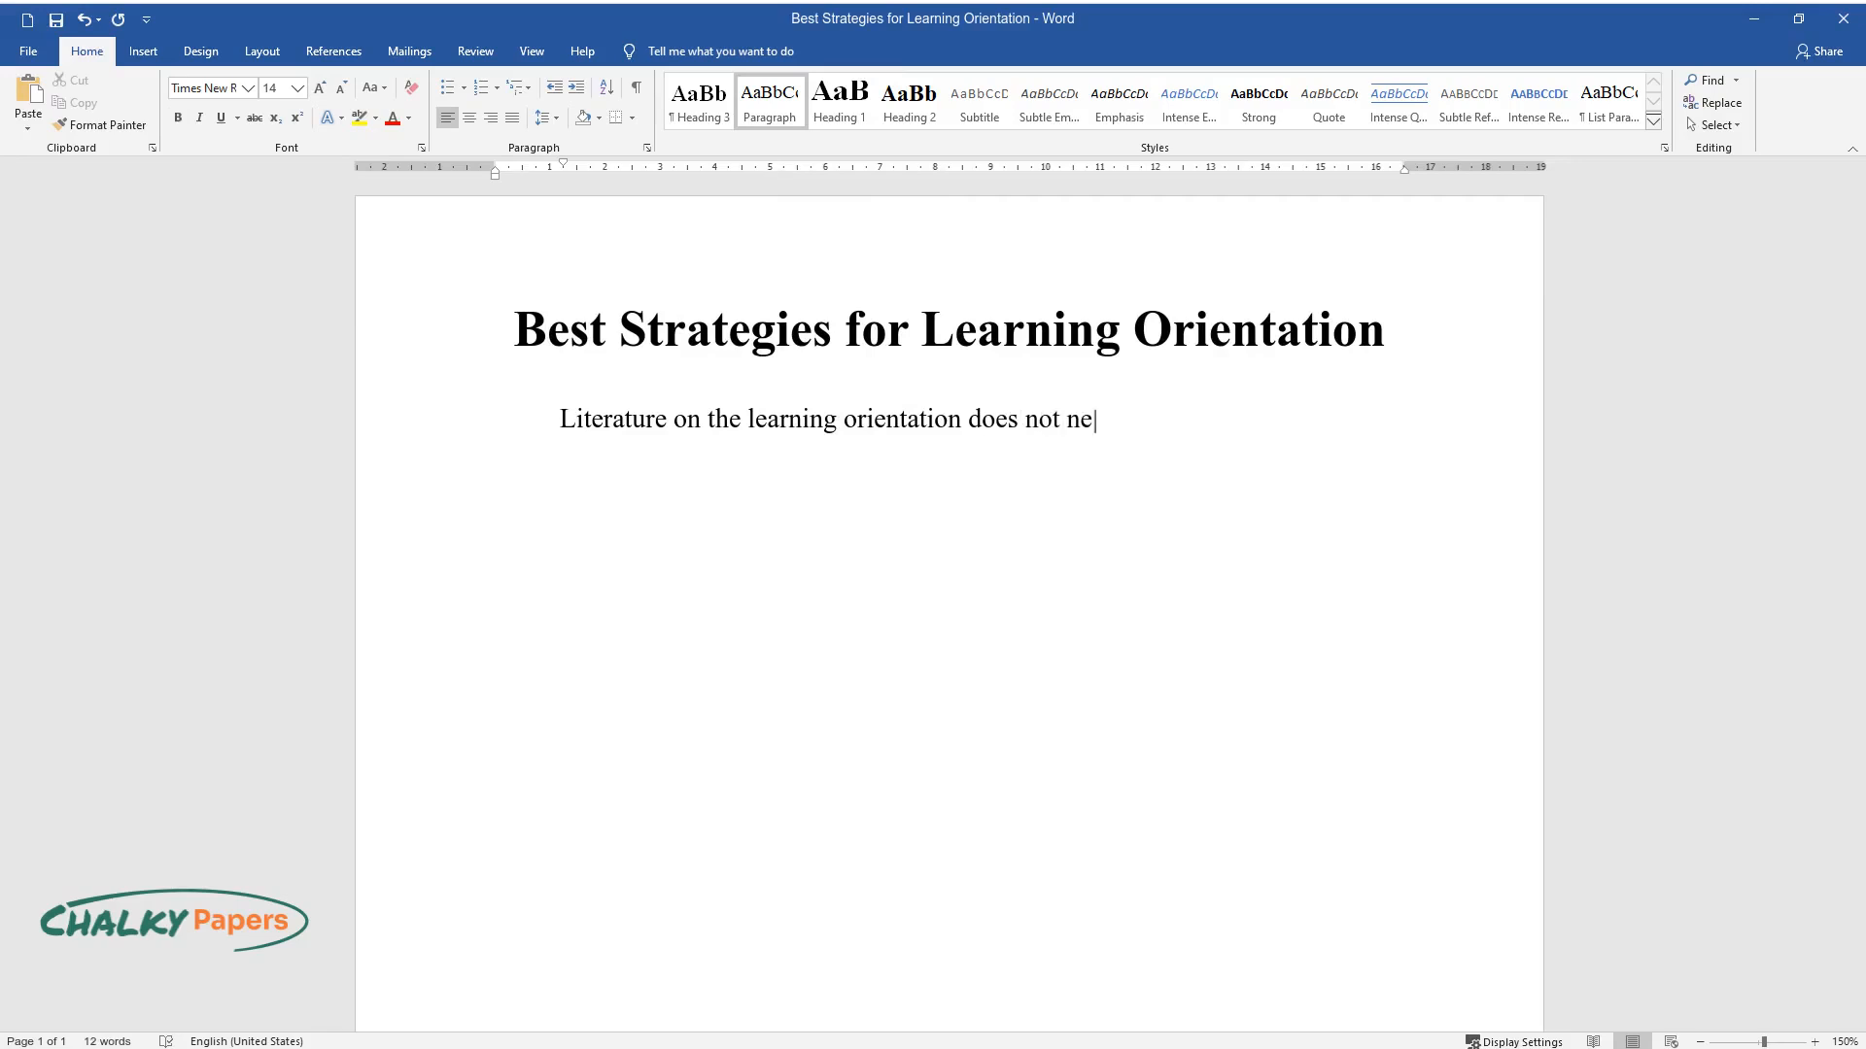
{"action": "type", "text": "cessarily touch upon the best stra"}
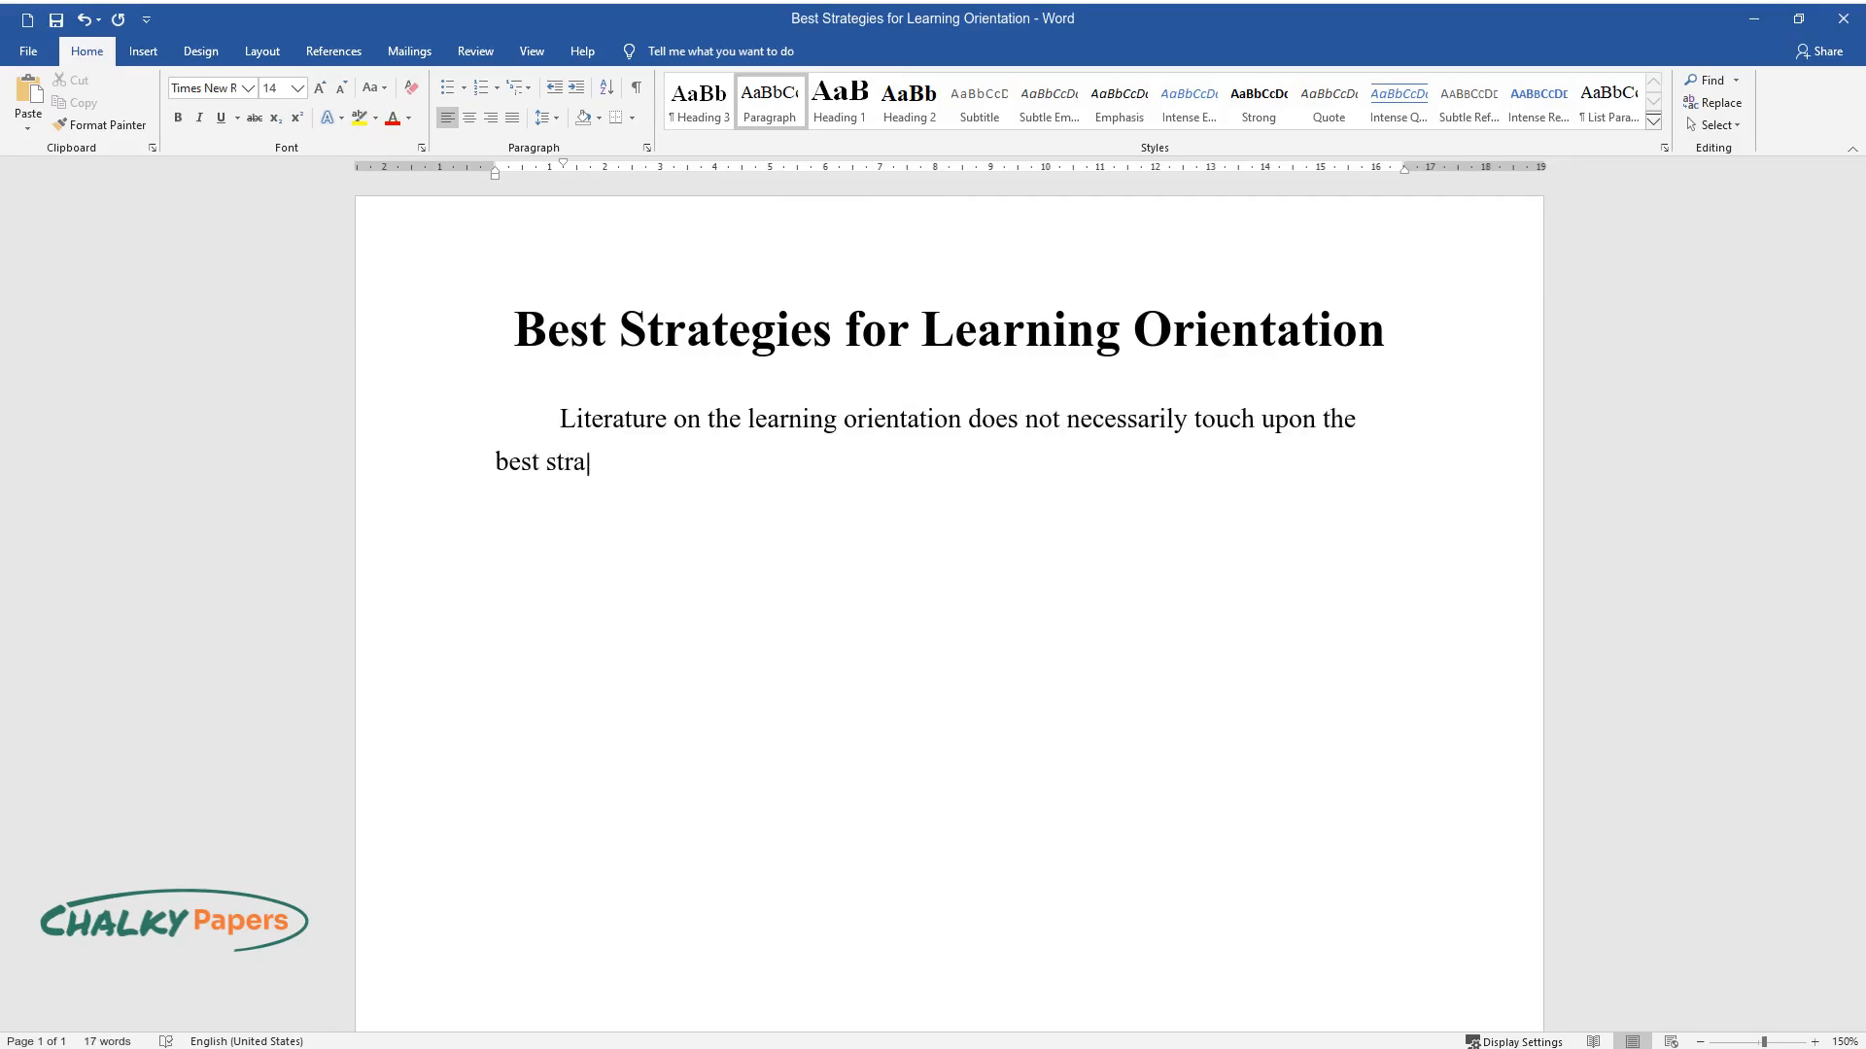
{"action": "type", "text": "tegies directly, but there is stil"}
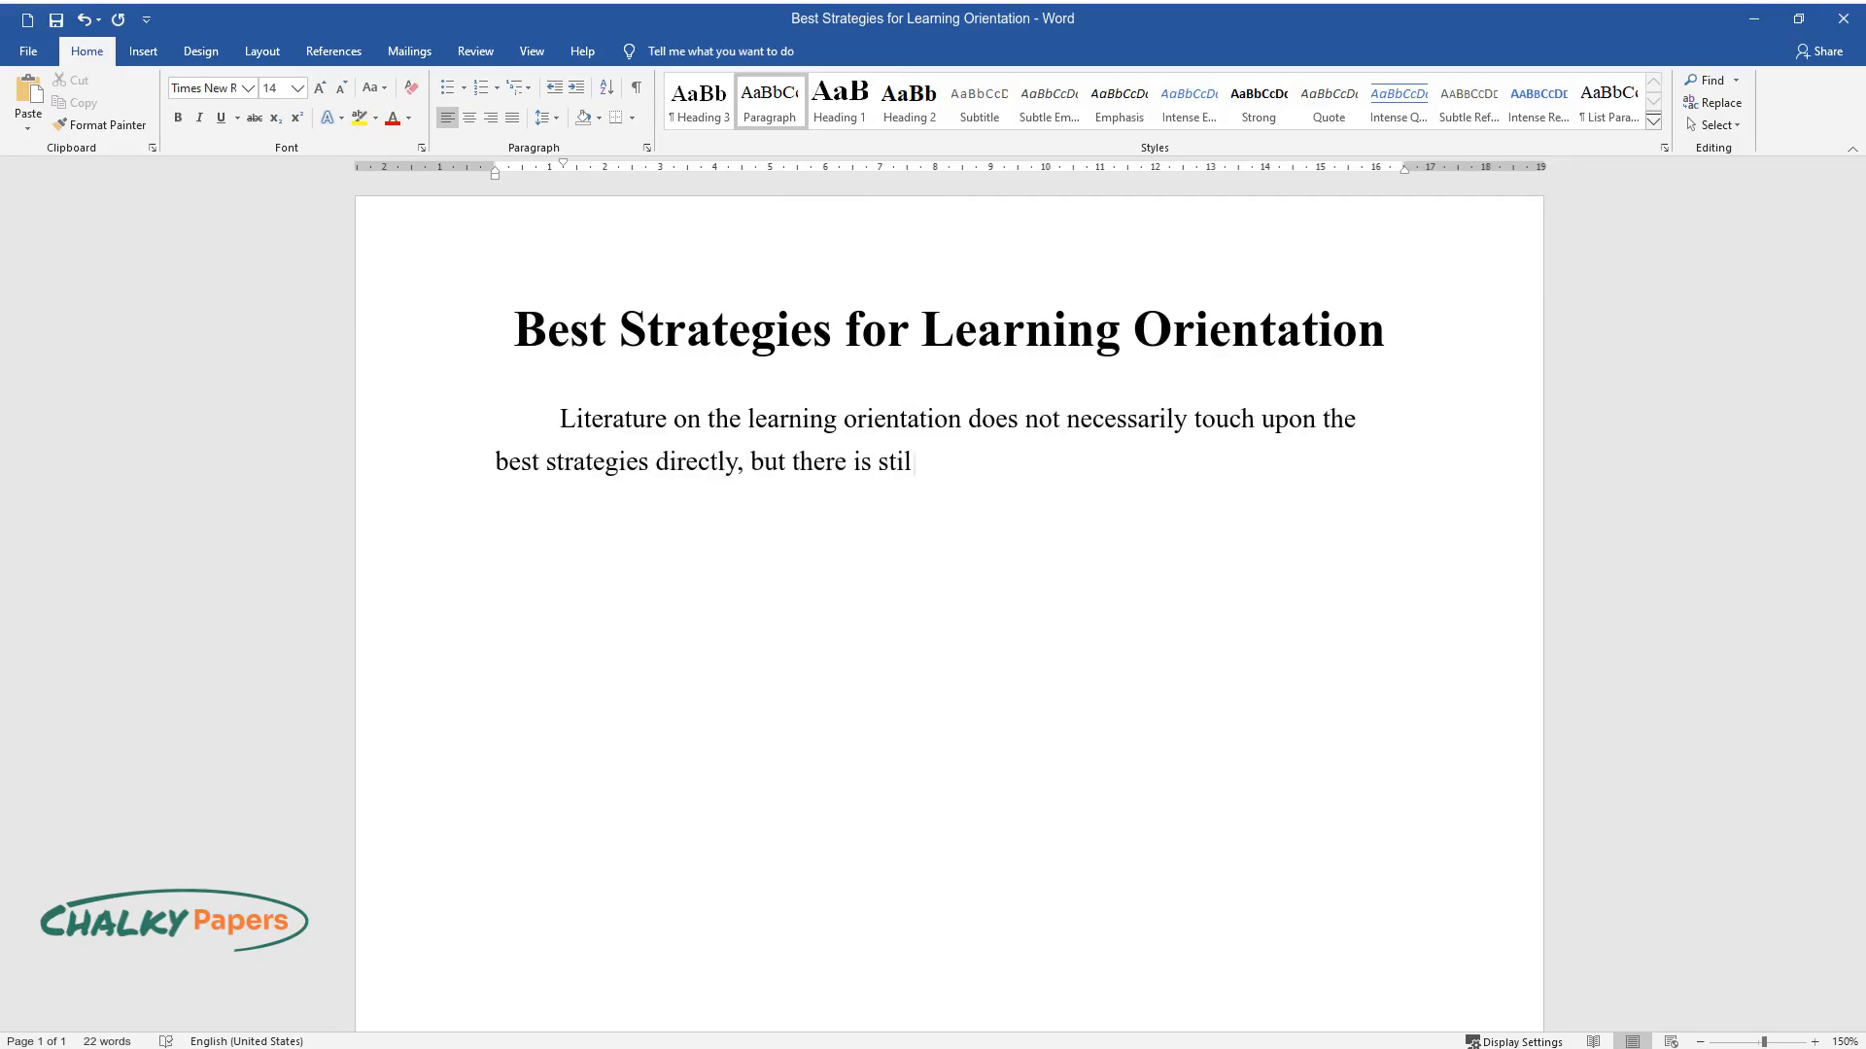
{"action": "type", "text": "l plenty of evidence related to the topic."}
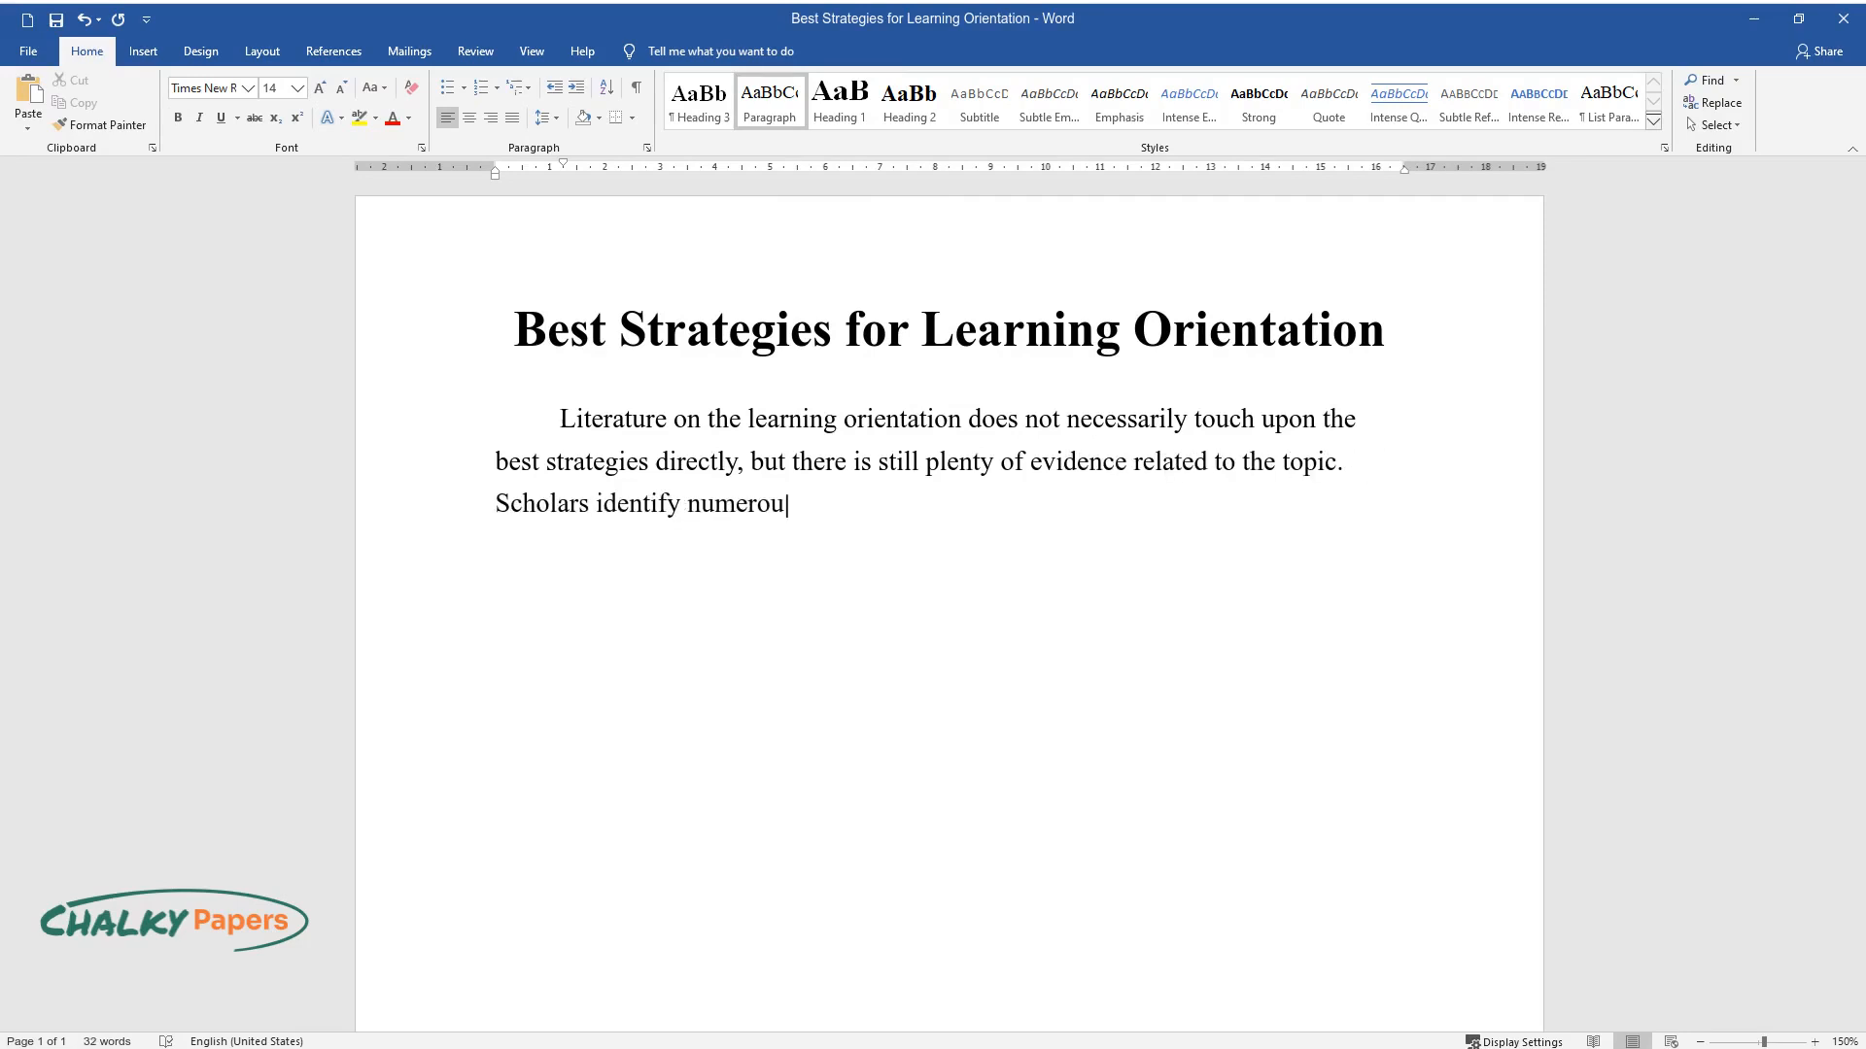
{"action": "type", "text": "s factors that can impact learning orientation in teams"}
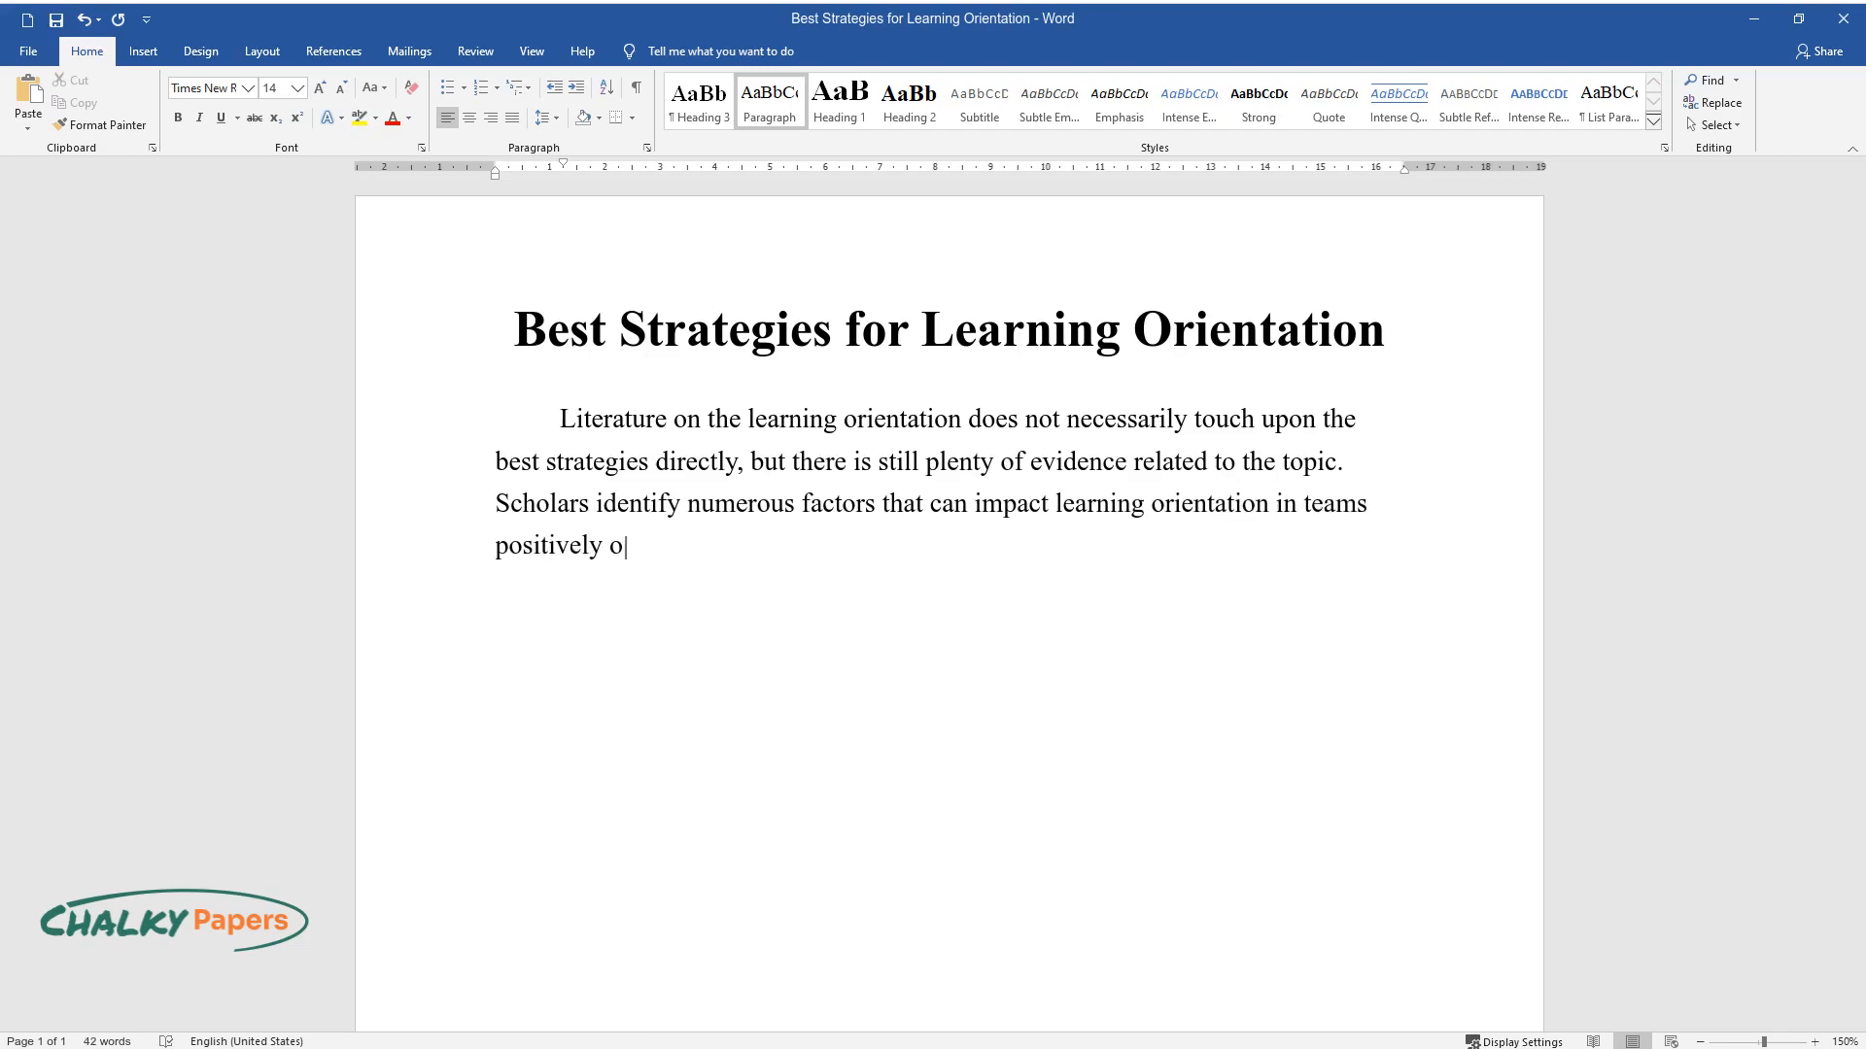
Finish the introduction naming agentic engagement, emotion and the learning medium as necessary strategy components
{"action": "type", "text": "r negatively. Research demonstrate"}
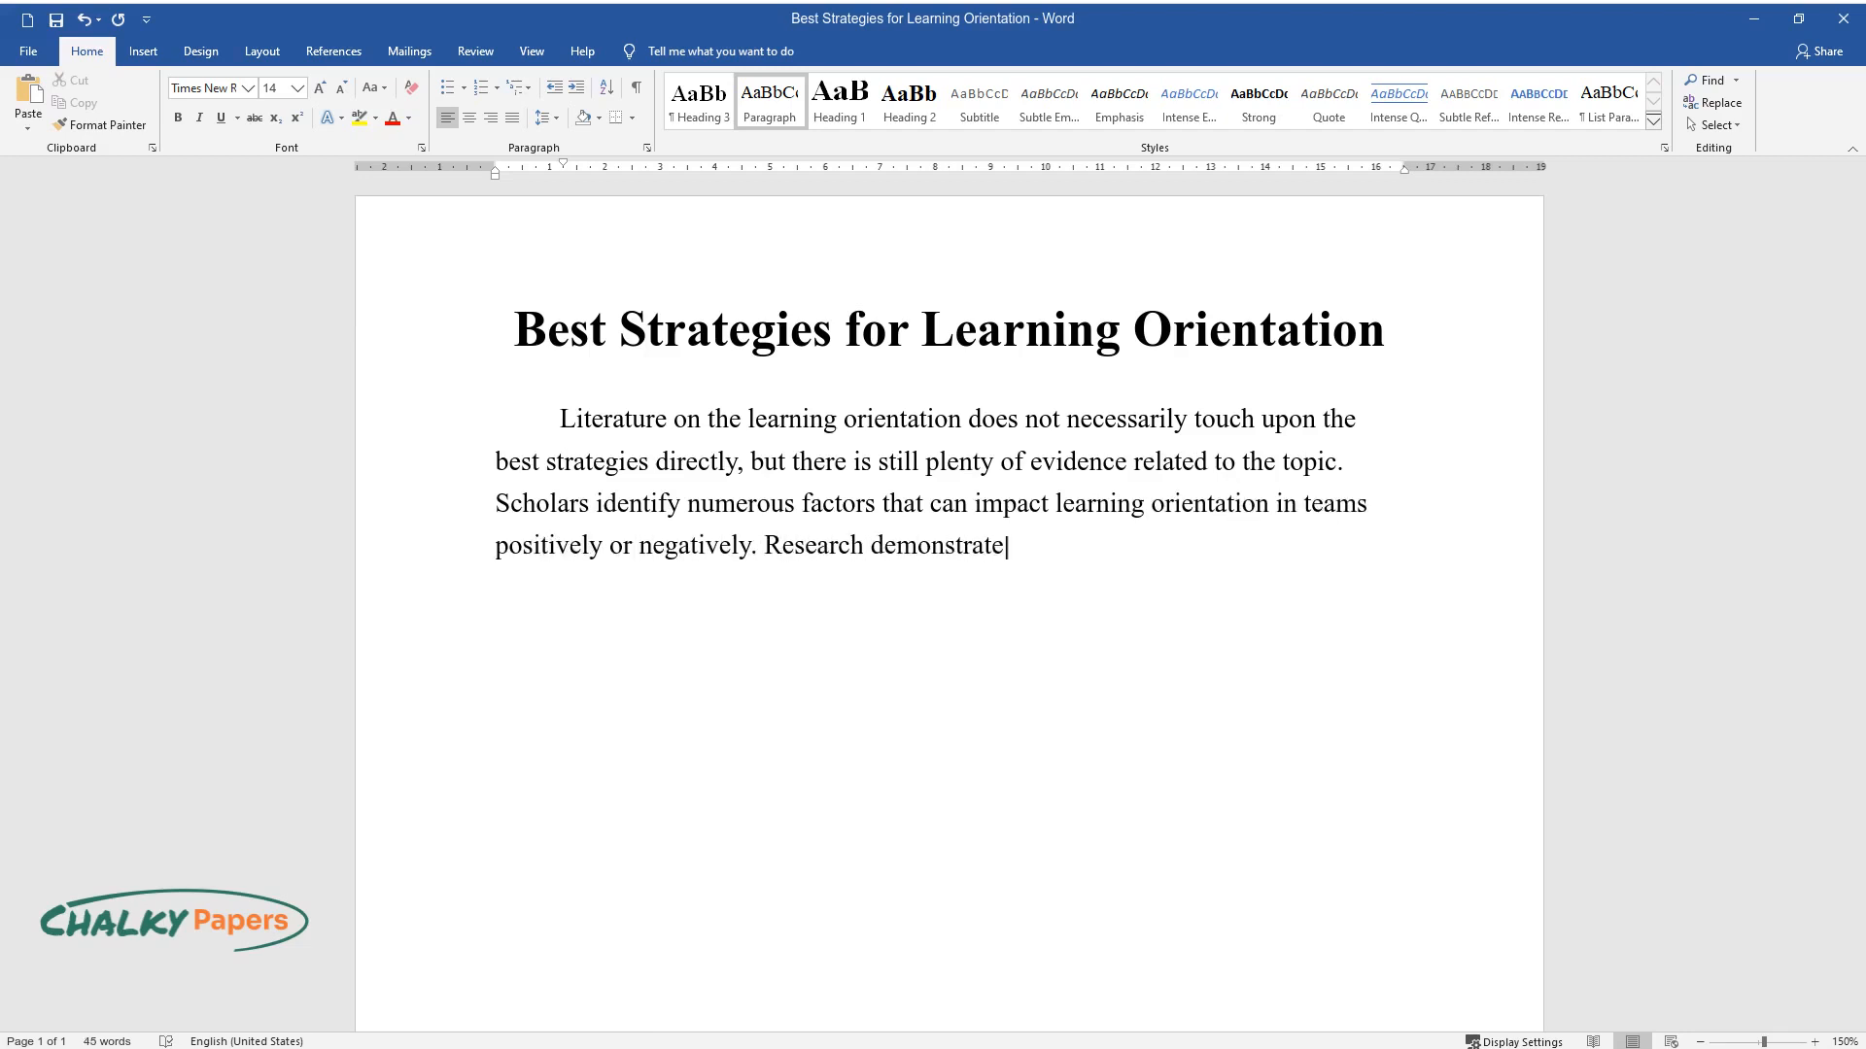
{"action": "type", "text": "s that agentic engagement, emotional intelligence, and good mastery"}
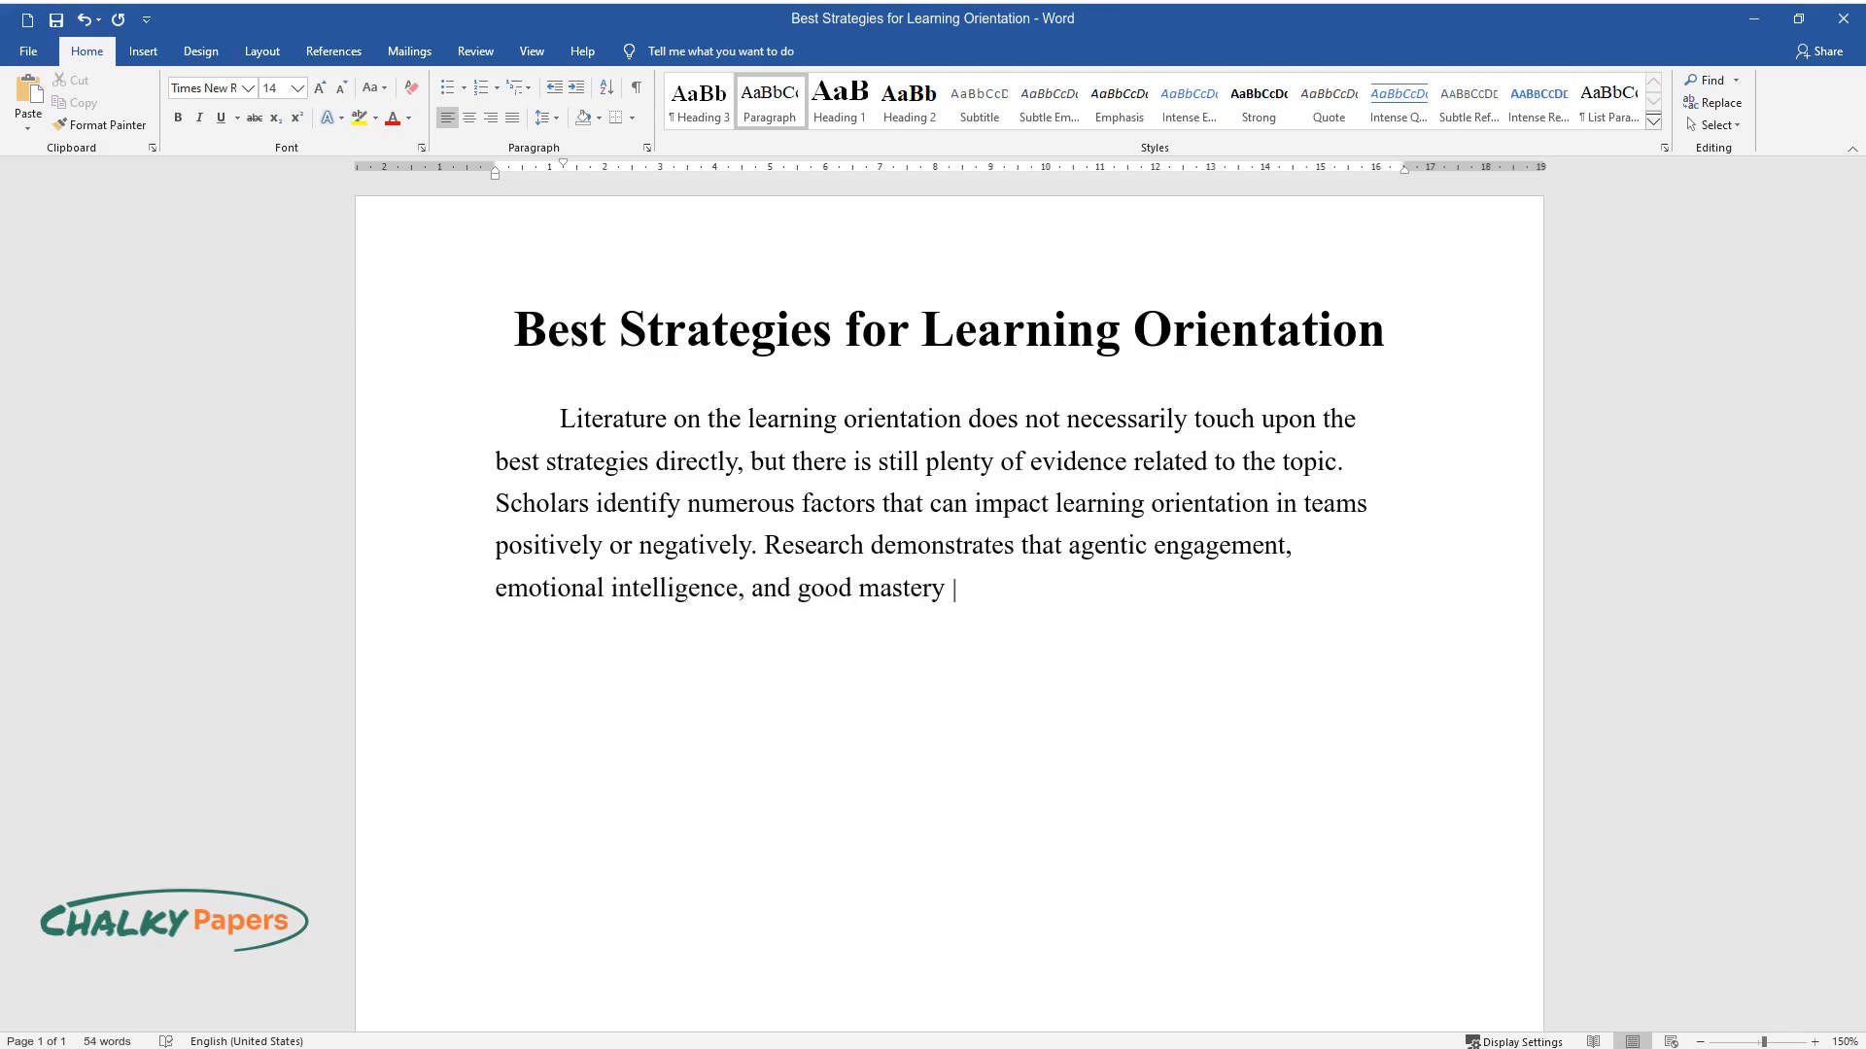
{"action": "type", "text": "of the learning medium are all ne"}
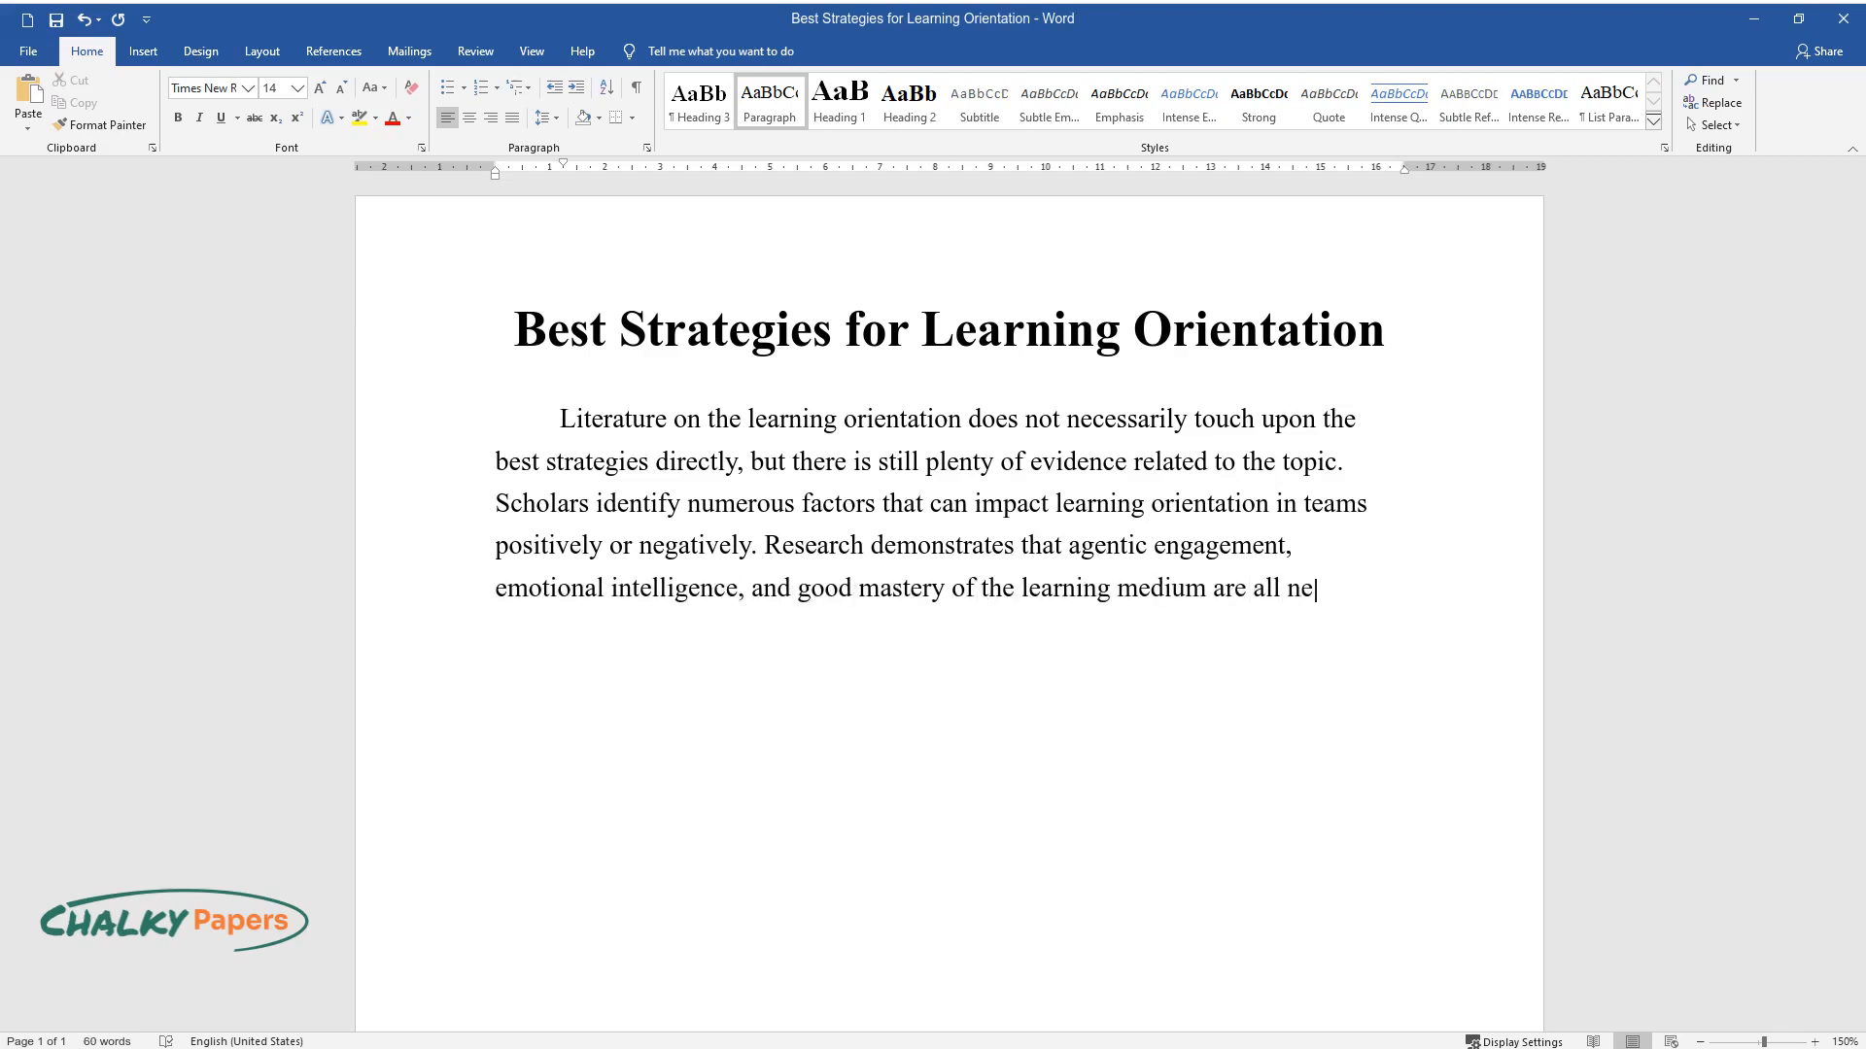
{"action": "type", "text": "cessary components to a viable and"}
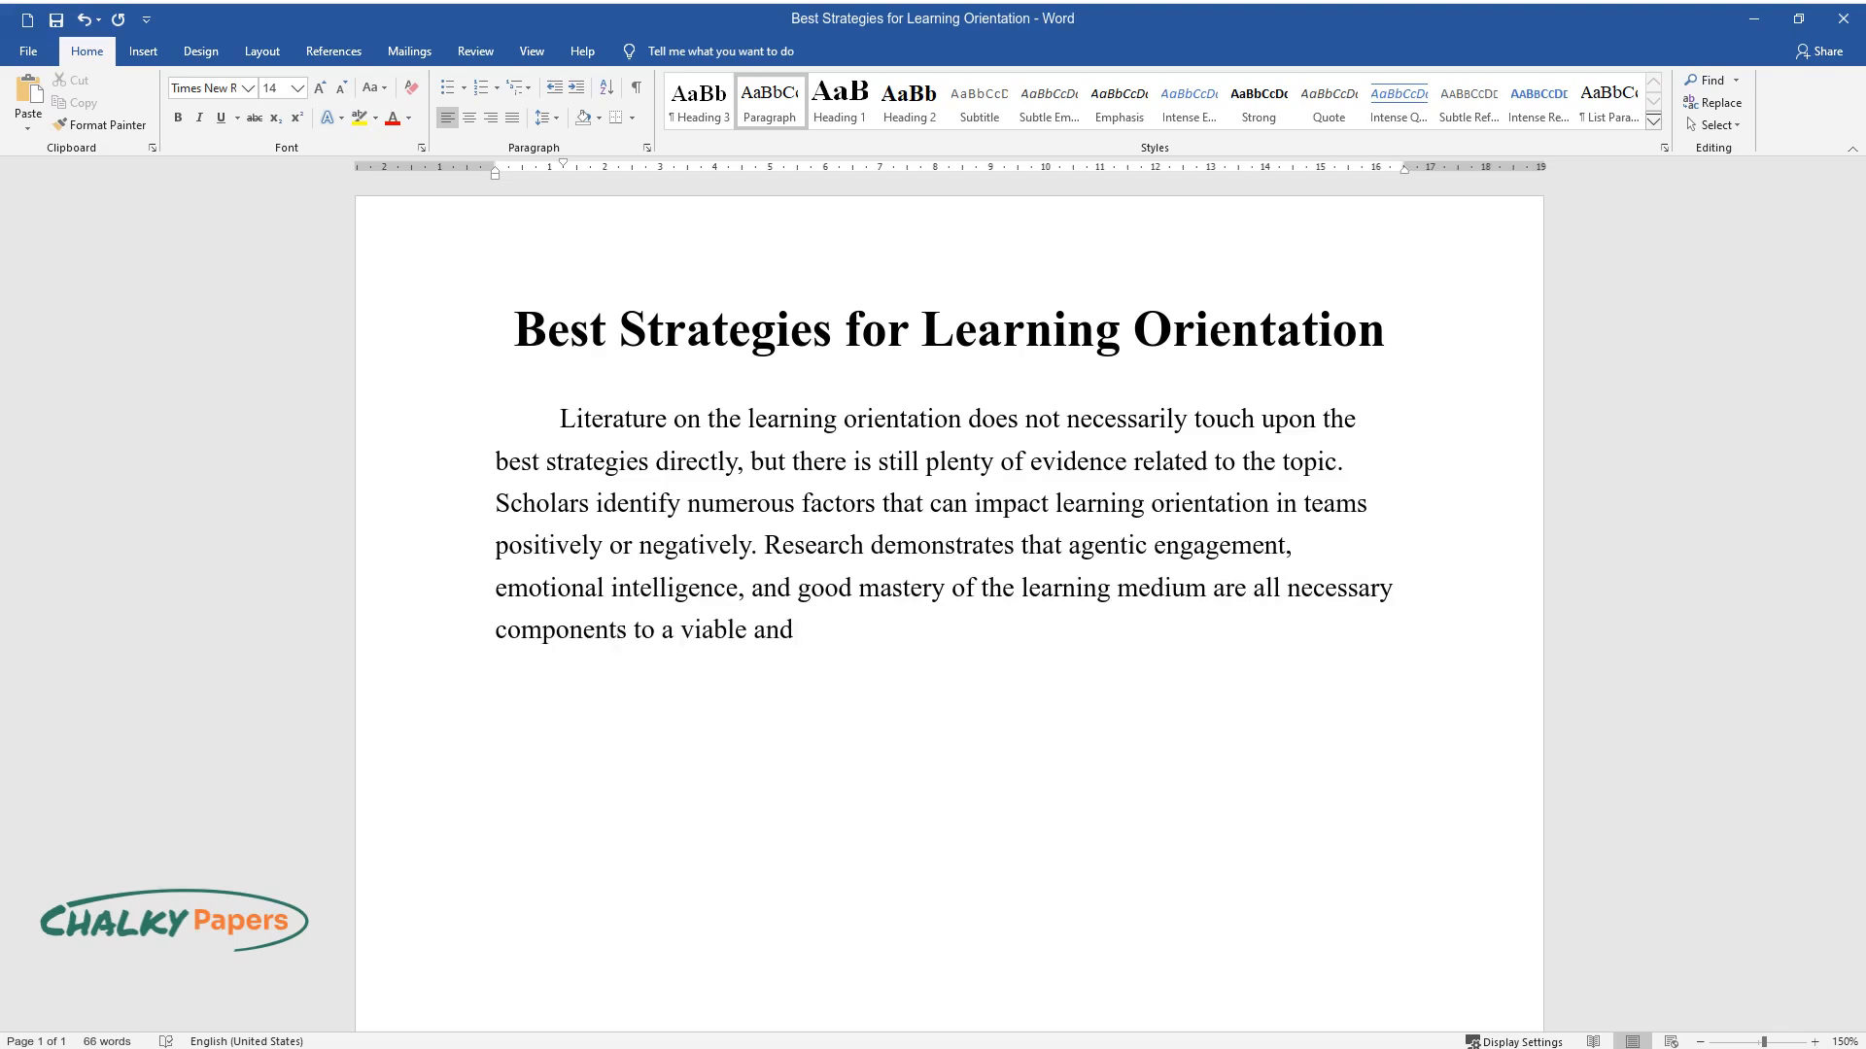
{"action": "type", "text": "effective strategy for learning o"}
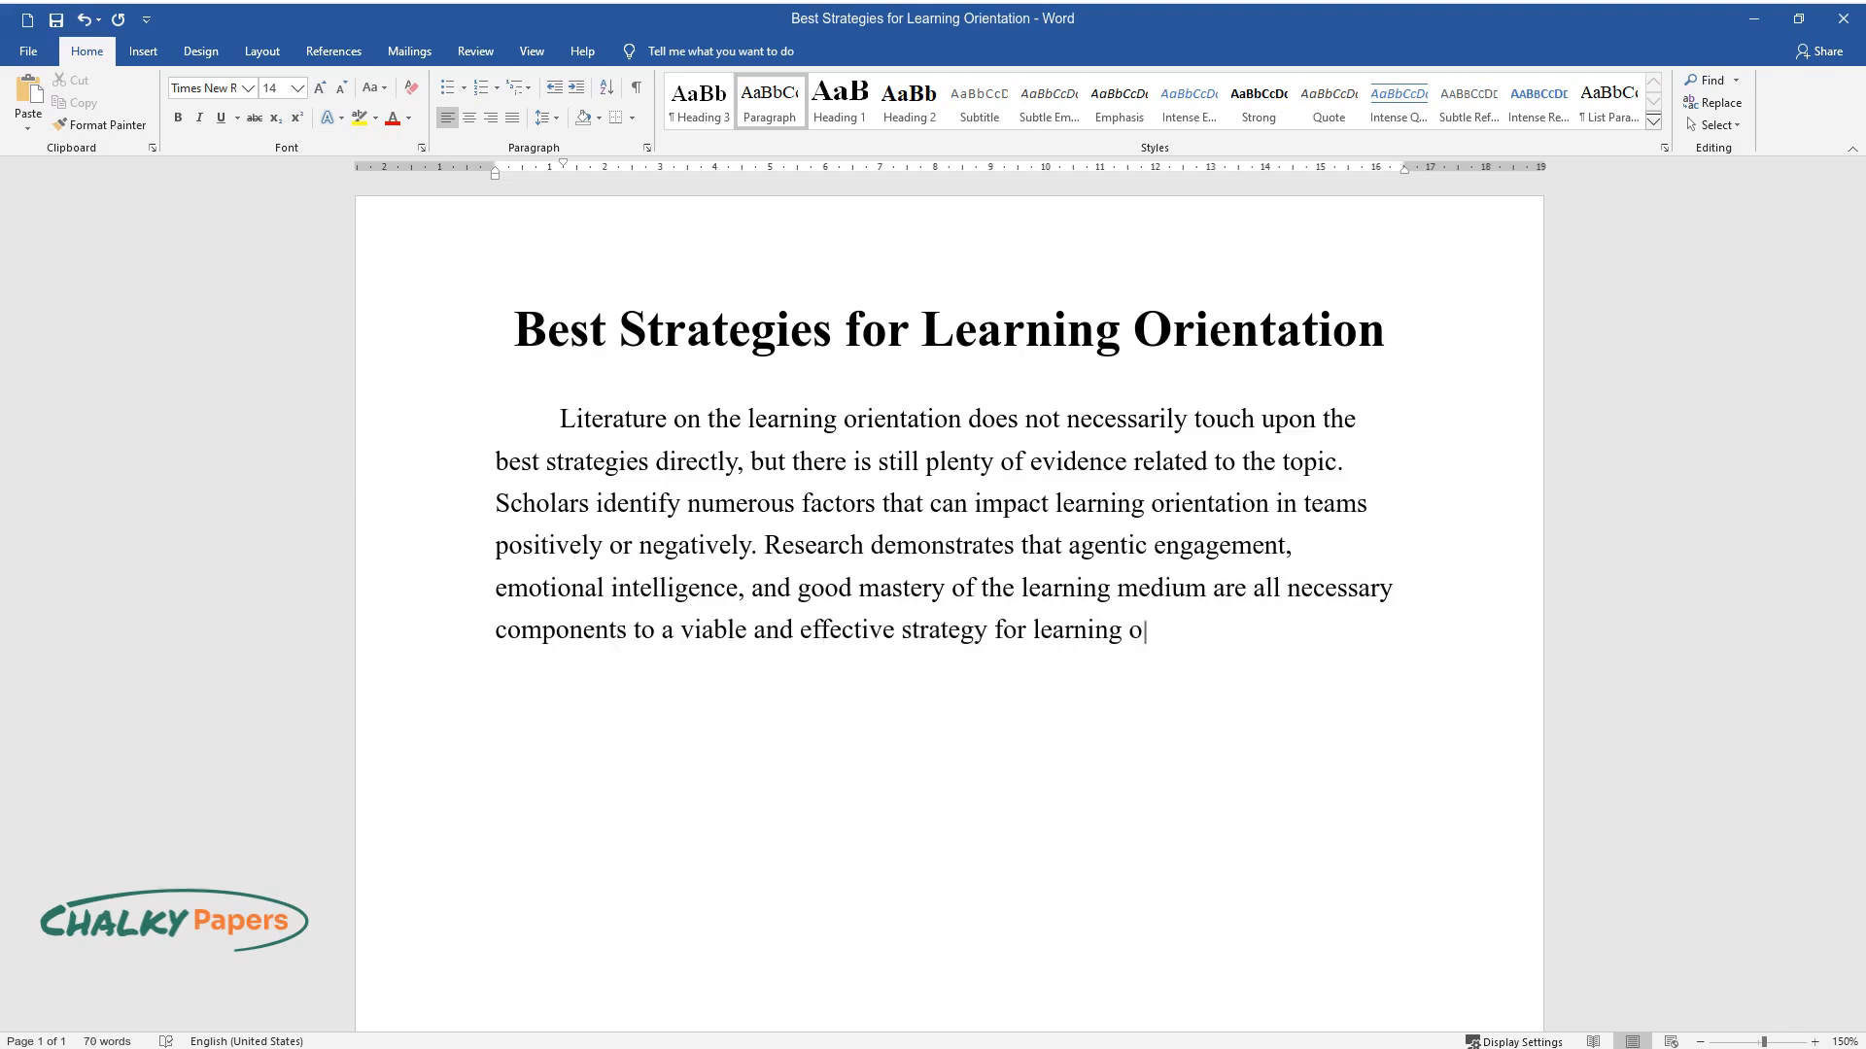
{"action": "type", "text": "rientation."}
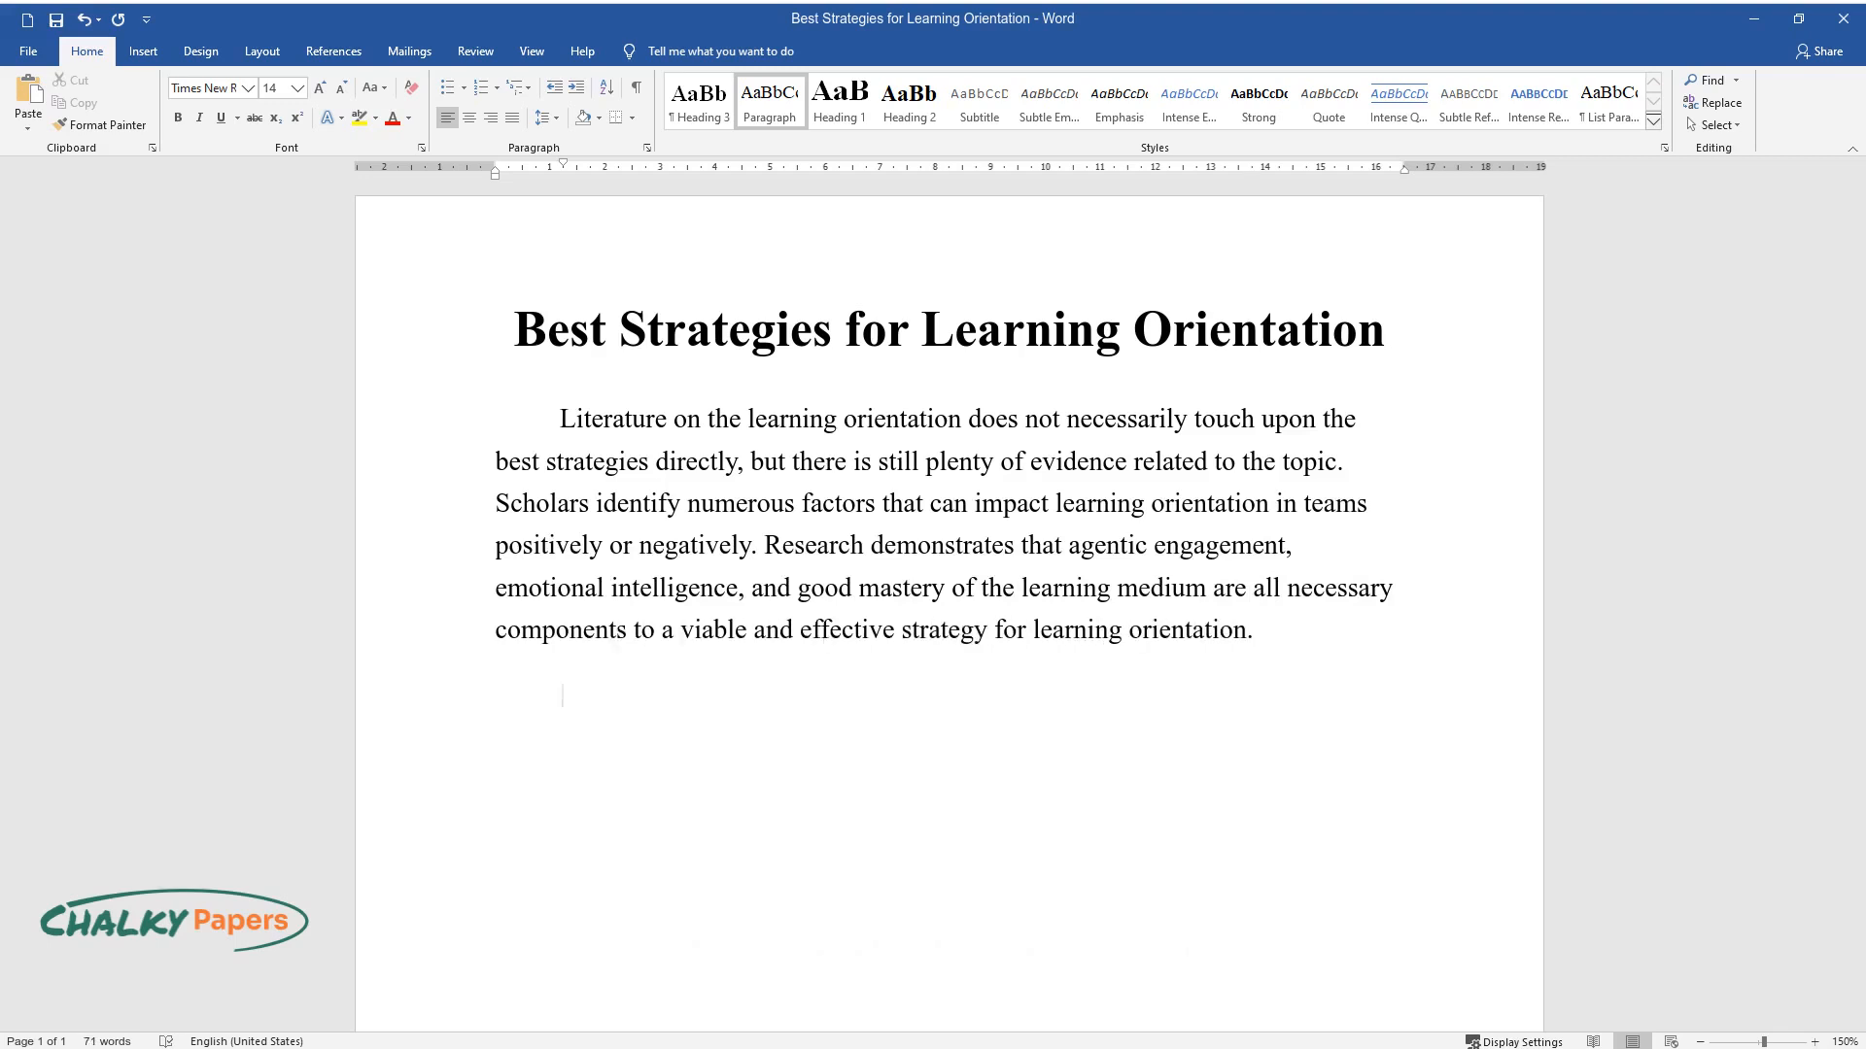
Write that agentic engagement is a necessary component, quoting its definition and introducing Almusharraf and Bailey
{"action": "type", "text": "One necessary component to"}
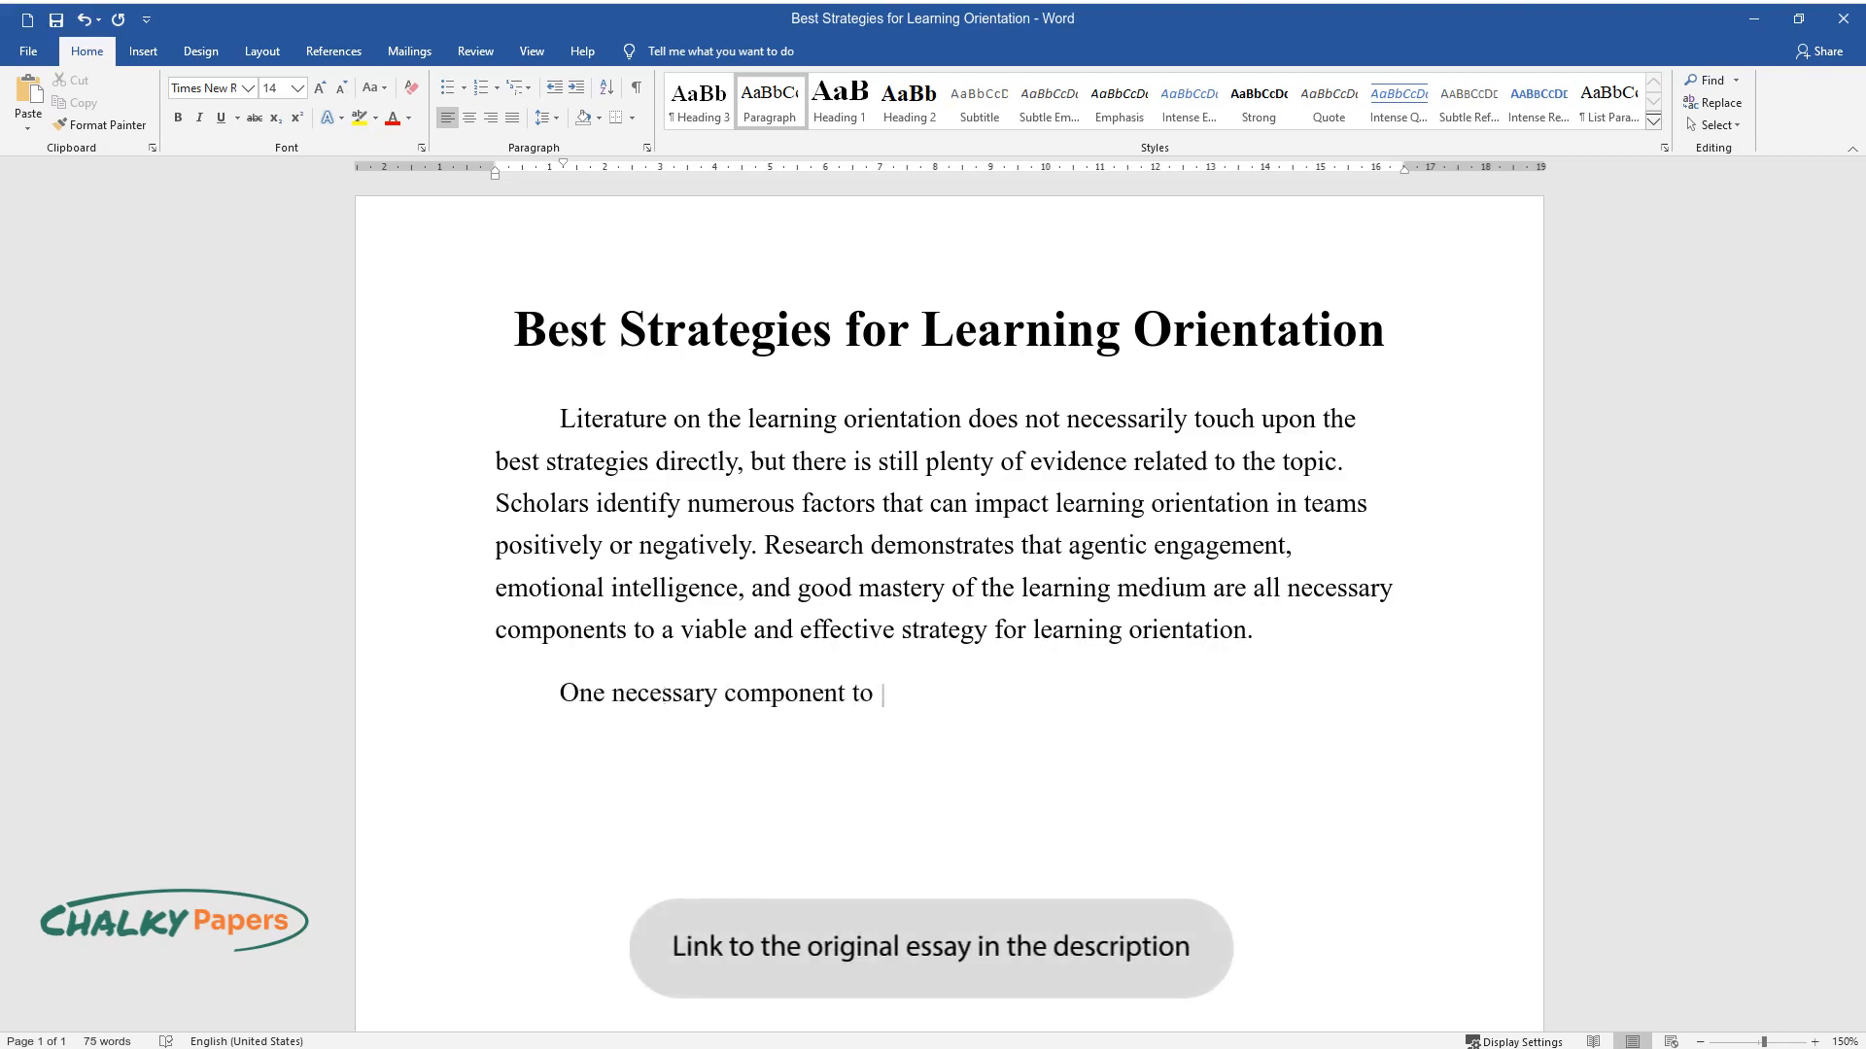
{"action": "type", "text": "a strategy for learning orientation that"}
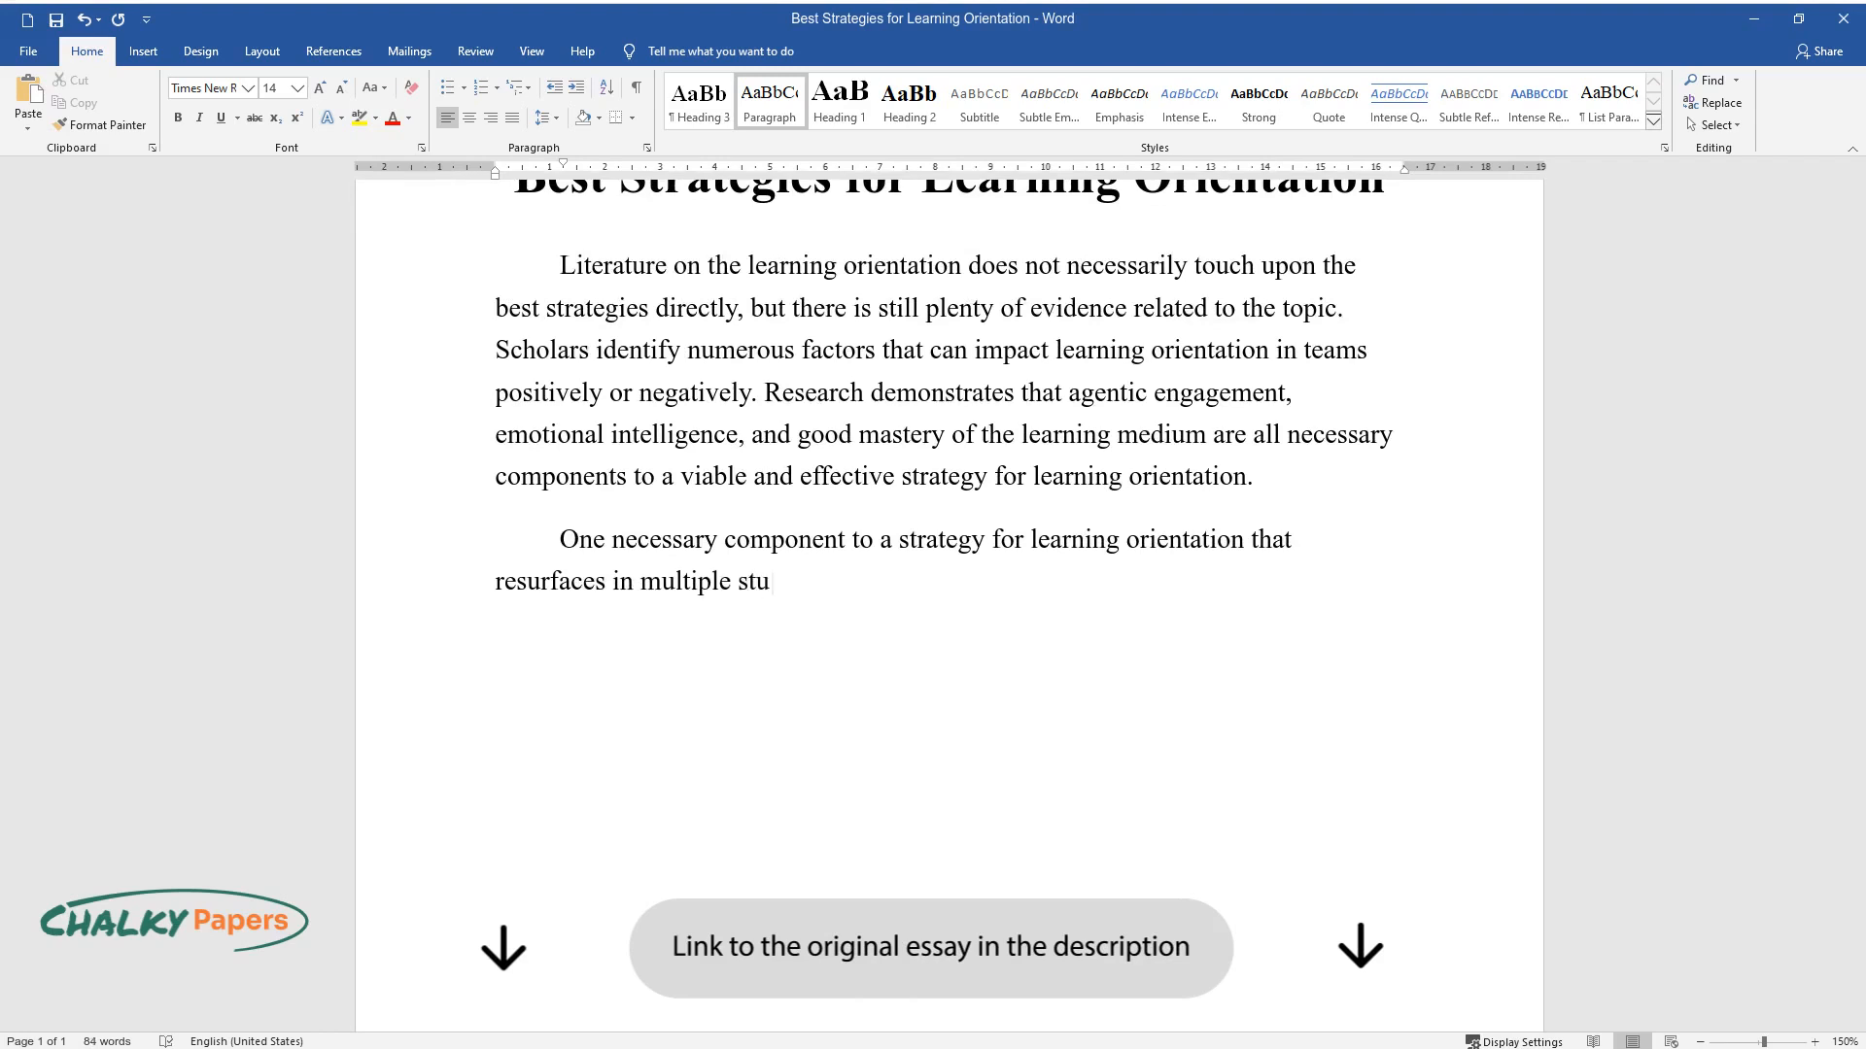
{"action": "type", "text": "dies is agentic engagement. The c"}
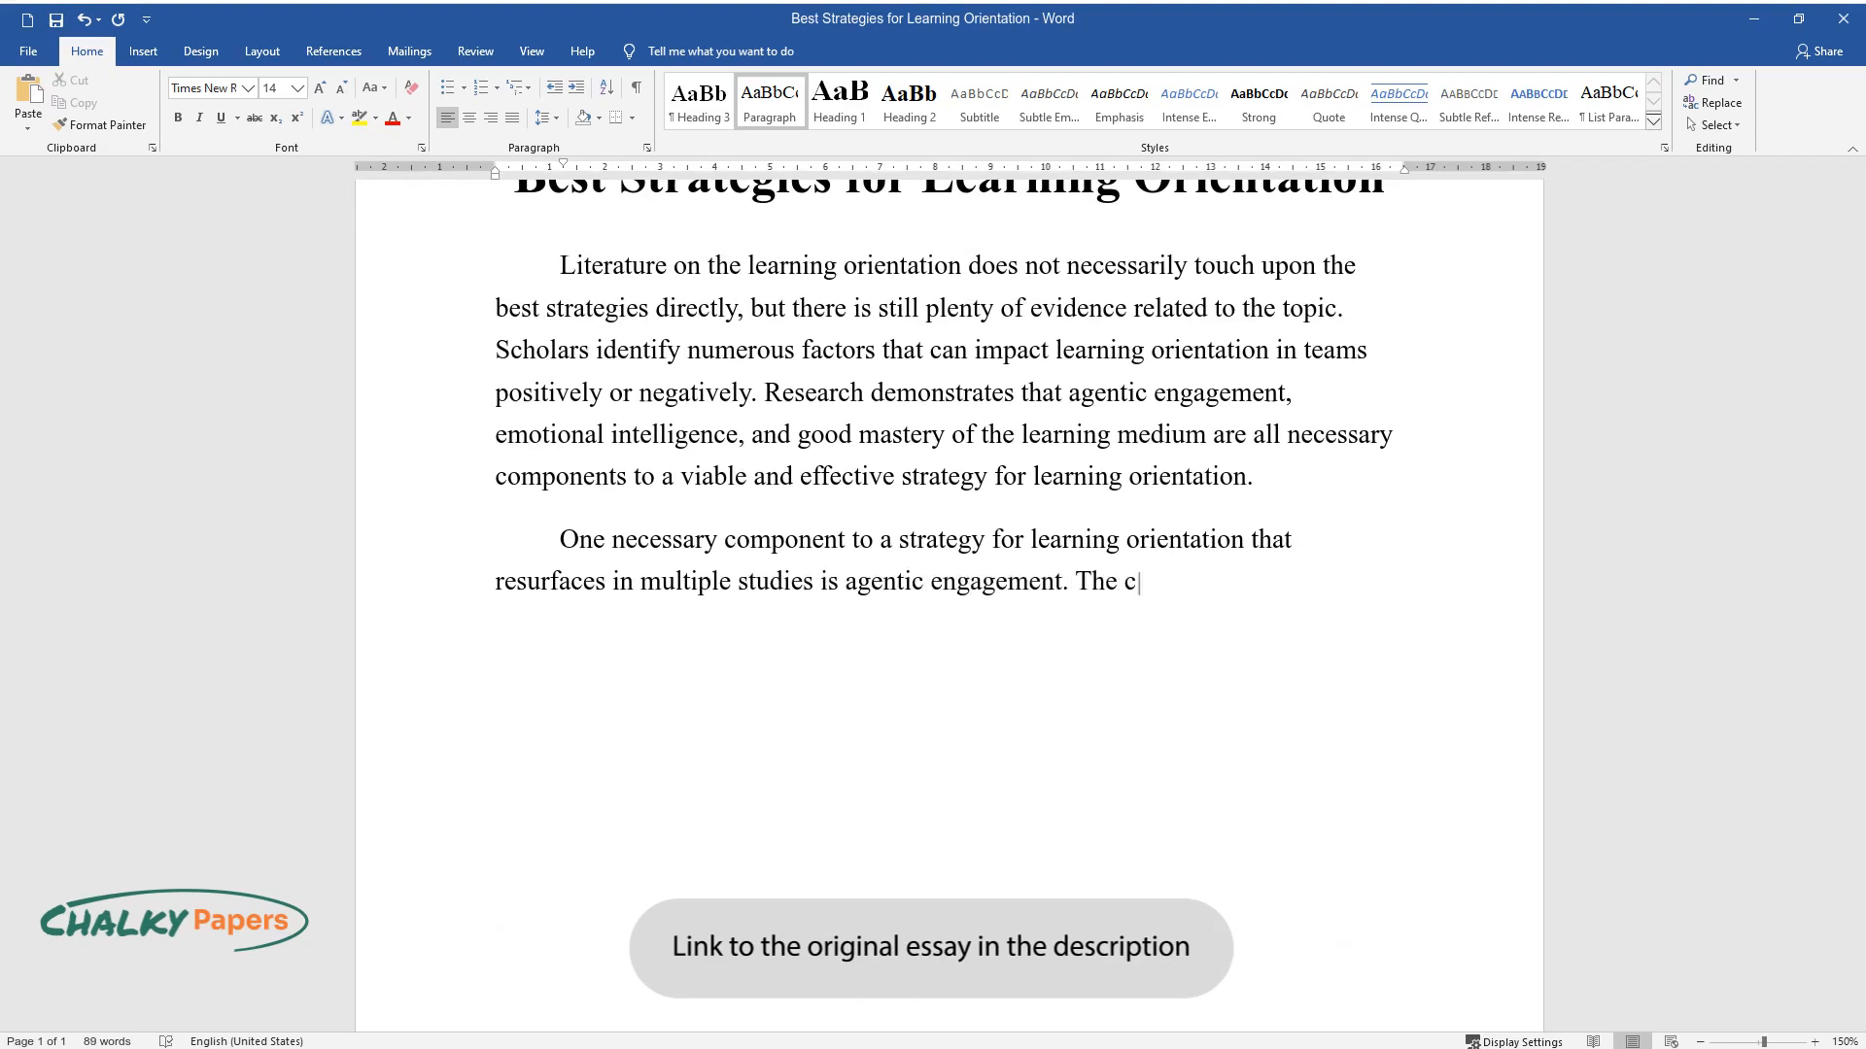
{"action": "type", "text": "oncept refers to \"the learners' positive involvement in a teaching-"}
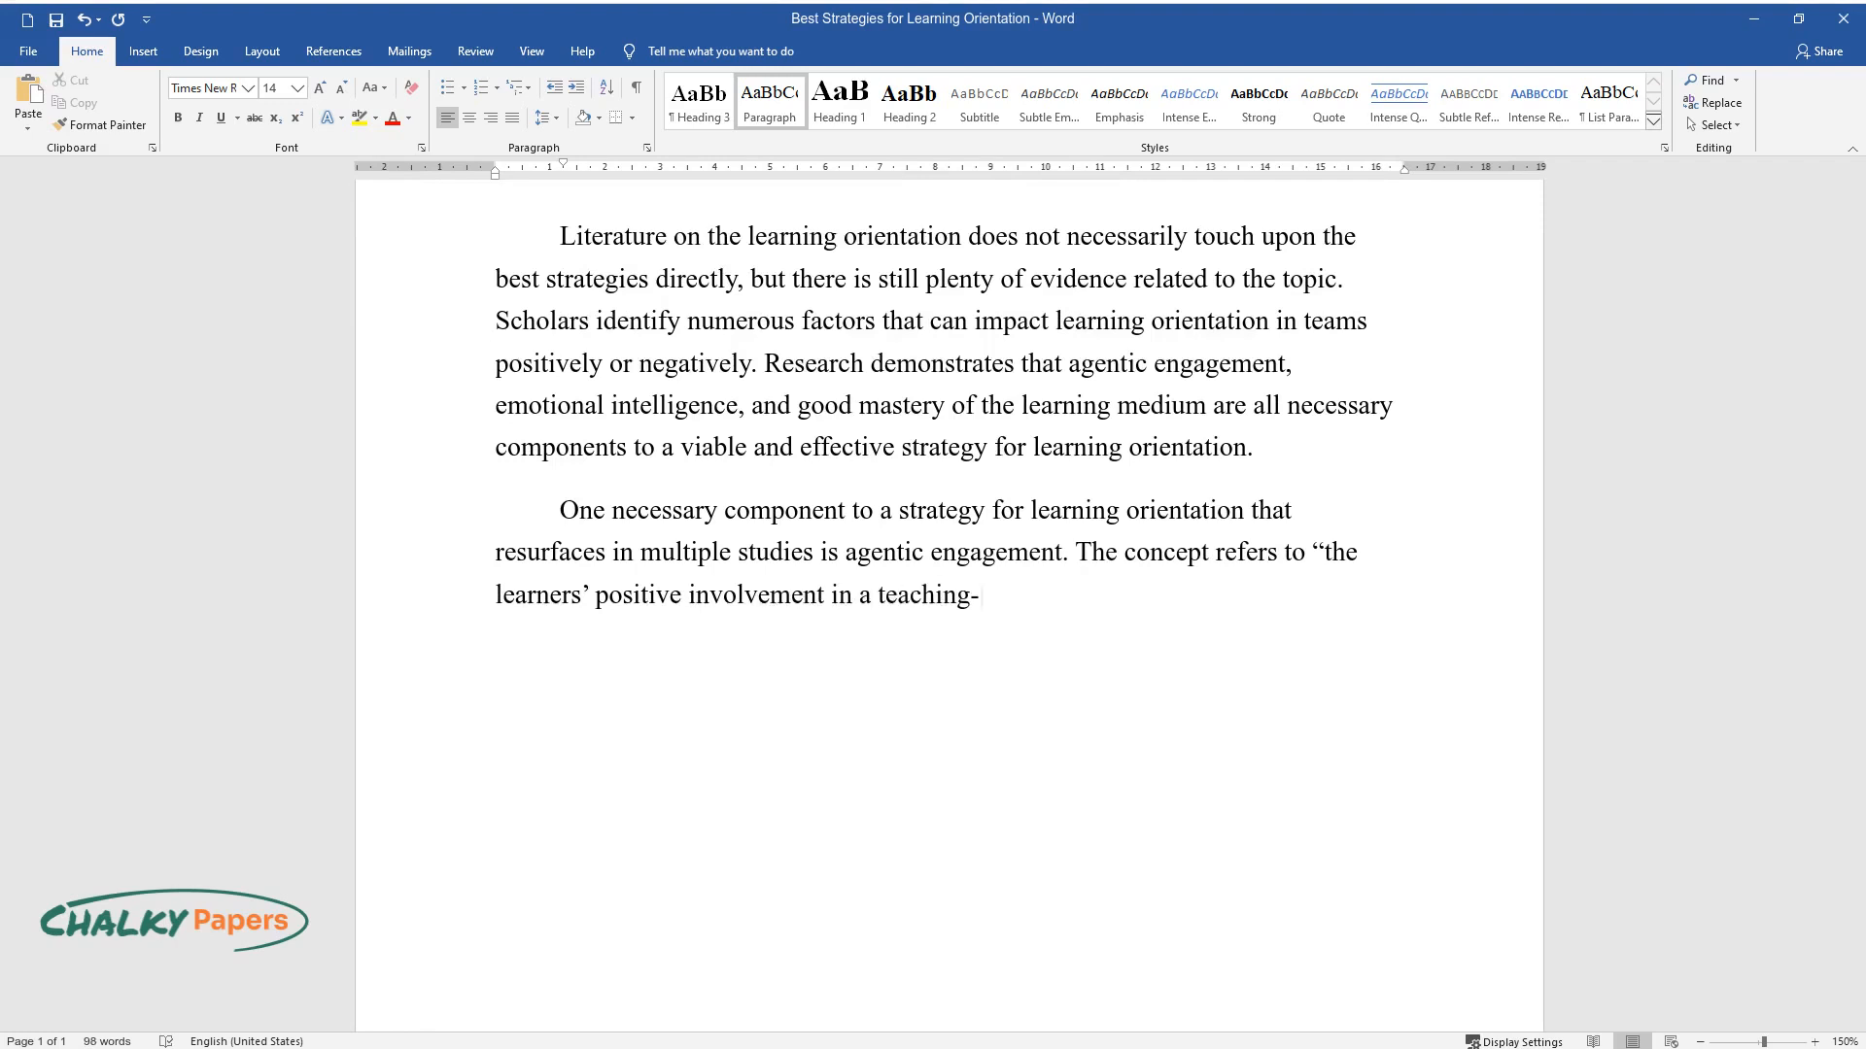
{"action": "type", "text": "learning process\" and, as such, is"}
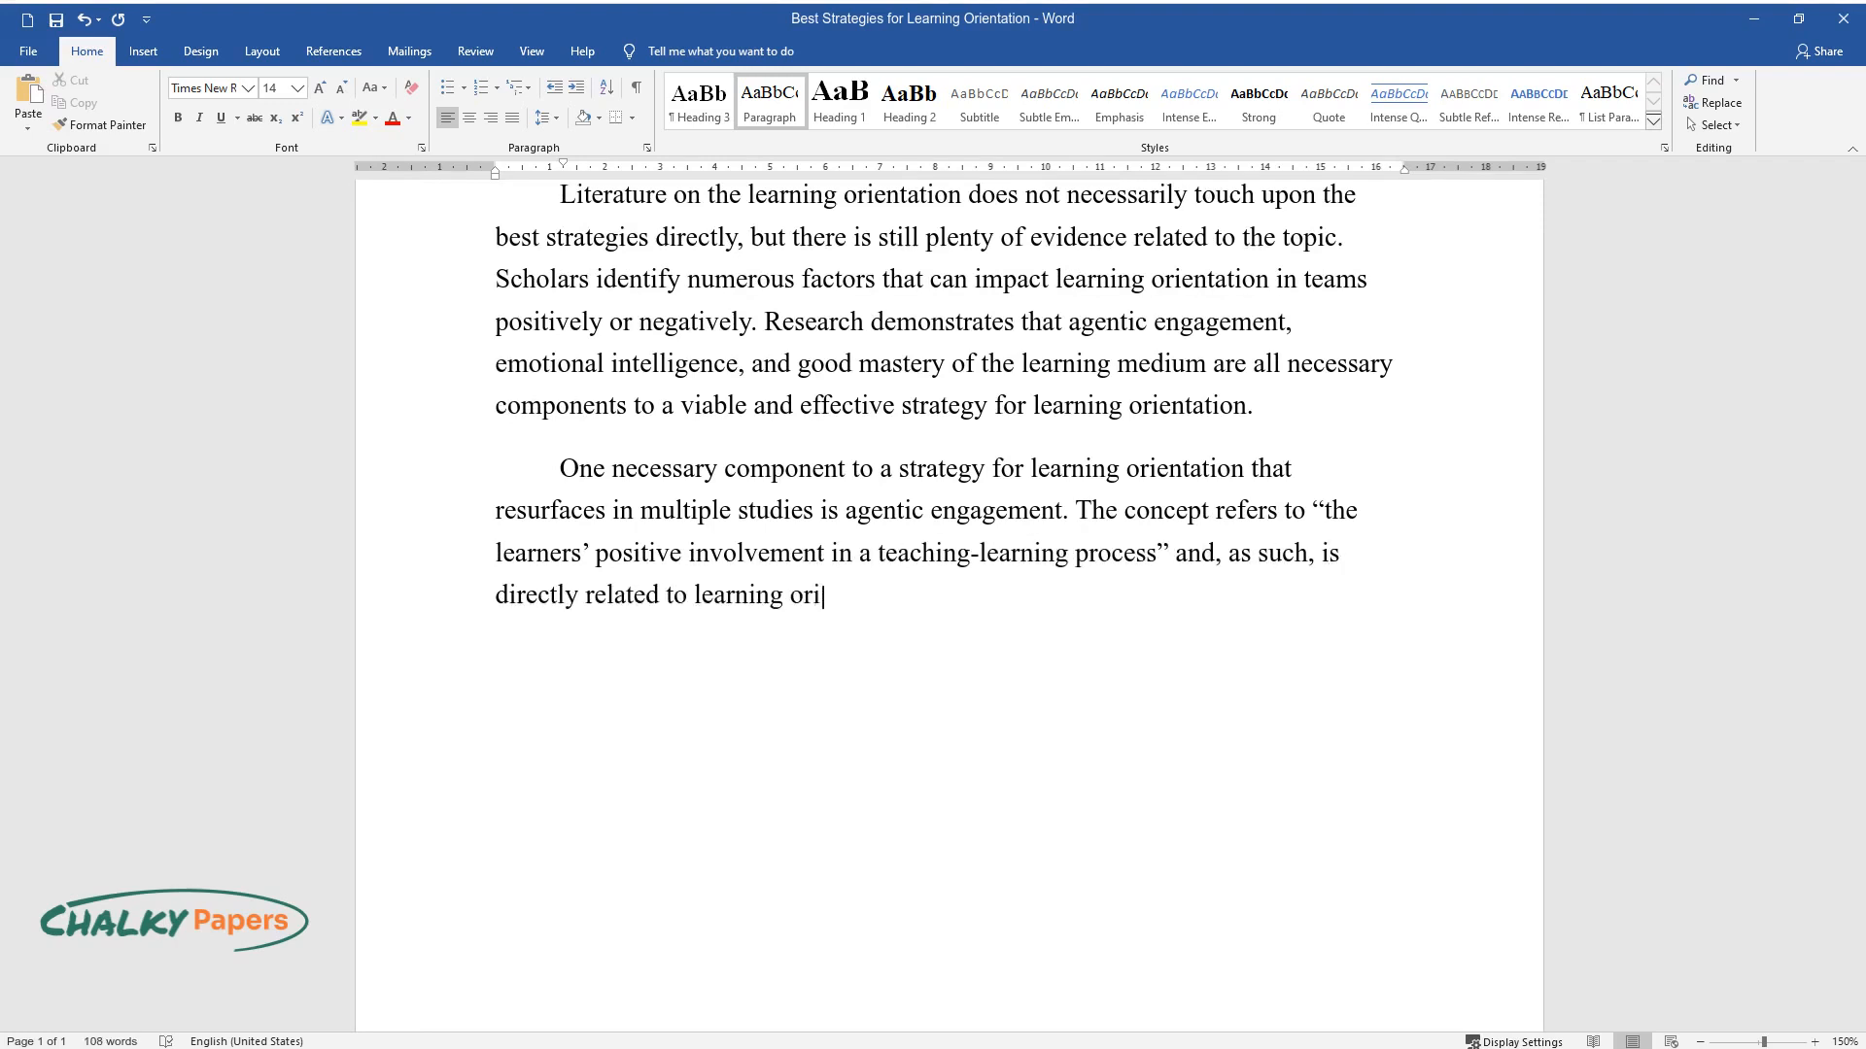
{"action": "type", "text": "entation. Almusharraf and Bailey"}
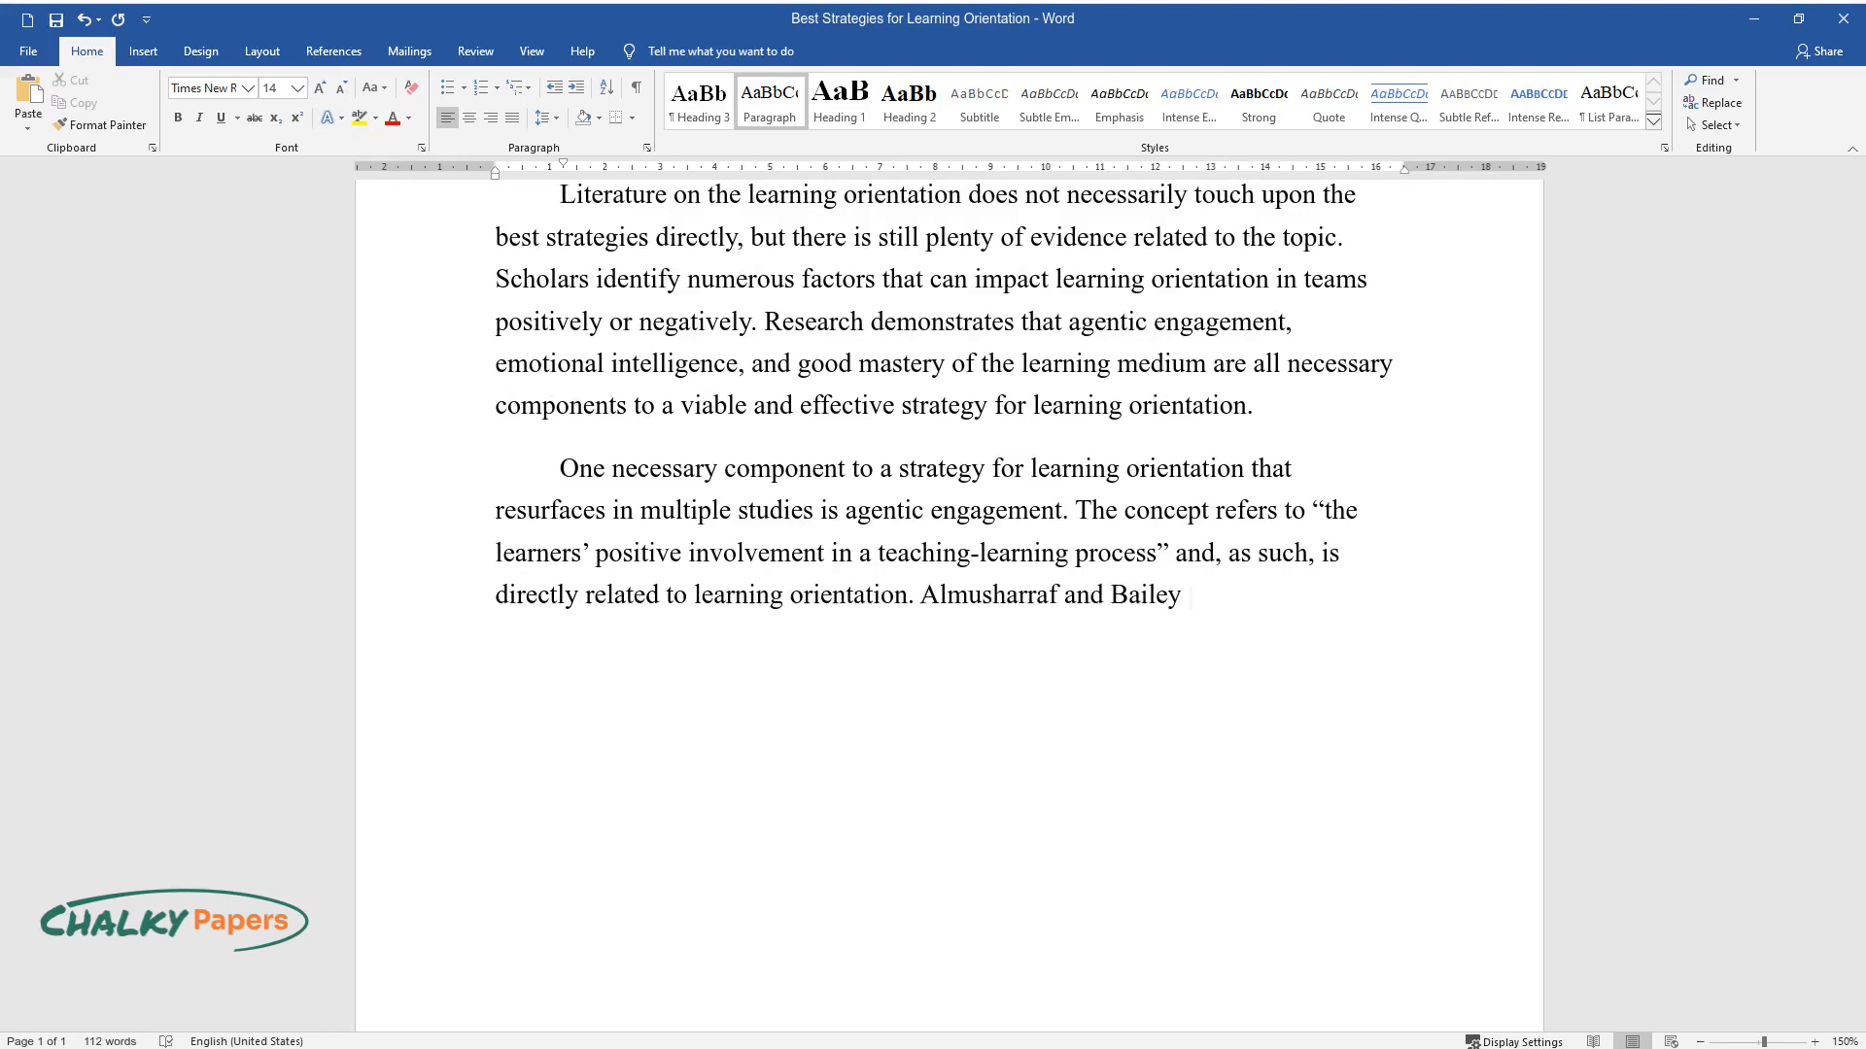
{"action": "type", "text": "analyze the importance of agentic"}
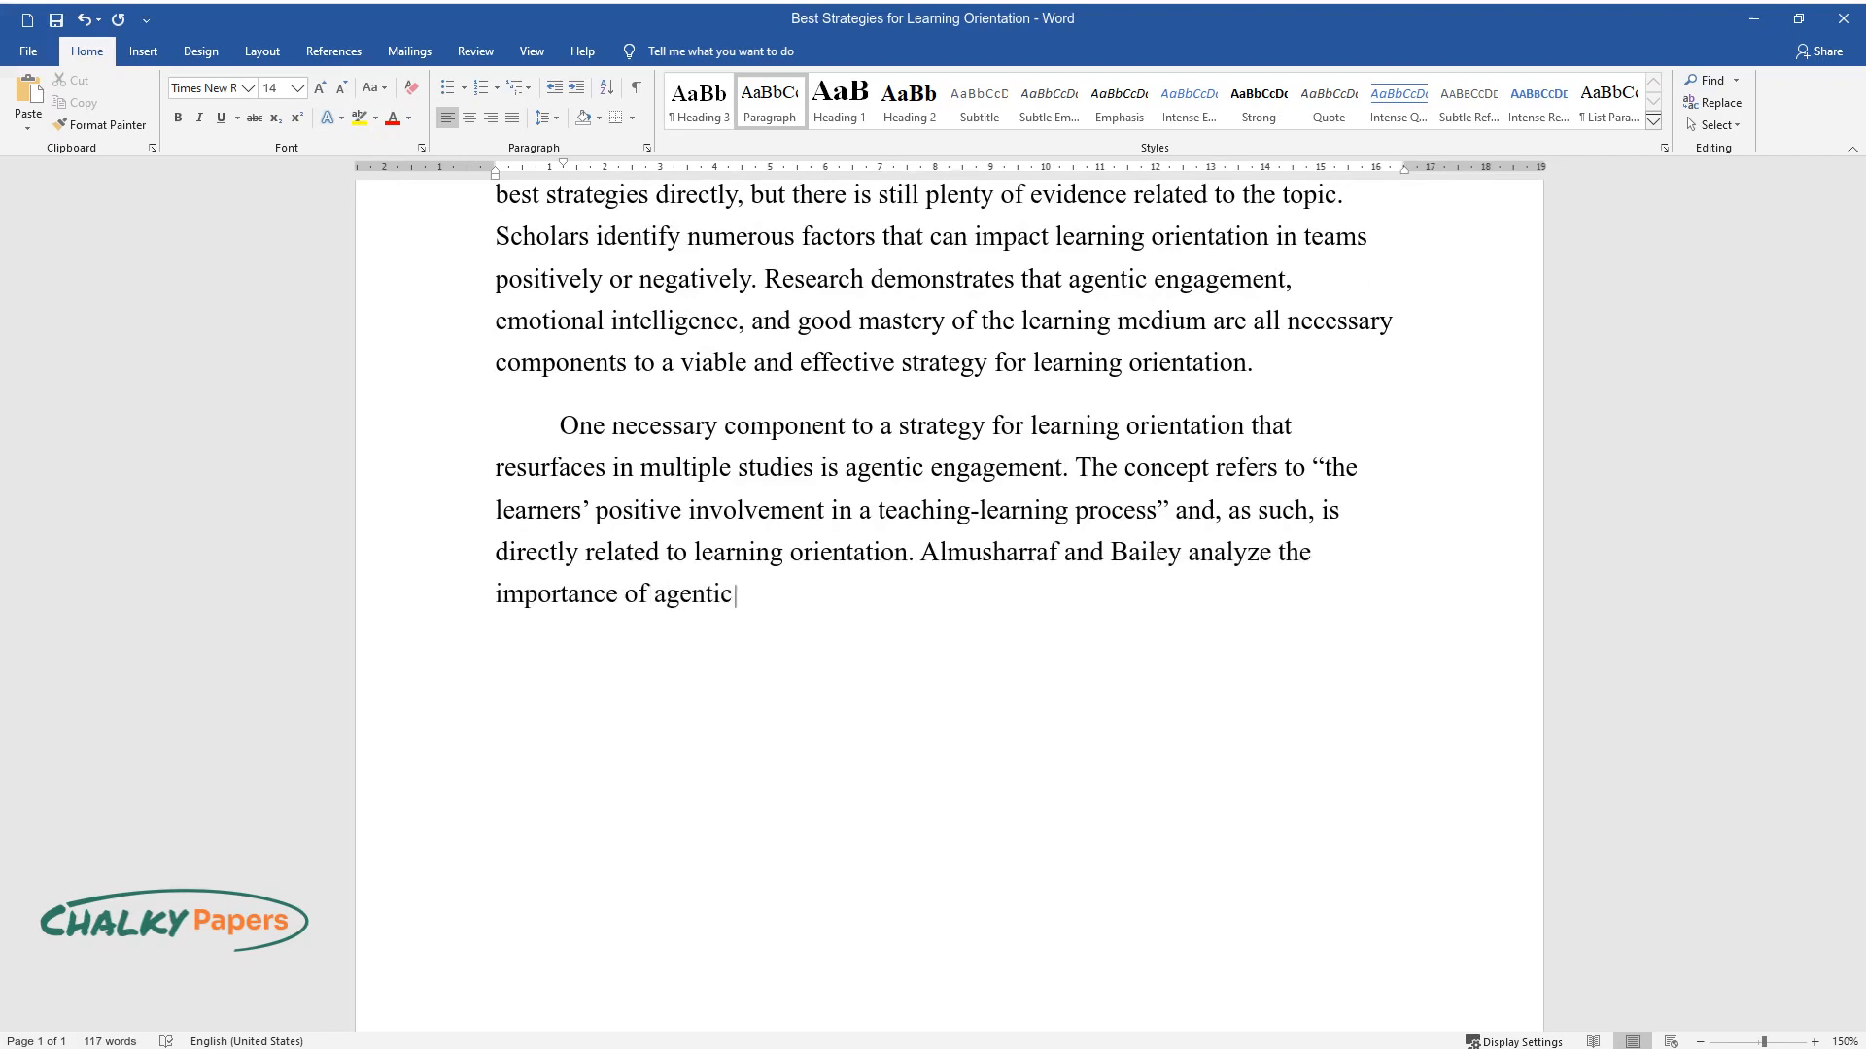
{"action": "type", "text": "engagement for learning orientation among online students"}
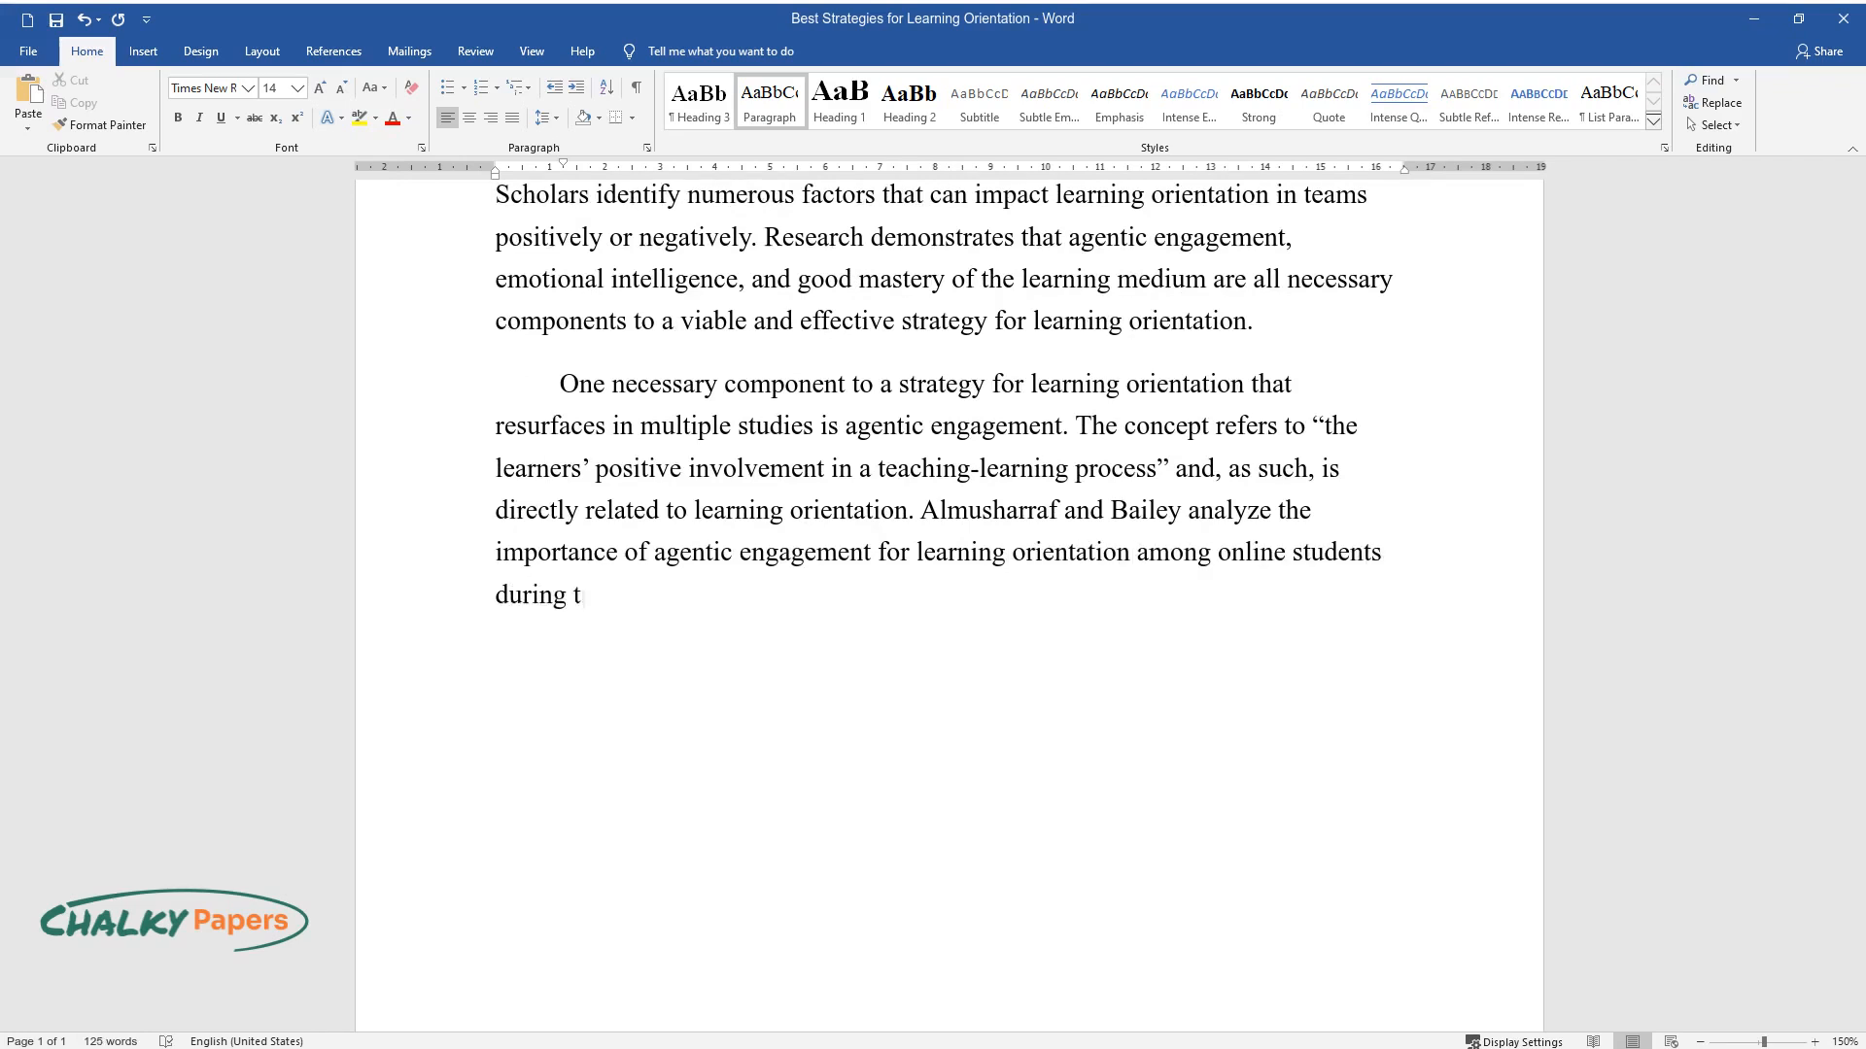
Add their COVID-19 conclusion on agentic engagement as key mediator, then Reeve's analysis of engagement types
{"action": "type", "text": "he COVID-19 pandemic. Their concl"}
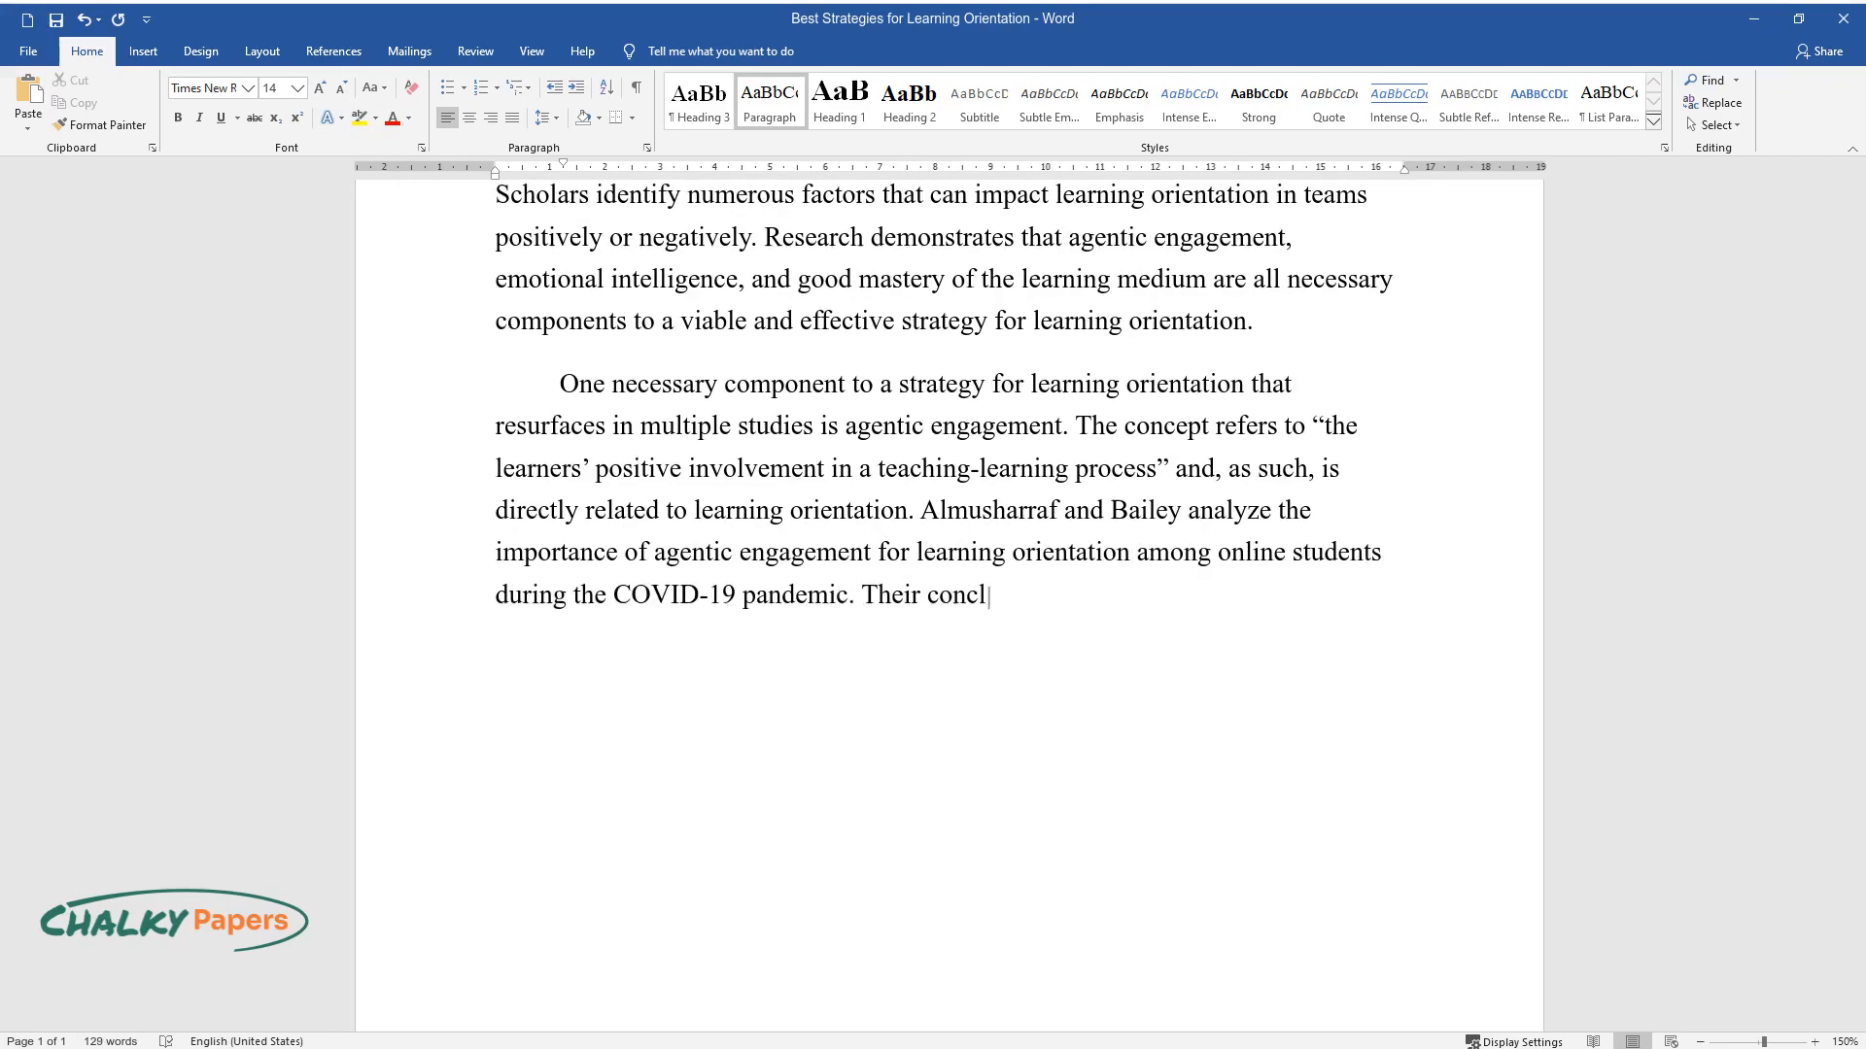
{"action": "type", "text": "usion is that agentic engagement s"}
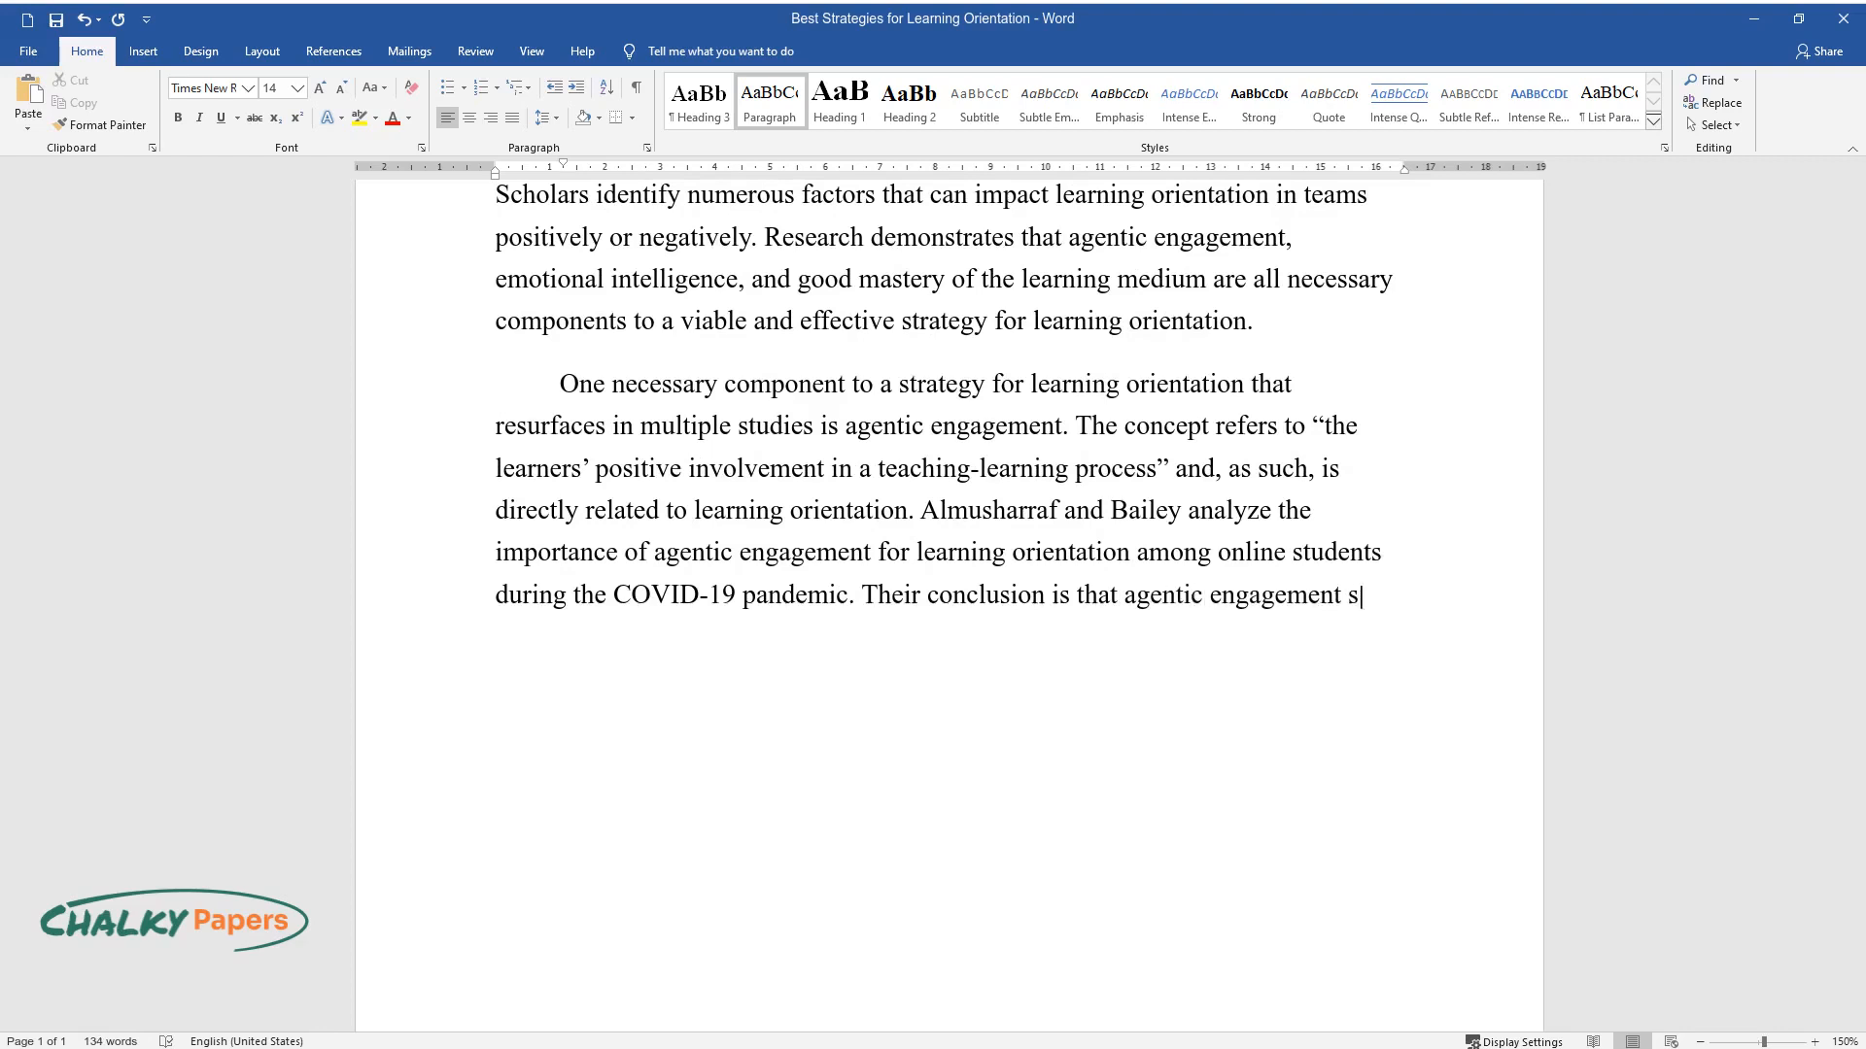
{"action": "type", "text": "erves as a key mediator in promot"}
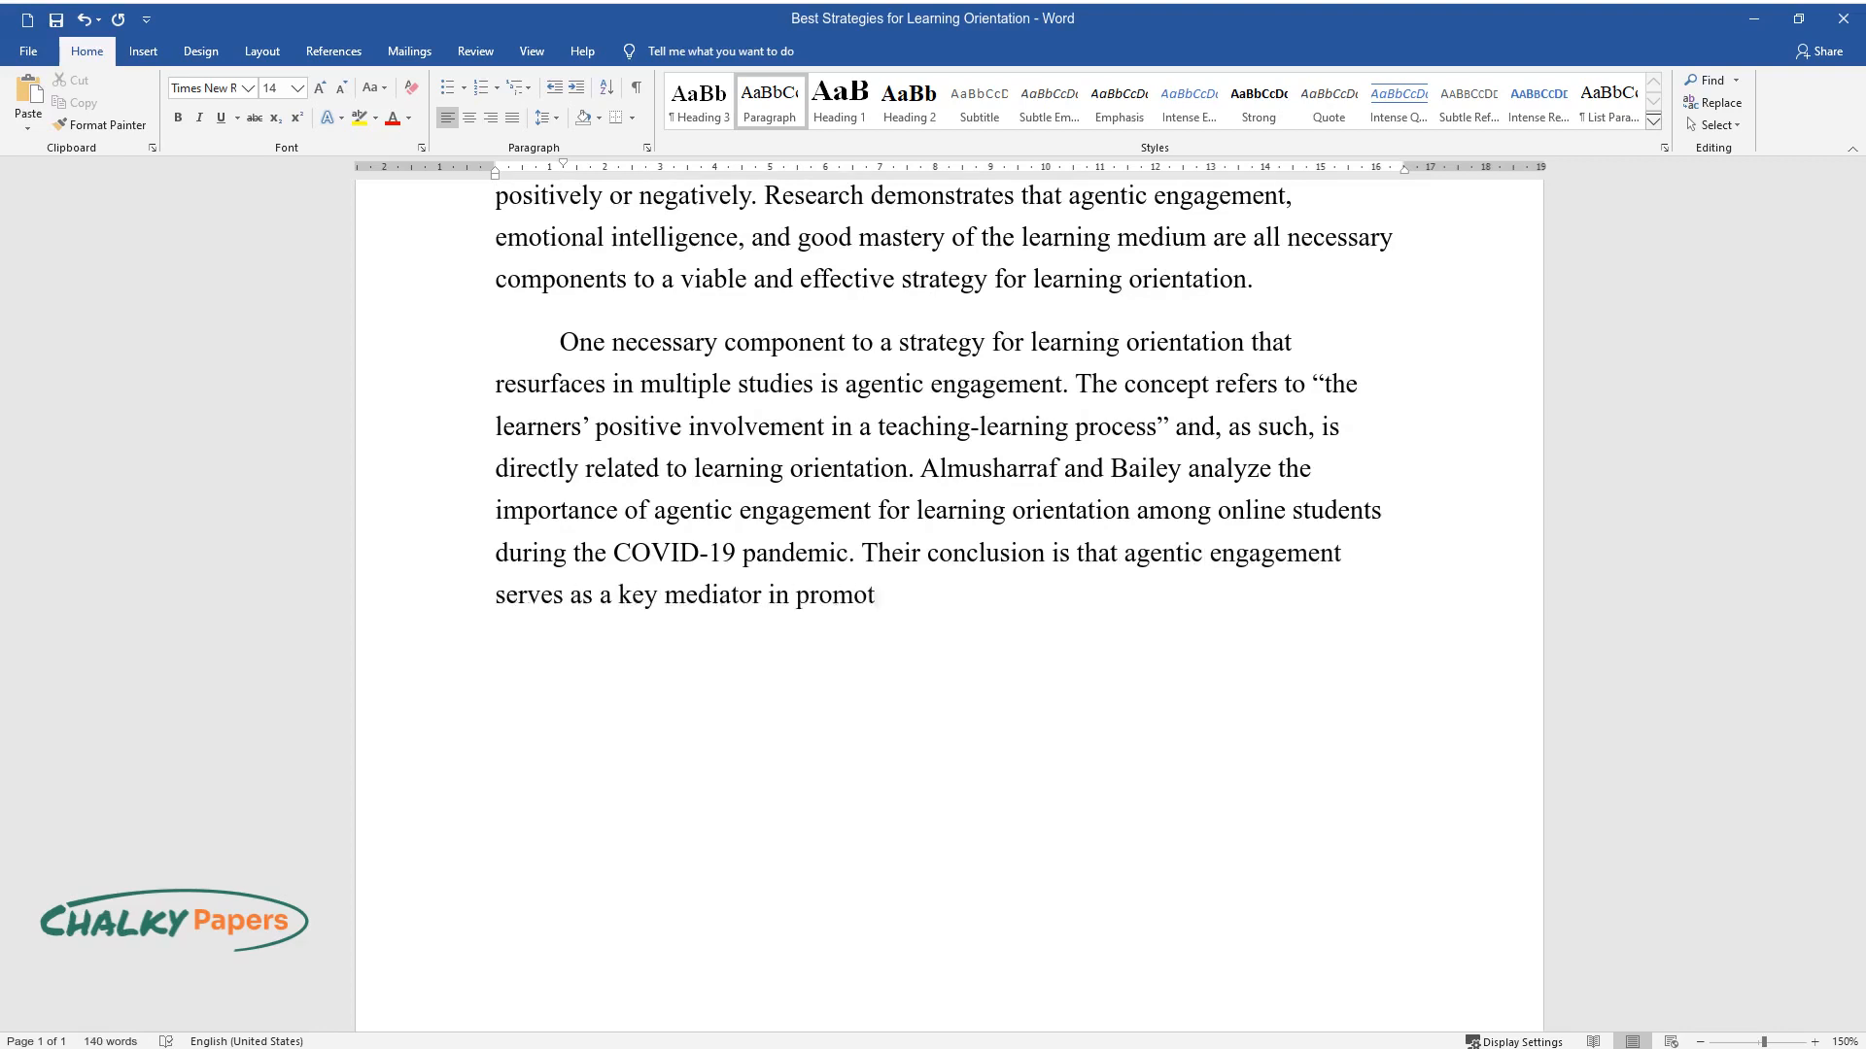
{"action": "type", "text": "ing collaborative learning orient"}
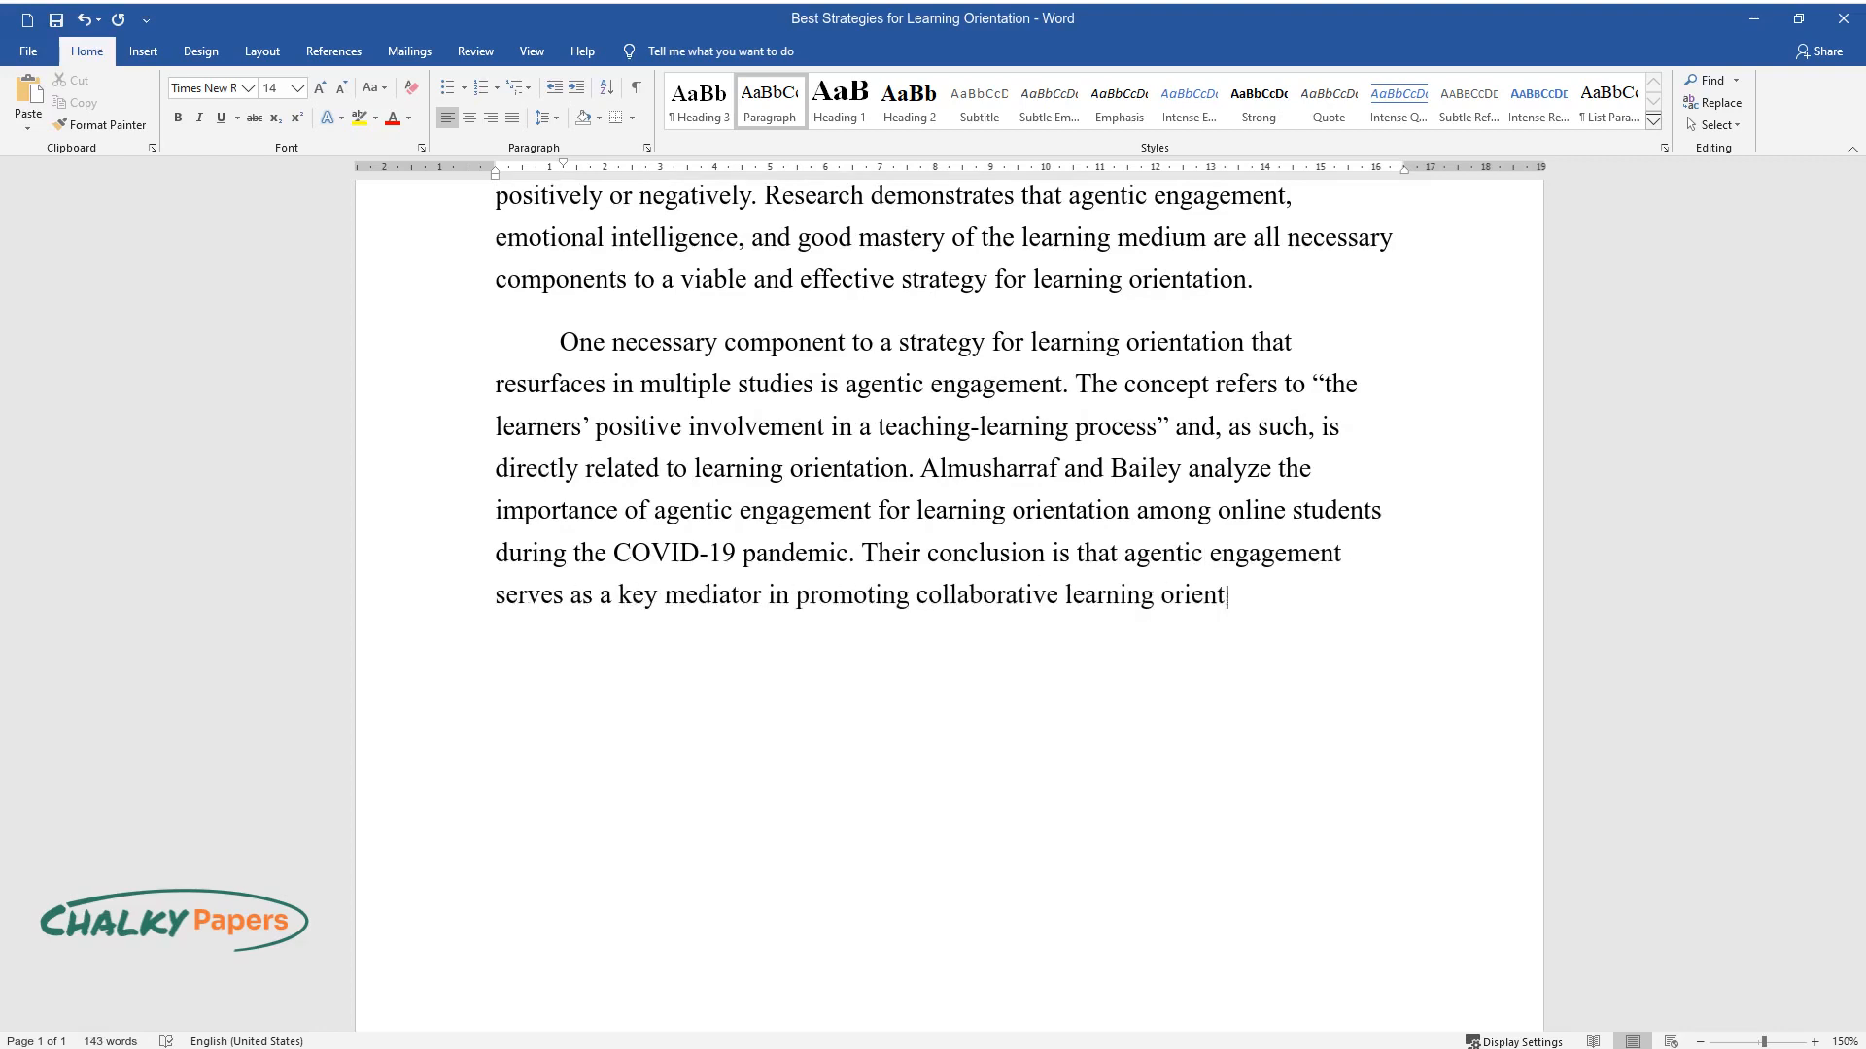
{"action": "type", "text": "ation and, by extension, positive"}
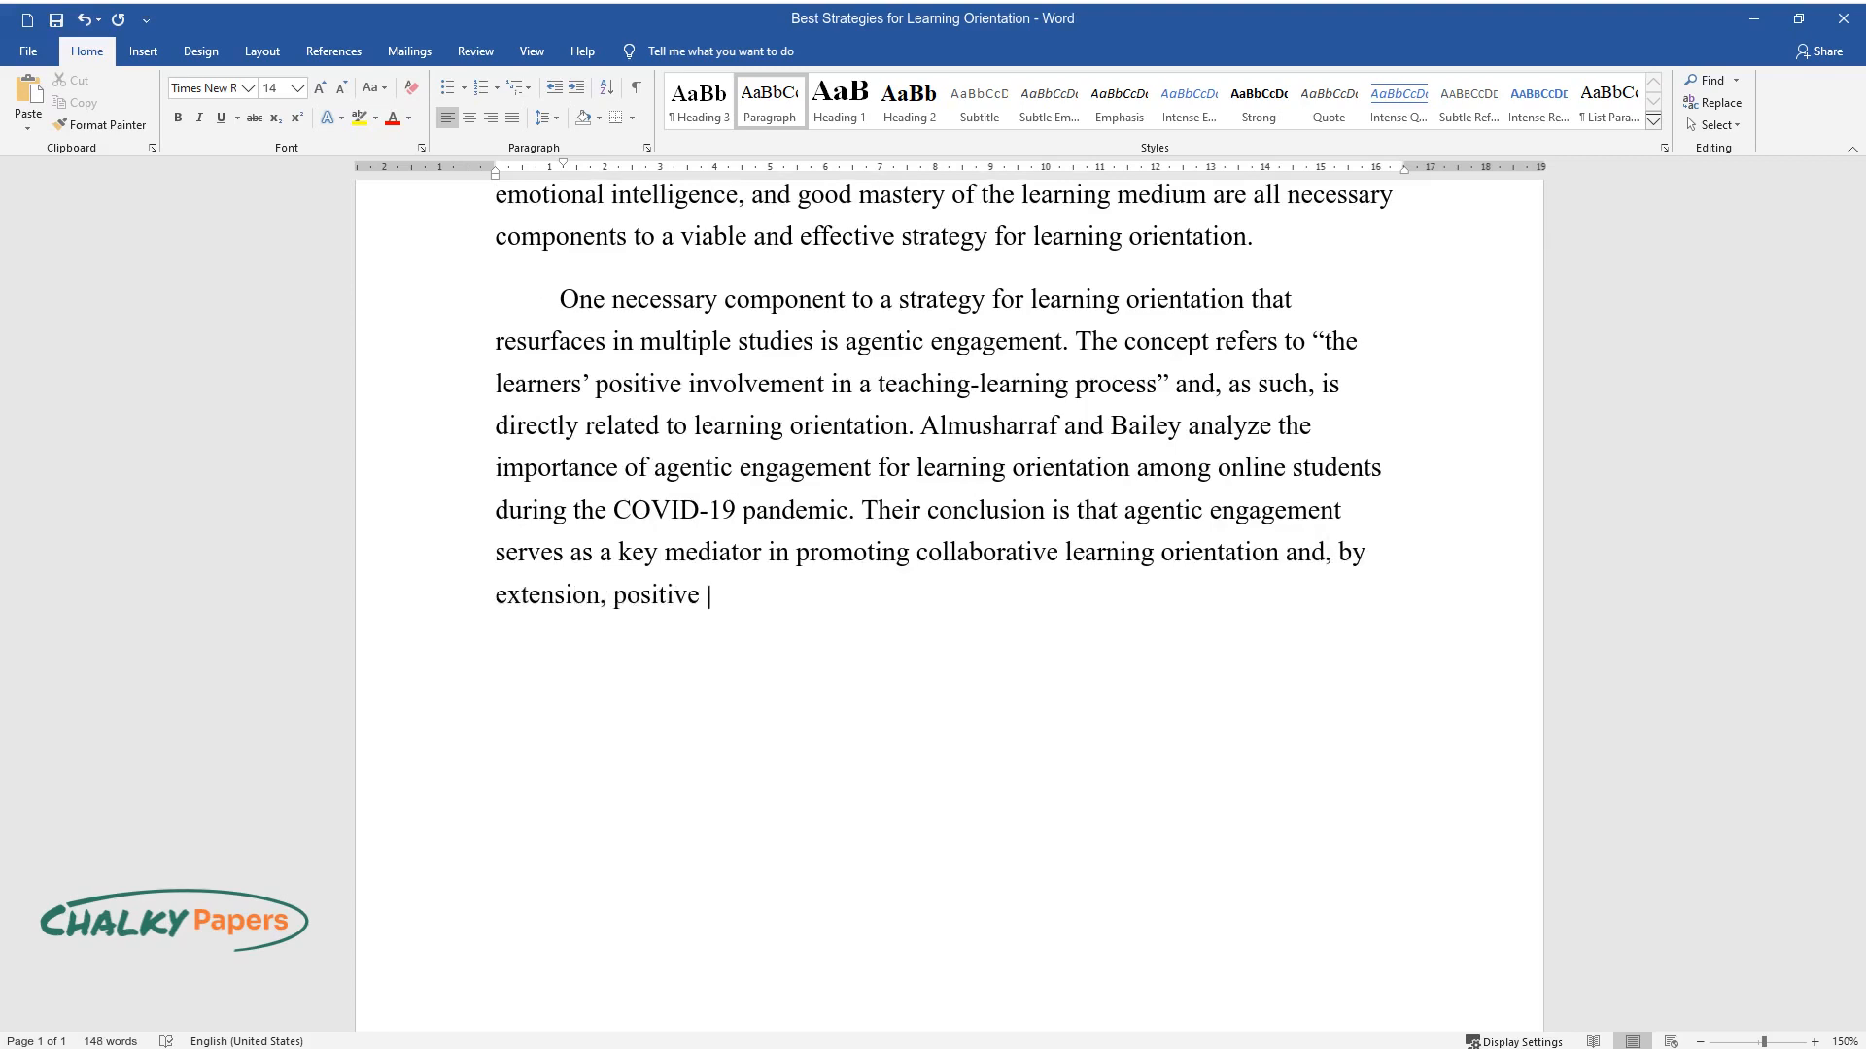
{"action": "type", "text": "educational outcomes. In a simila"}
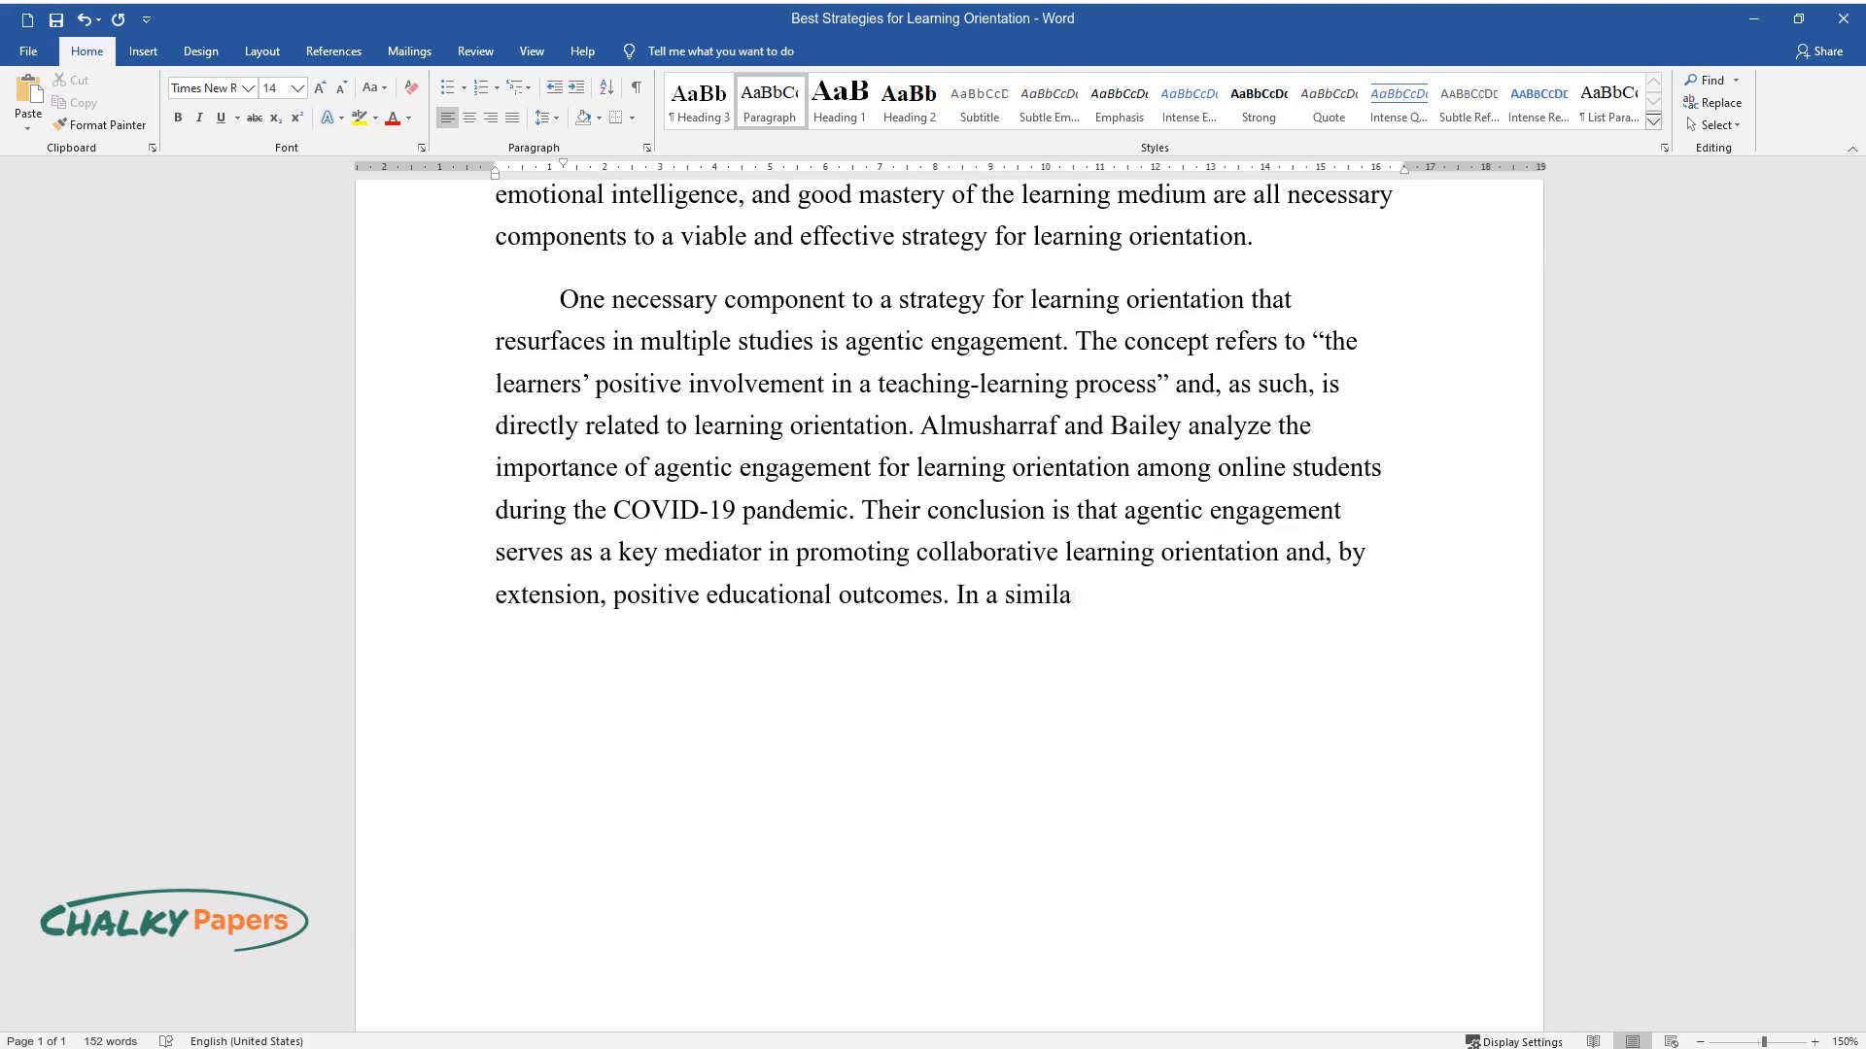
{"action": "type", "text": "r vein, Reeve analyzed and evalua"}
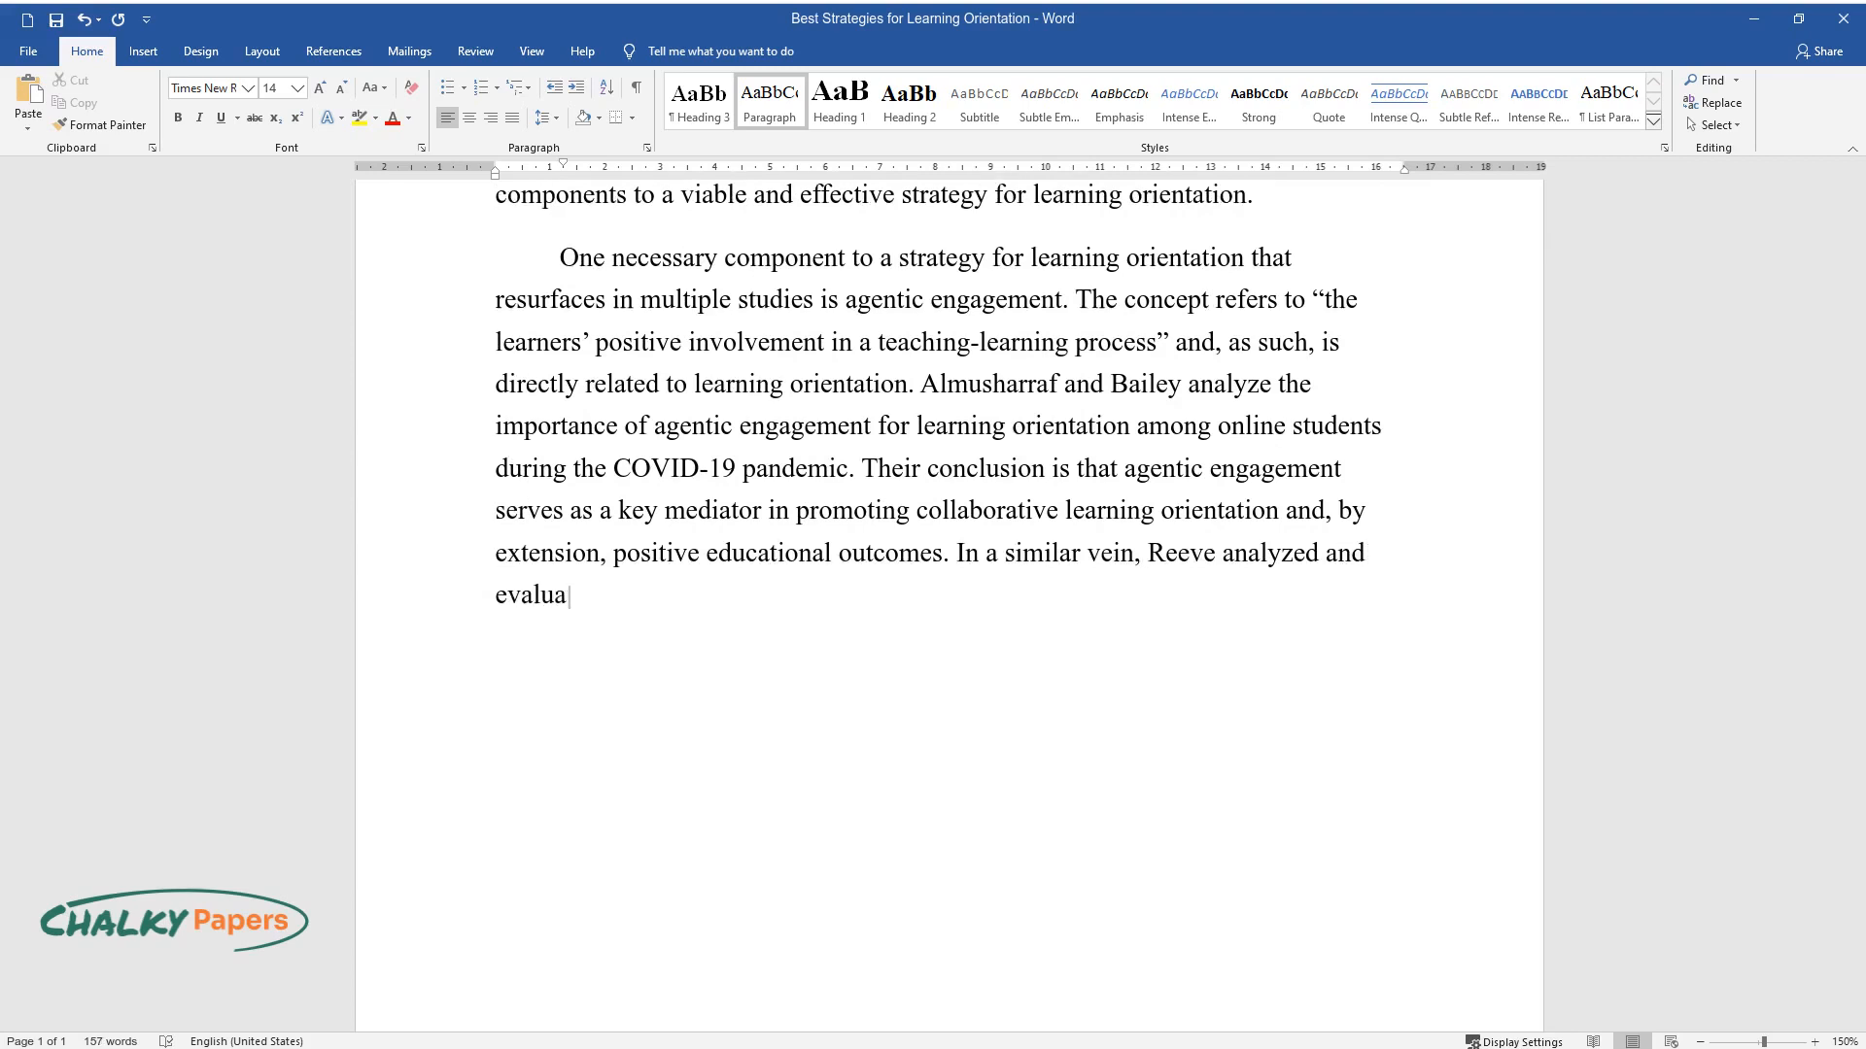
{"action": "type", "text": "ted different kinds of student en"}
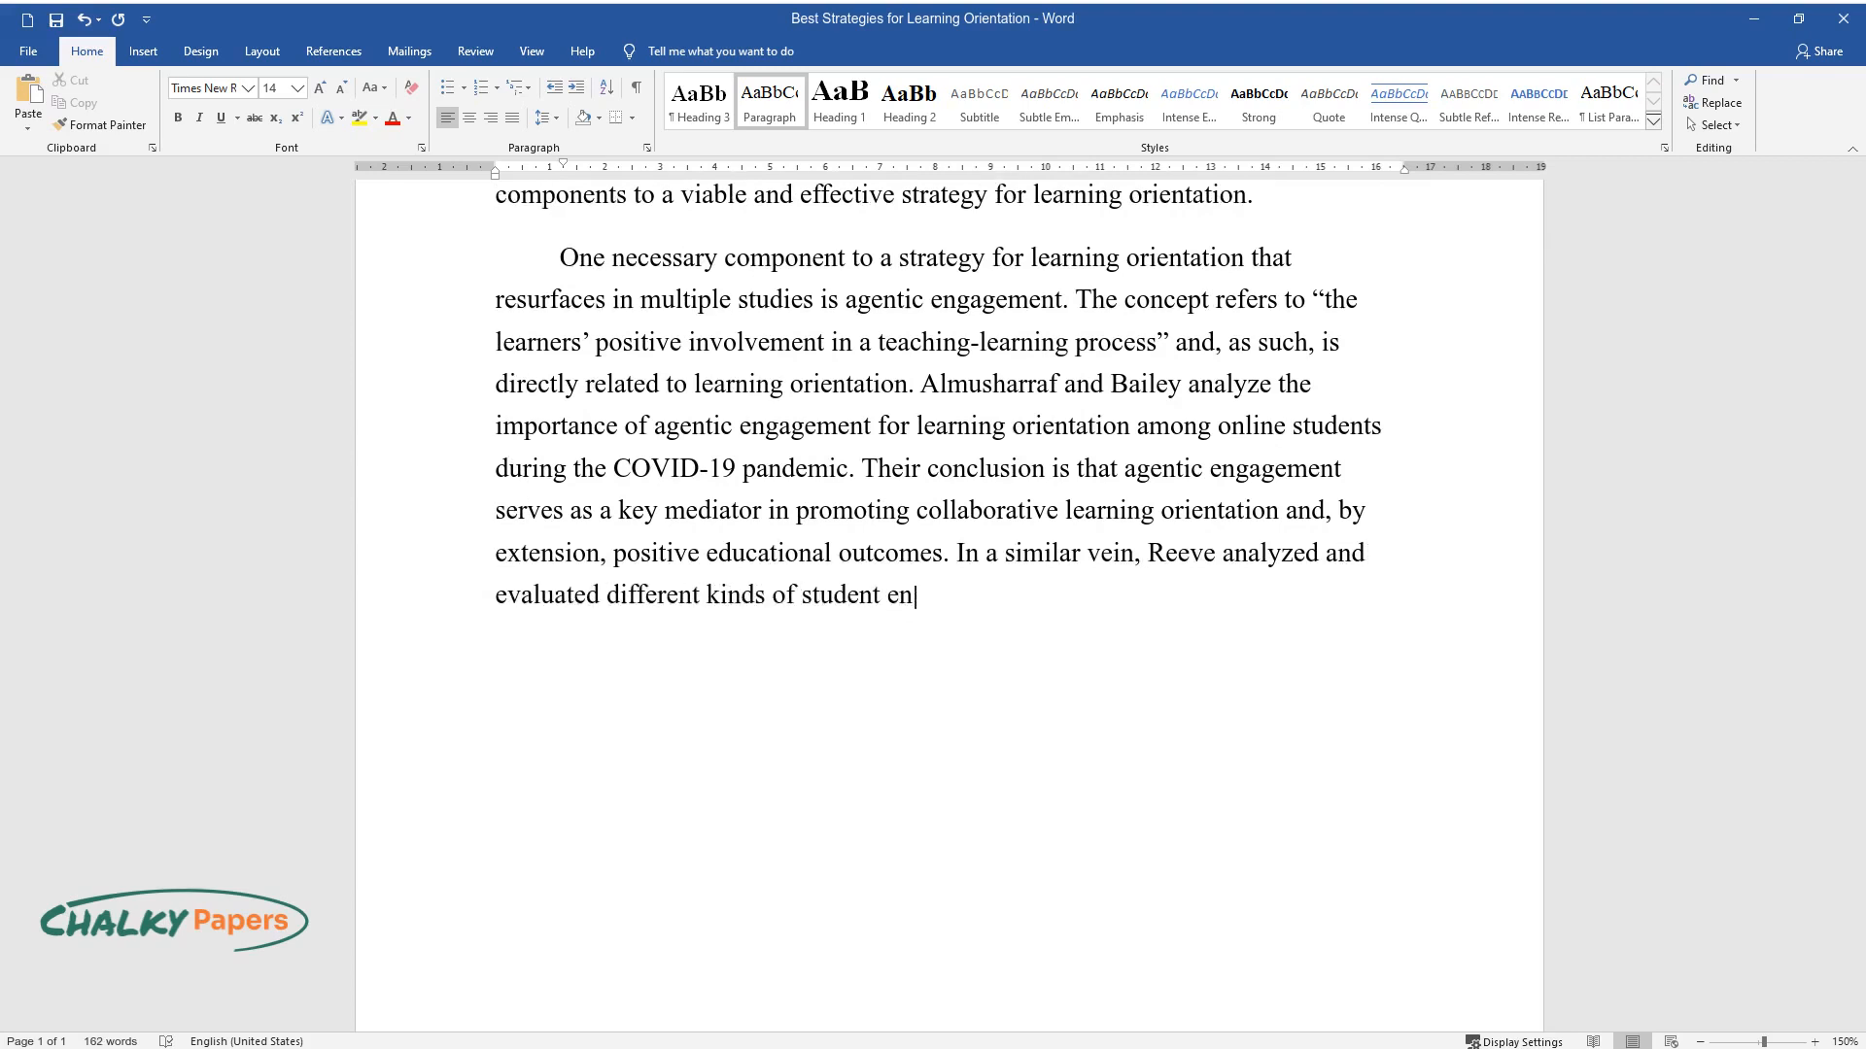
{"action": "type", "text": "gagement and their predictive powe"}
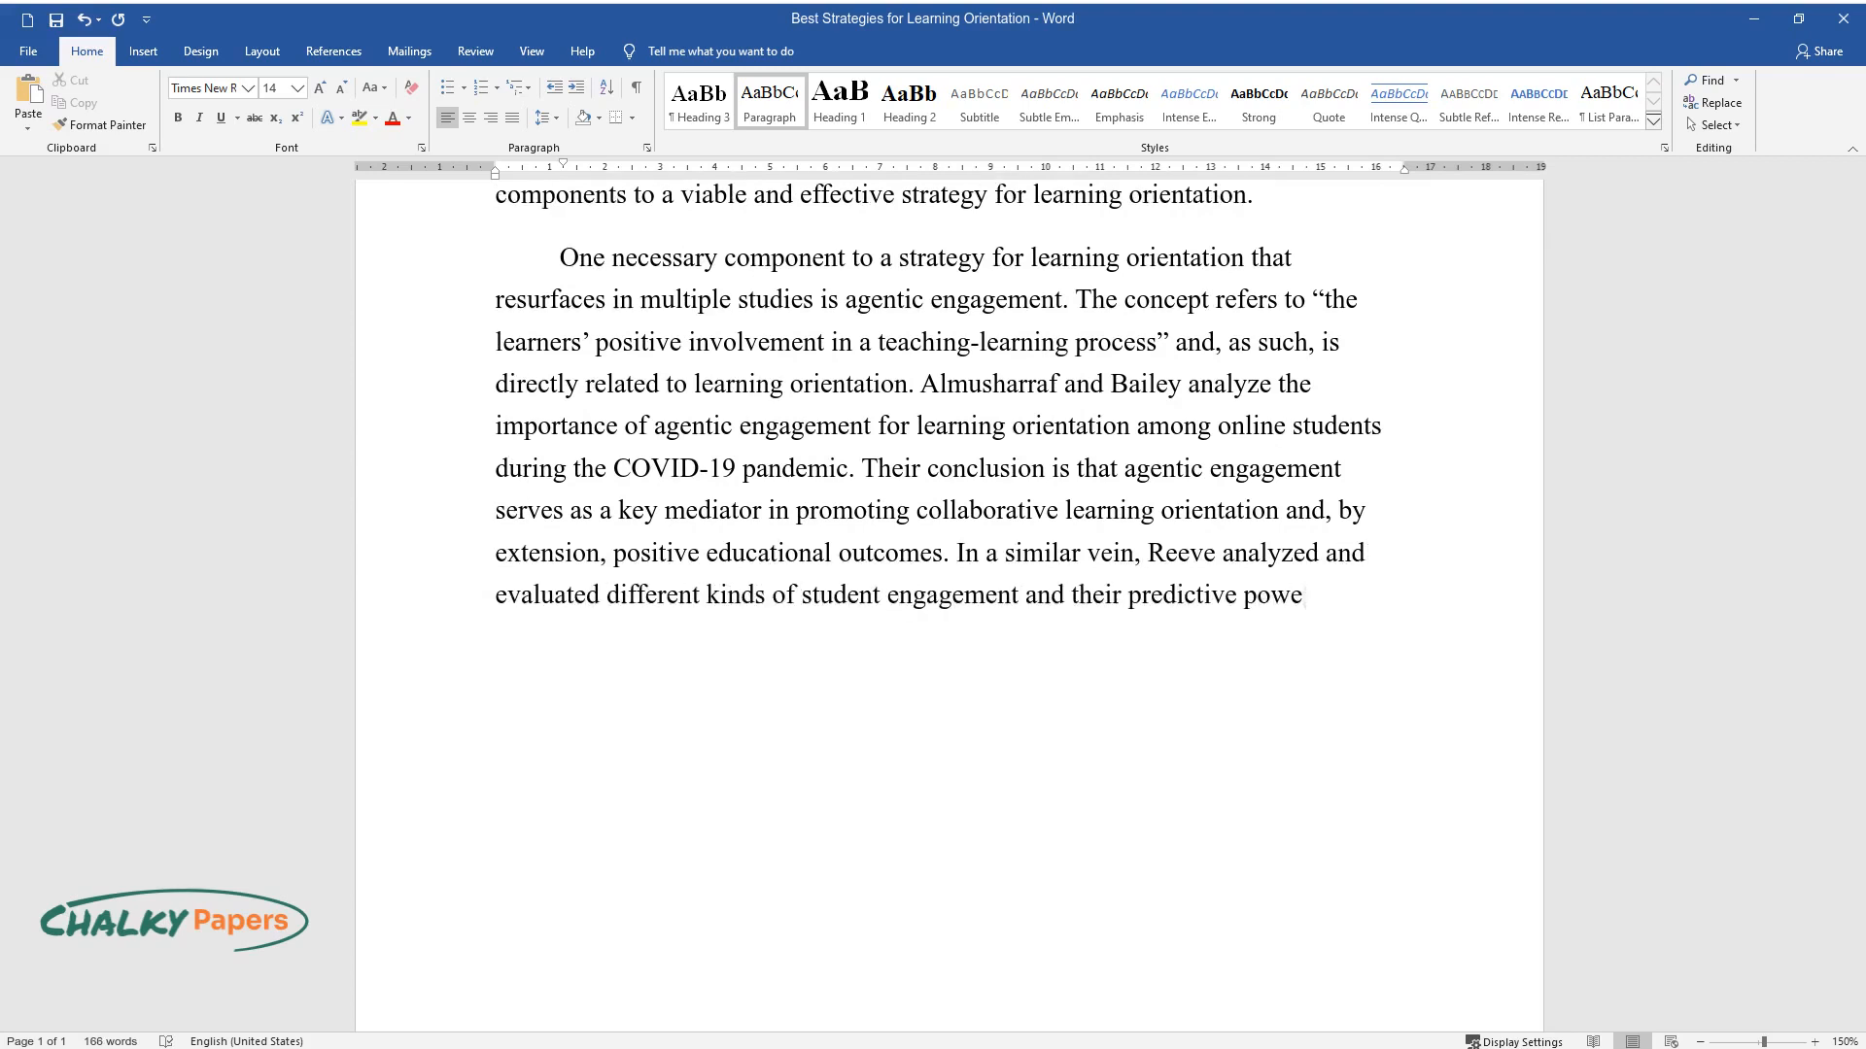
Conclude agentic engagement is a vital component 'whether in teams or not' and begin 'Another factor of'
{"action": "type", "text": "r for learning orientation and ac"}
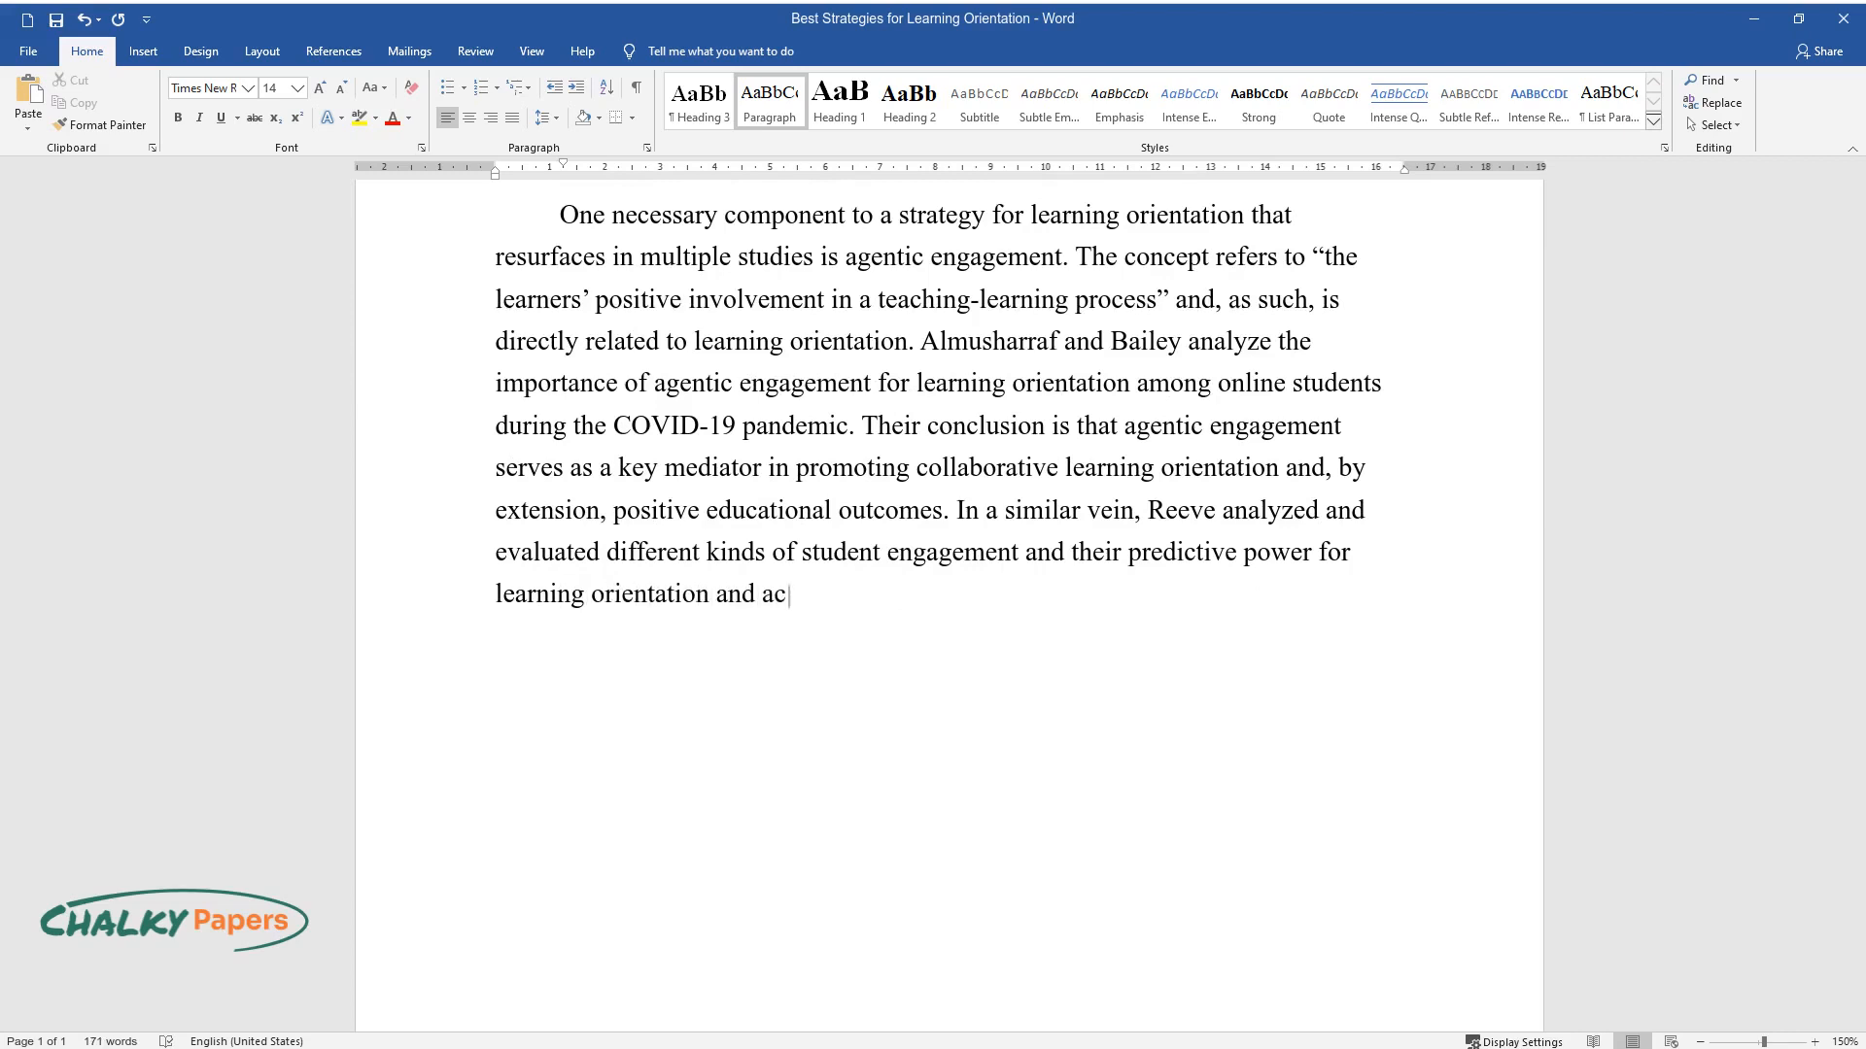
{"action": "type", "text": "ademic success. Their findings su"}
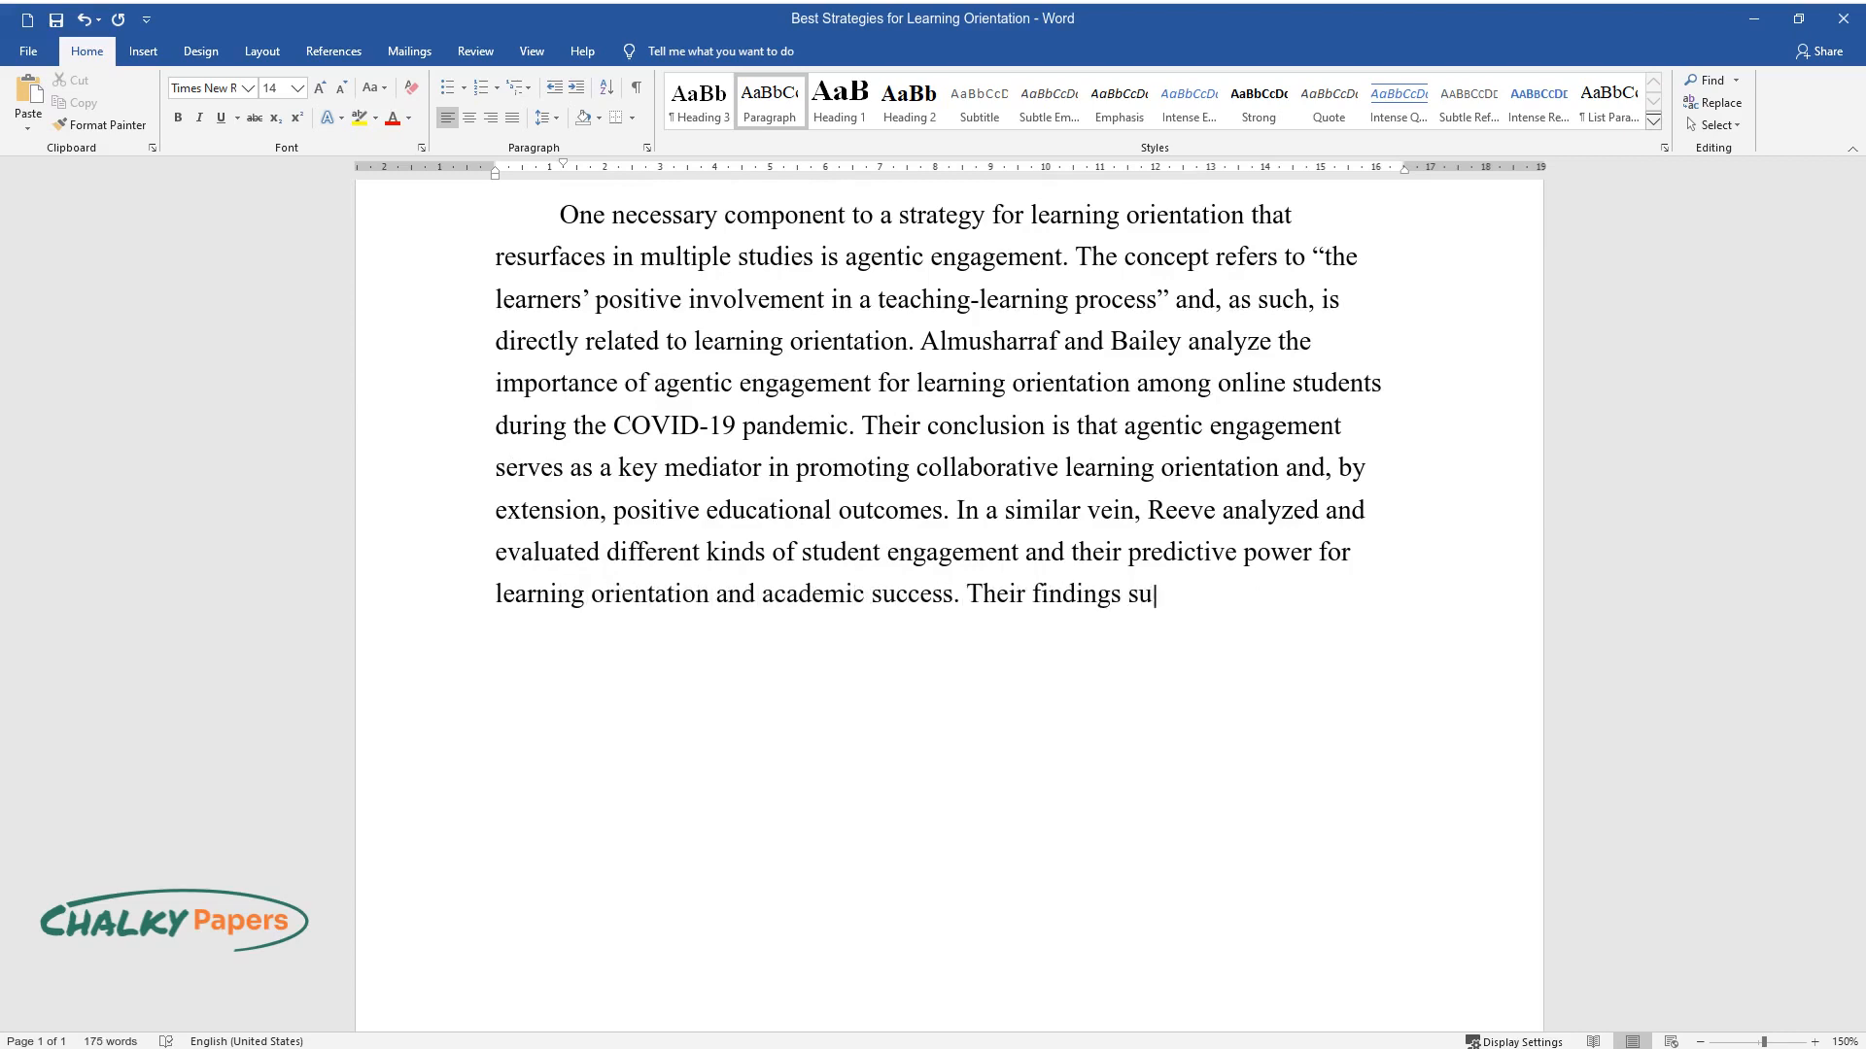
{"action": "type", "text": "ggest that agentic engagement is a"}
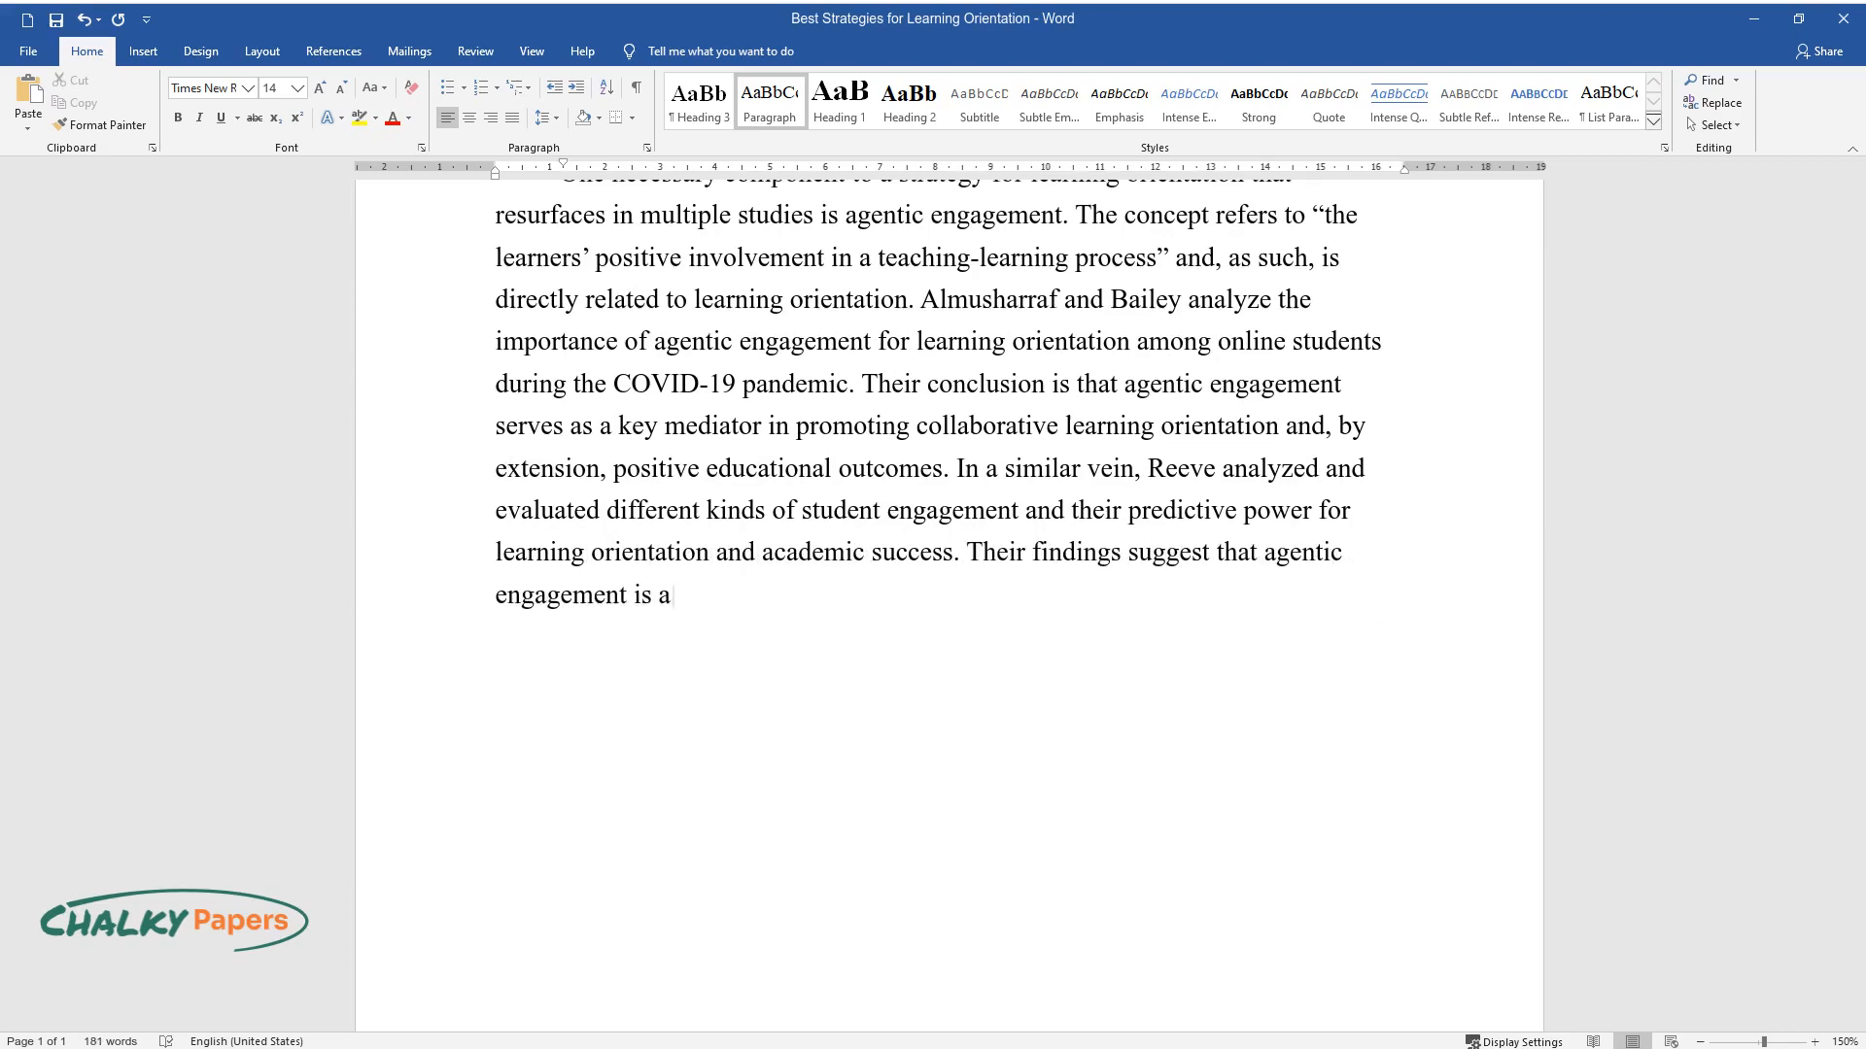
{"action": "type", "text": "strong contributor to learning o"}
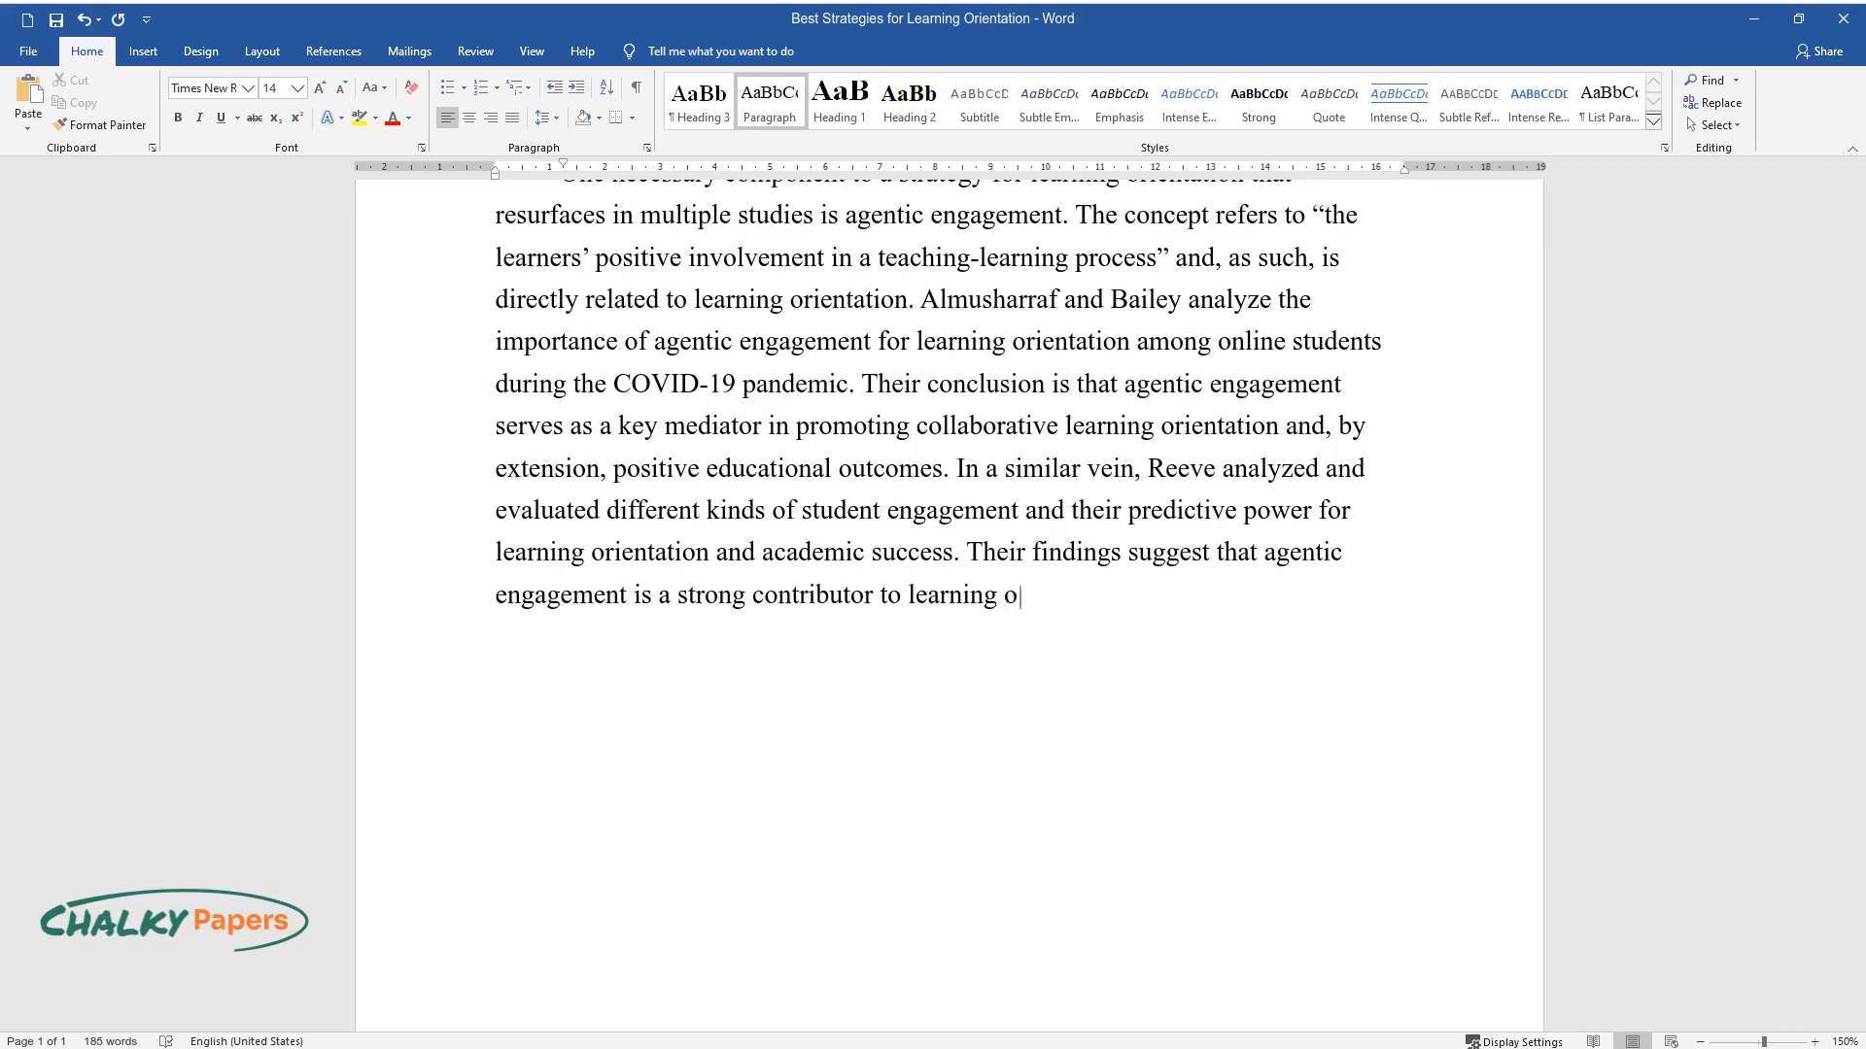
{"action": "type", "text": "rientation. Thus, research demonst"}
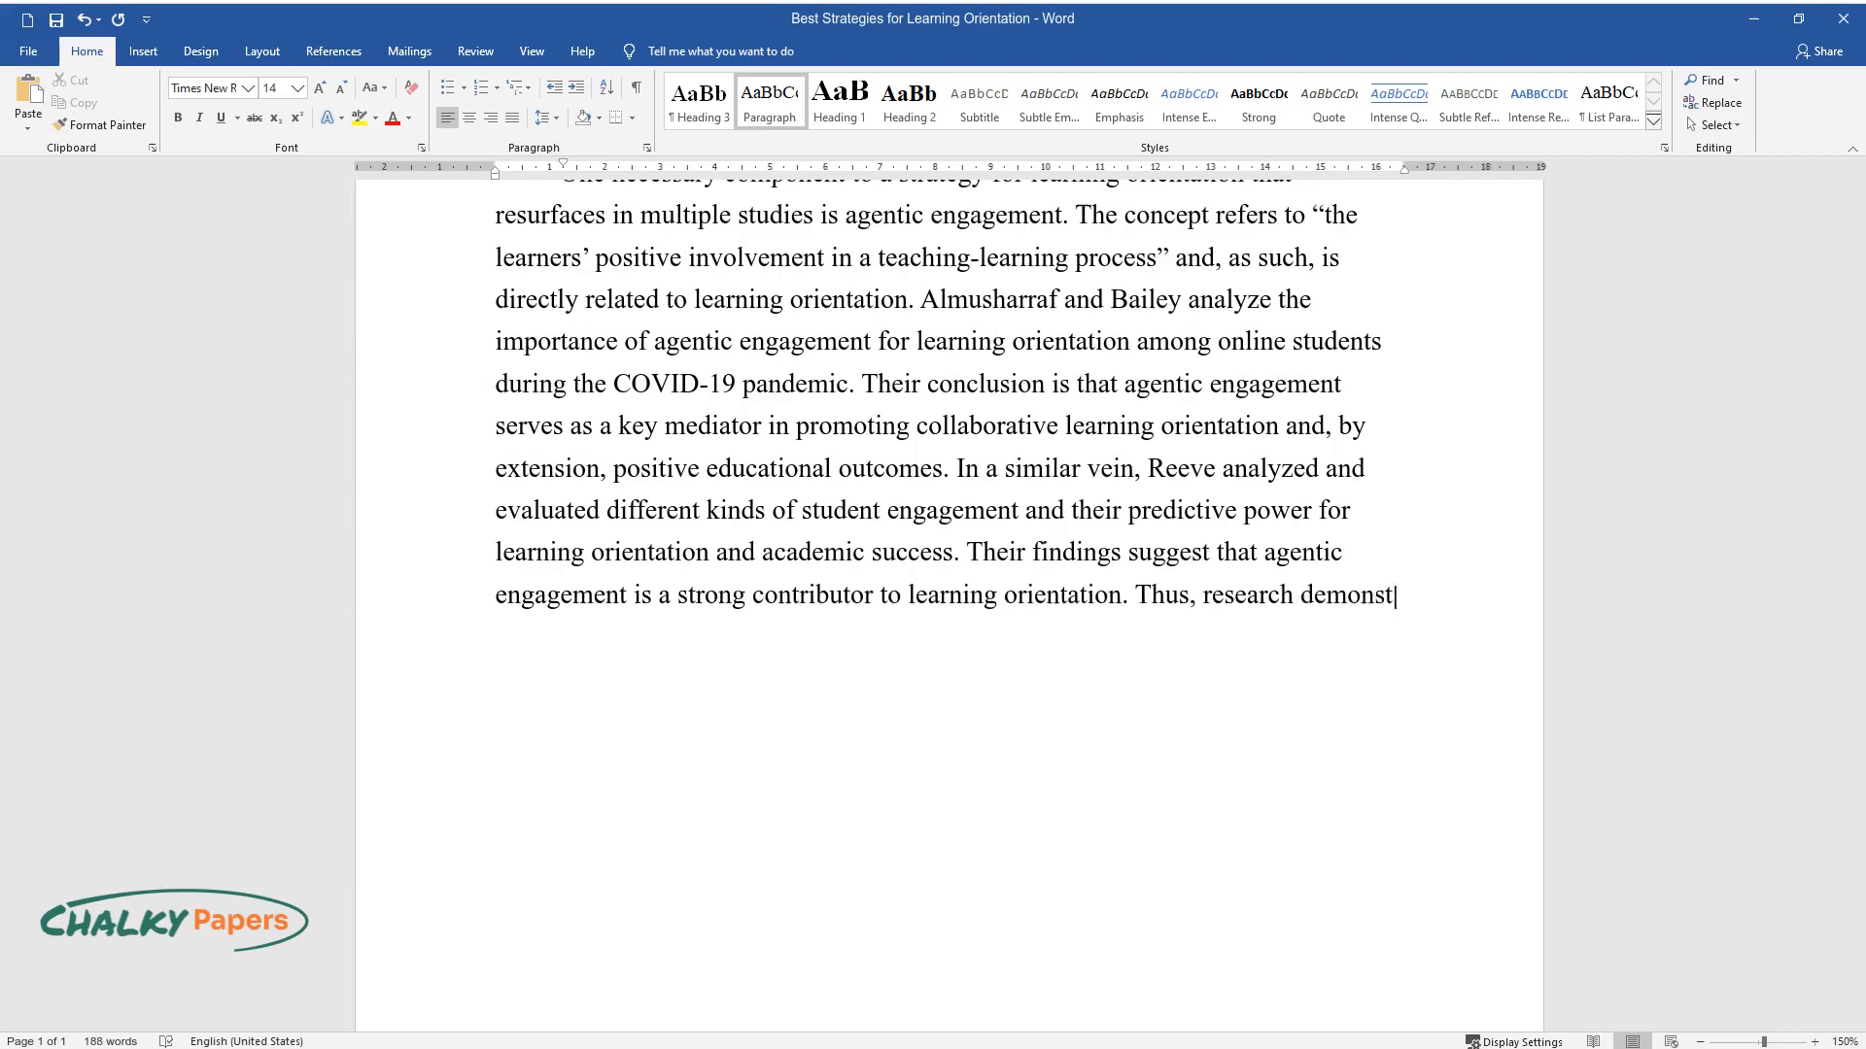
{"action": "type", "text": "rates that agentic engagement sho"}
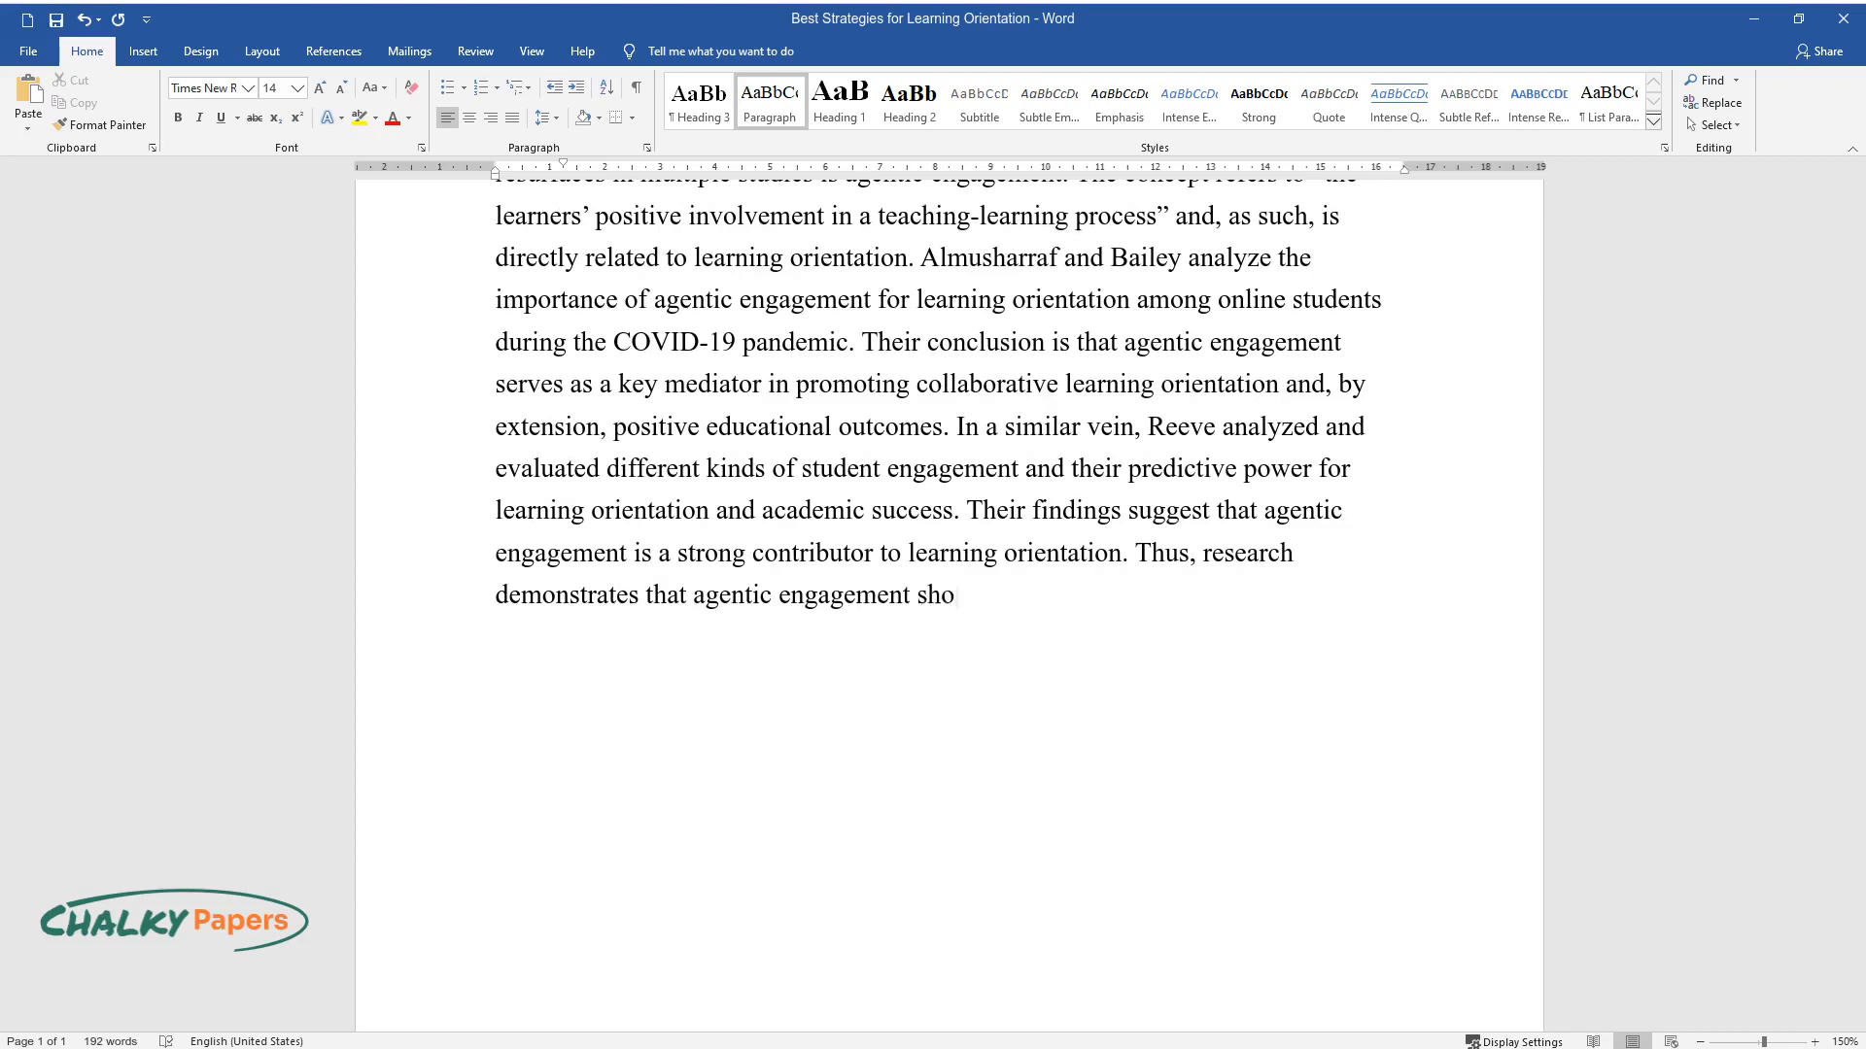
{"action": "type", "text": "uld be a vital component of an effectiv"}
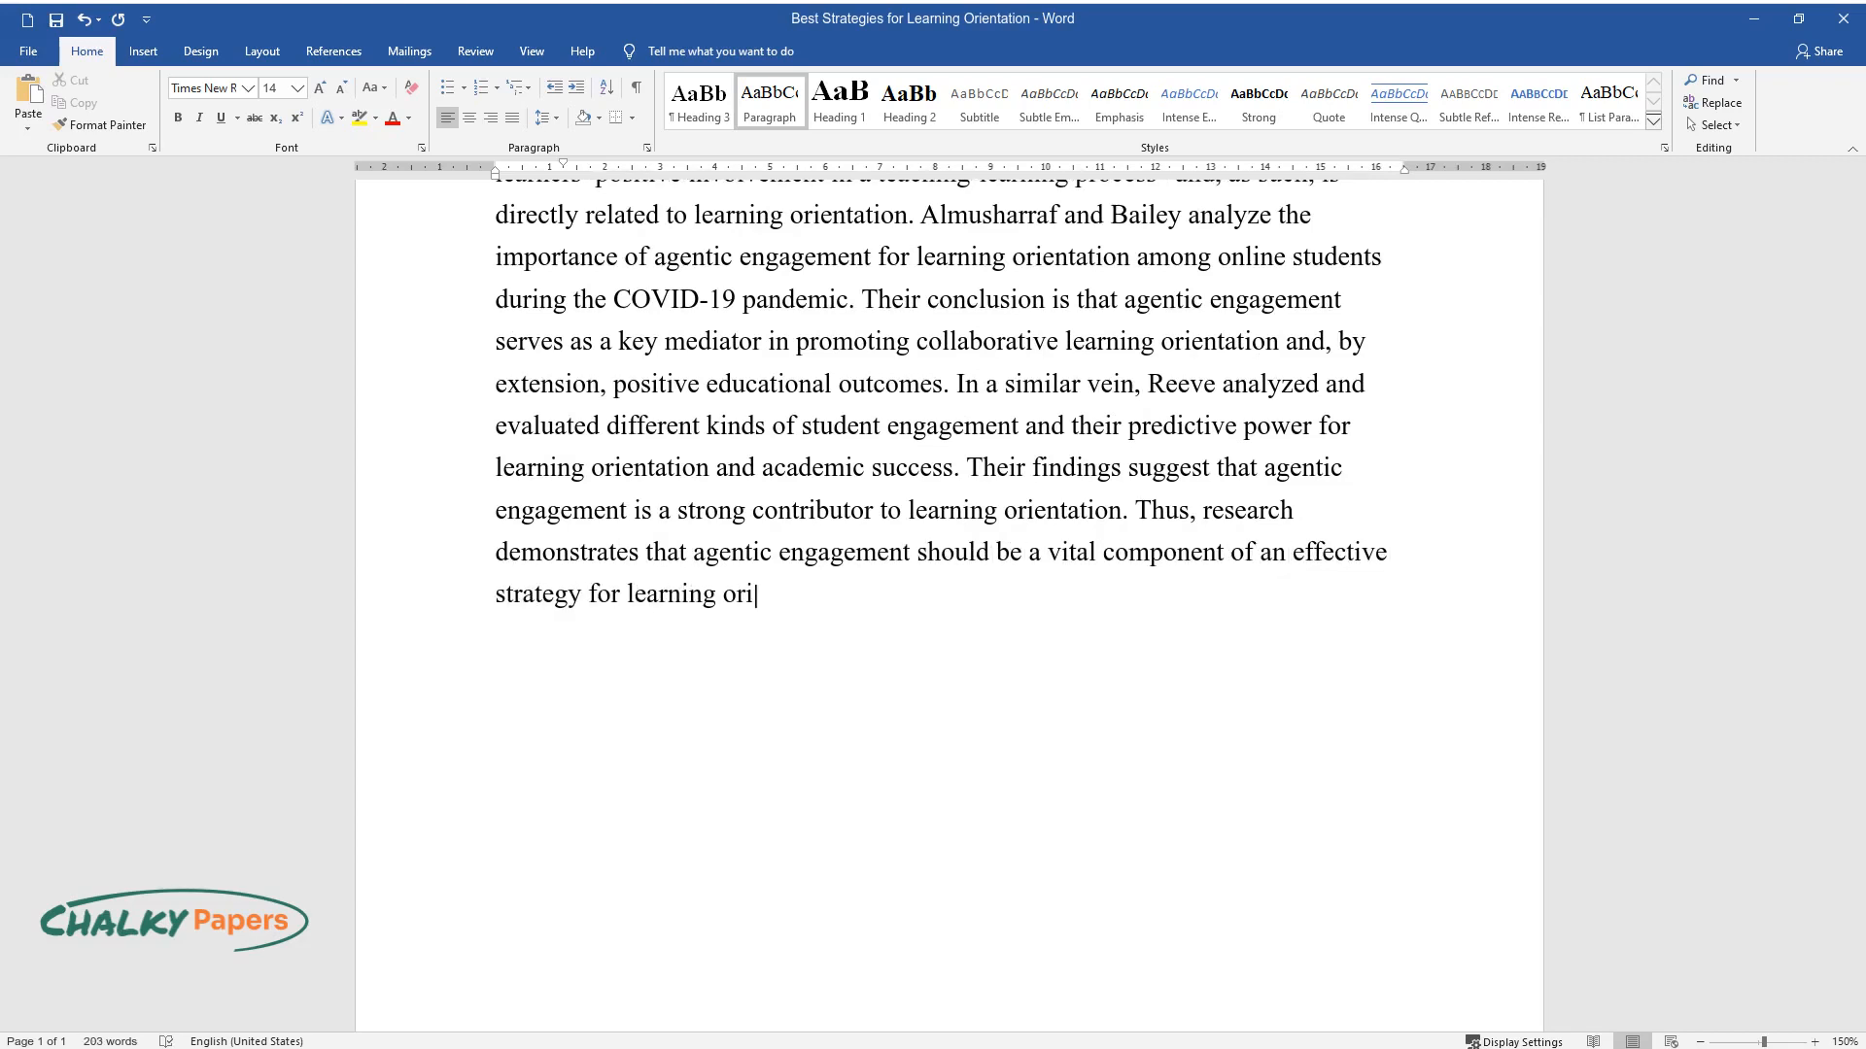
{"action": "type", "text": "entation, whether in teams or not."}
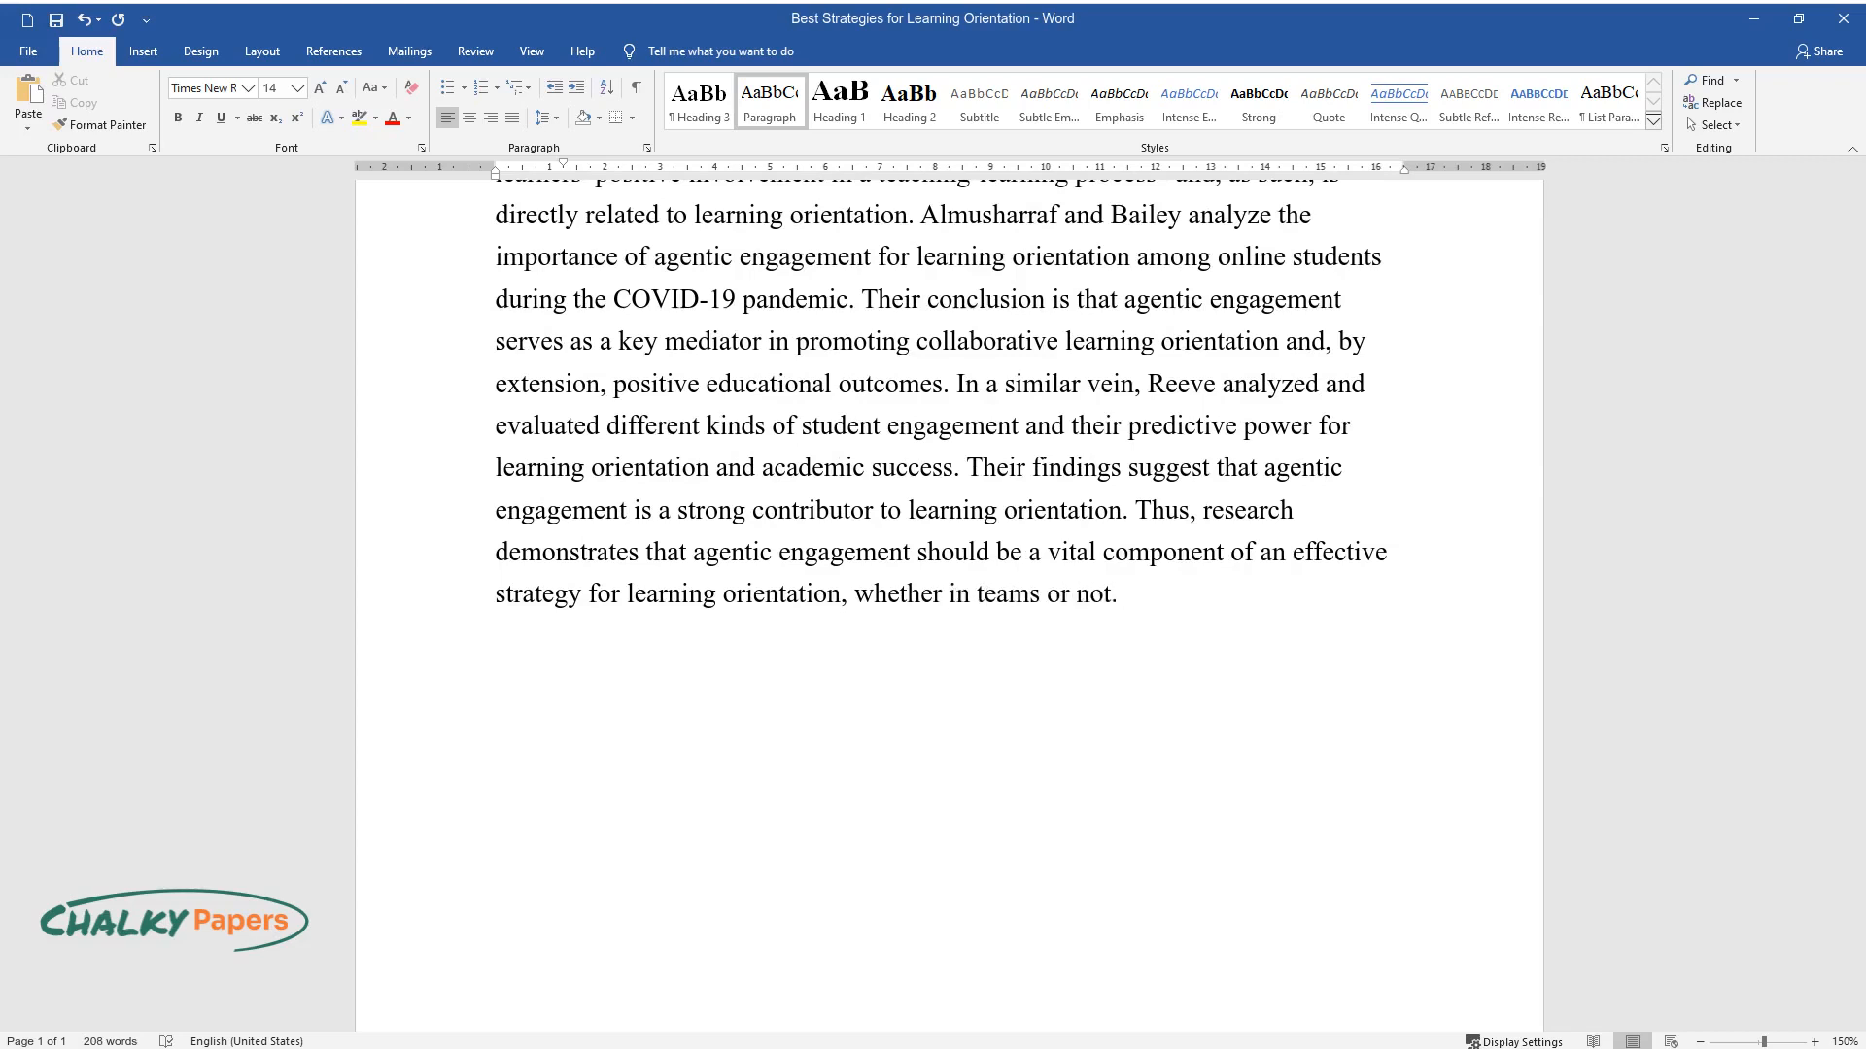
{"action": "type", "text": "Another factor of"}
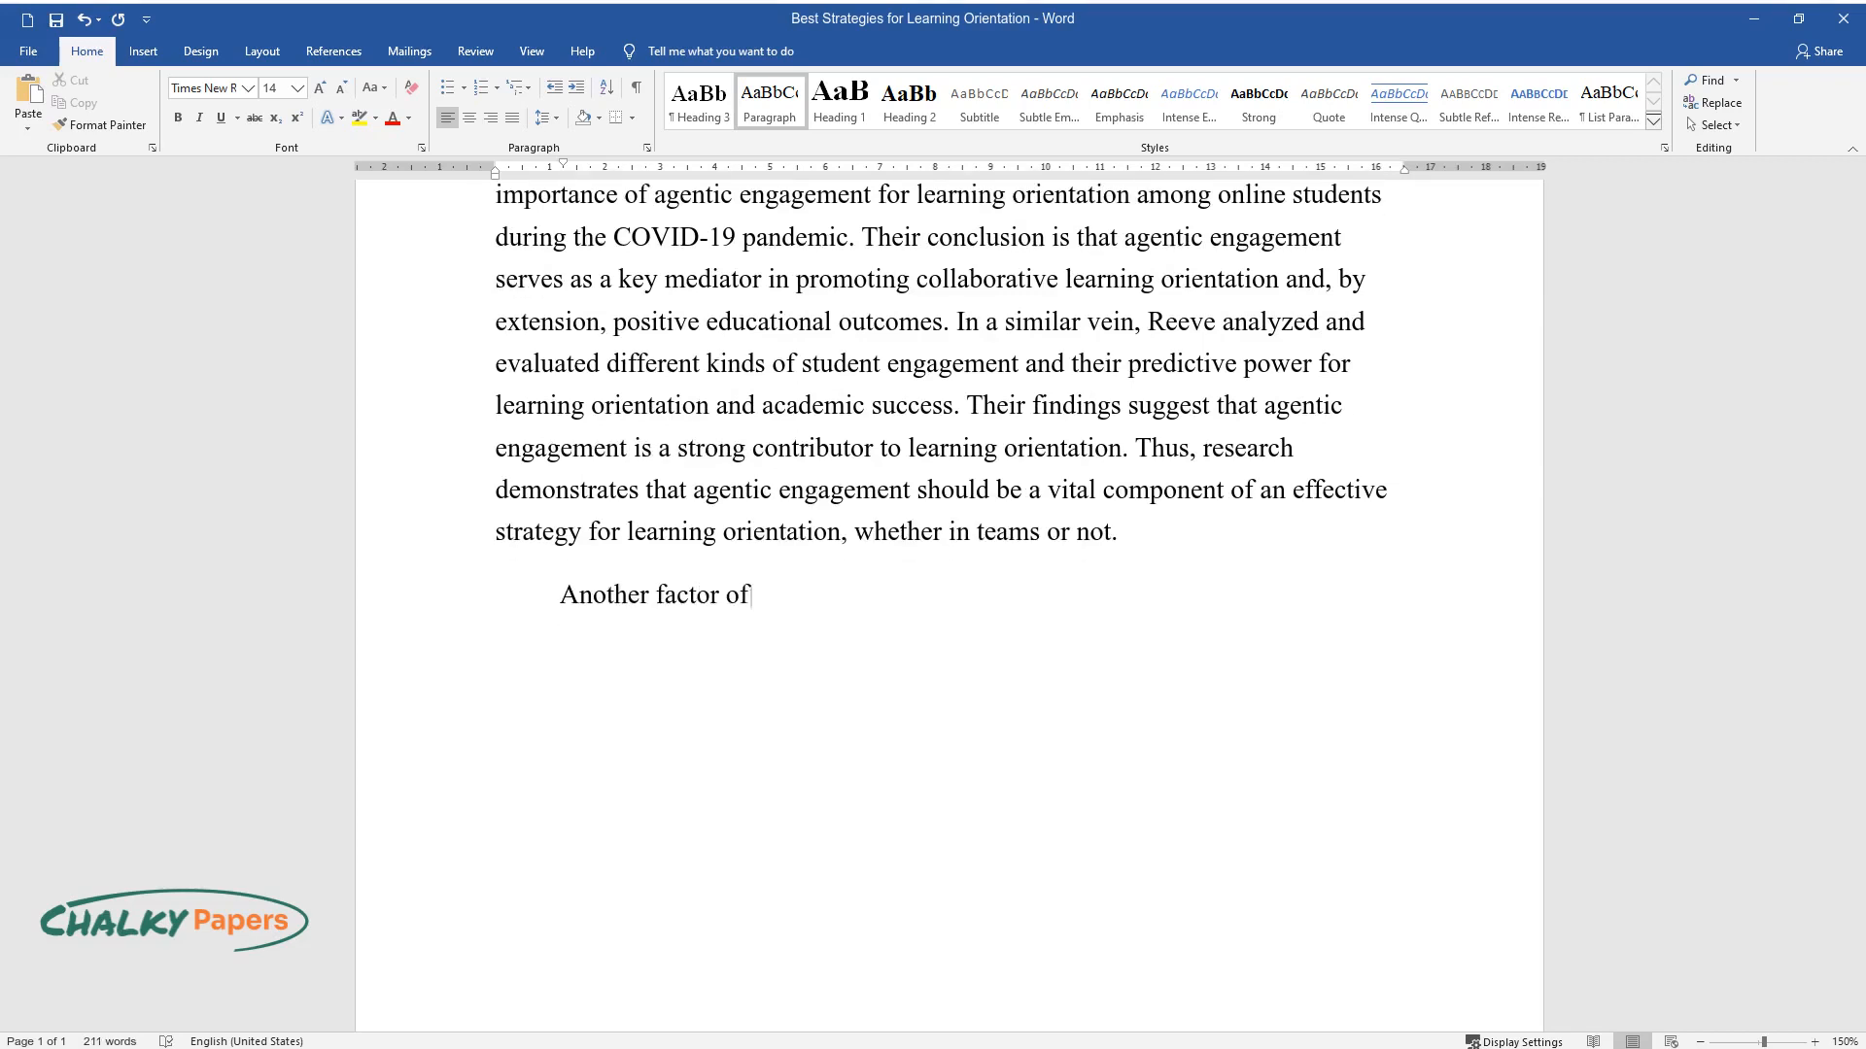
Introduce emotional intelligence and Welch's five competencies: inclusiveness, adaptability, assertiveness, empathy, influence
{"action": "type", "text": "often identified in the scholarly literature as a crucial aspect"}
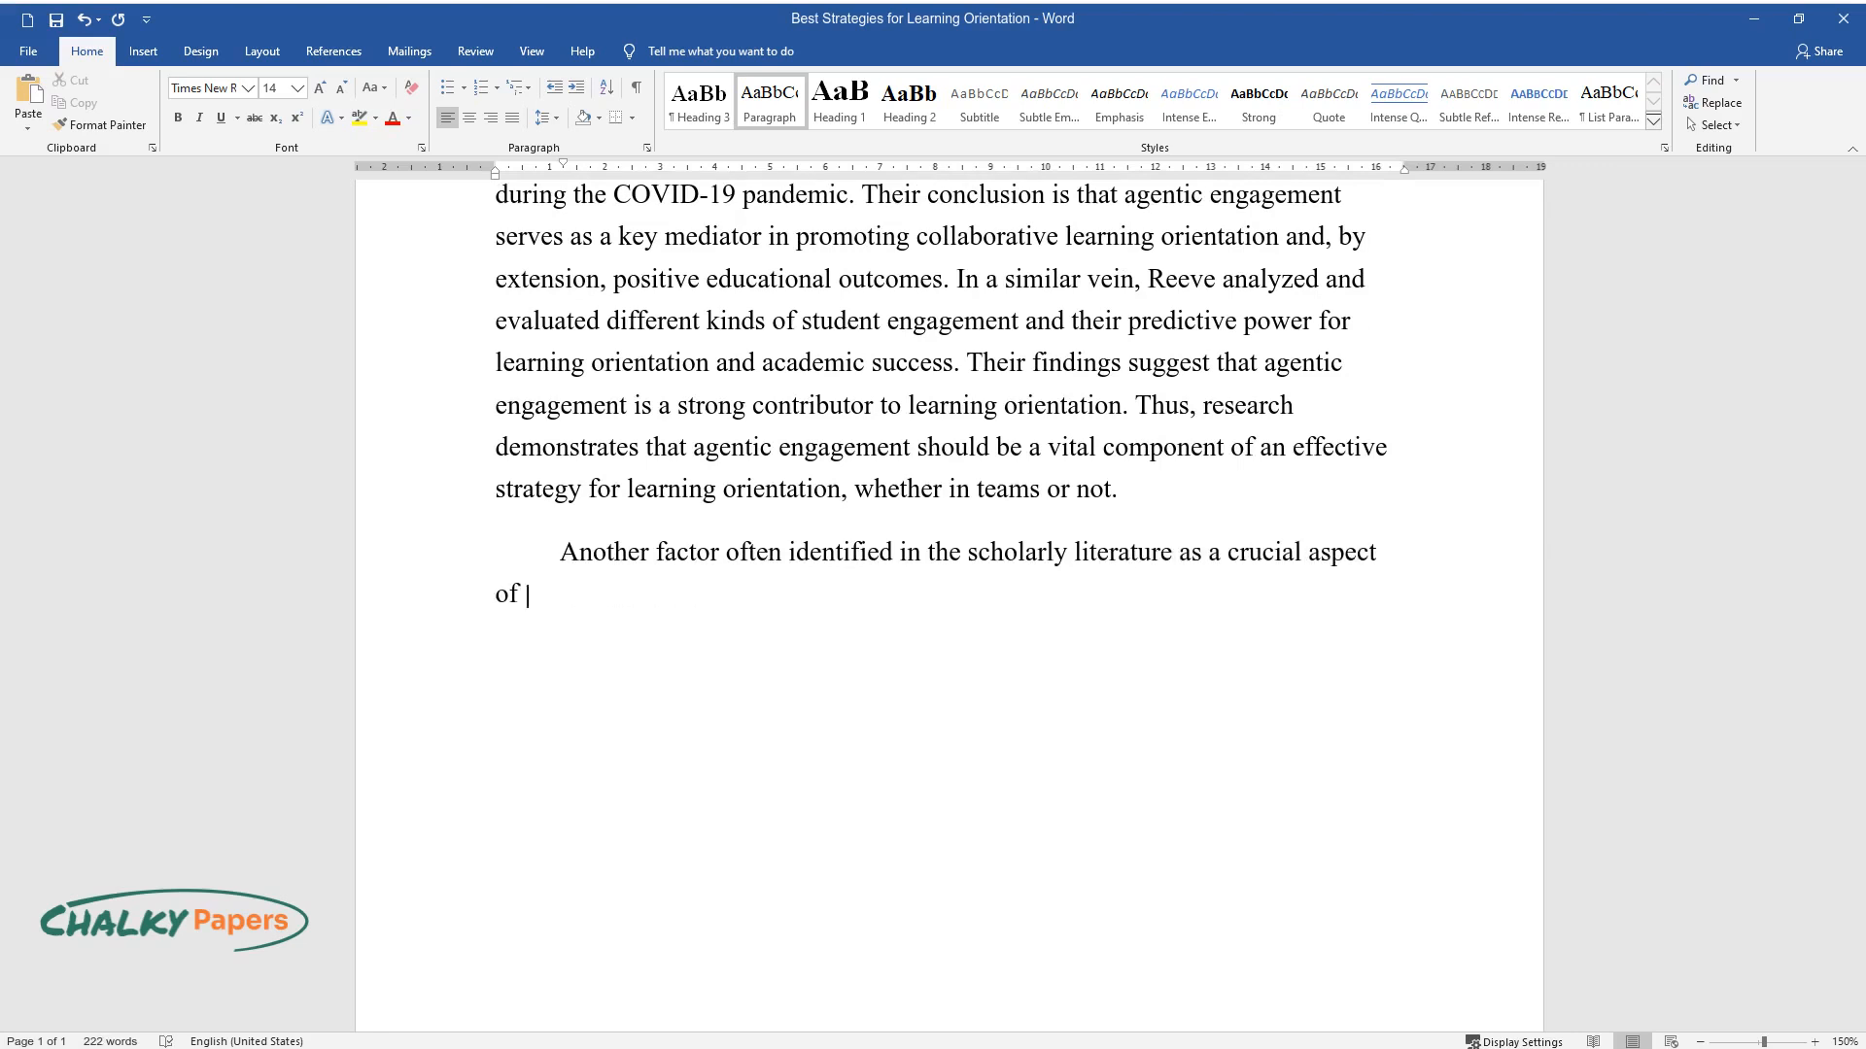
{"action": "type", "text": "learning orientation is emotional"}
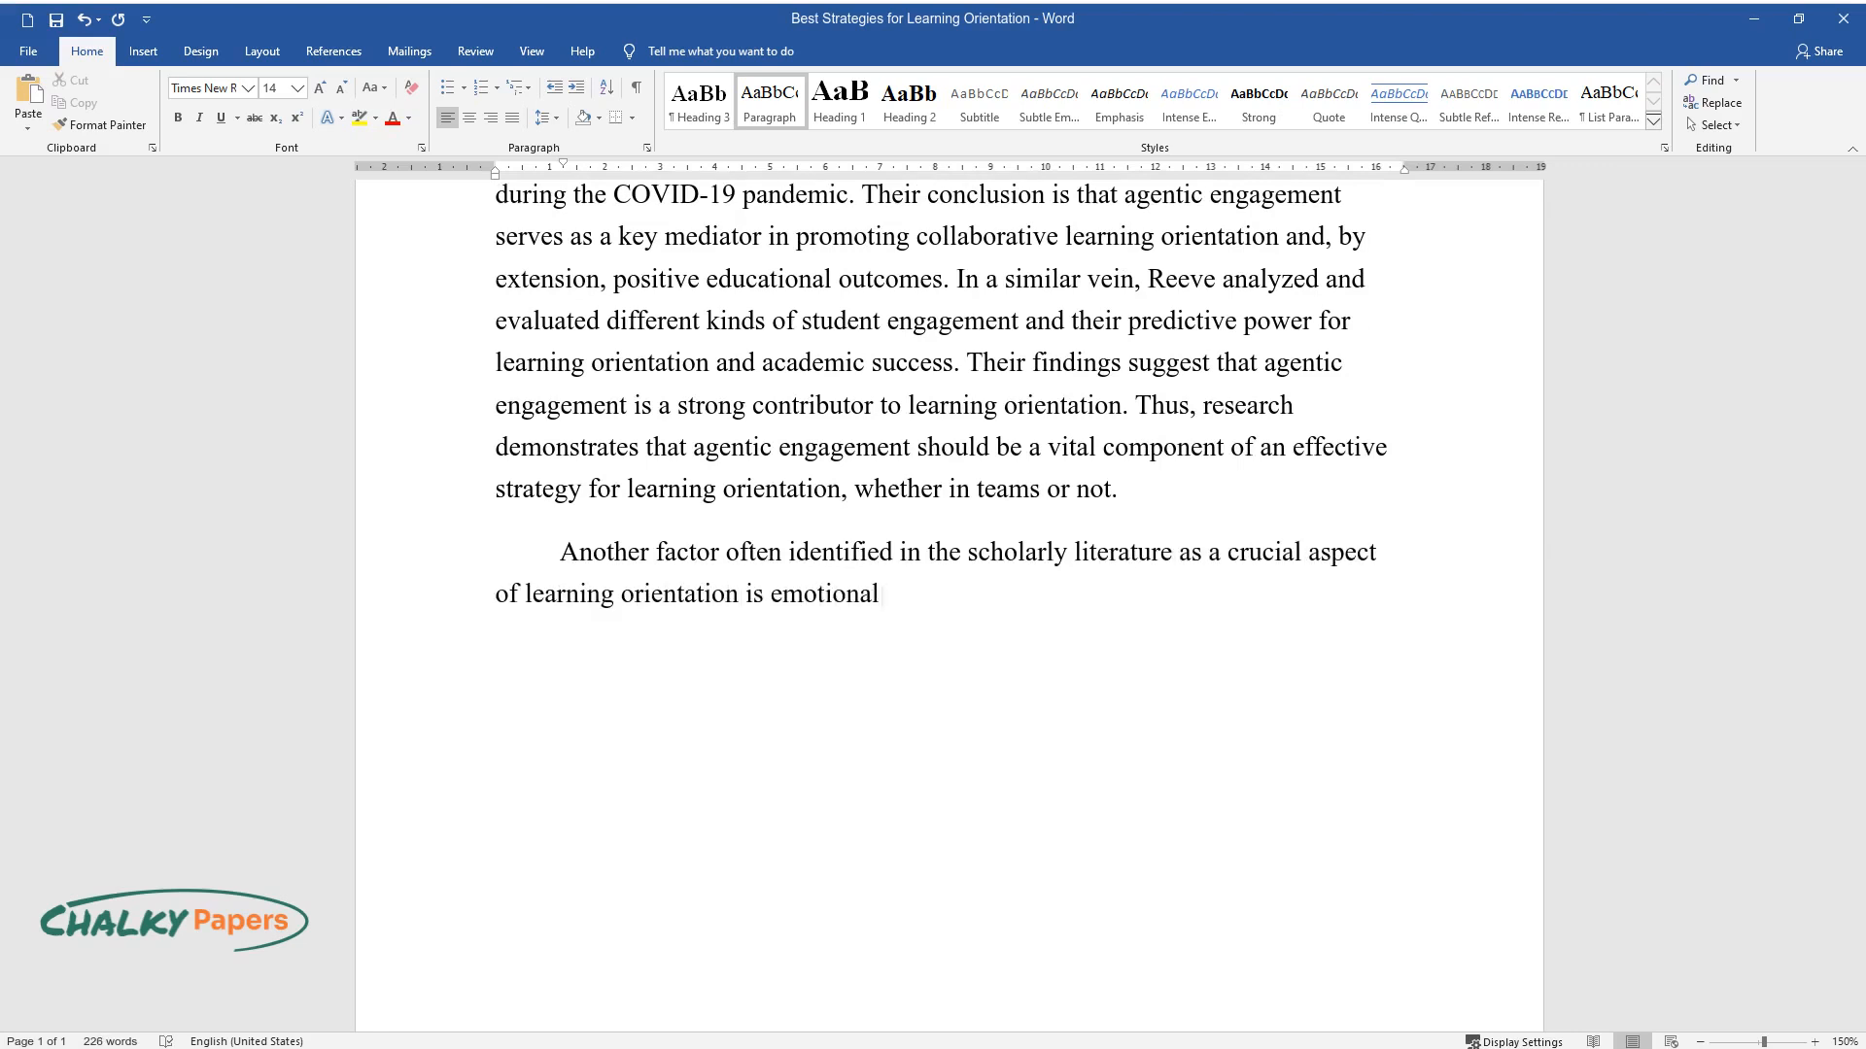
{"action": "type", "text": "intelligence. Welch analyzes emo"}
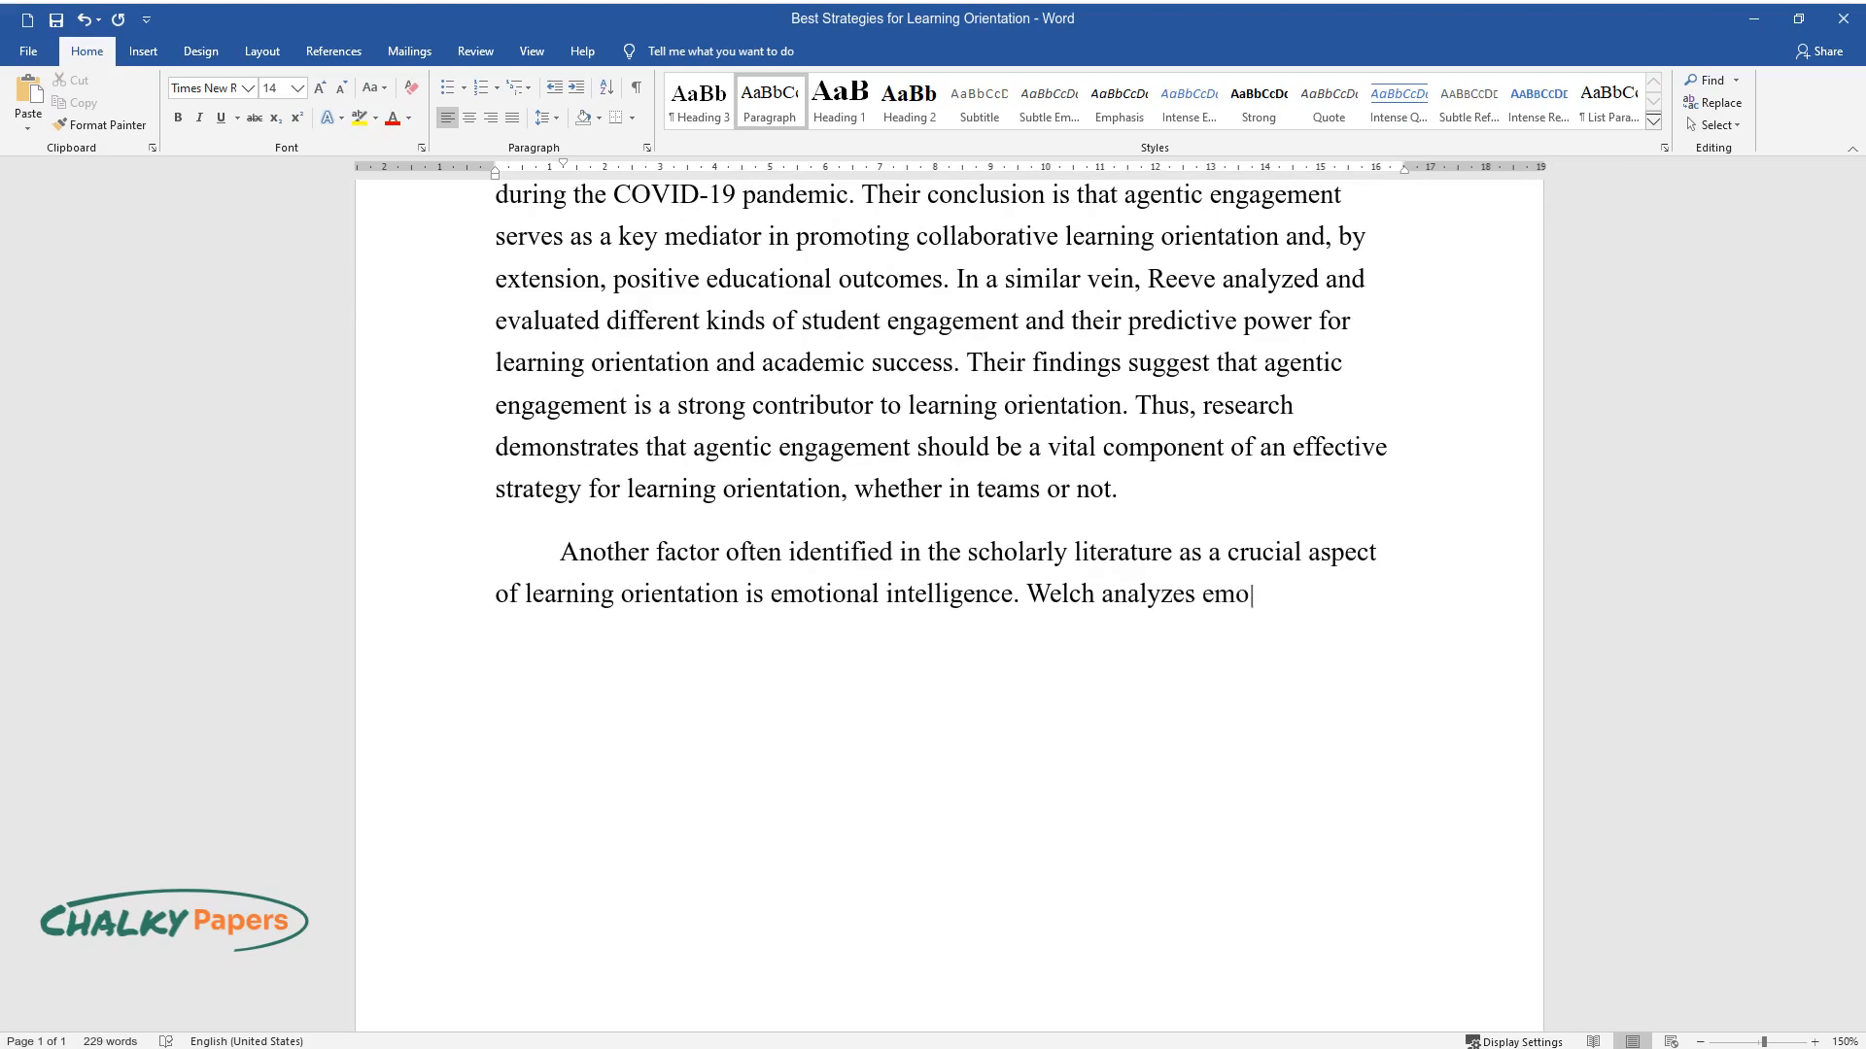
{"action": "type", "text": "tional intelligence as a combinat"}
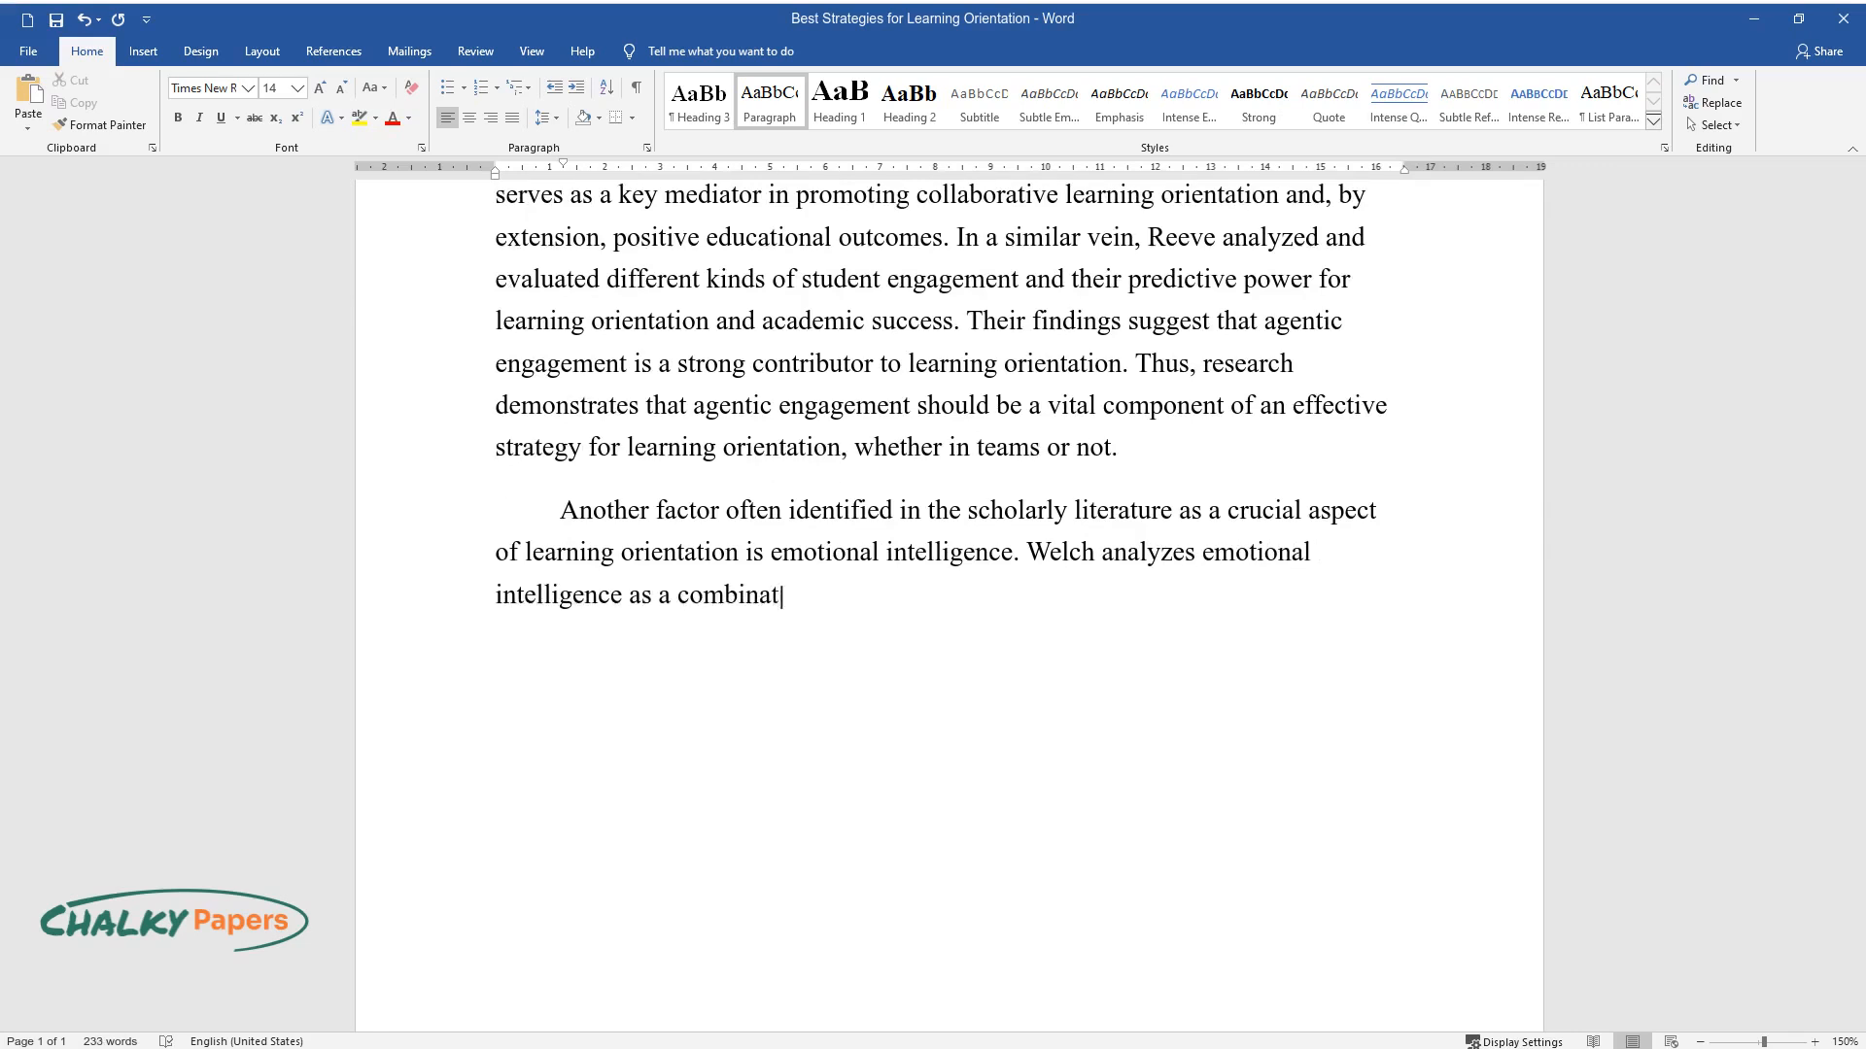
{"action": "type", "text": "ion of five competencies – namel"}
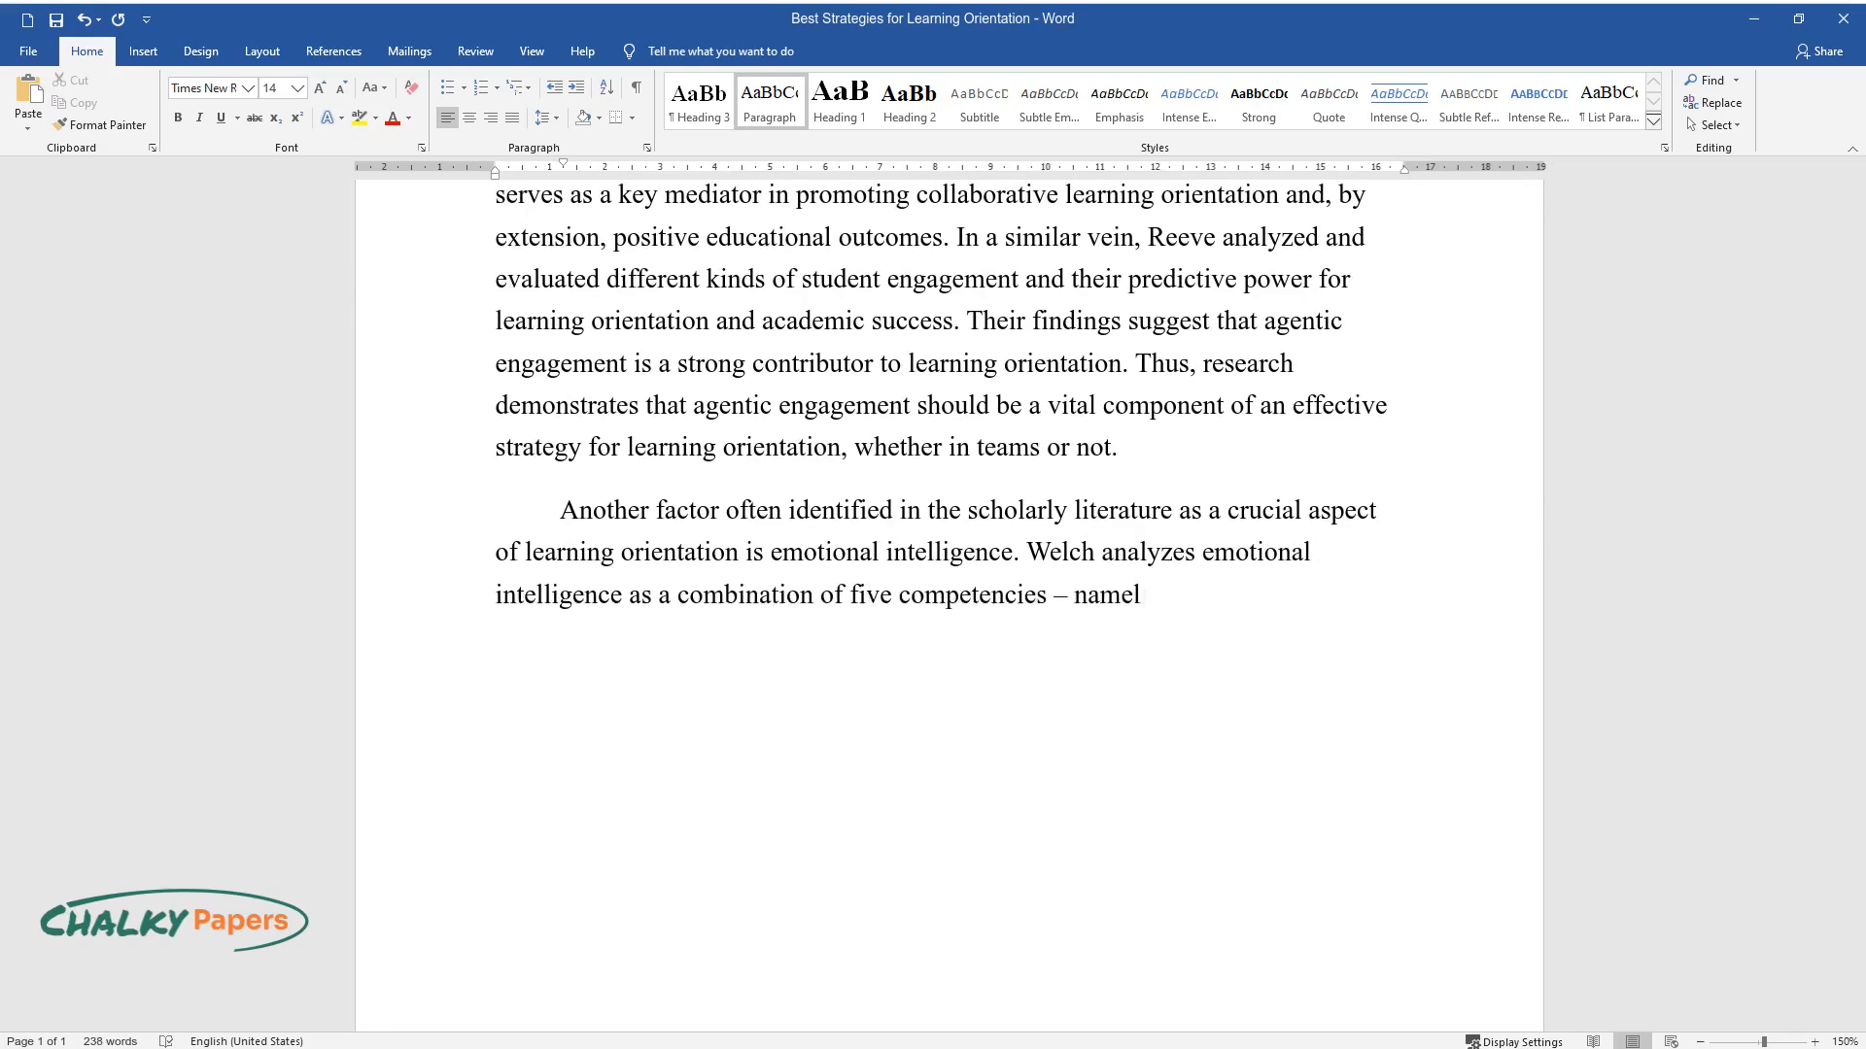
{"action": "type", "text": "y, inclusiveness, adaptability, a"}
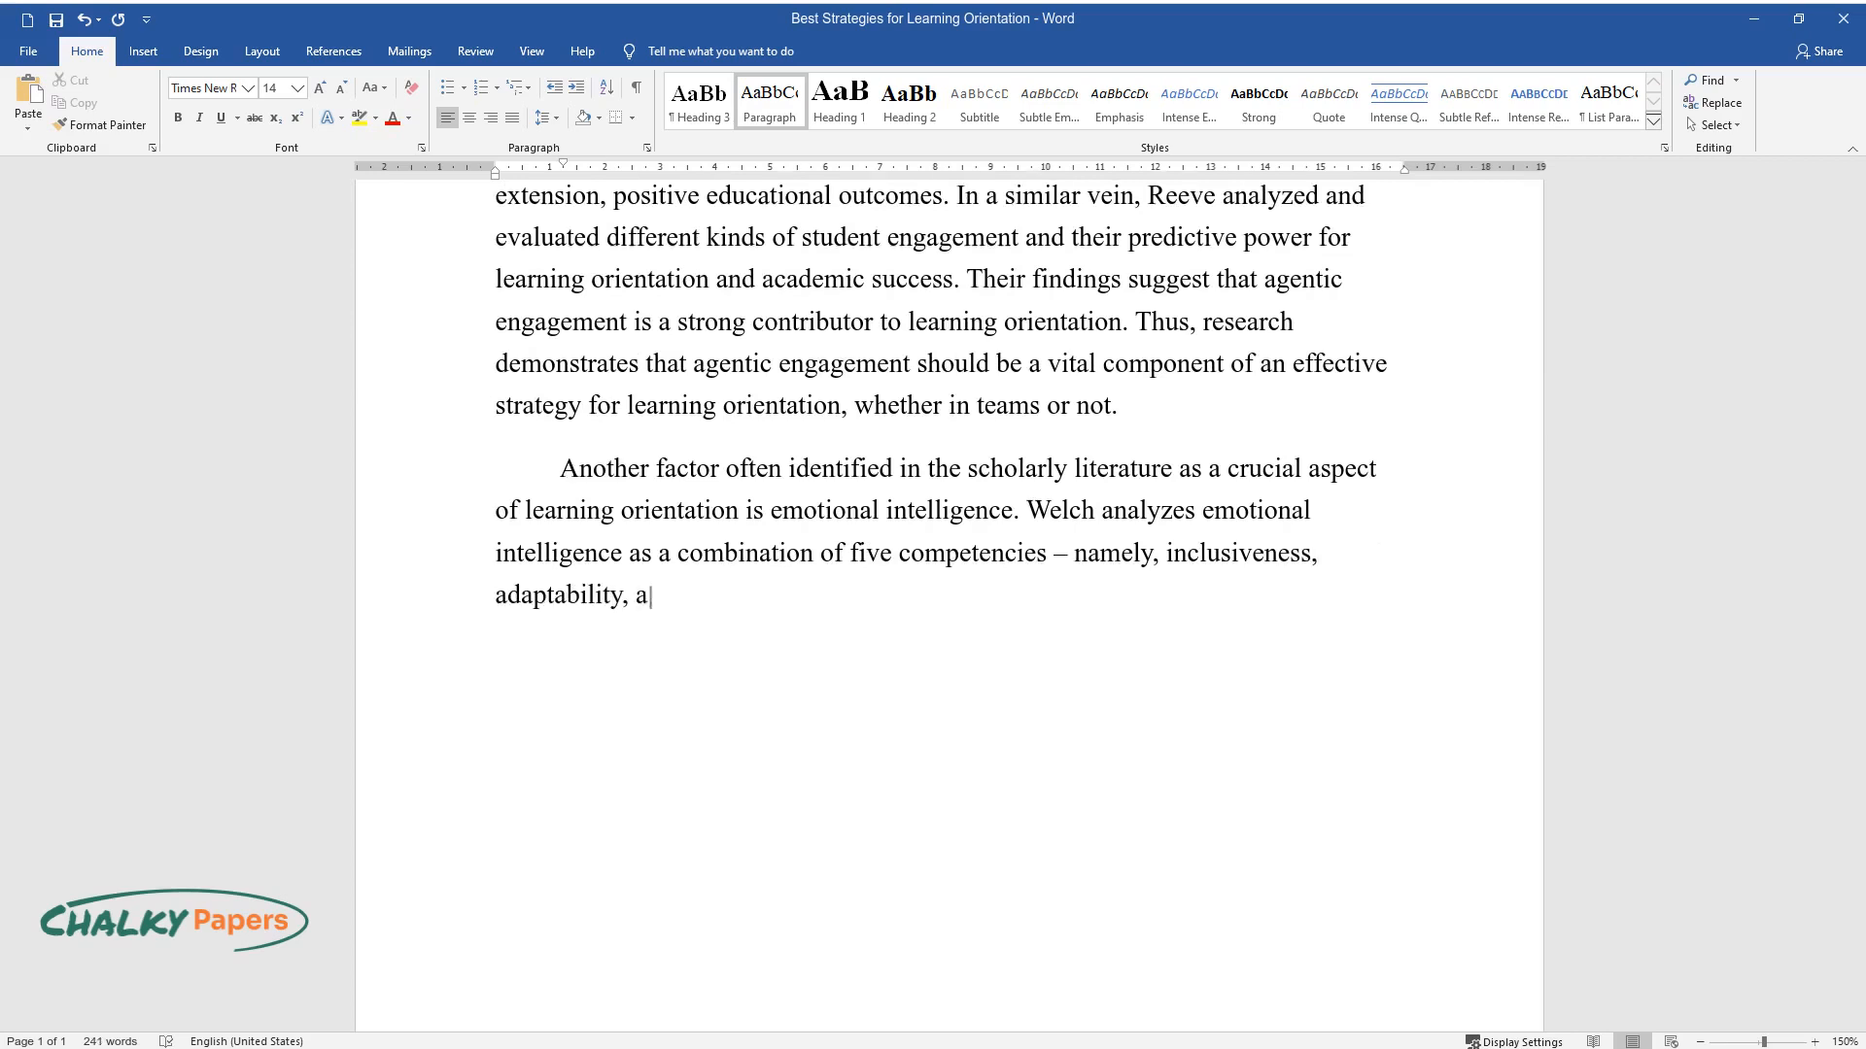
{"action": "type", "text": "ssertiveness, empathy, and influe"}
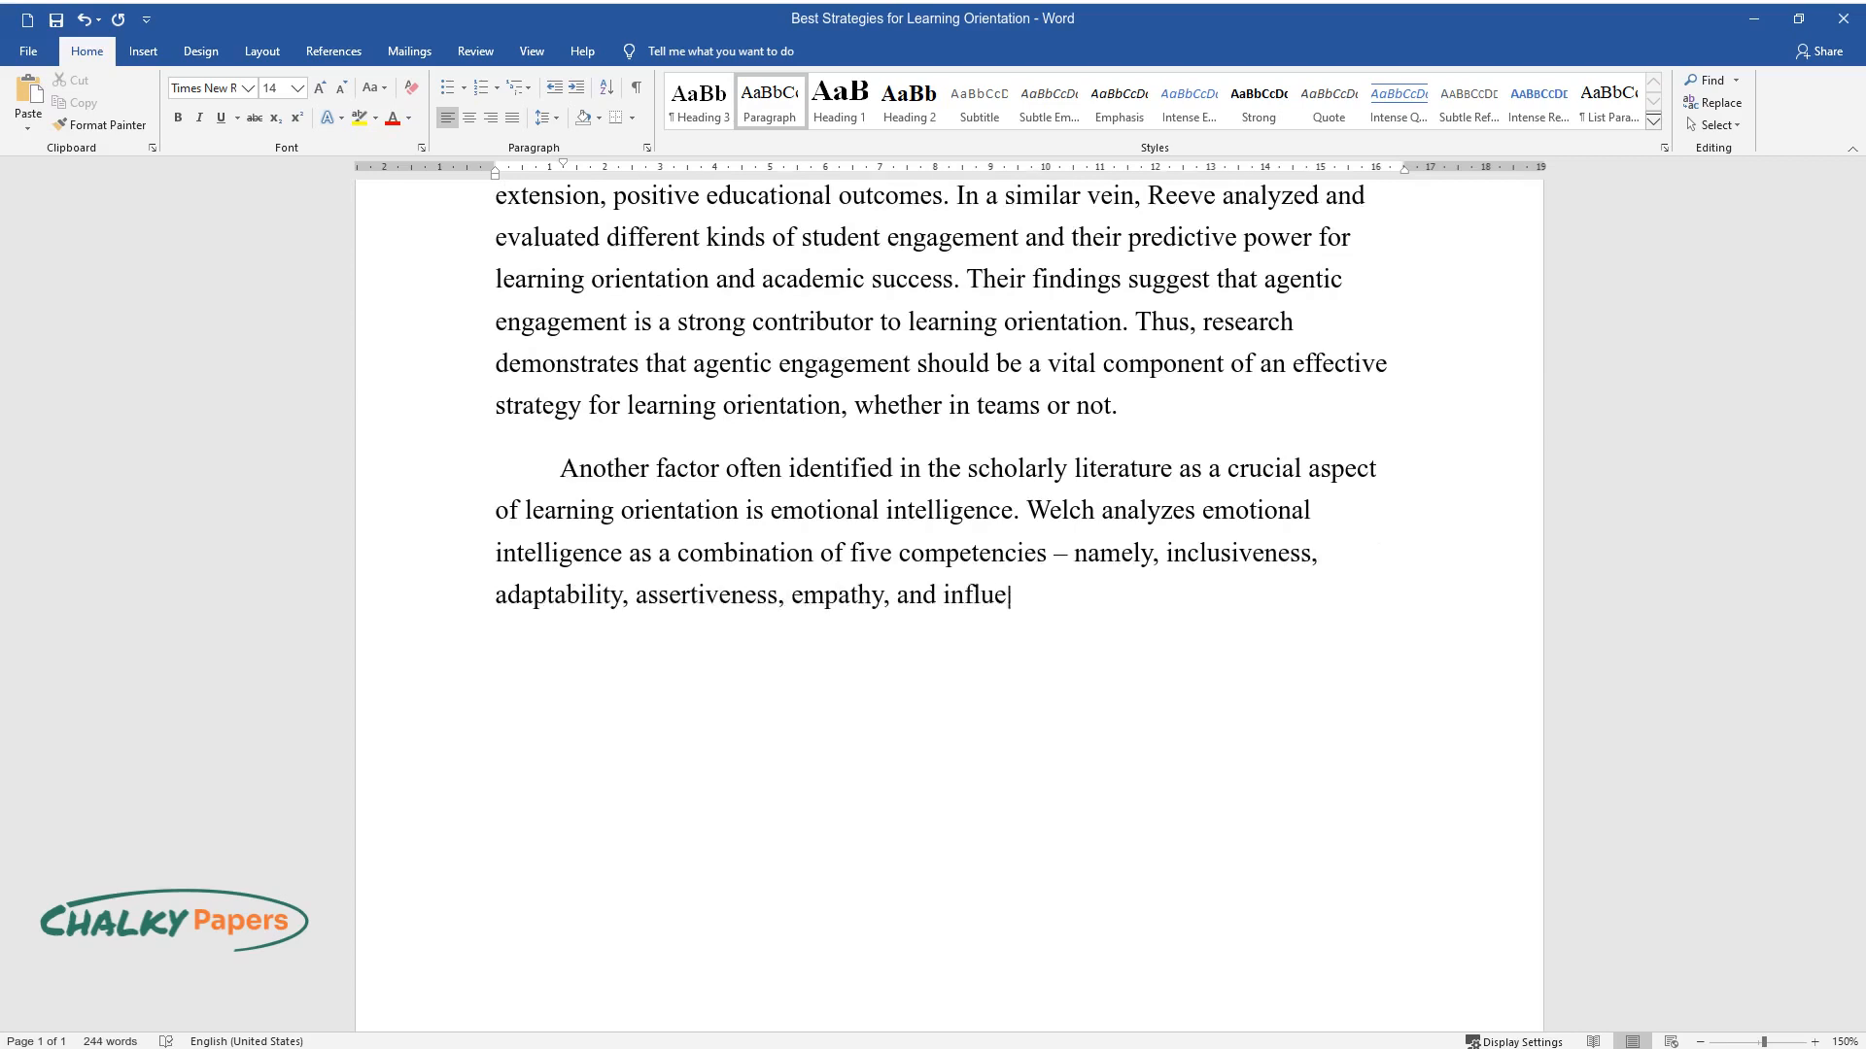
{"action": "type", "text": "nce. Inclusiveness refers to allo"}
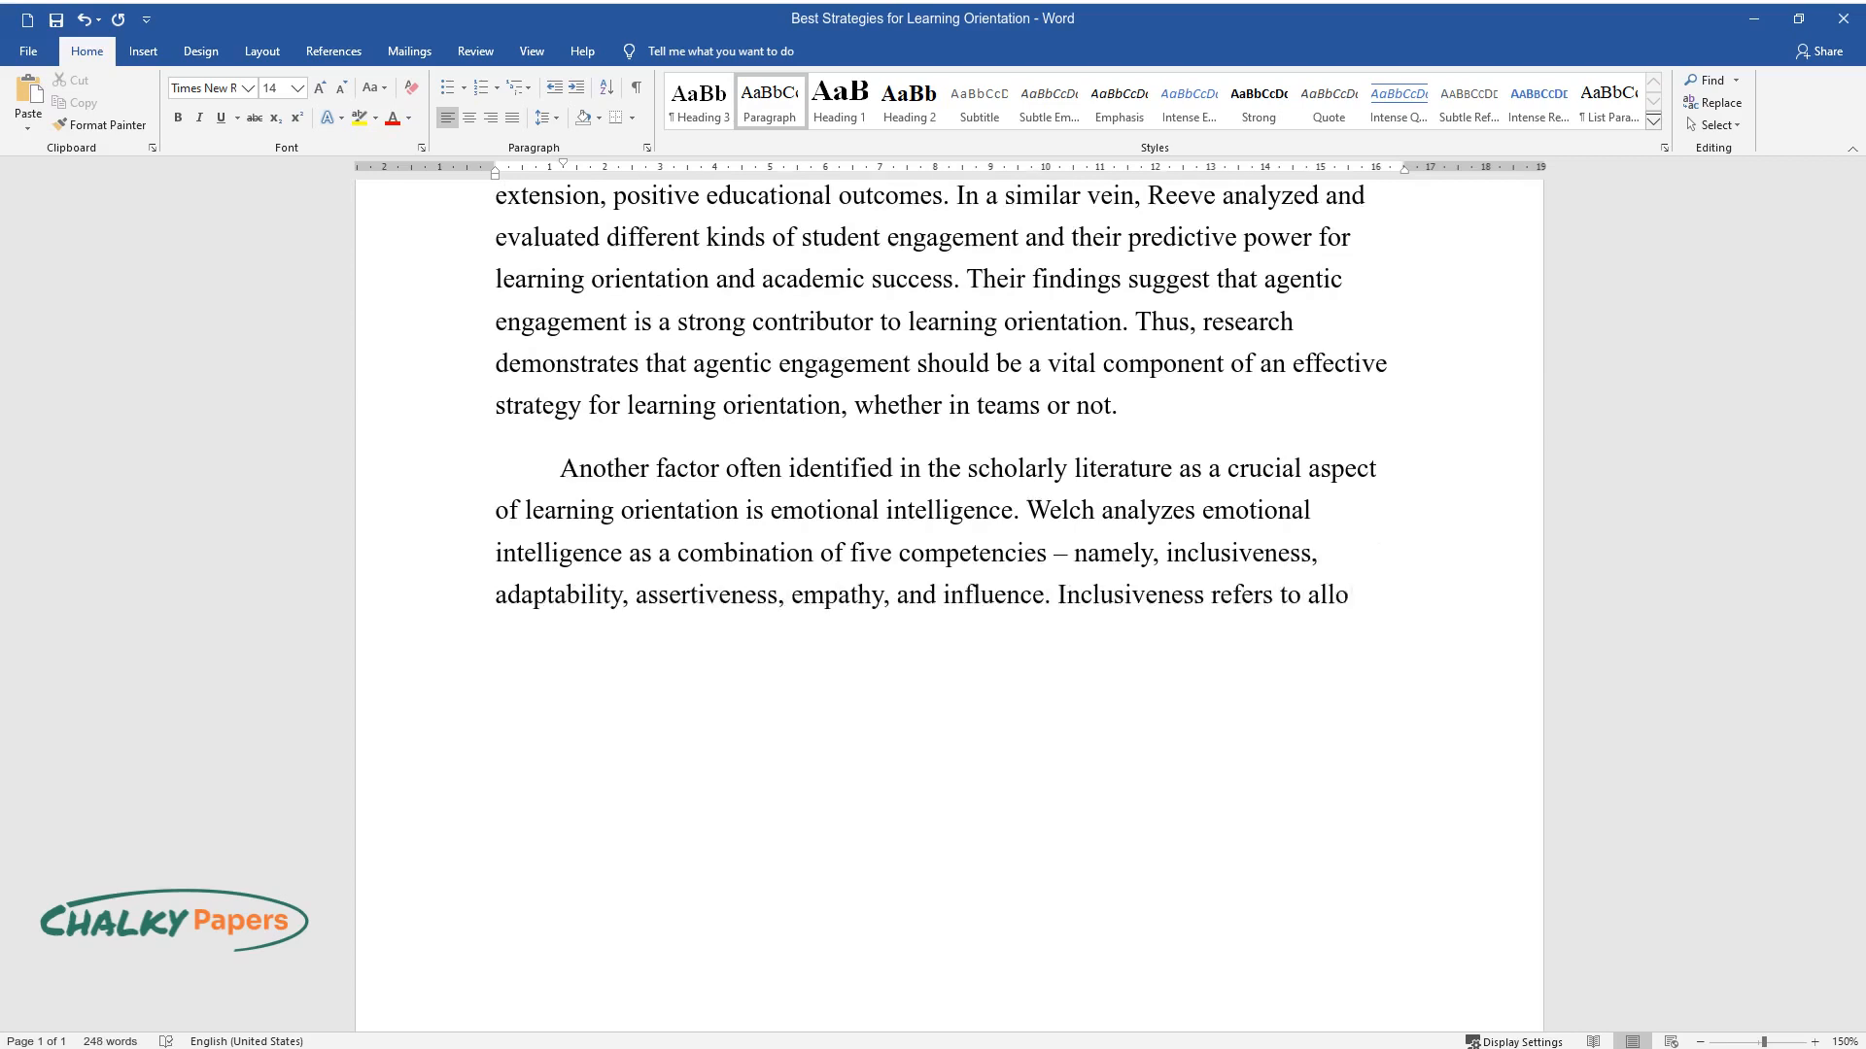
Describe each competency, from using team talents to enhancing relationships
{"action": "type", "text": "wing all team member to use their"}
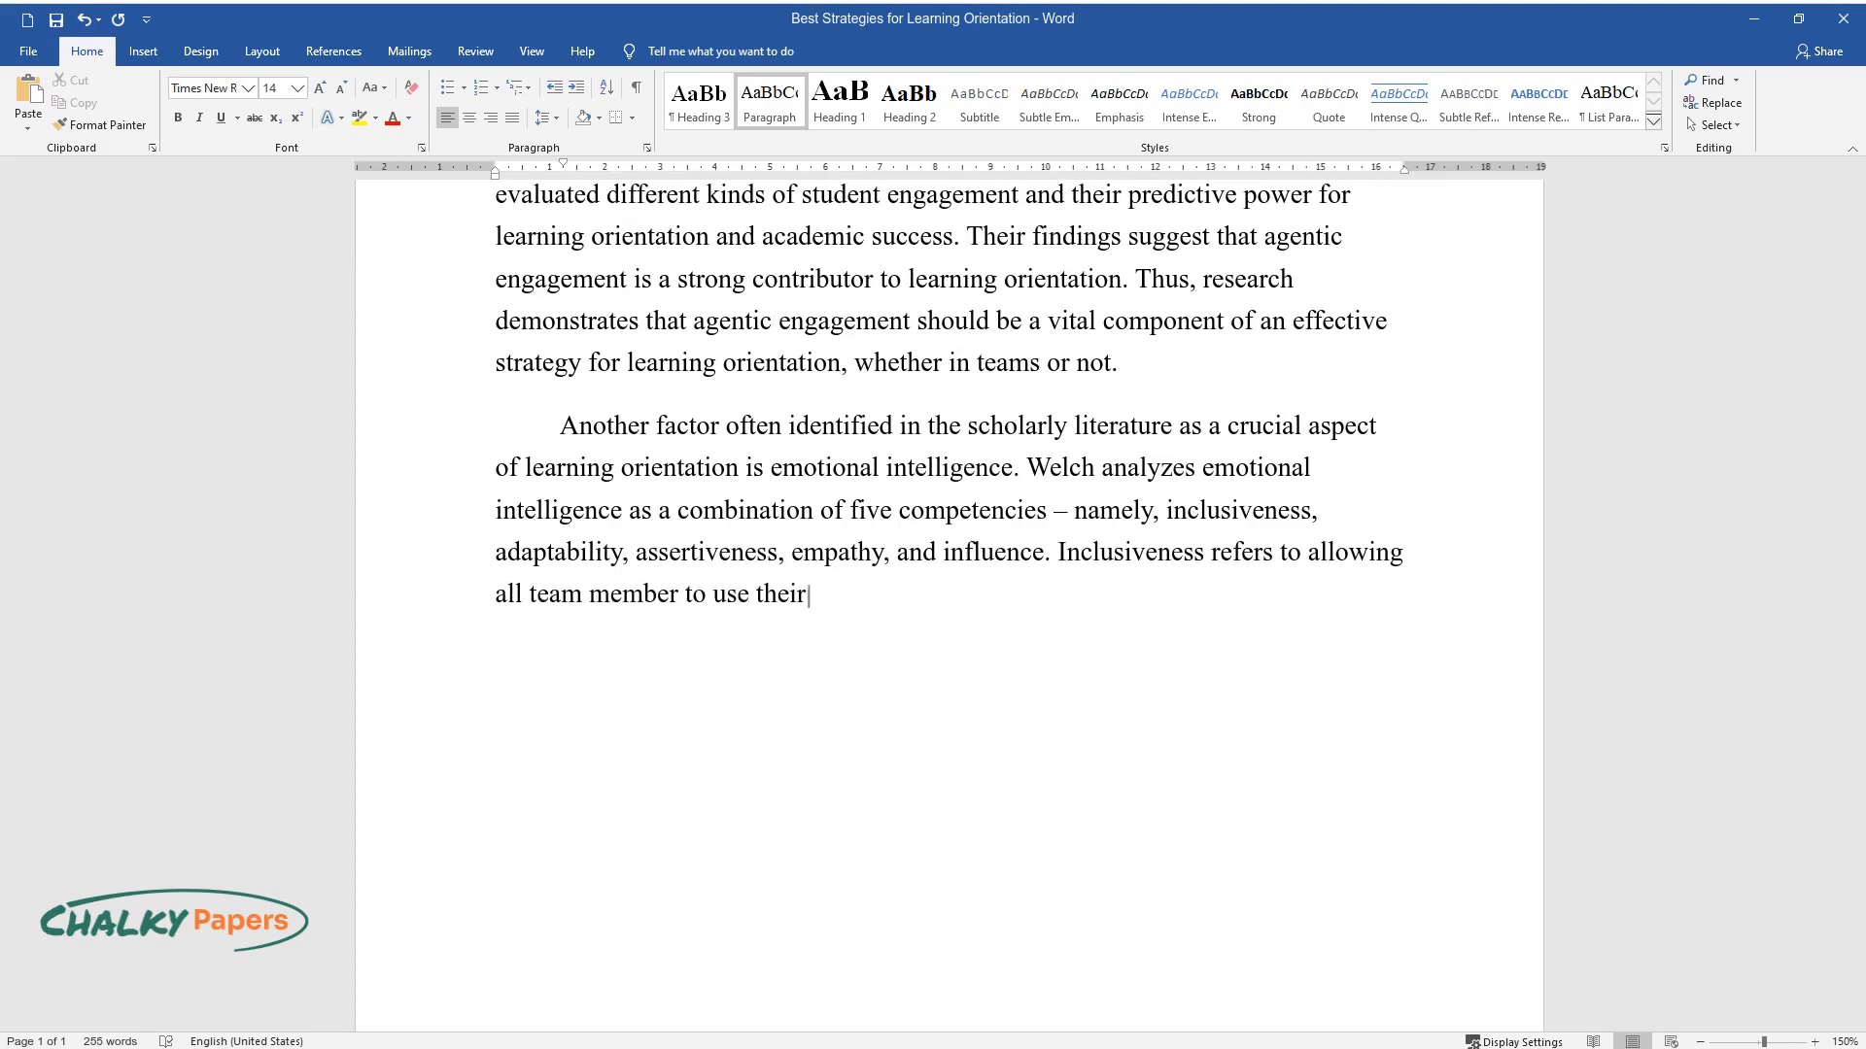
{"action": "type", "text": "talents, adaptability describes"}
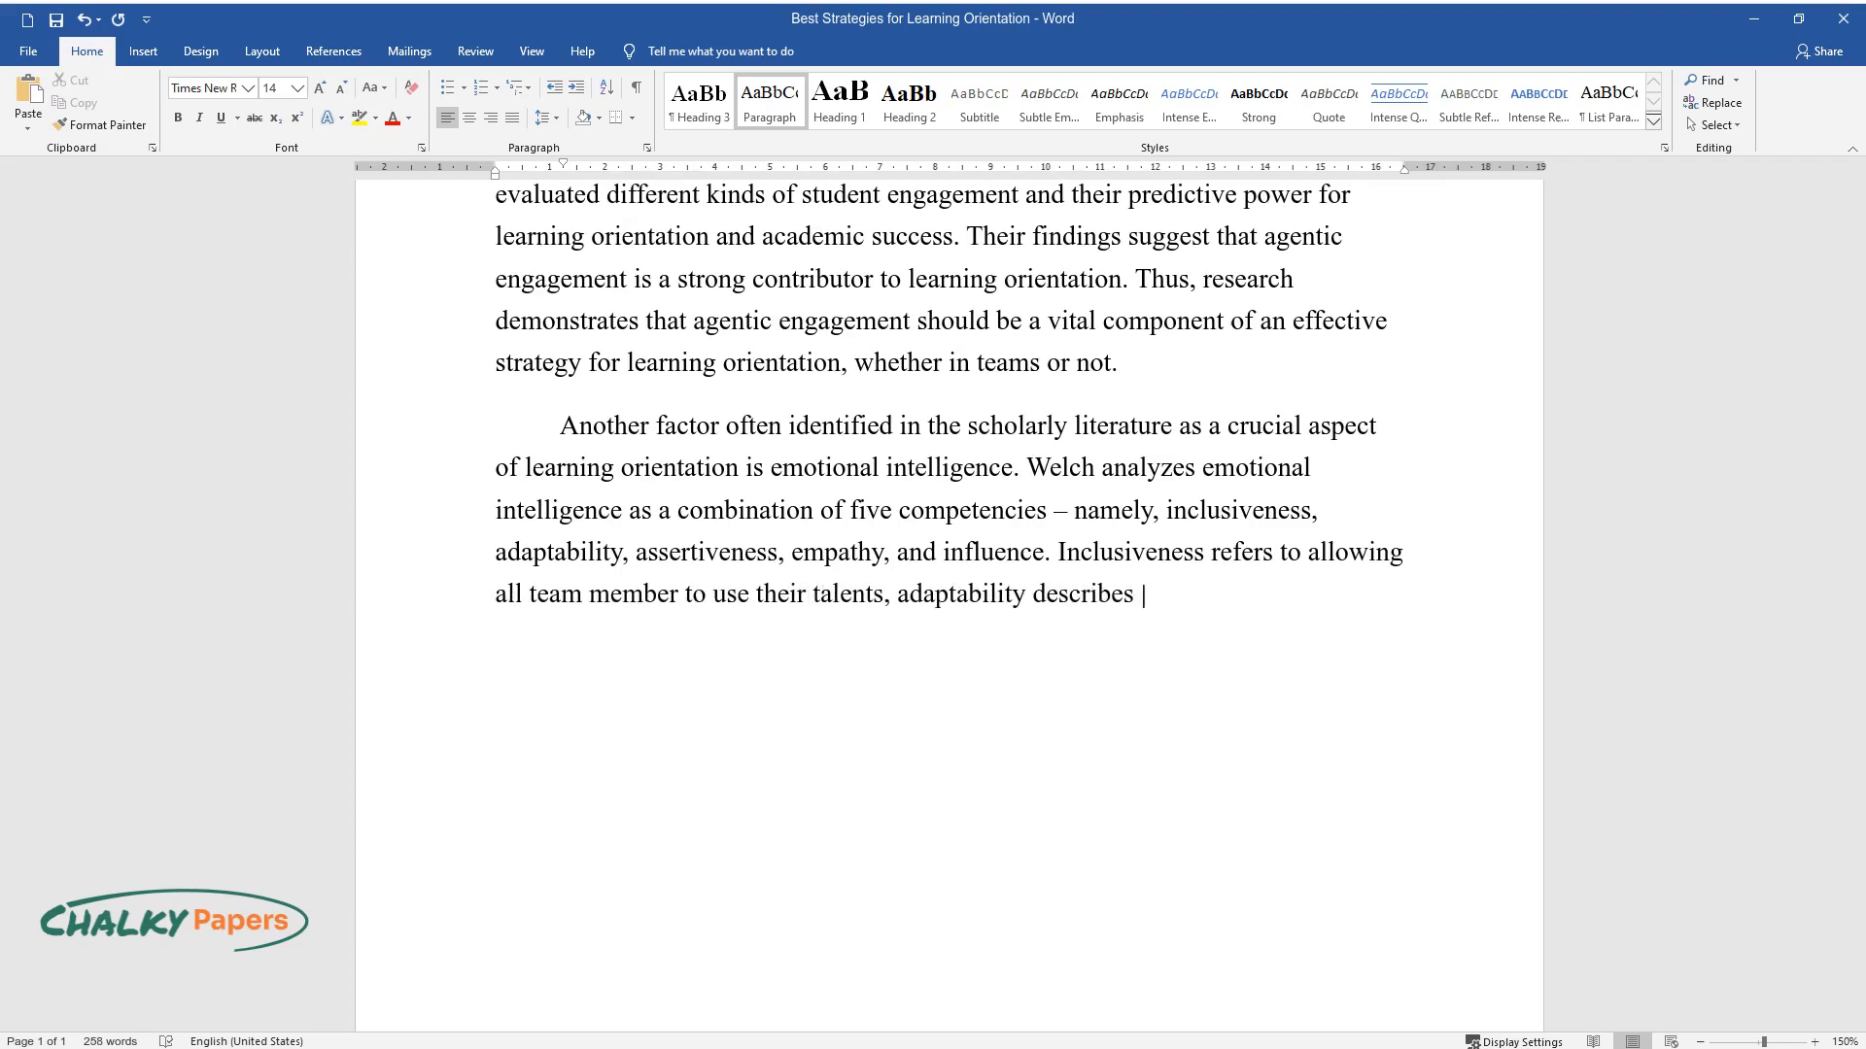
{"action": "type", "text": "the capacity to handle change, a"}
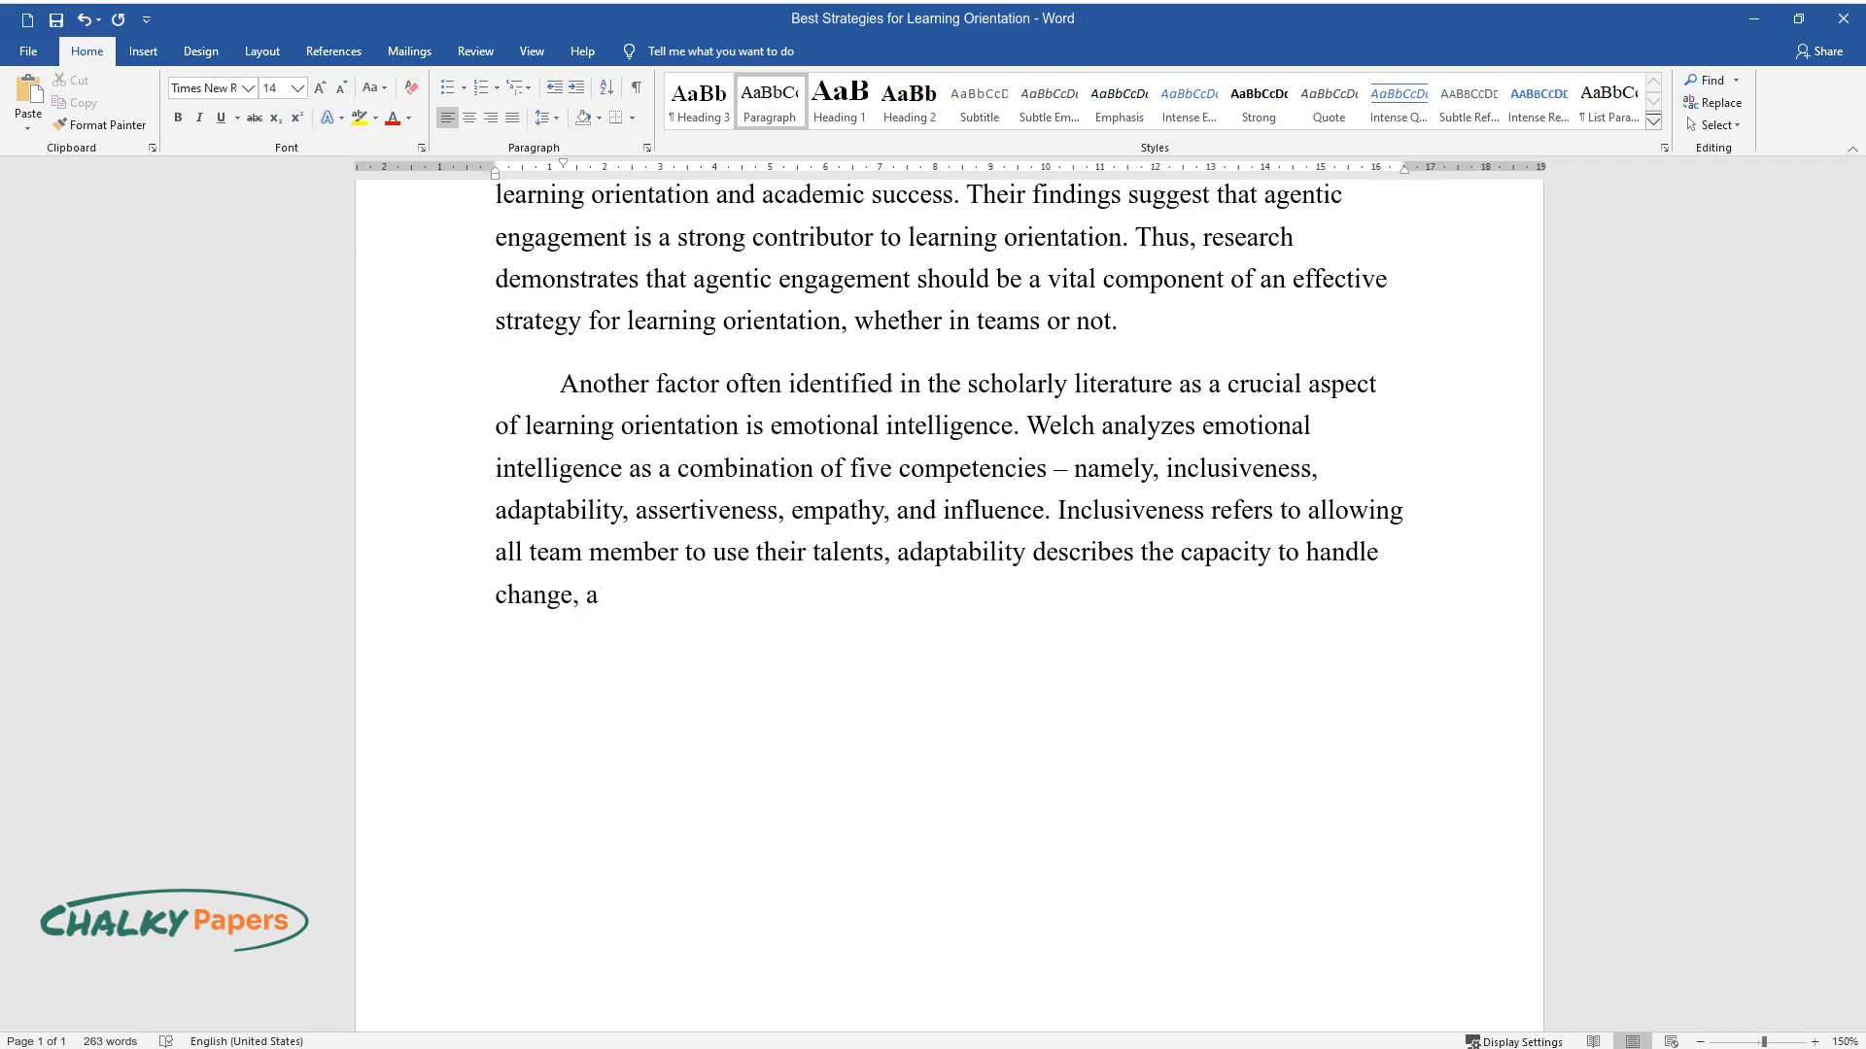
{"action": "type", "text": "ssertiveness is about maintaining"}
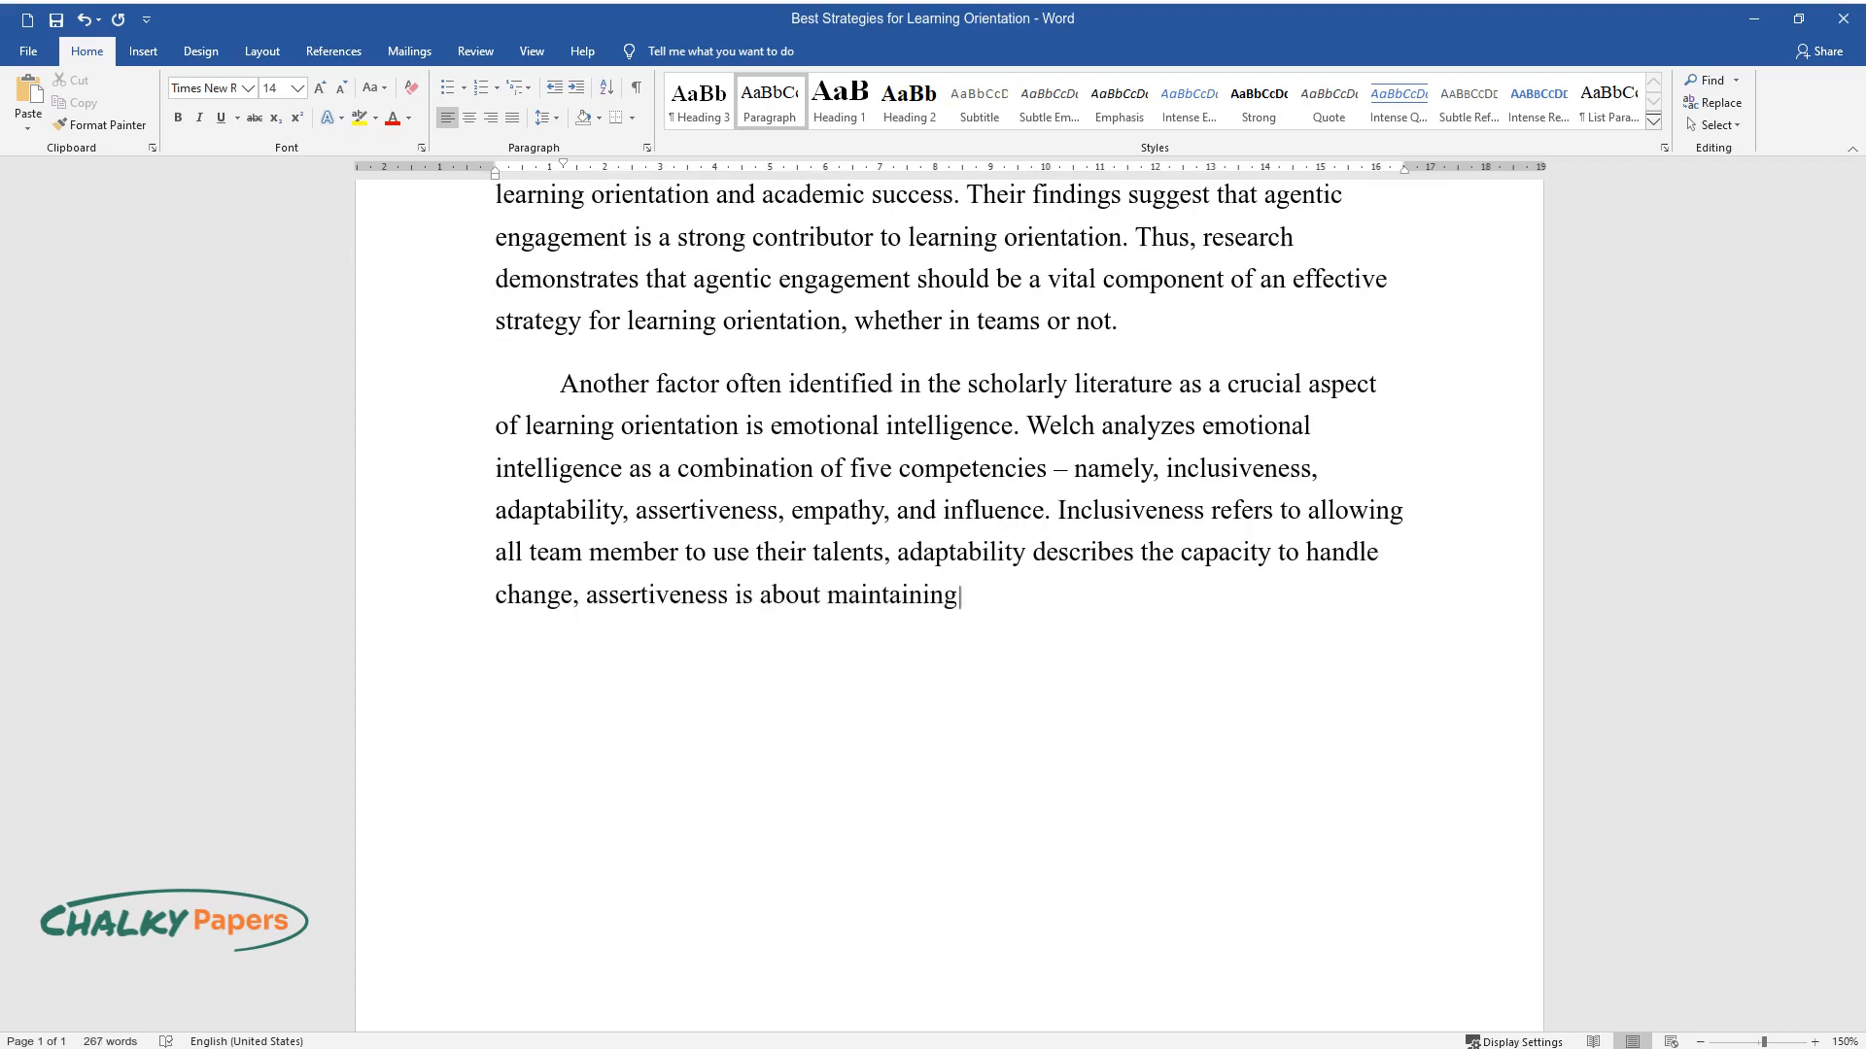
{"action": "type", "text": "boundaries, empathy is self-expl"}
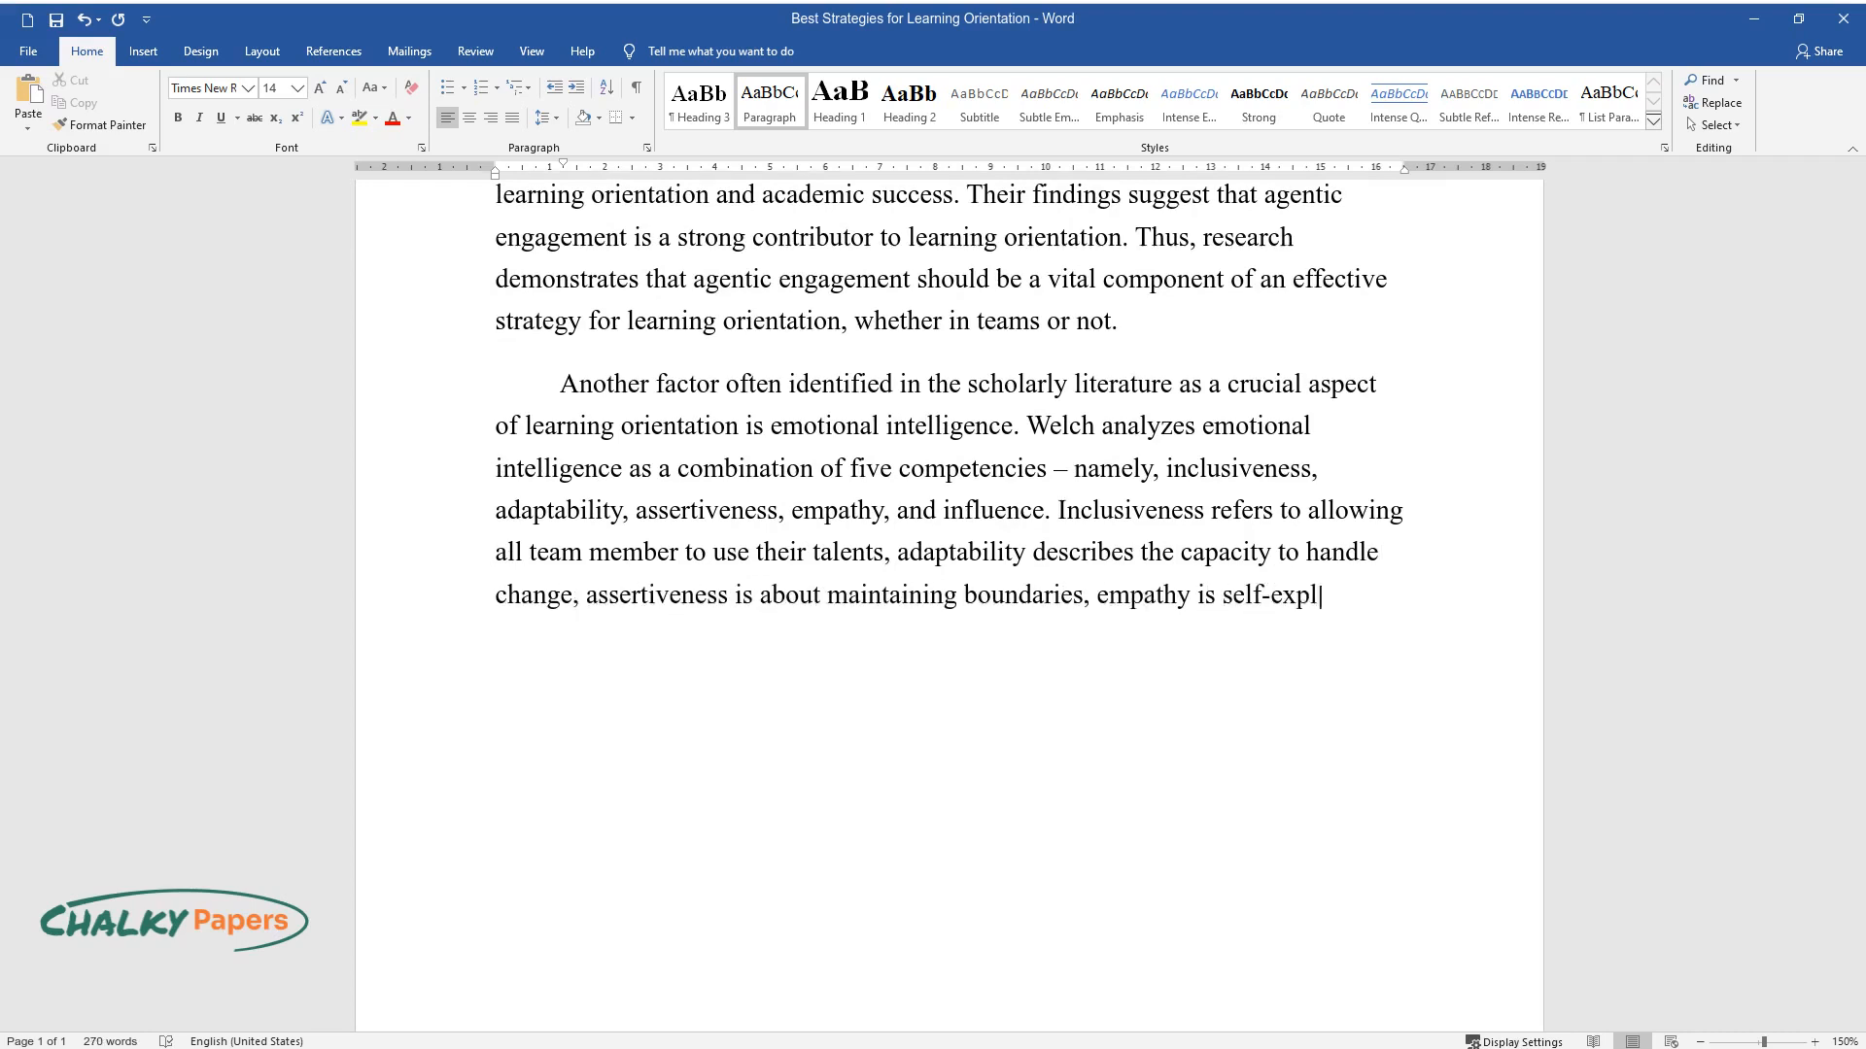
{"action": "type", "text": "anatory, and influence is the abi"}
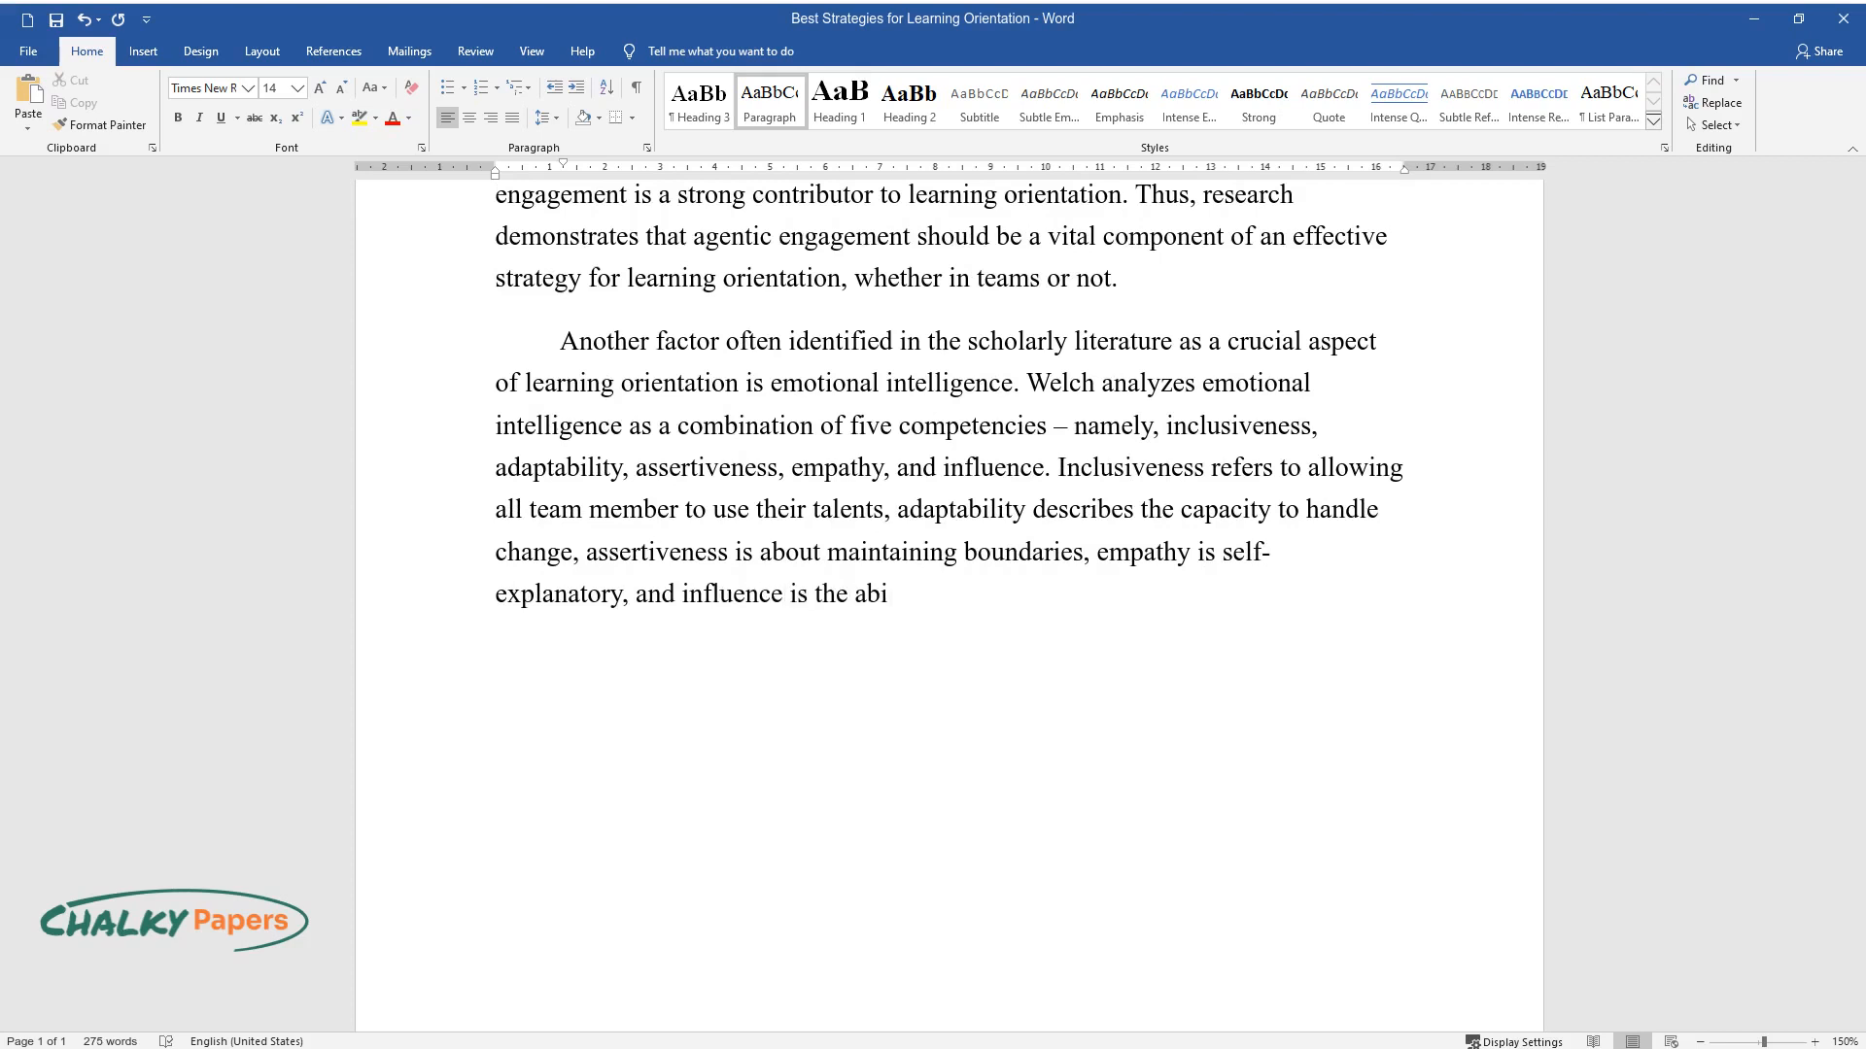
{"action": "type", "text": "lity to enhance relationships. I"}
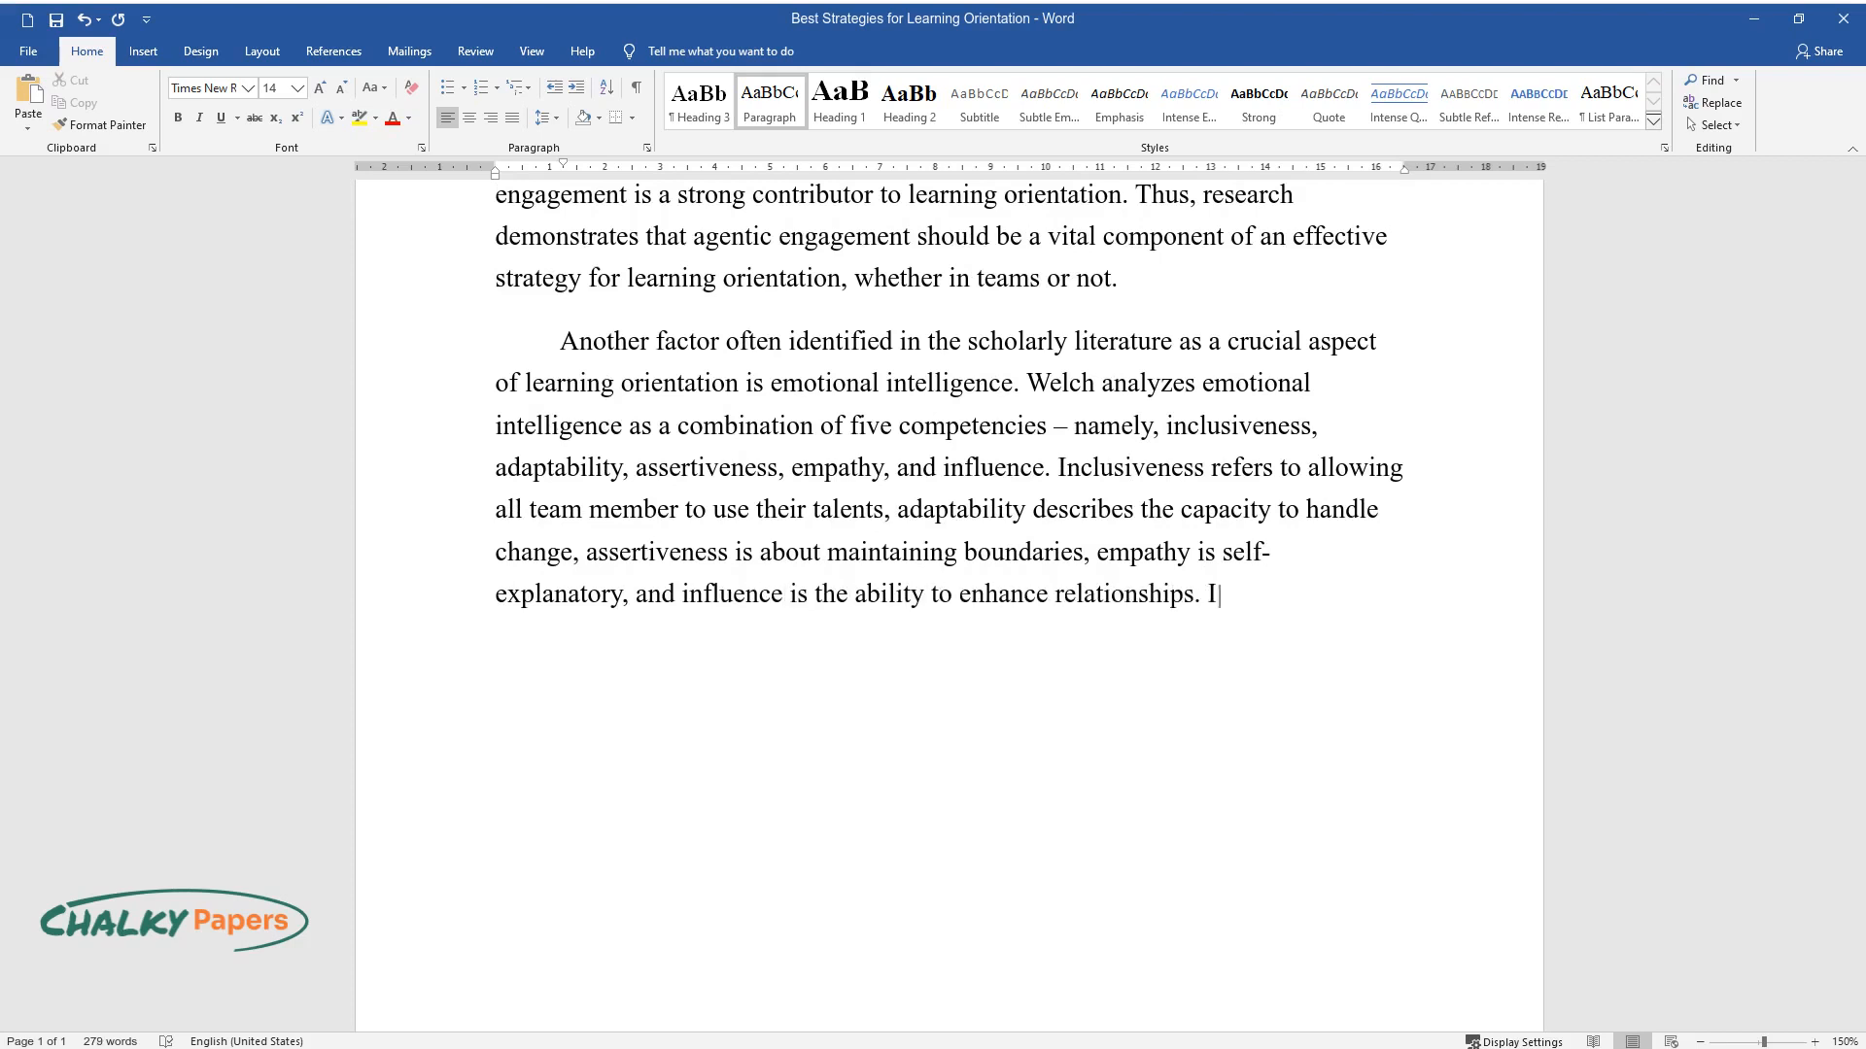
Quote Welch that emotional intelligence is 'not a static skill' but dynamic, and note higher-EI teams dominate
{"action": "type", "text": "mportantly, Welch insists that em"}
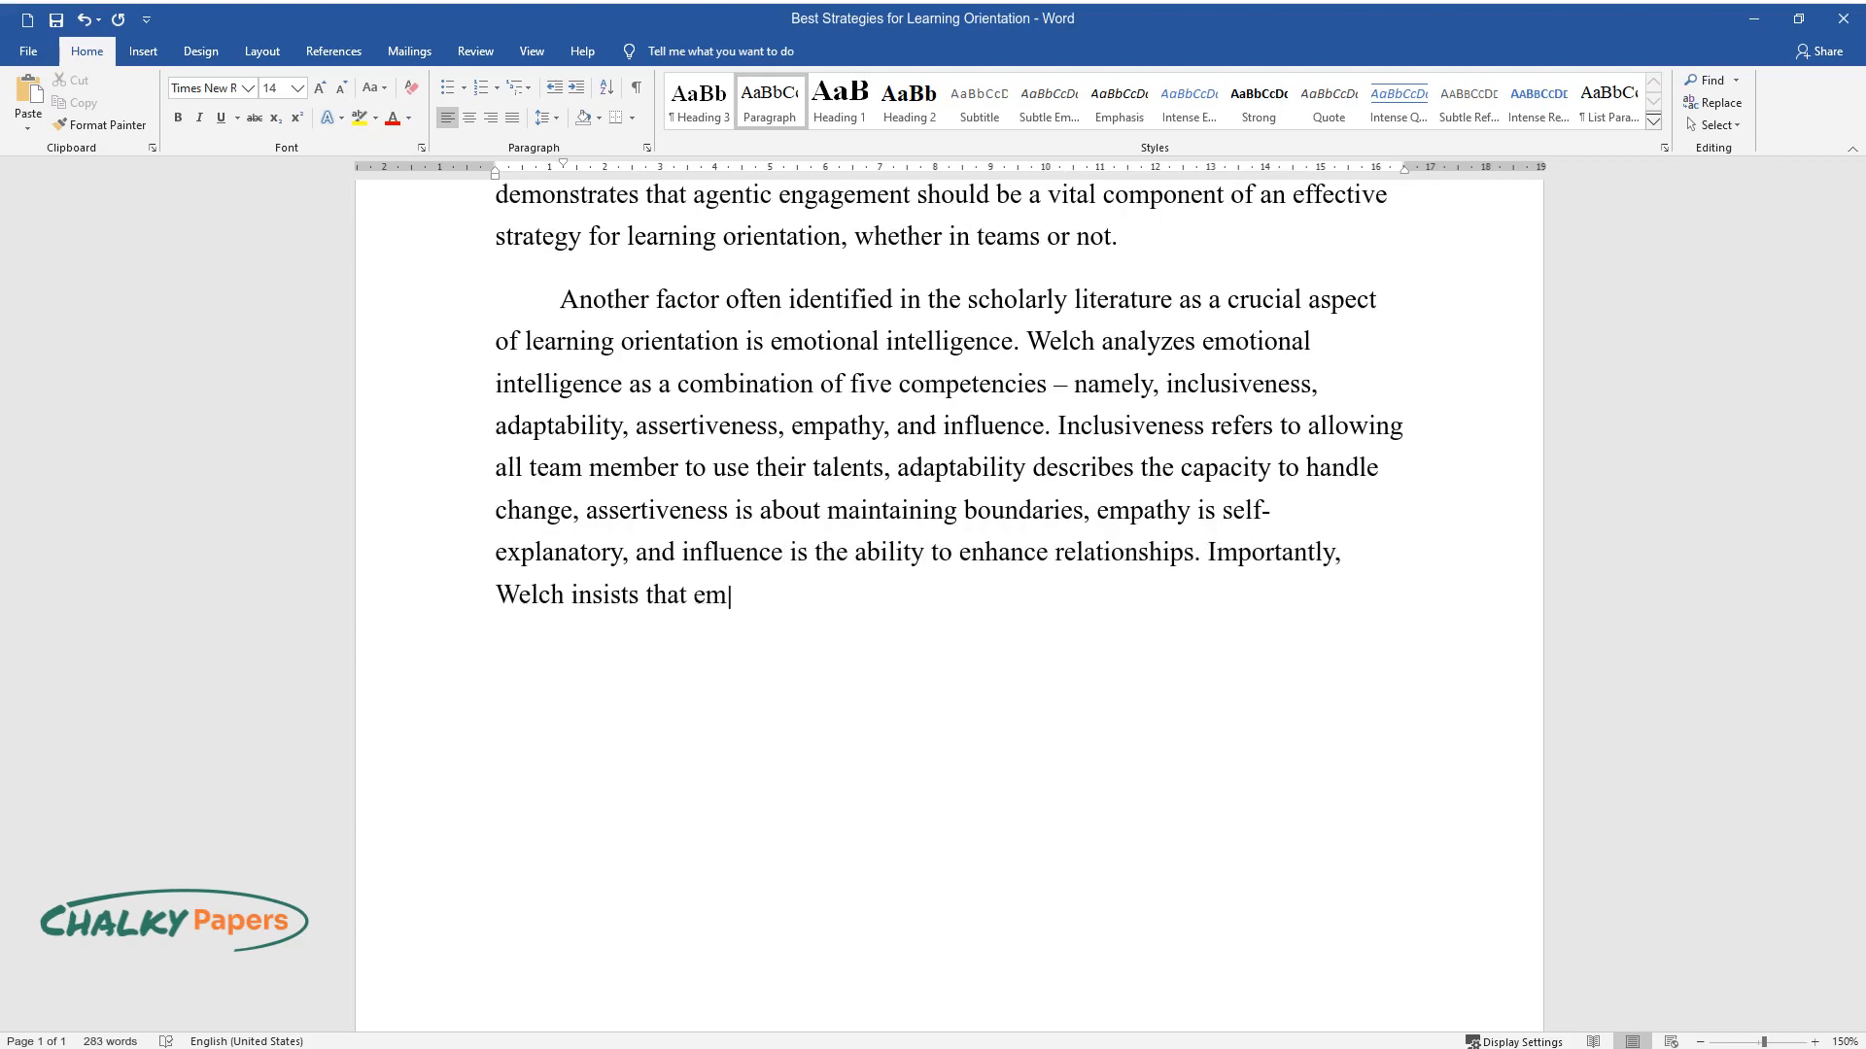
{"action": "type", "text": "otional intelligence is \"not a st"}
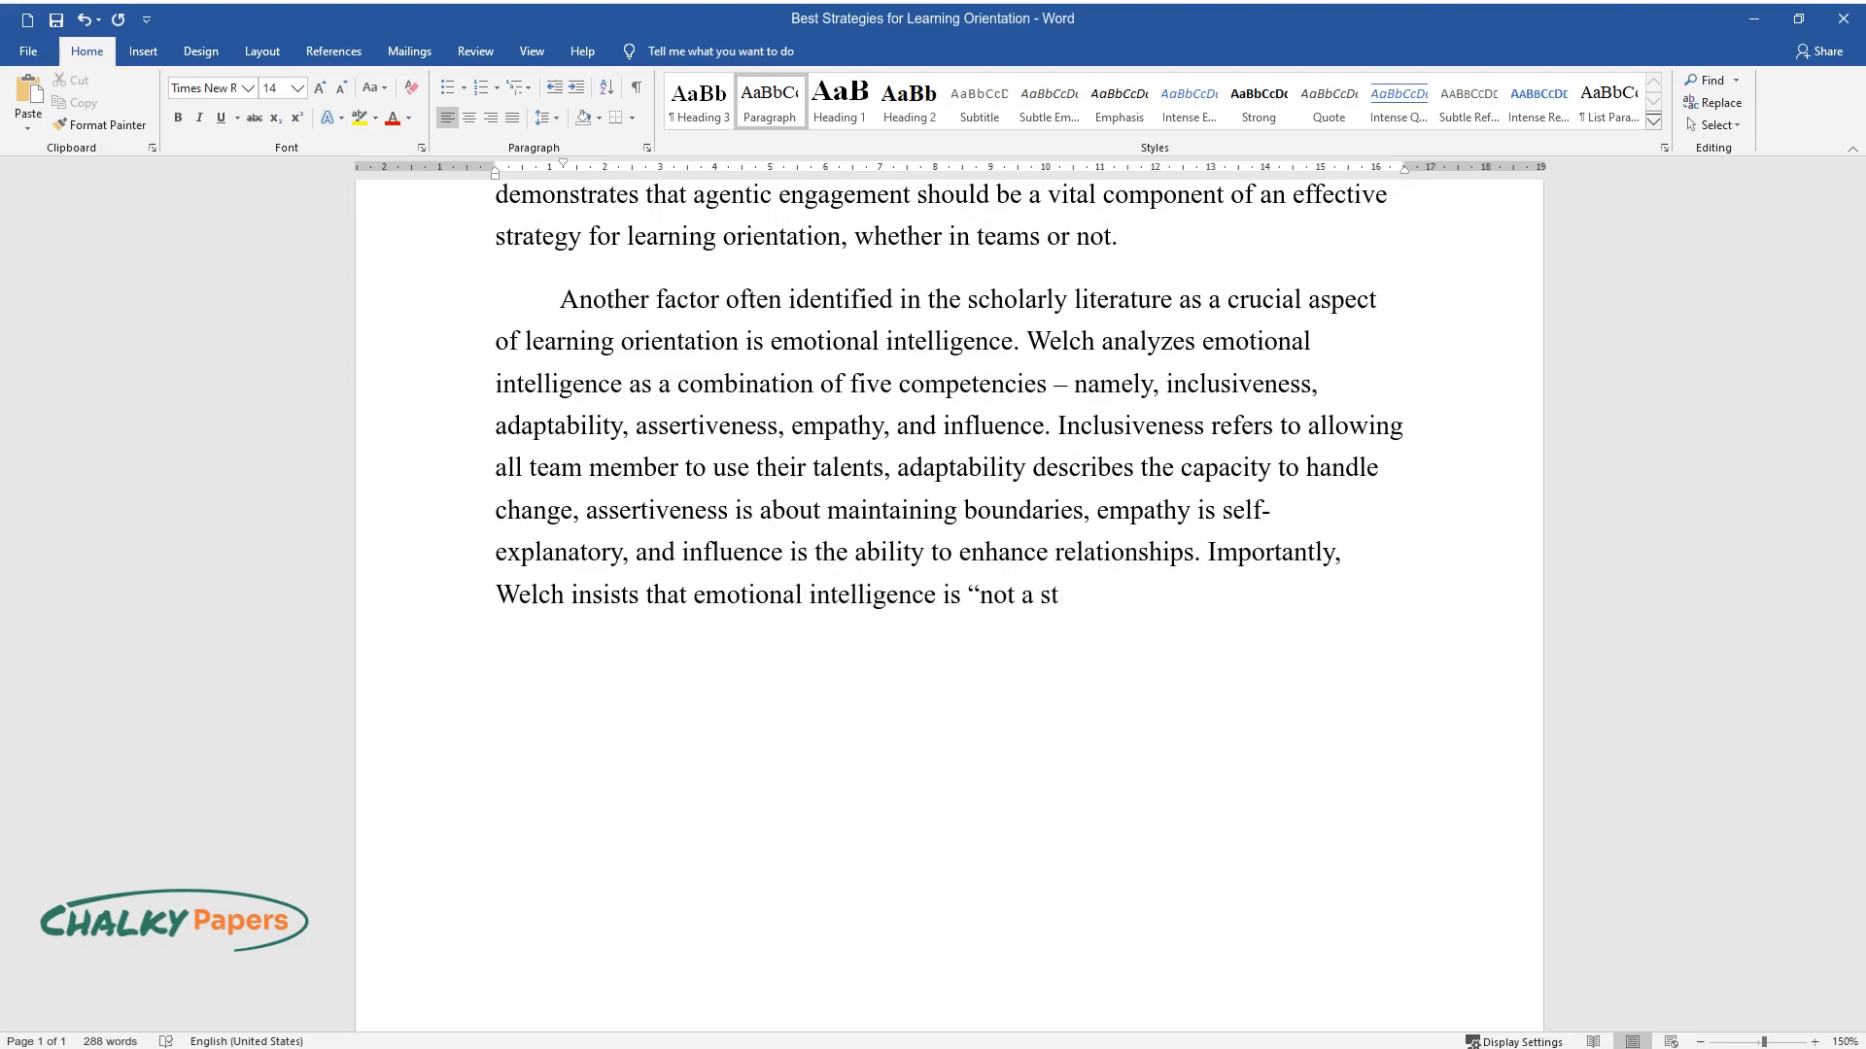
{"action": "type", "text": "atic skill that can be attained a"}
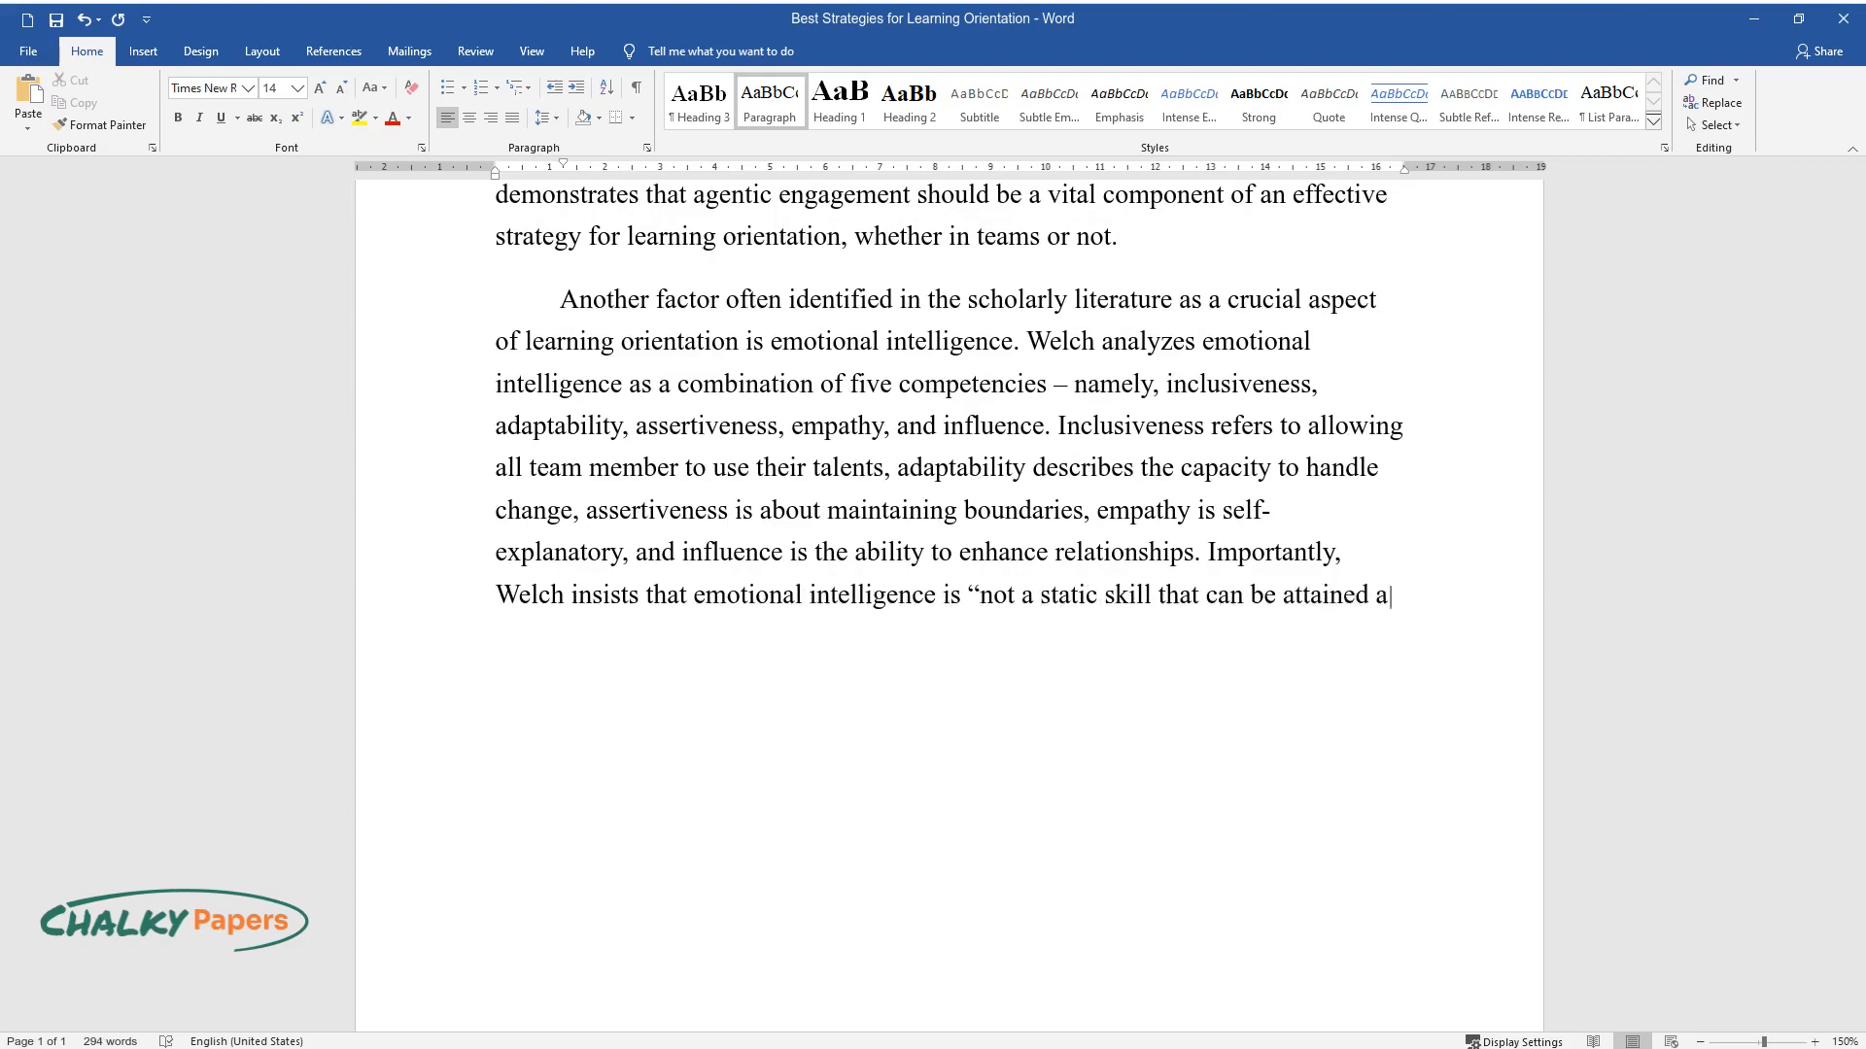
{"action": "type", "text": "nd then forgotten\" but, rather,"}
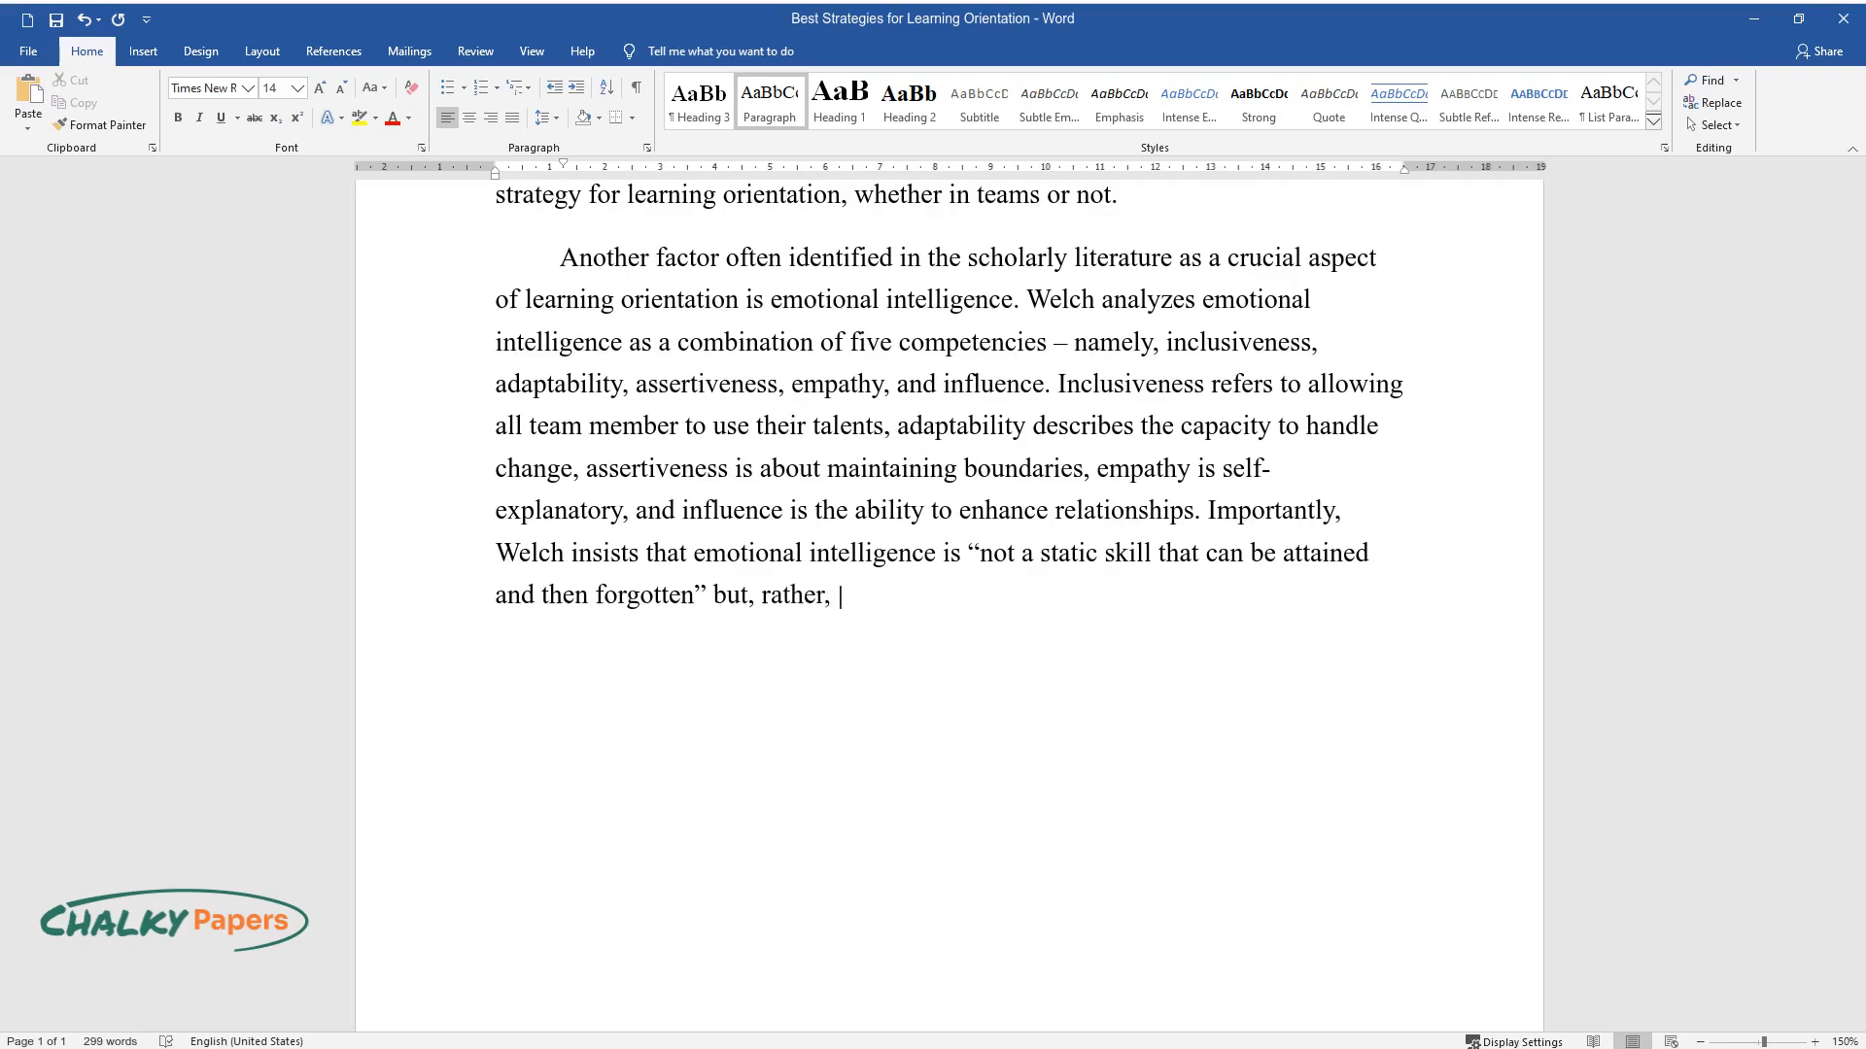
{"action": "type", "text": "a dynamic skill that can be trained and improved."}
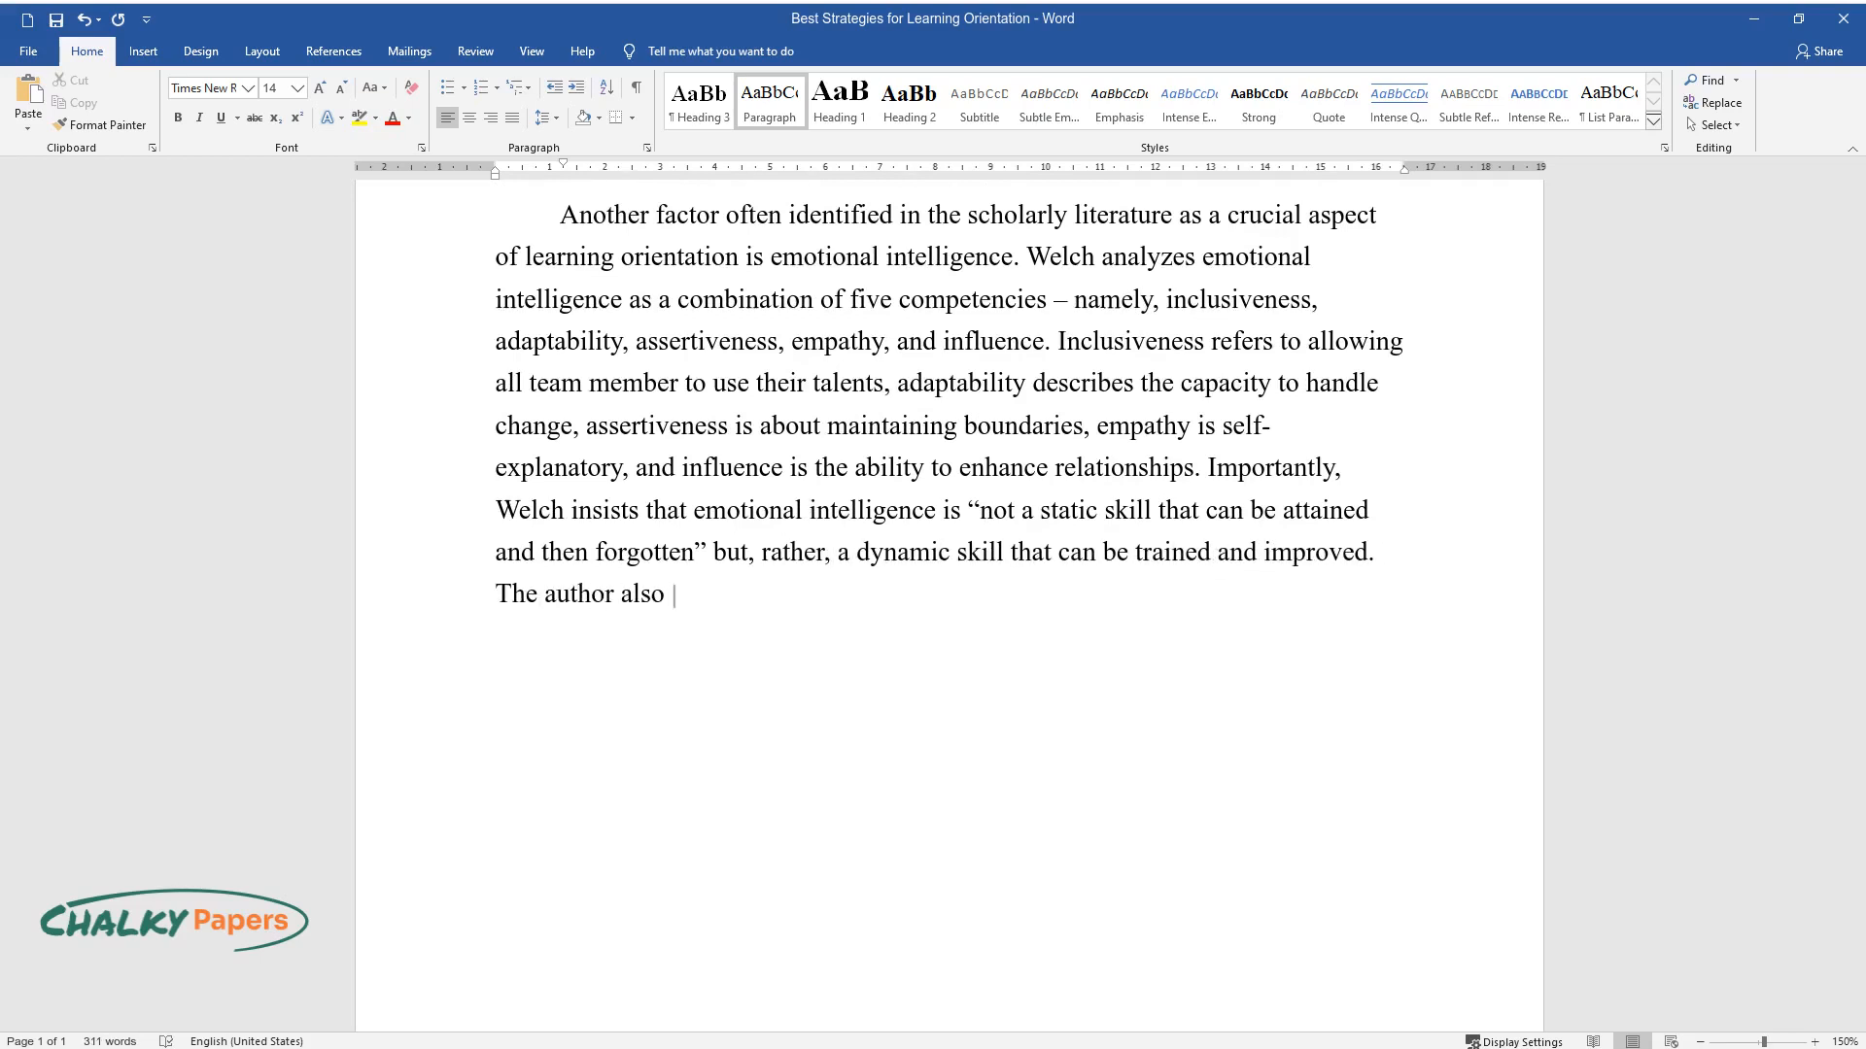
{"action": "type", "text": "suggests that the teams with high"}
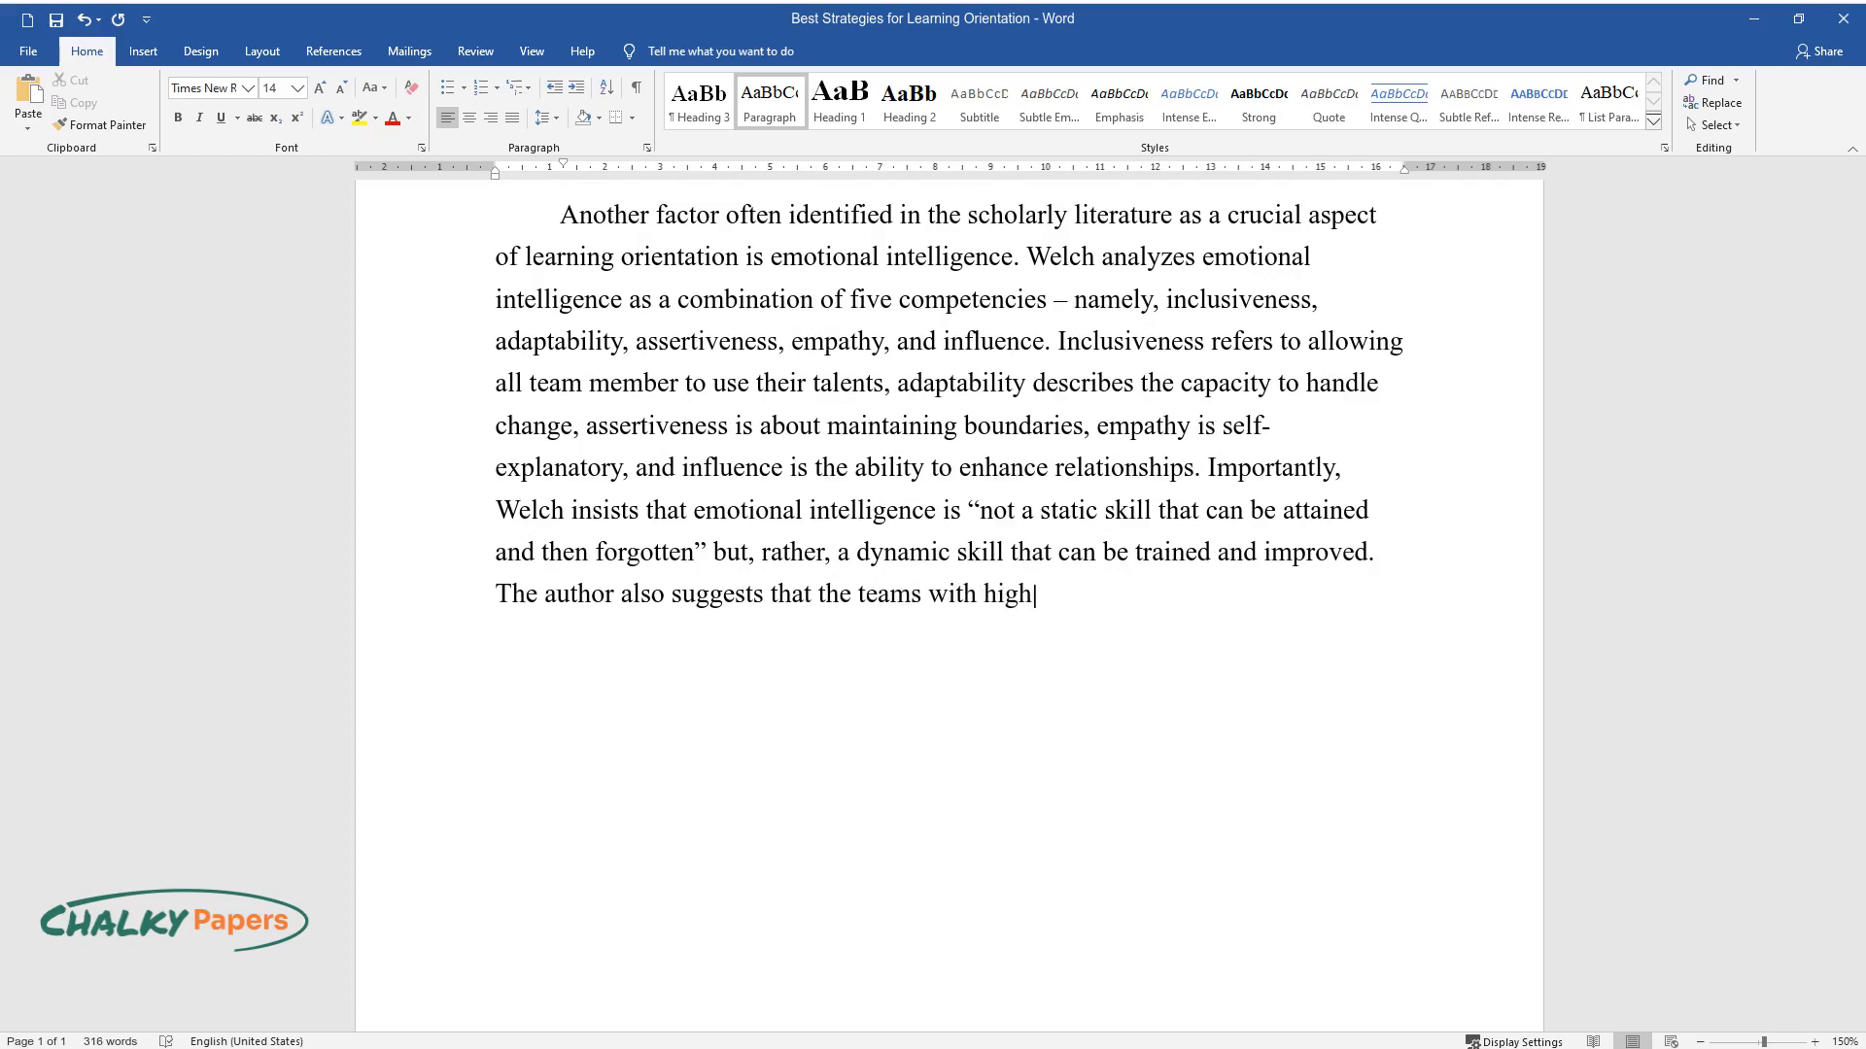
{"action": "type", "text": "er emotional intelligence dominate better learning orientation an"}
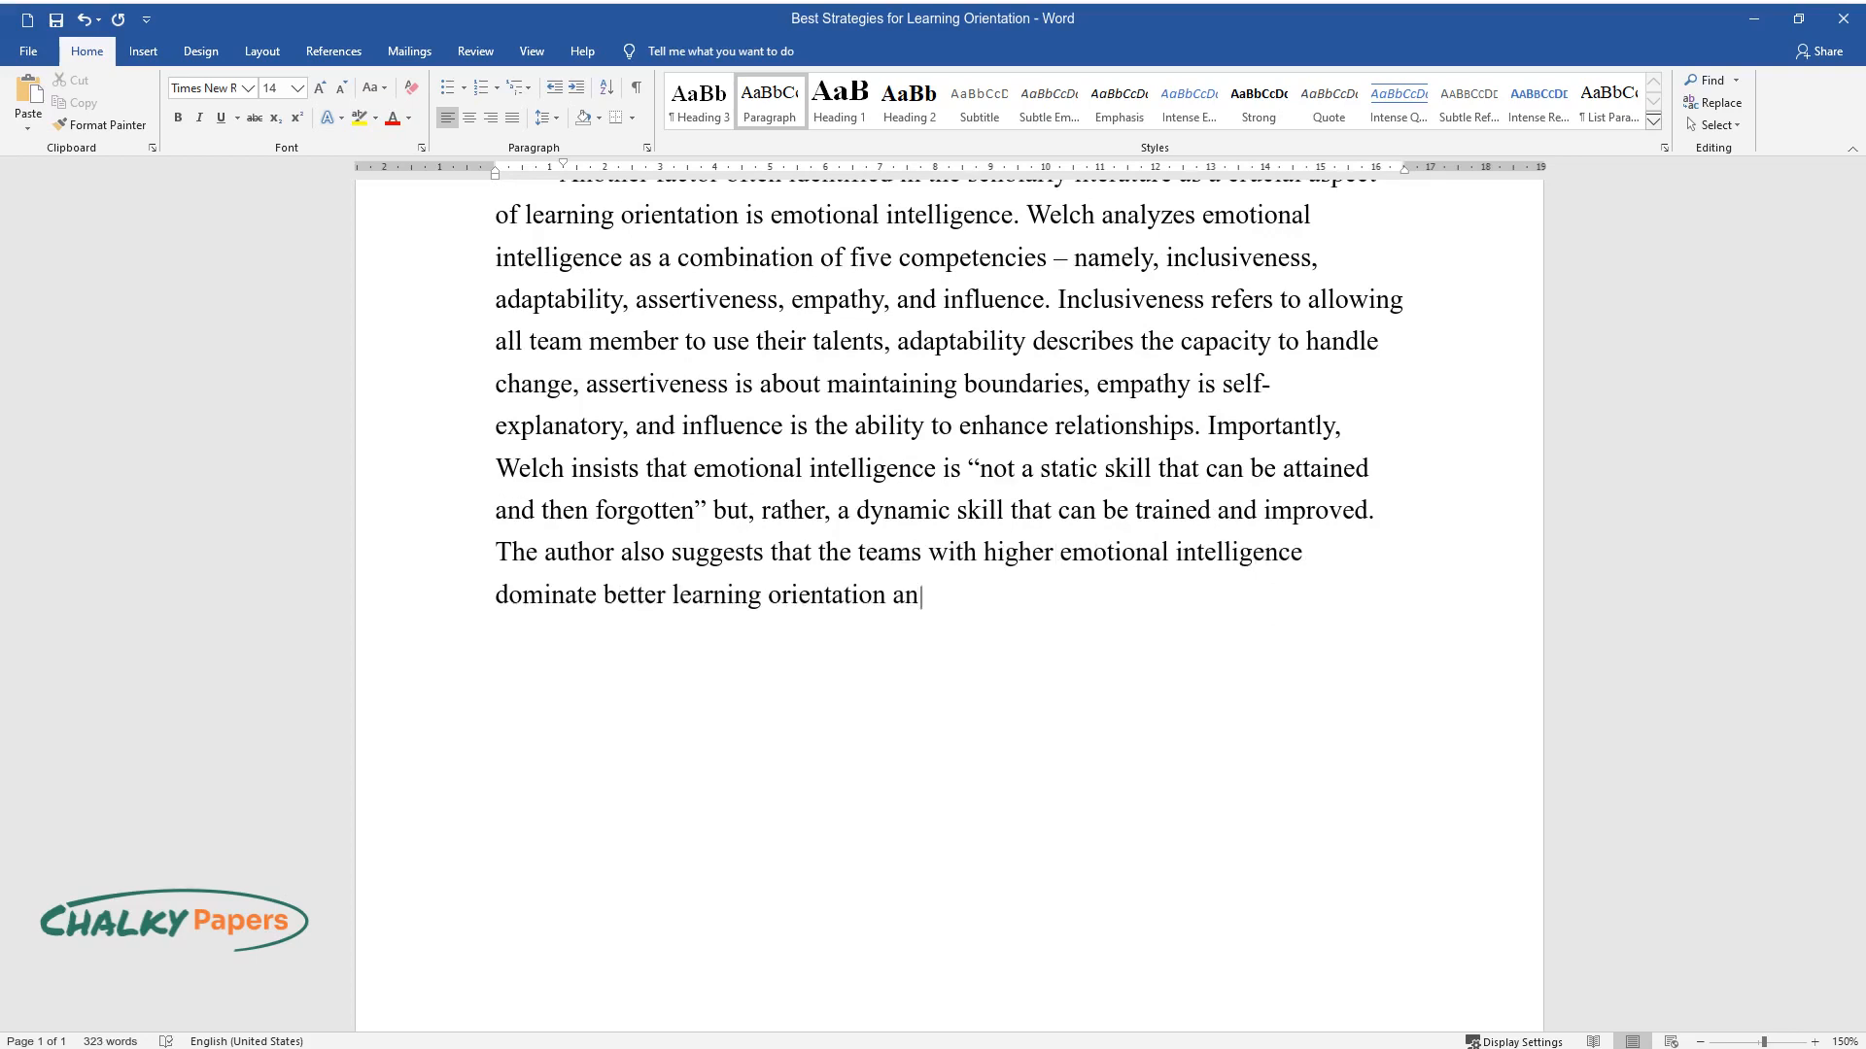
Conclude that developing emotional intelligence is a strategy aspect important for teams specifically
{"action": "type", "text": "d overall motivation. Hence, the"}
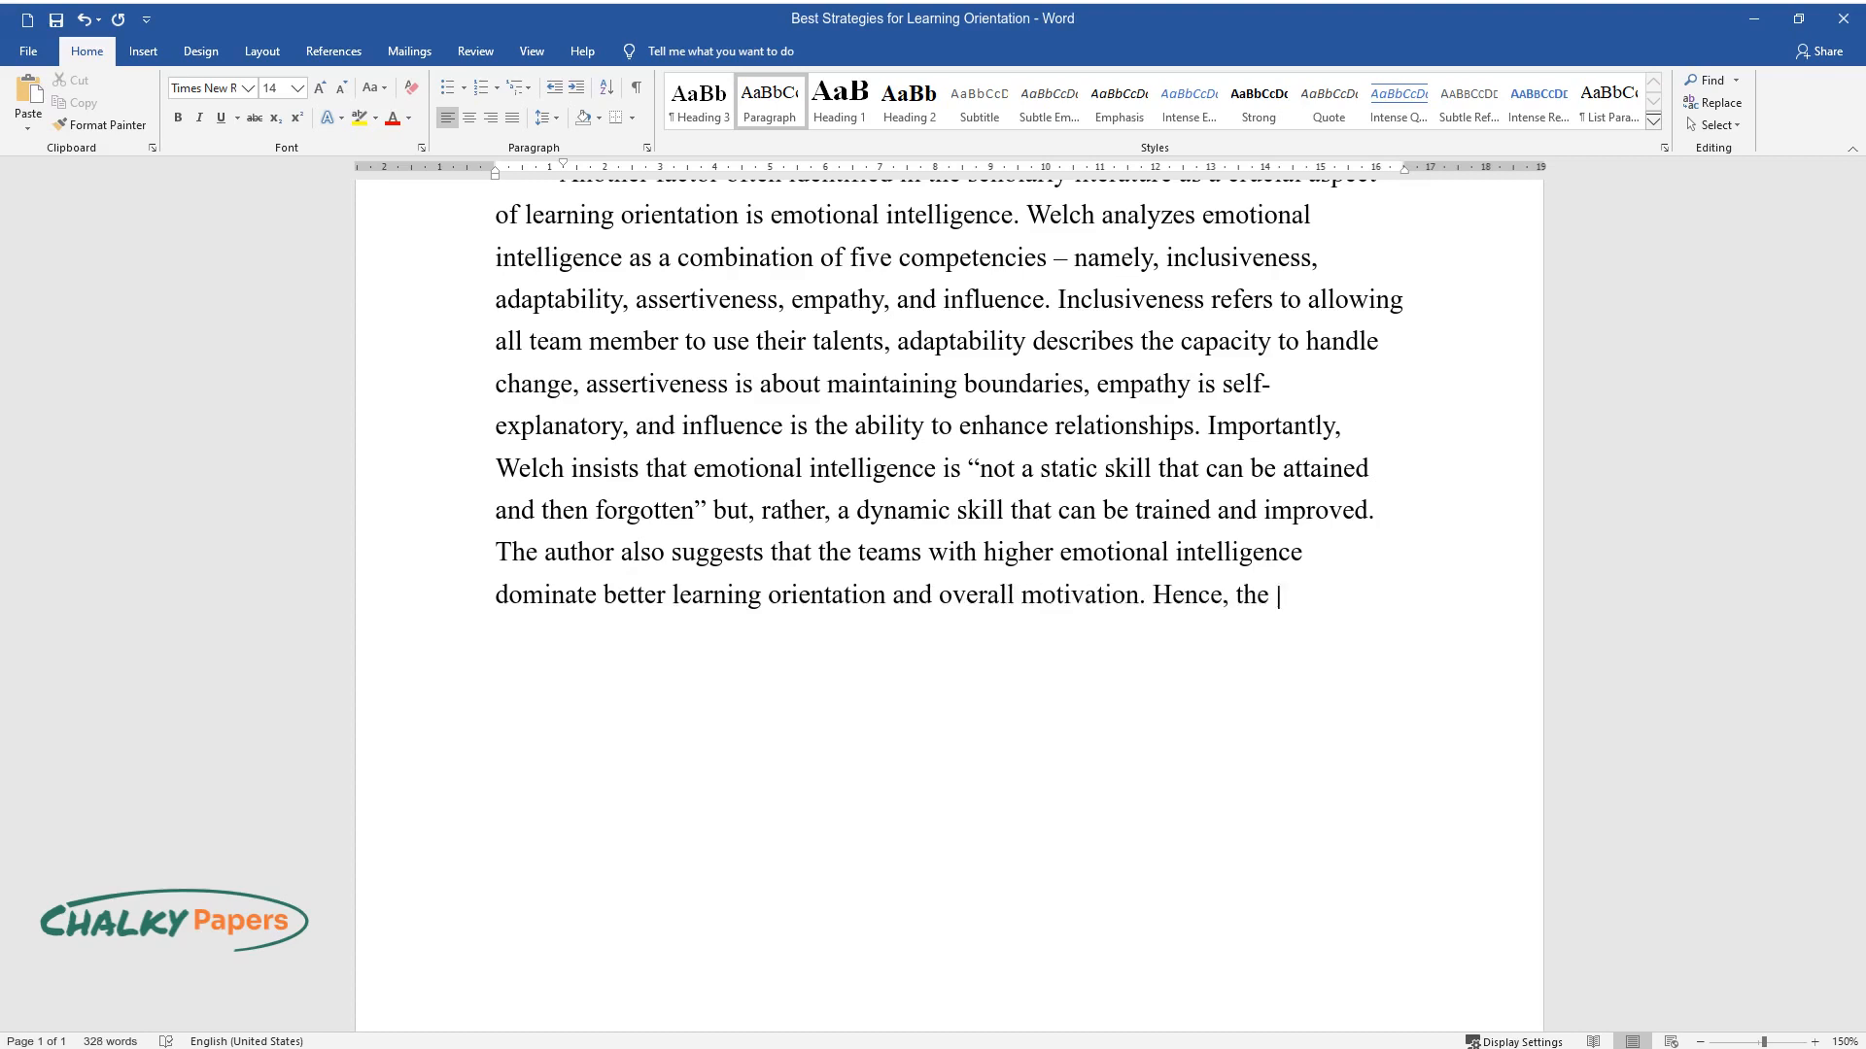
{"action": "type", "text": "development of emotional intellig"}
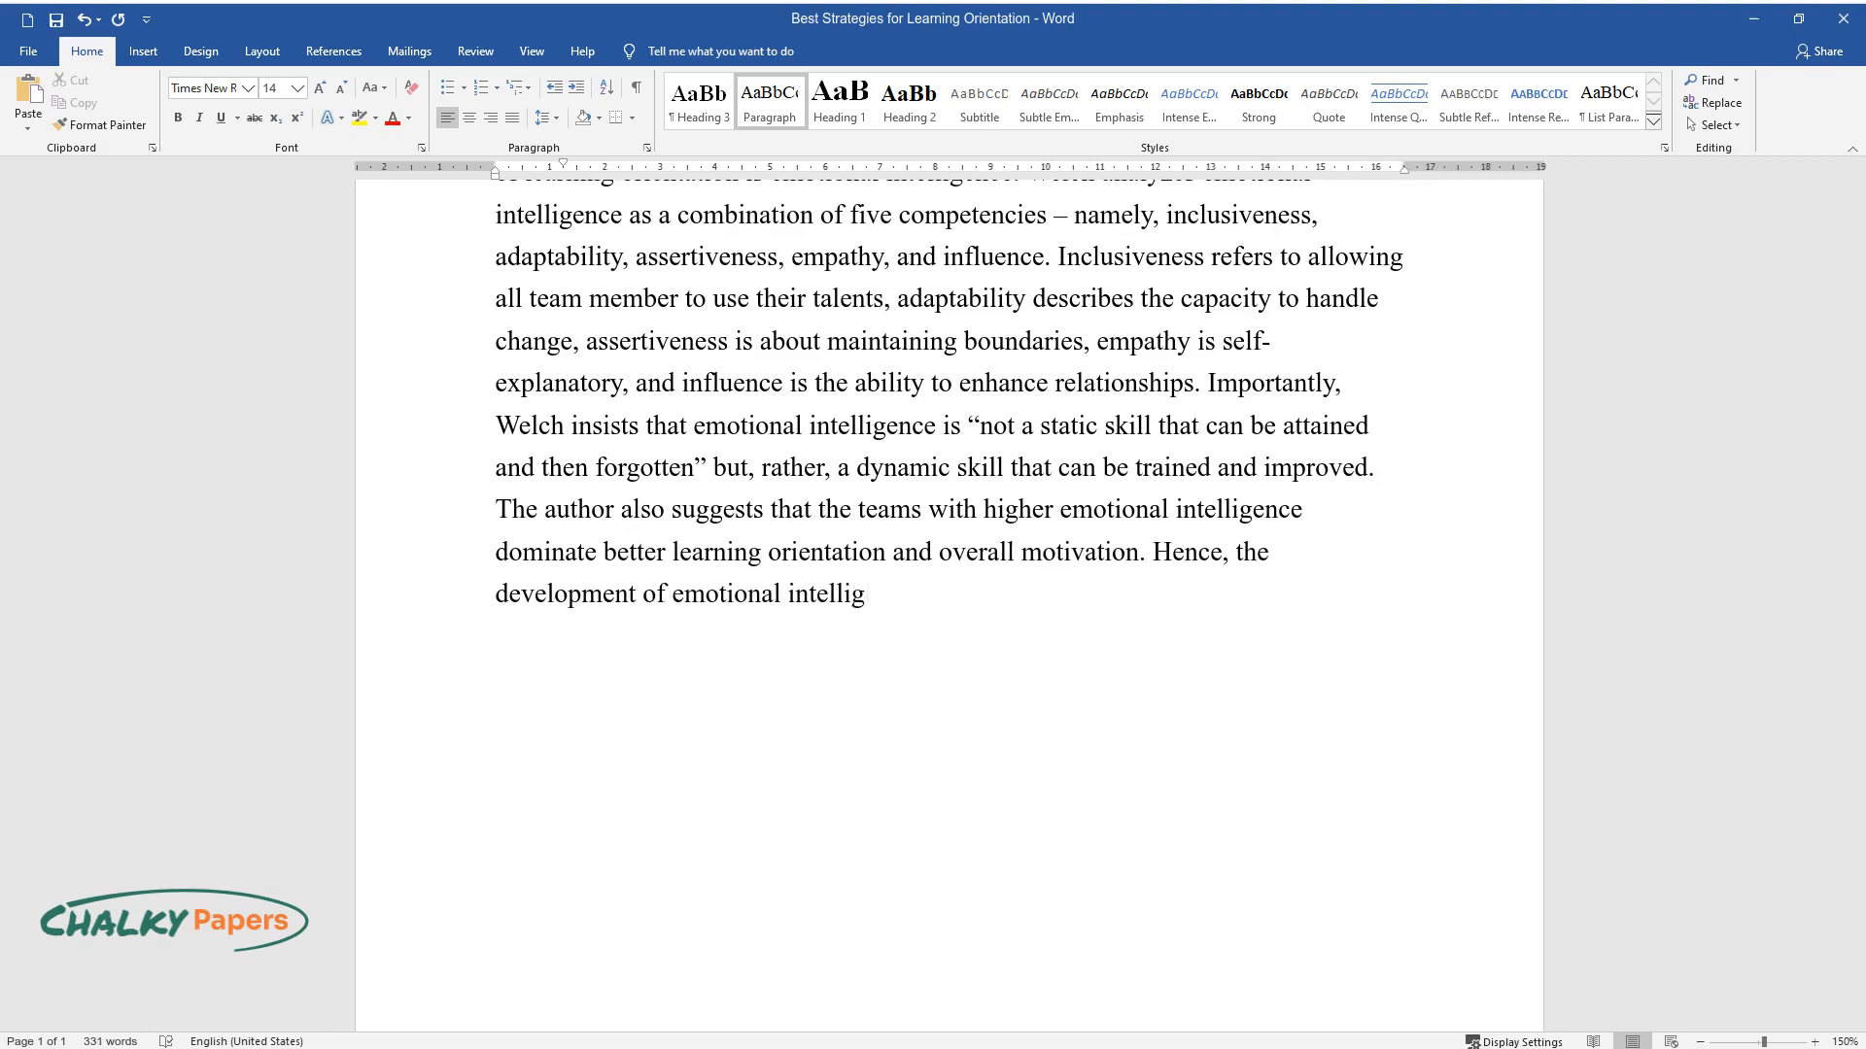
{"action": "type", "text": "ence is one more aspect of strate"}
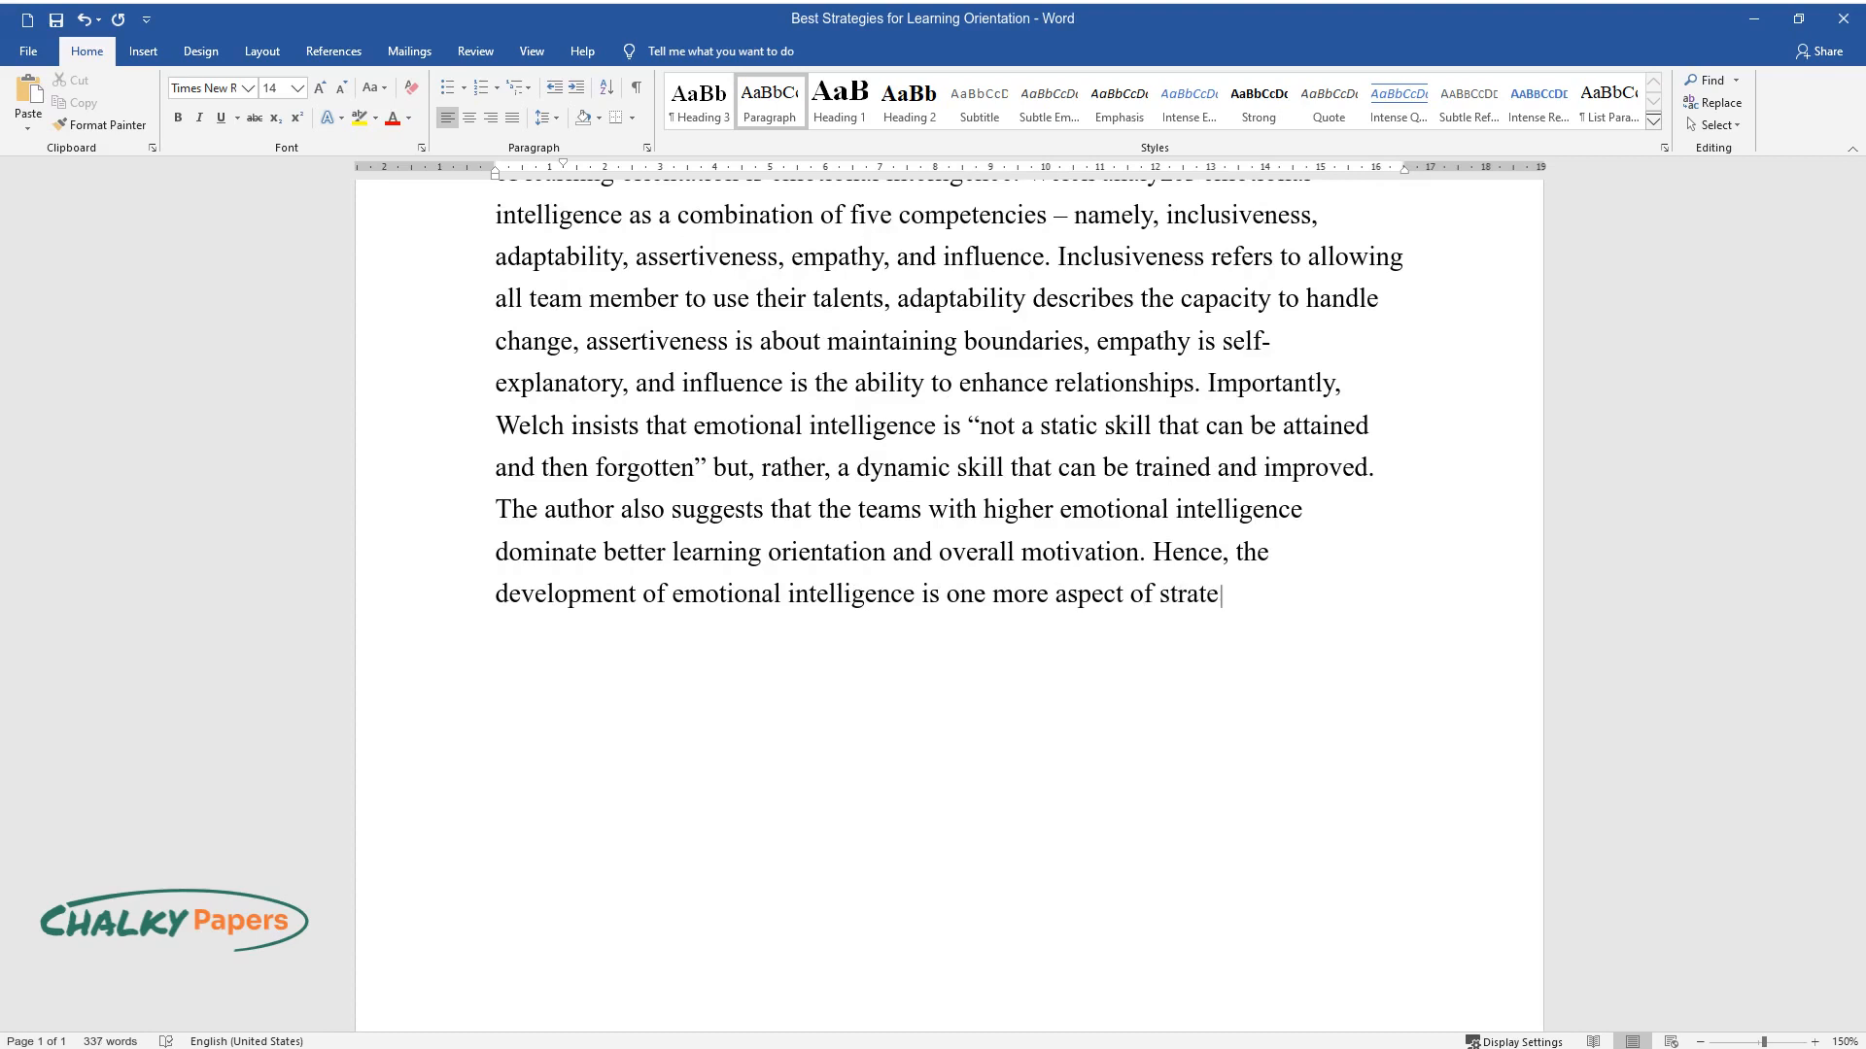
{"action": "type", "text": "gies for learning orientation as"}
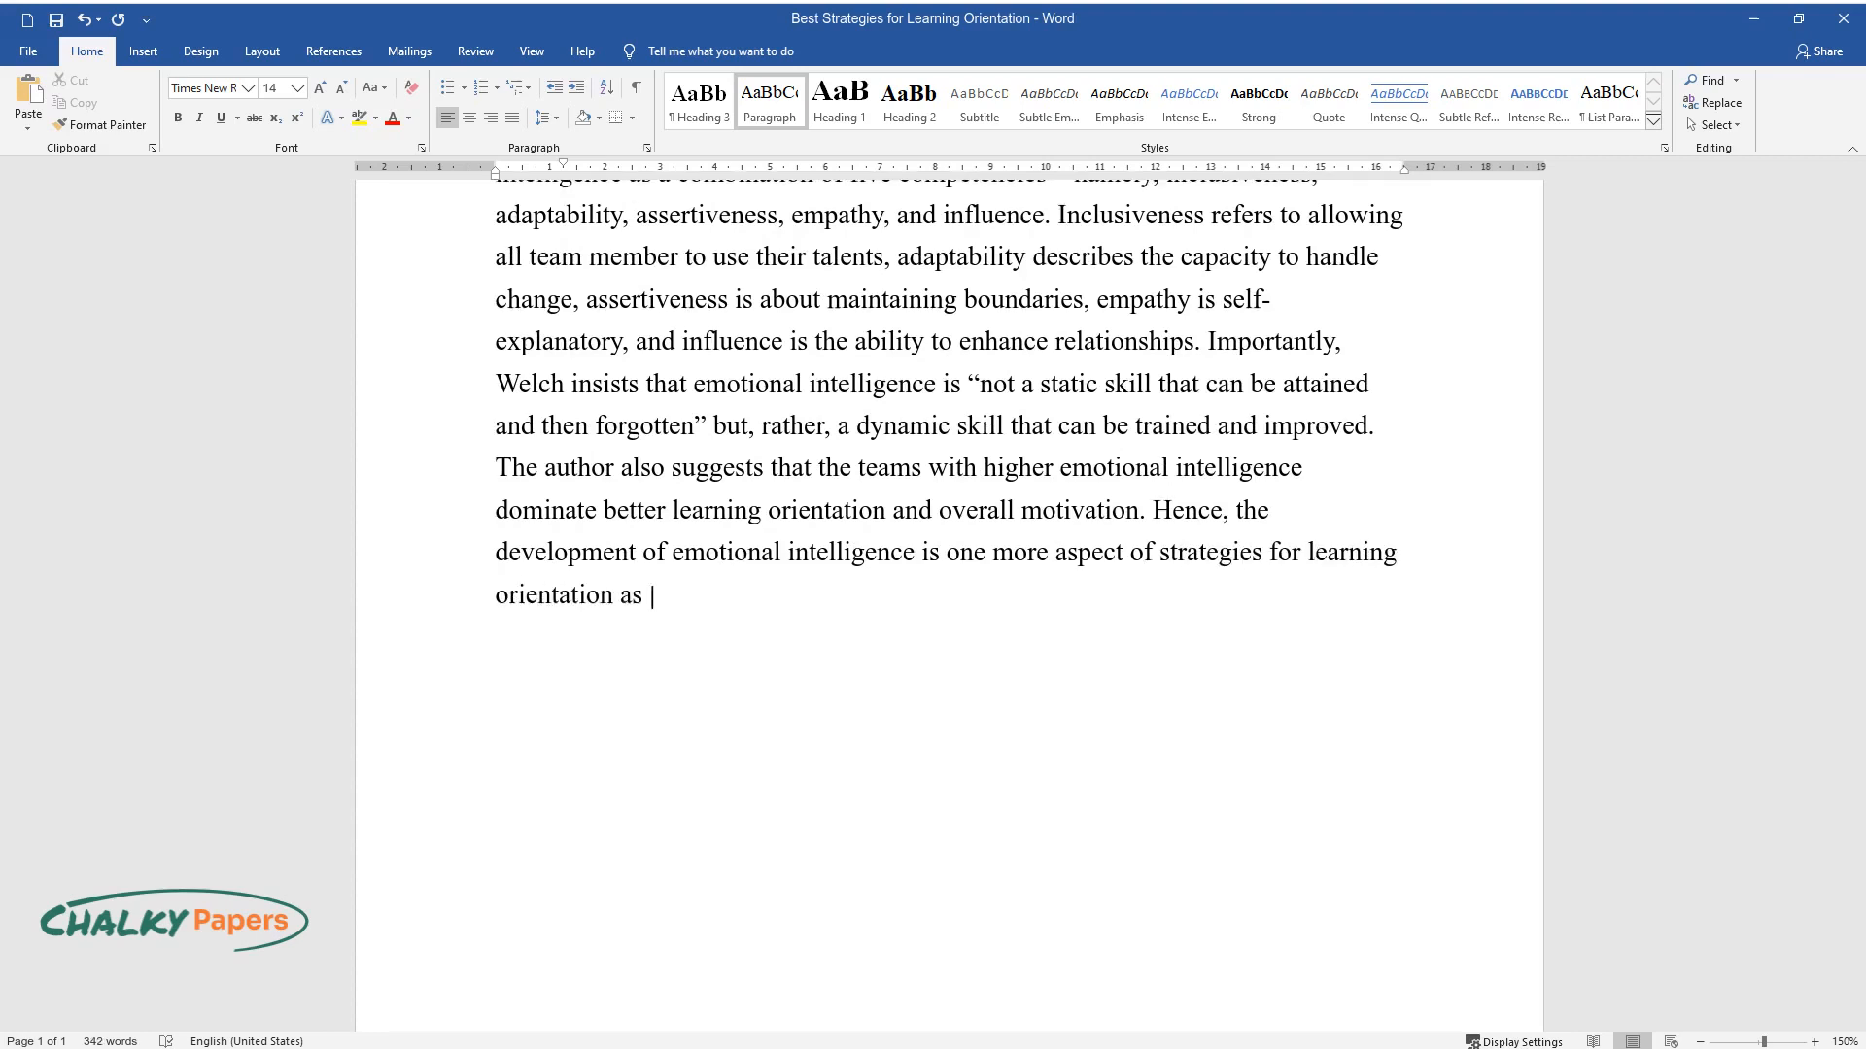
{"action": "type", "text": "identified in scholarly literat"}
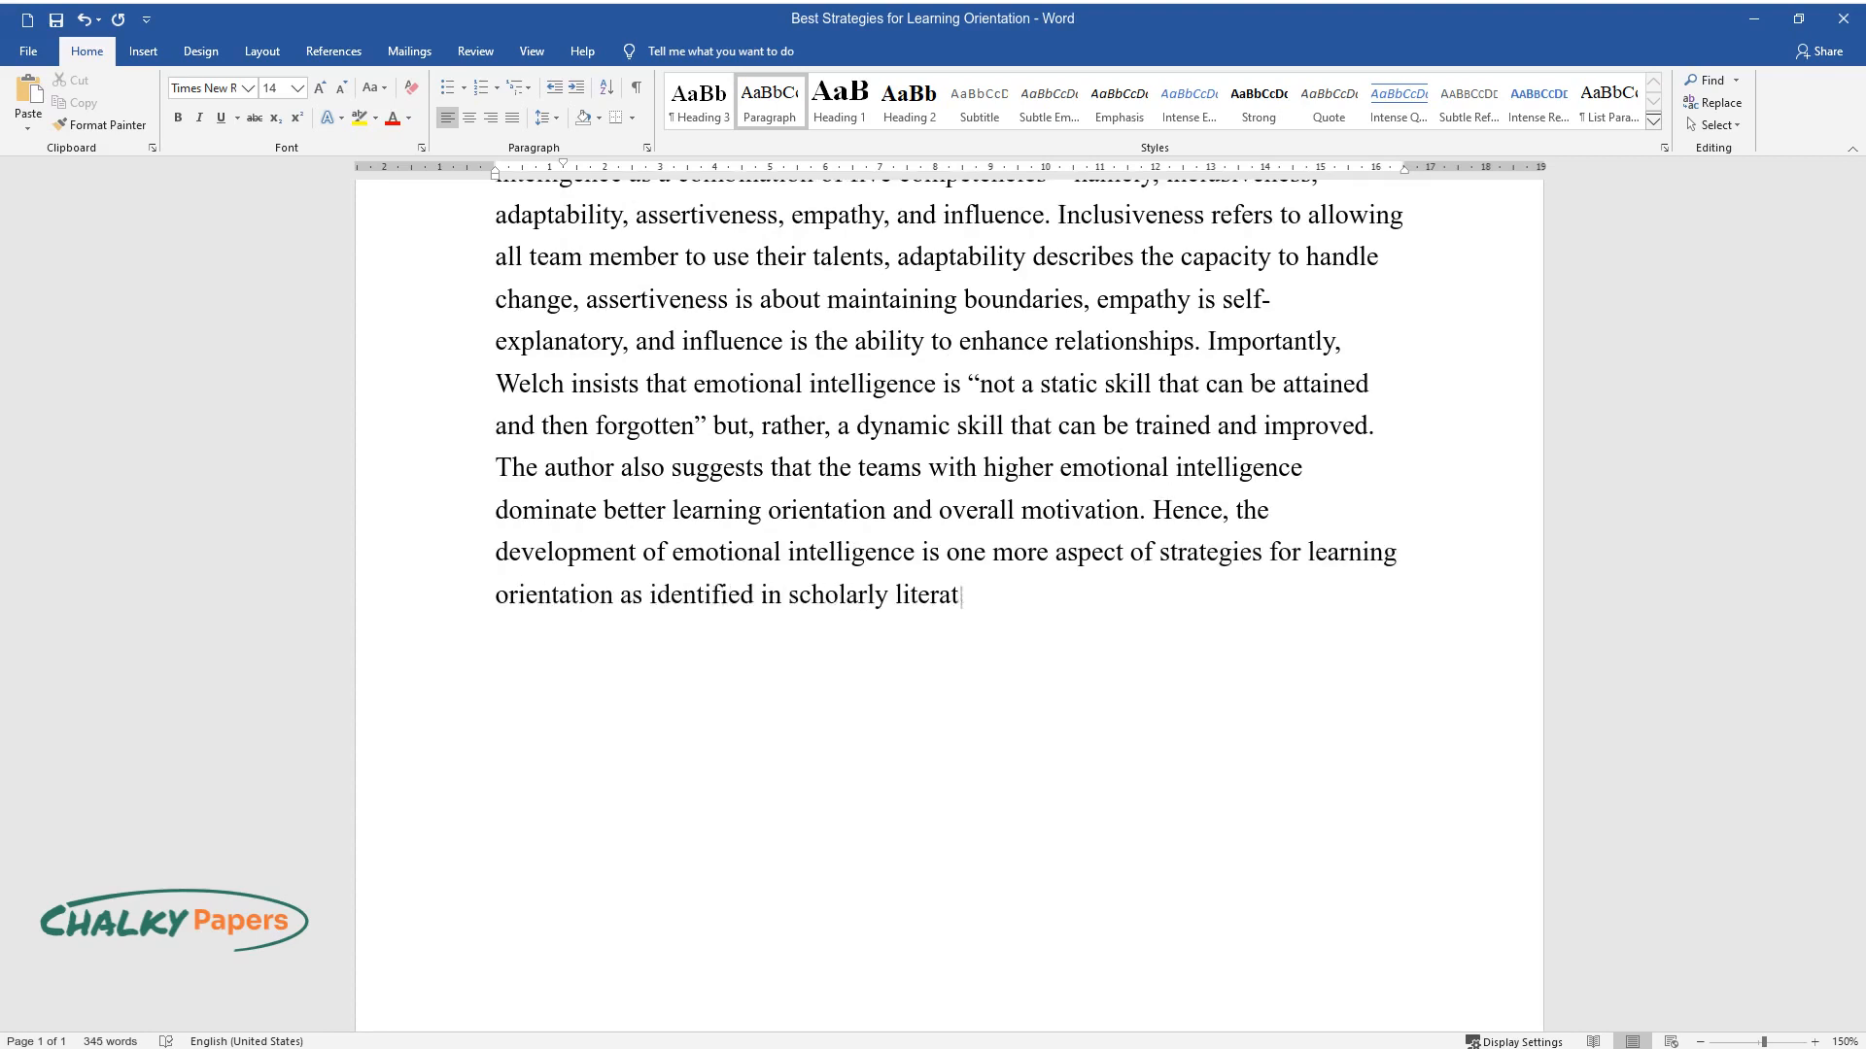
{"action": "type", "text": "ure, and this one is important for"}
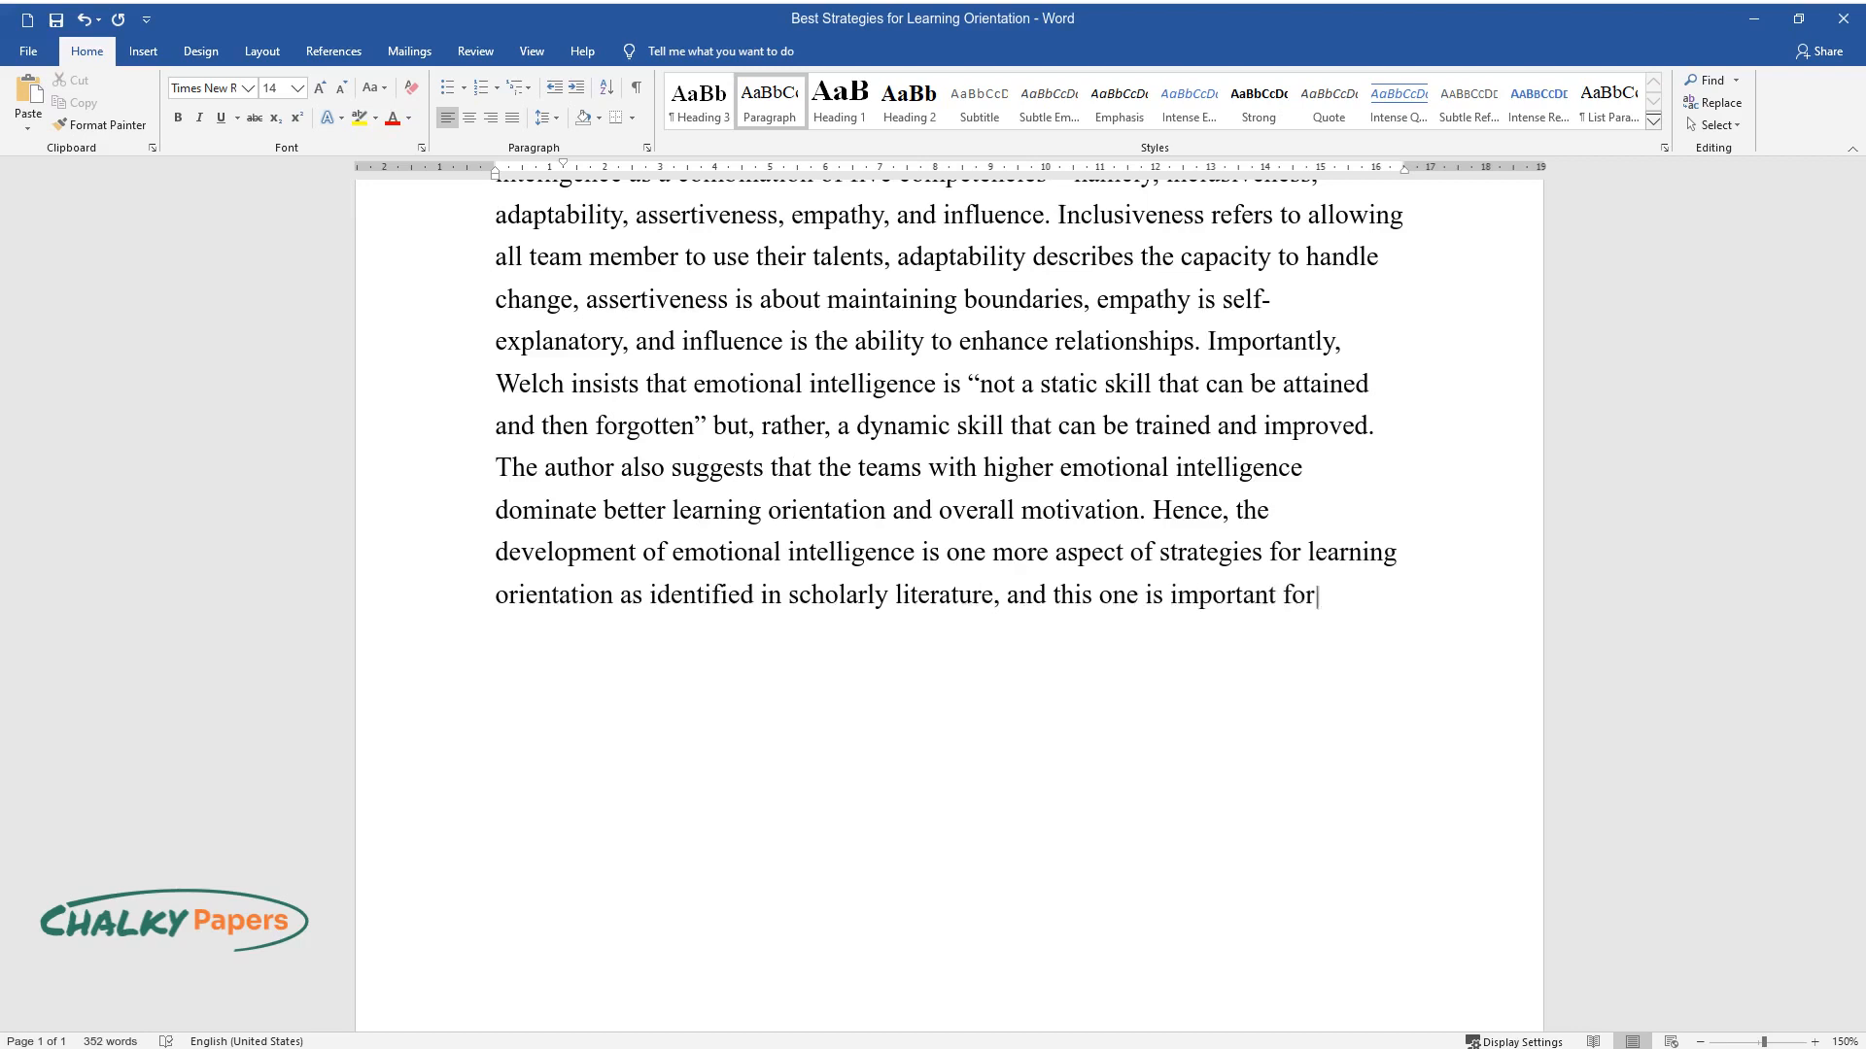
{"action": "type", "text": "teams specifically."}
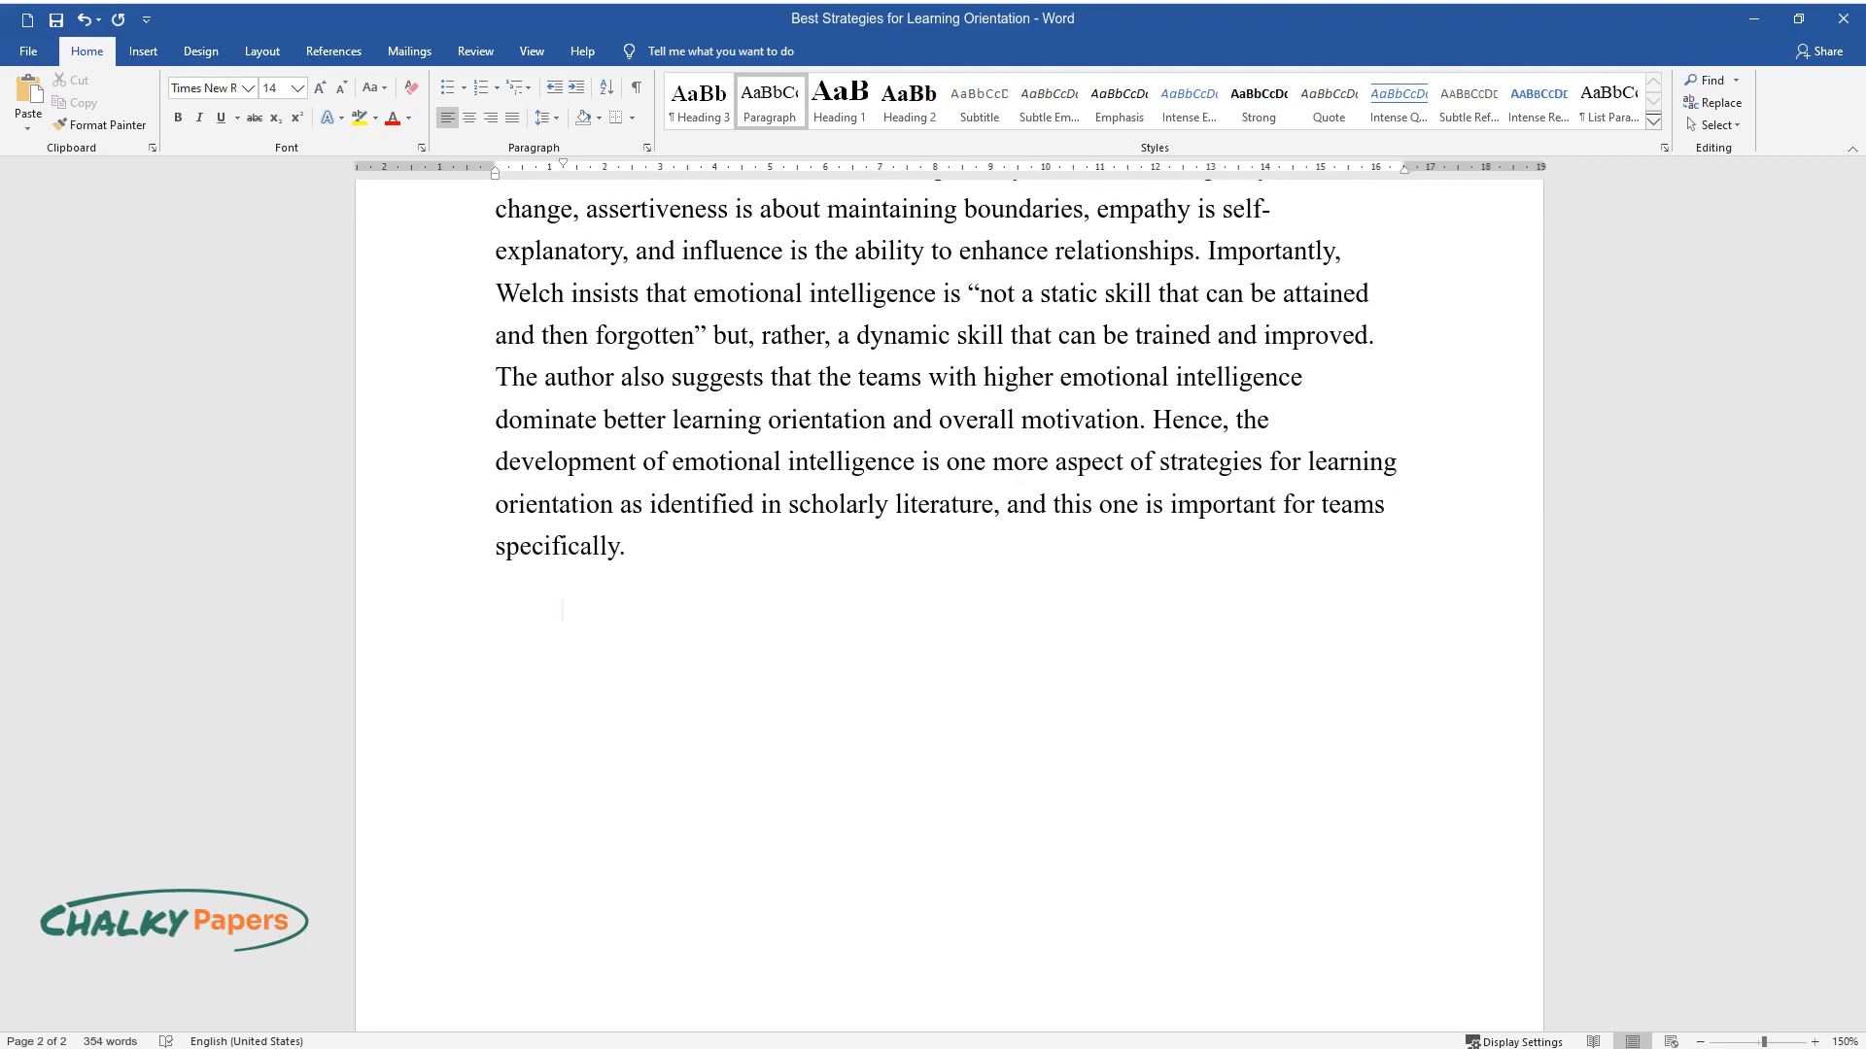
Write that mastery of the learning medium contributes, with the premise of needing sufficient tool skills
{"action": "type", "text": "Apart from that, literature als"}
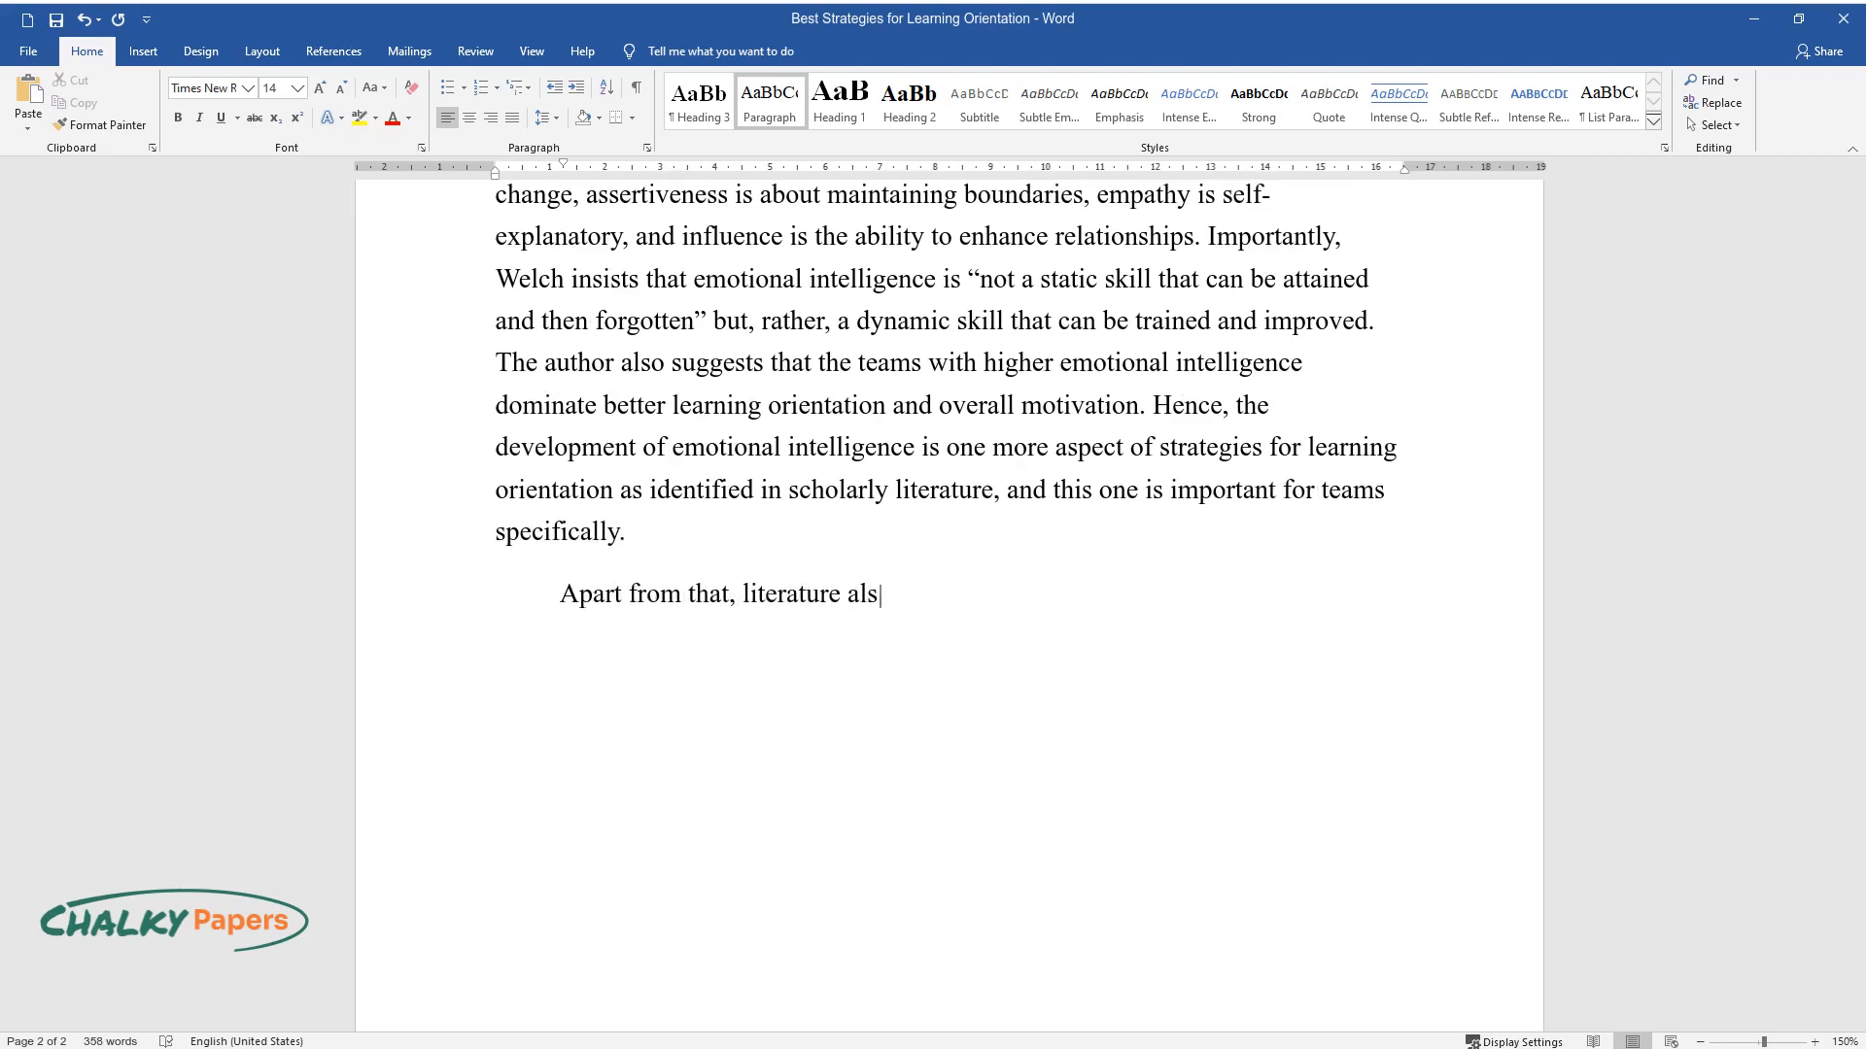
{"action": "type", "text": "o focuses on the mastery of the lea"}
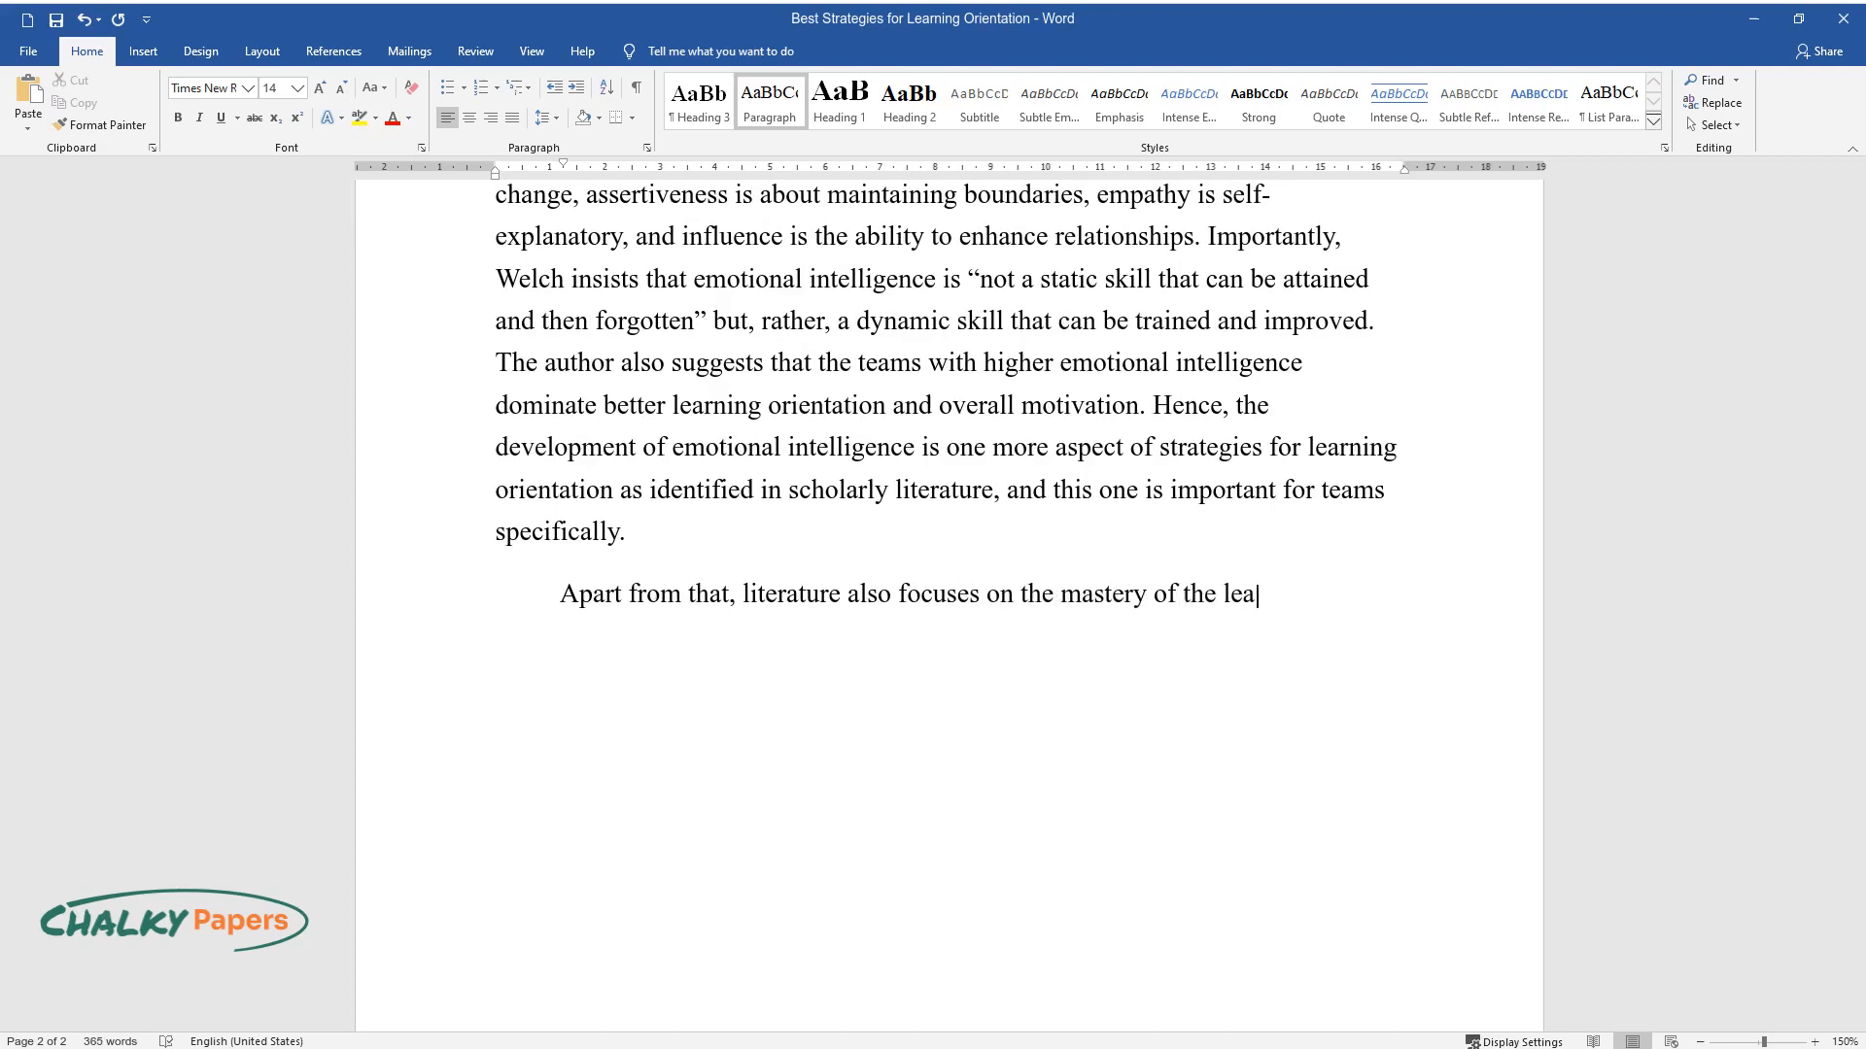
{"action": "type", "text": "rning medium is yet another factor t"}
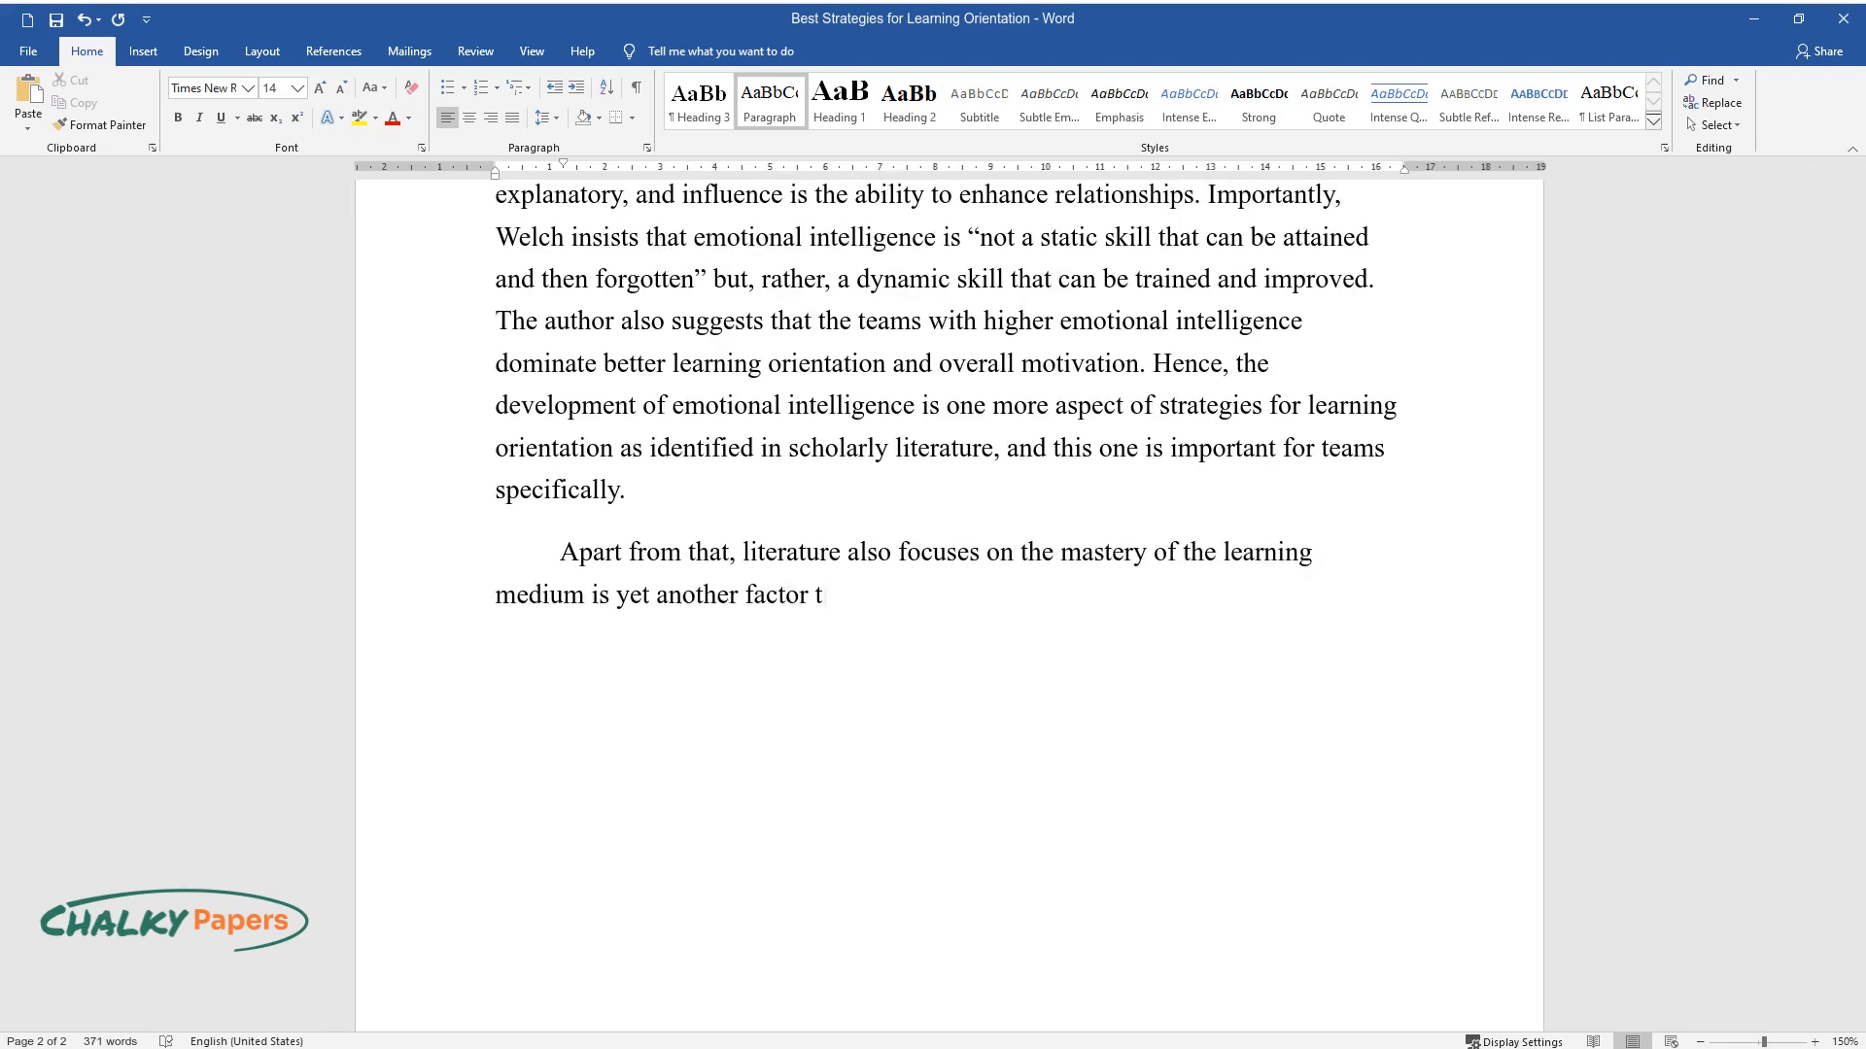
{"action": "type", "text": "hat can contribute to the learning"}
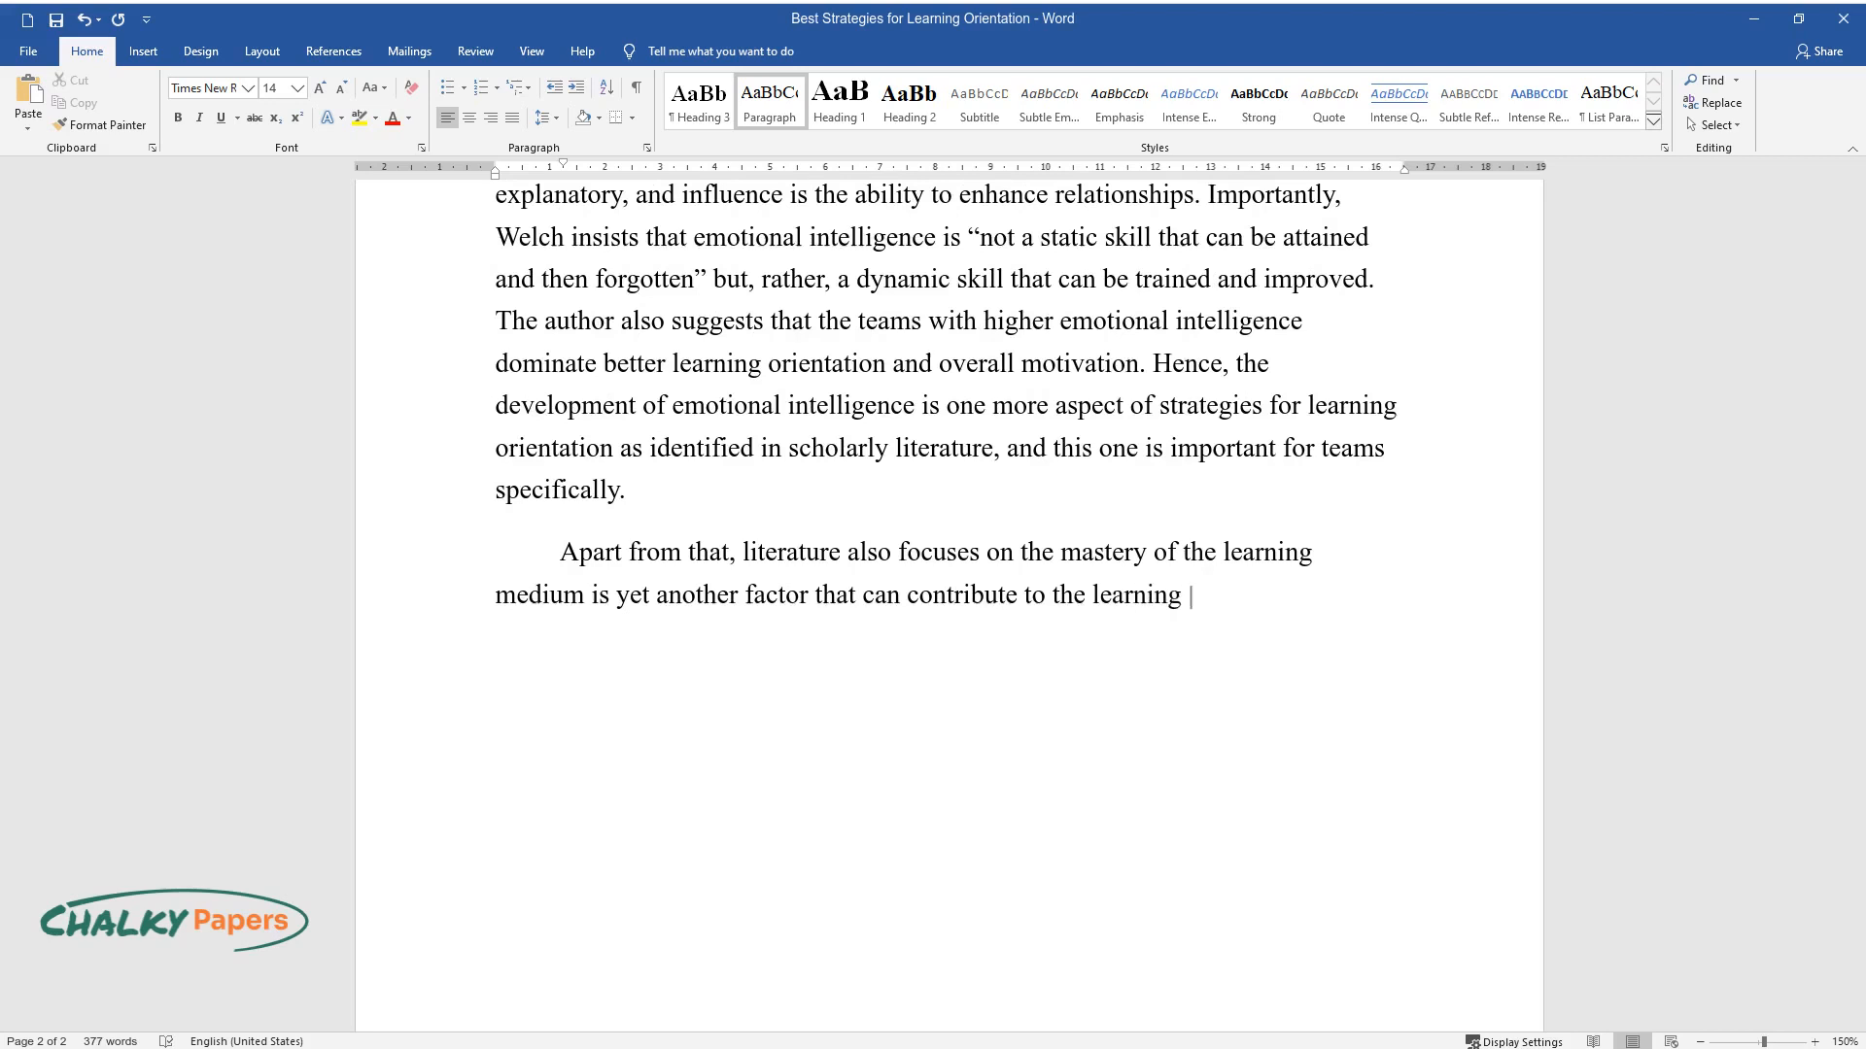
{"action": "type", "text": "orientation. The premise is simple"}
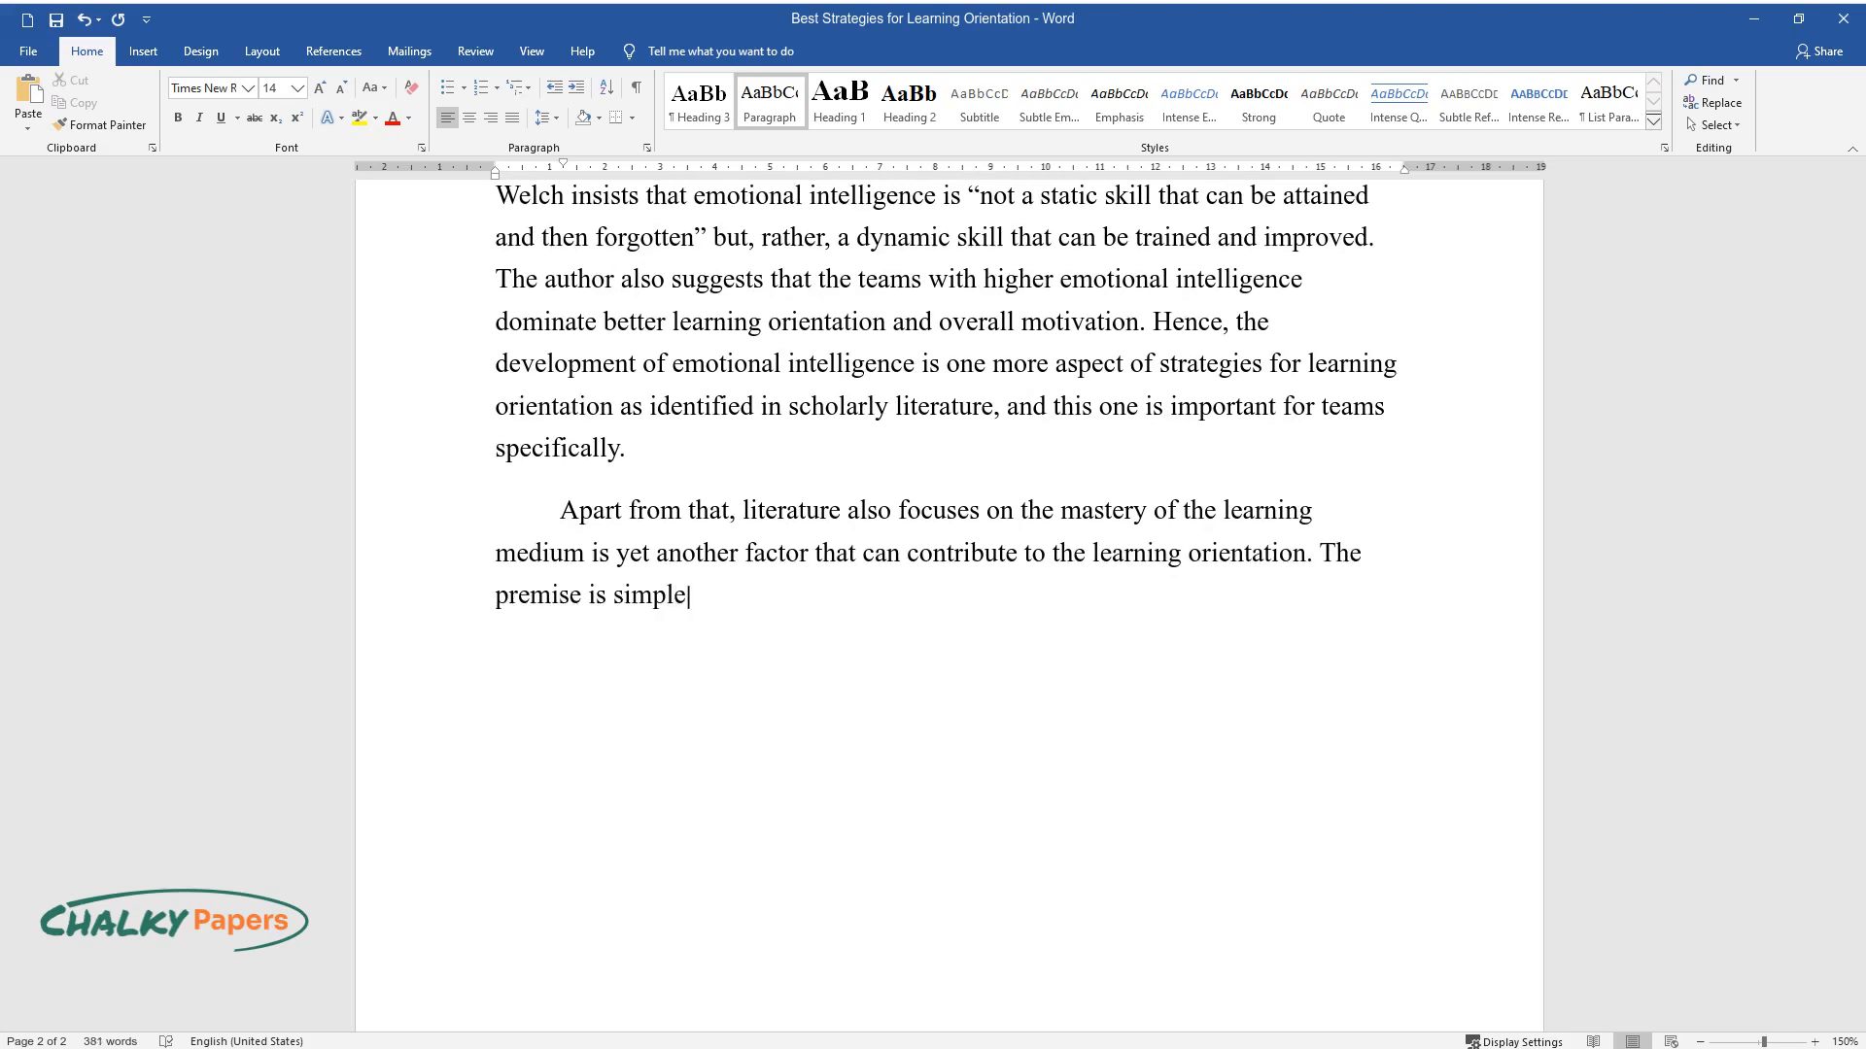
{"action": "type", "text": ": in order to realize one's focus on"}
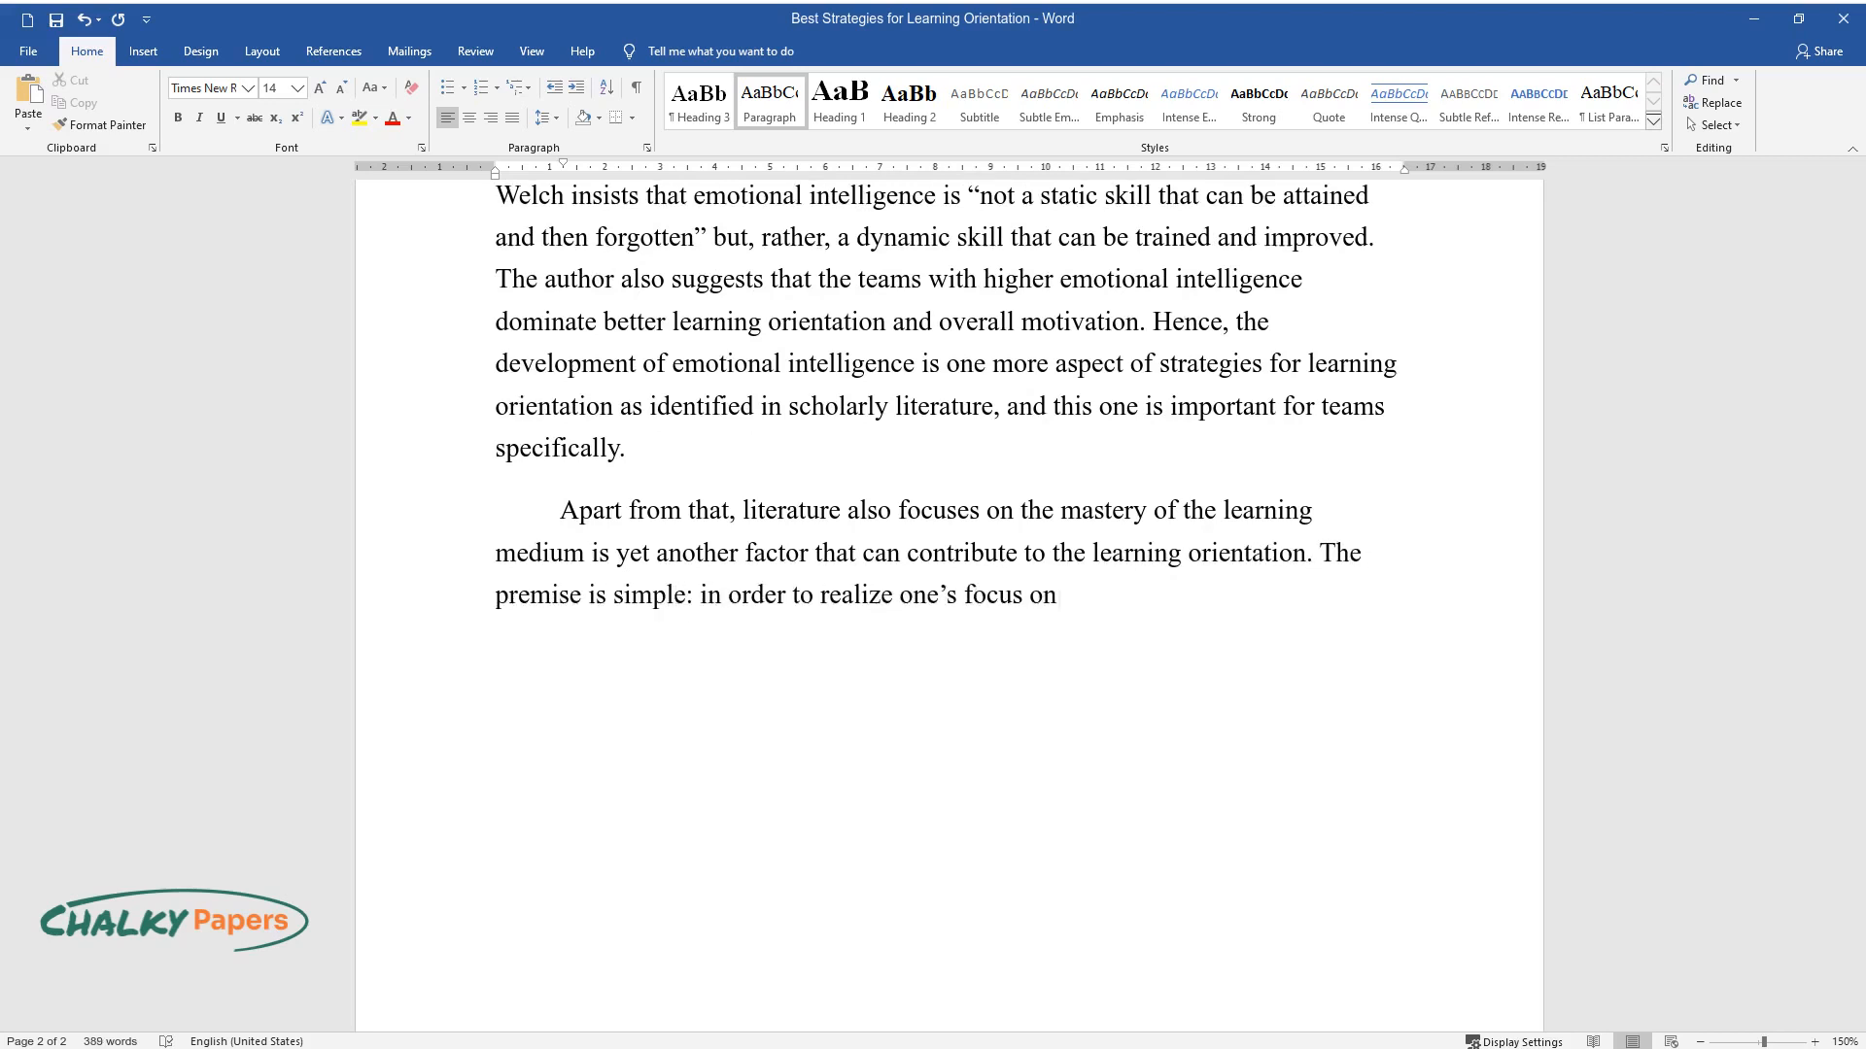
{"action": "type", "text": "learning, one needs to possess suf"}
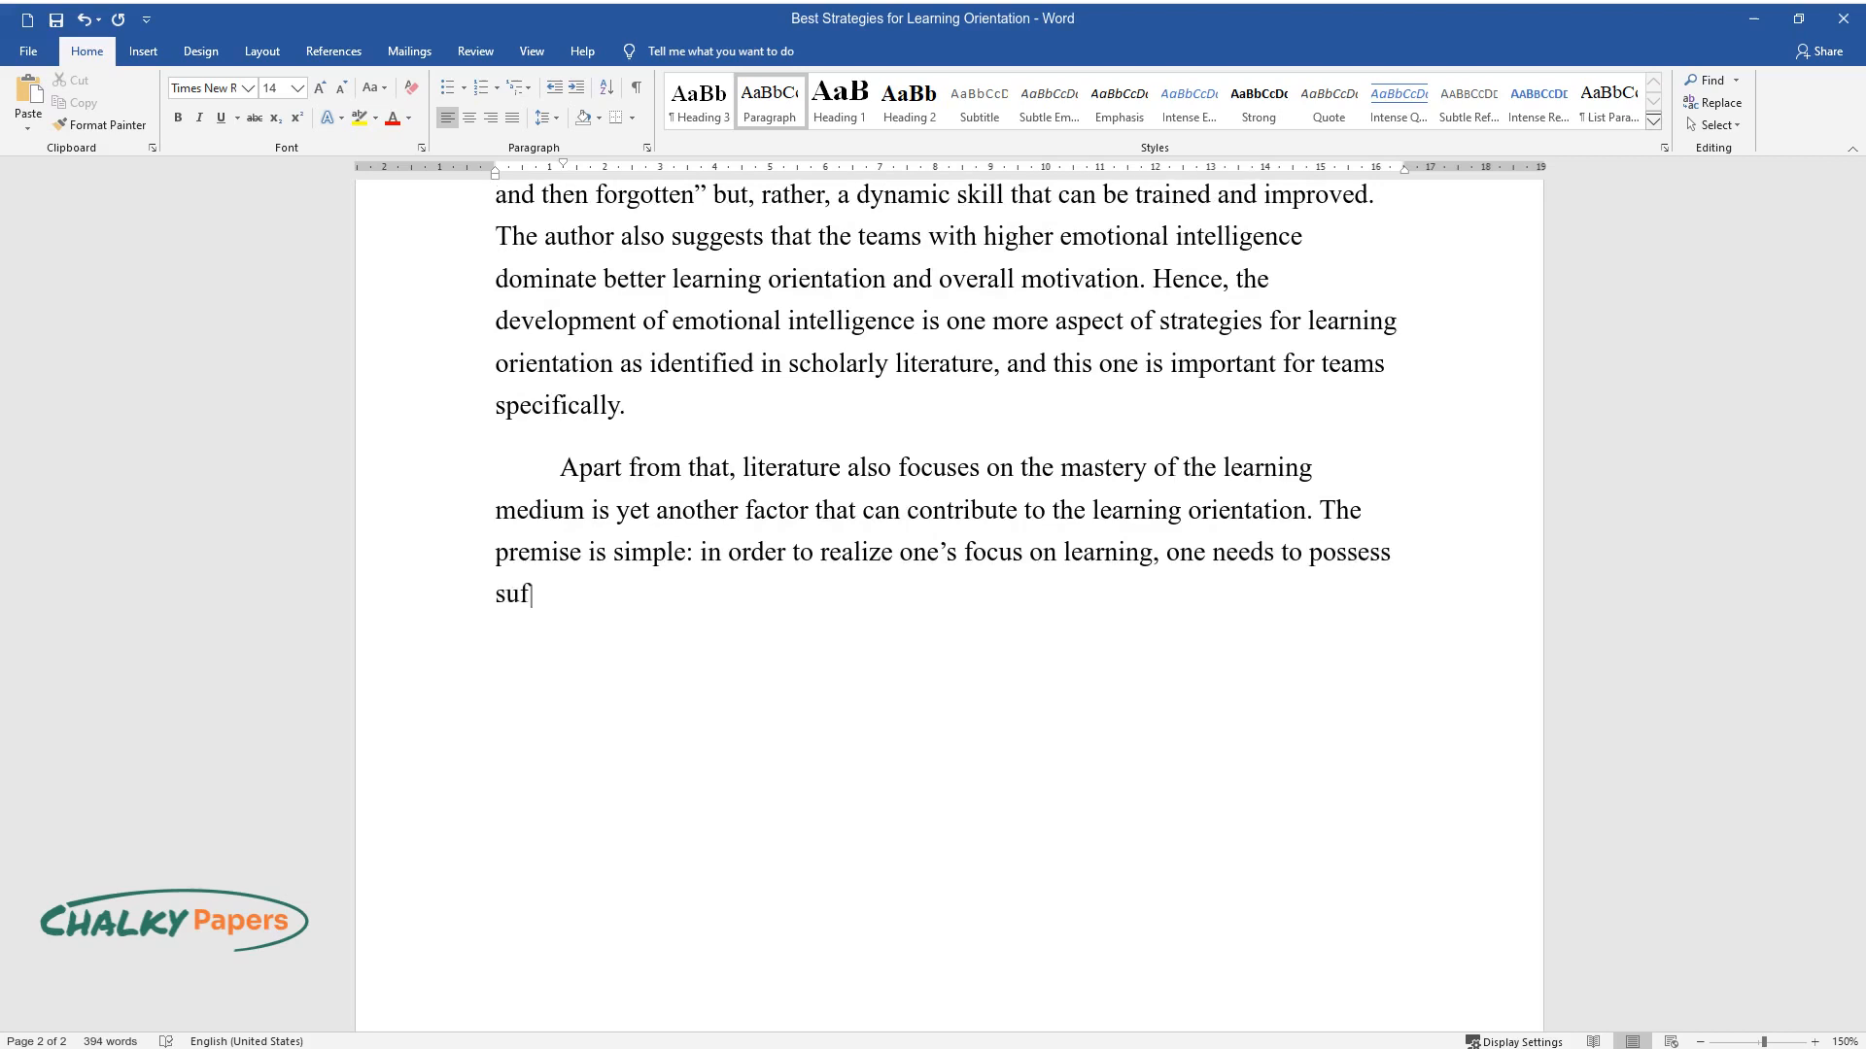
{"action": "type", "text": "ficient skills in the tools used in"}
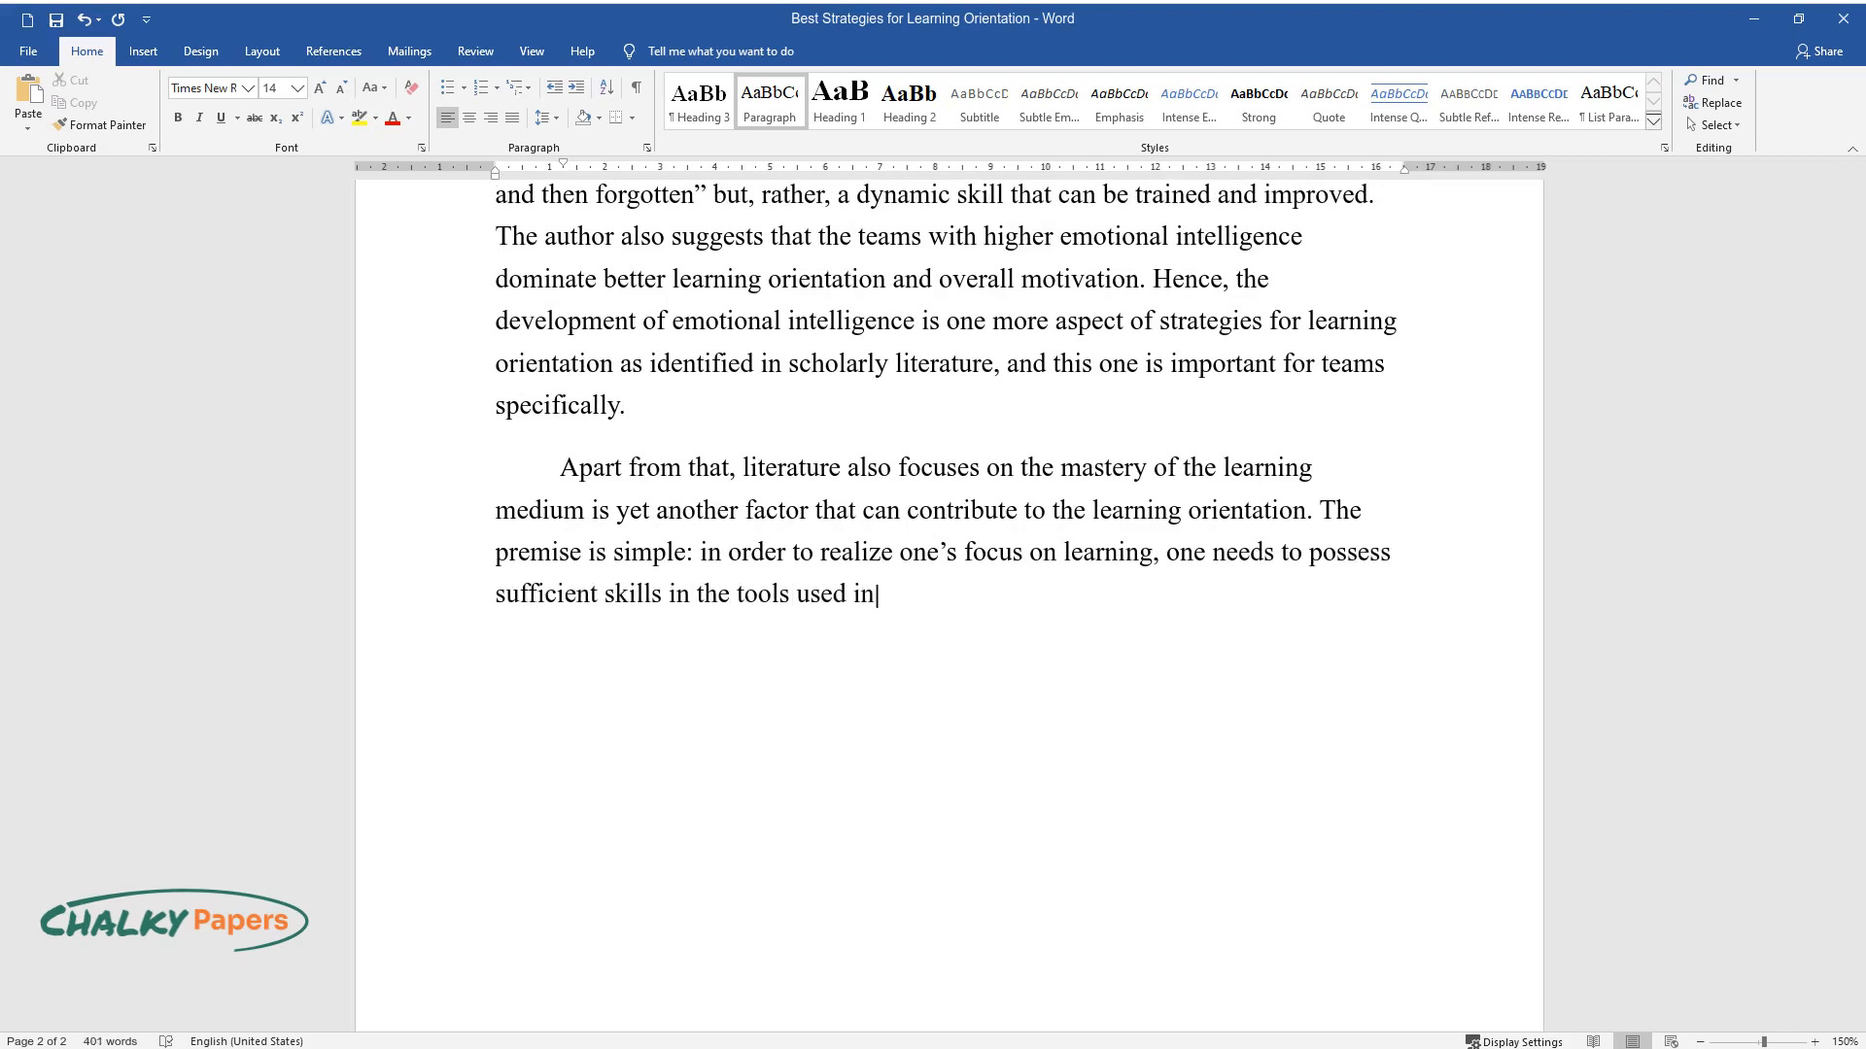
{"action": "type", "text": "the process of said learning. For"}
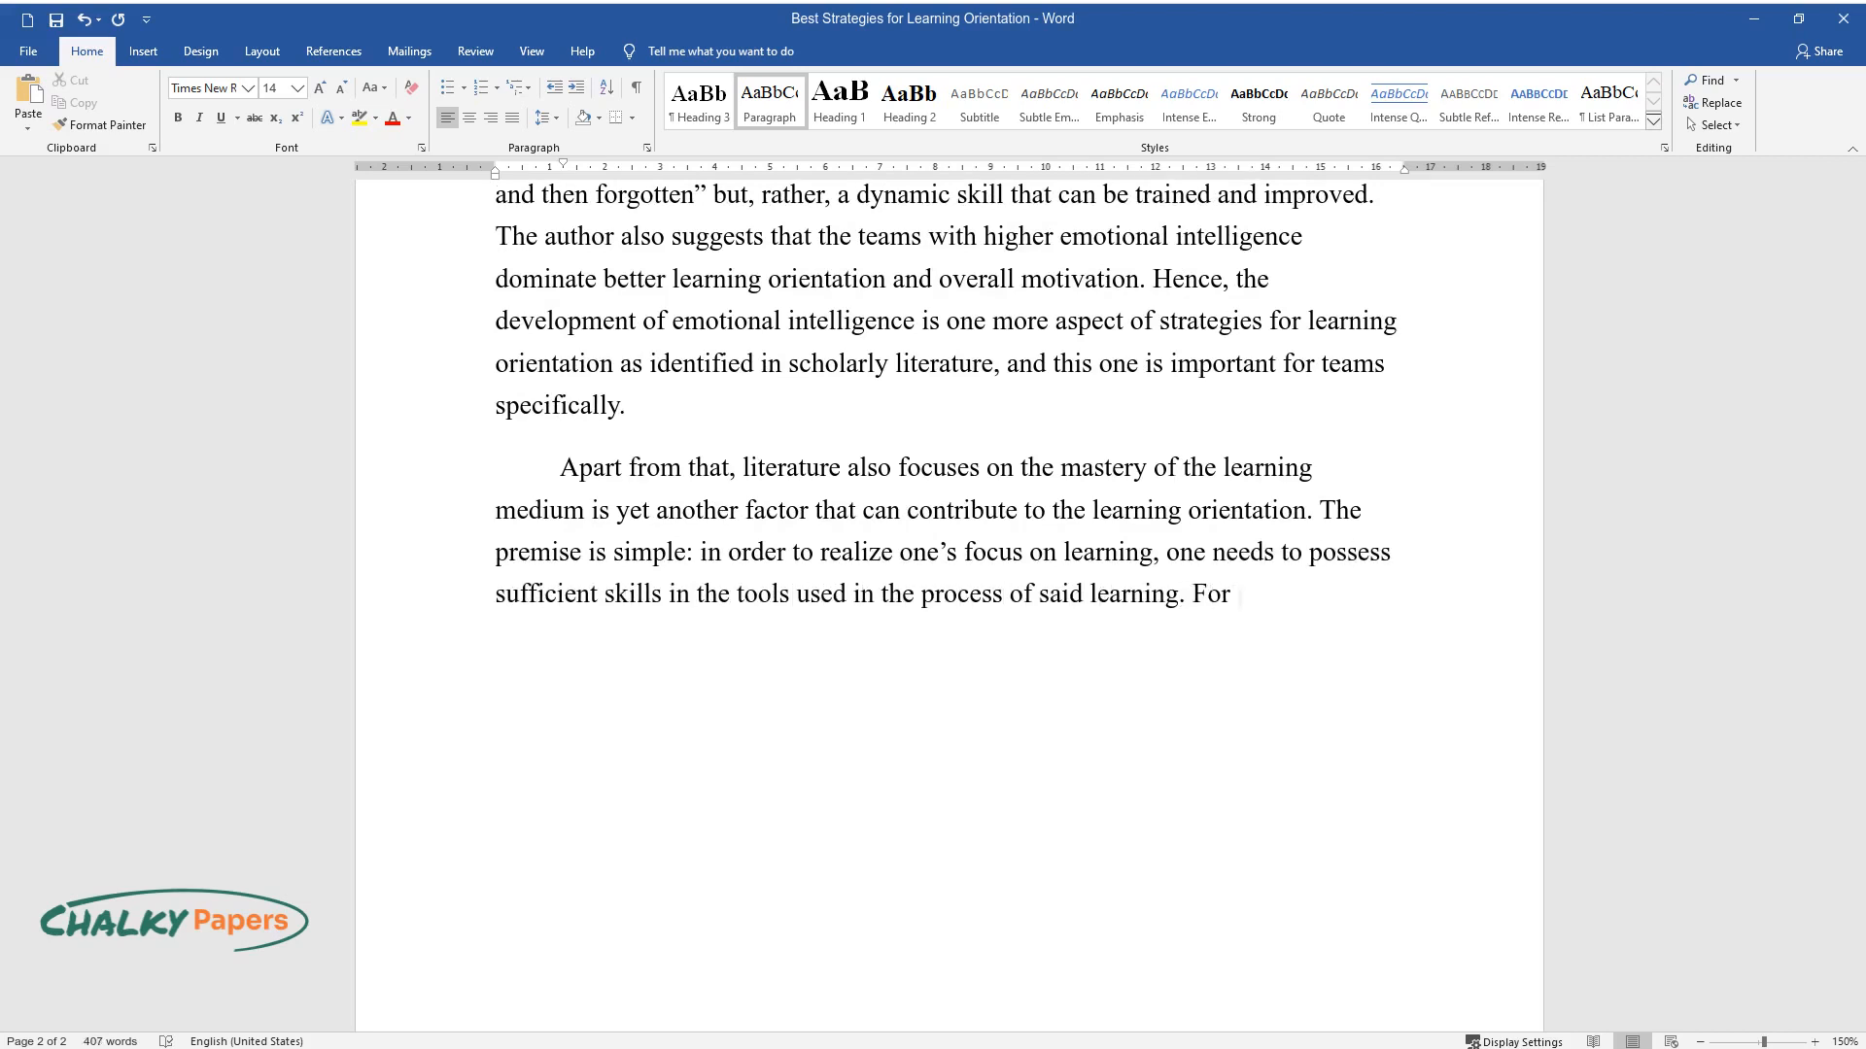
Cite the study linking LMS familiarity to learning orientation and note studies still identify it as important
{"action": "type", "text": "example, one study identified onlin"}
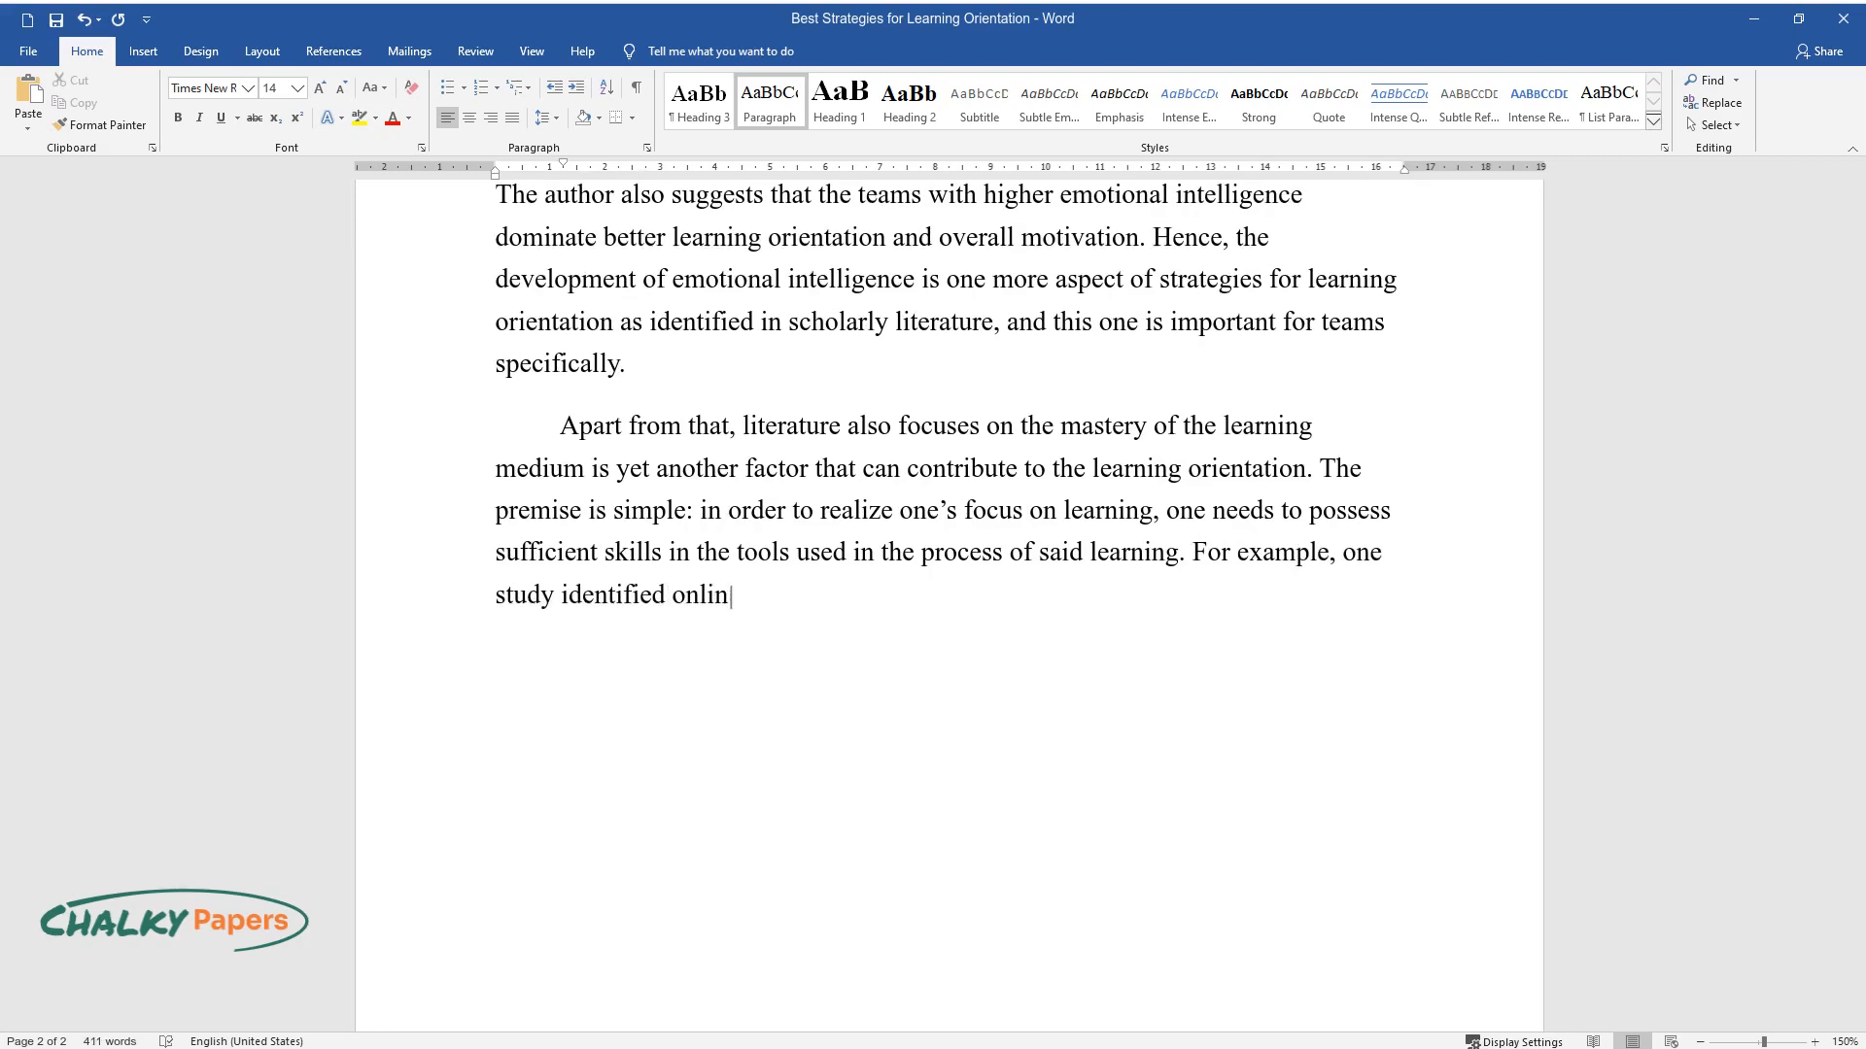
{"action": "type", "text": "e students’ familiarity with the Le"}
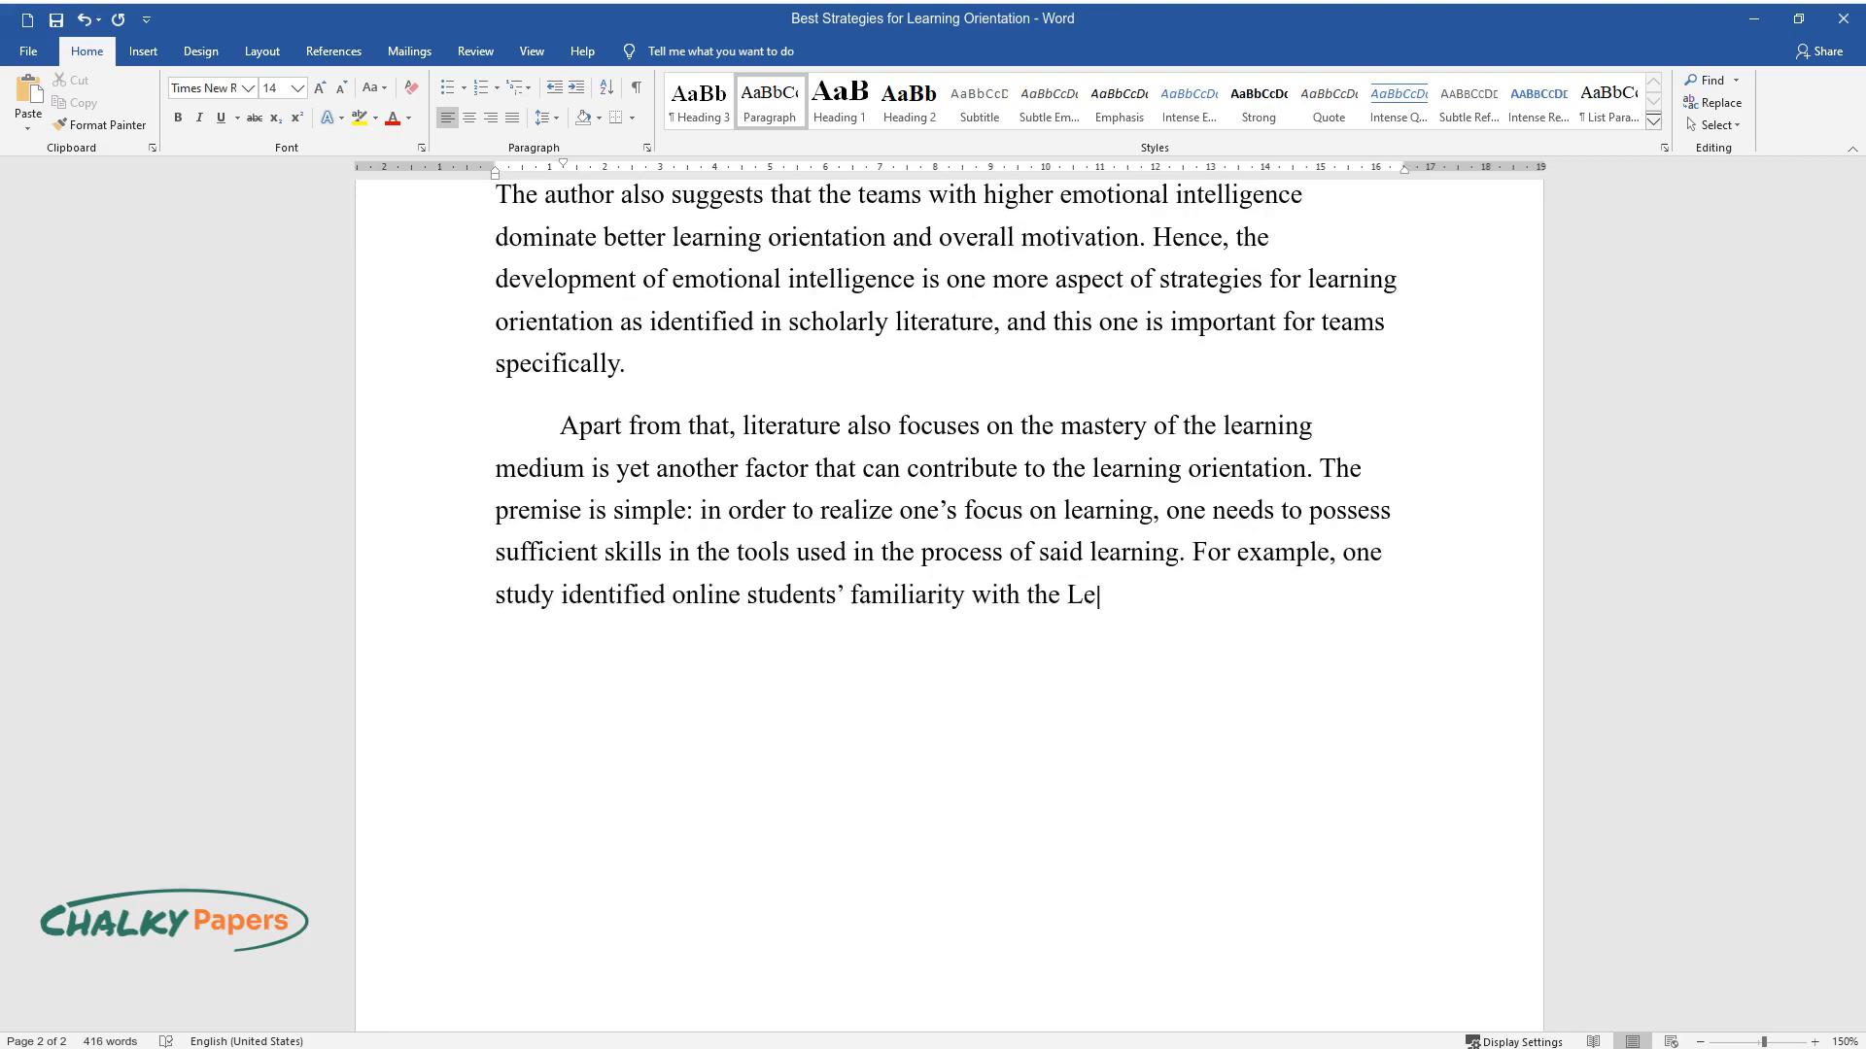
{"action": "type", "text": "arning Management system (LMS) as s"}
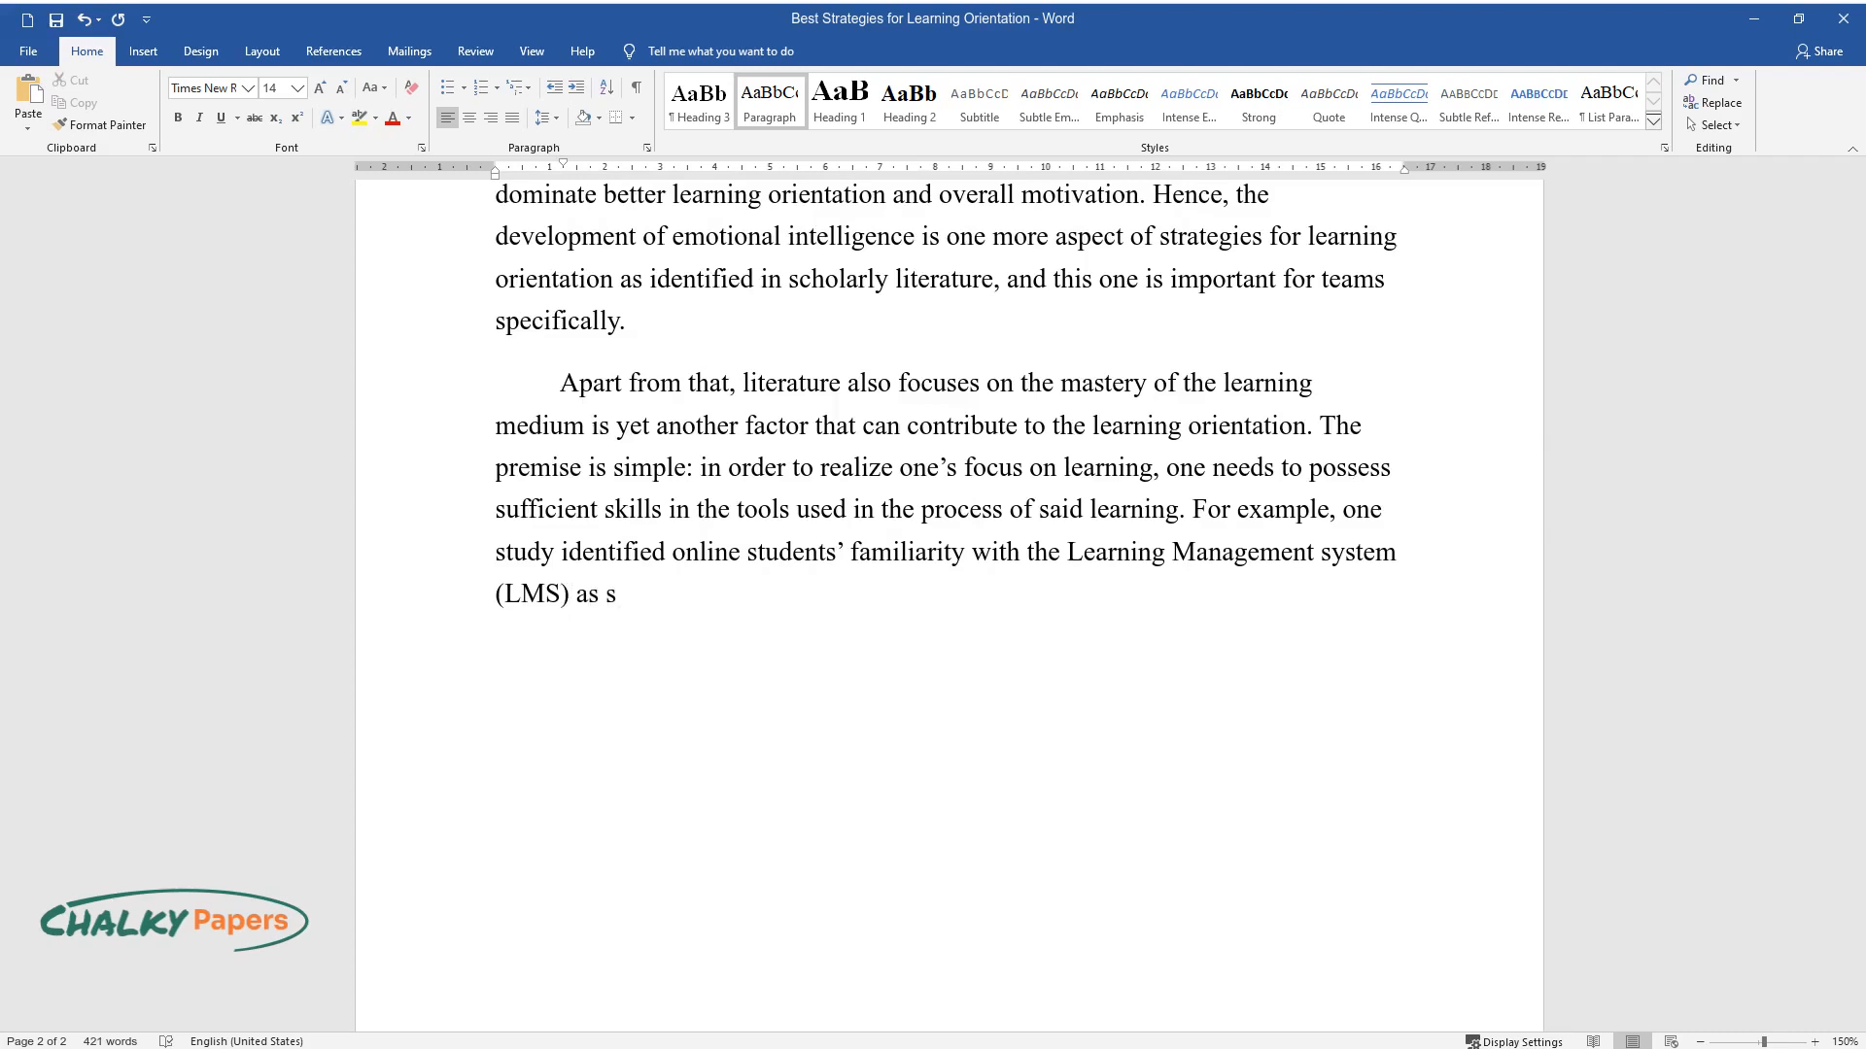
{"action": "type", "text": "trongly connected to learning orien"}
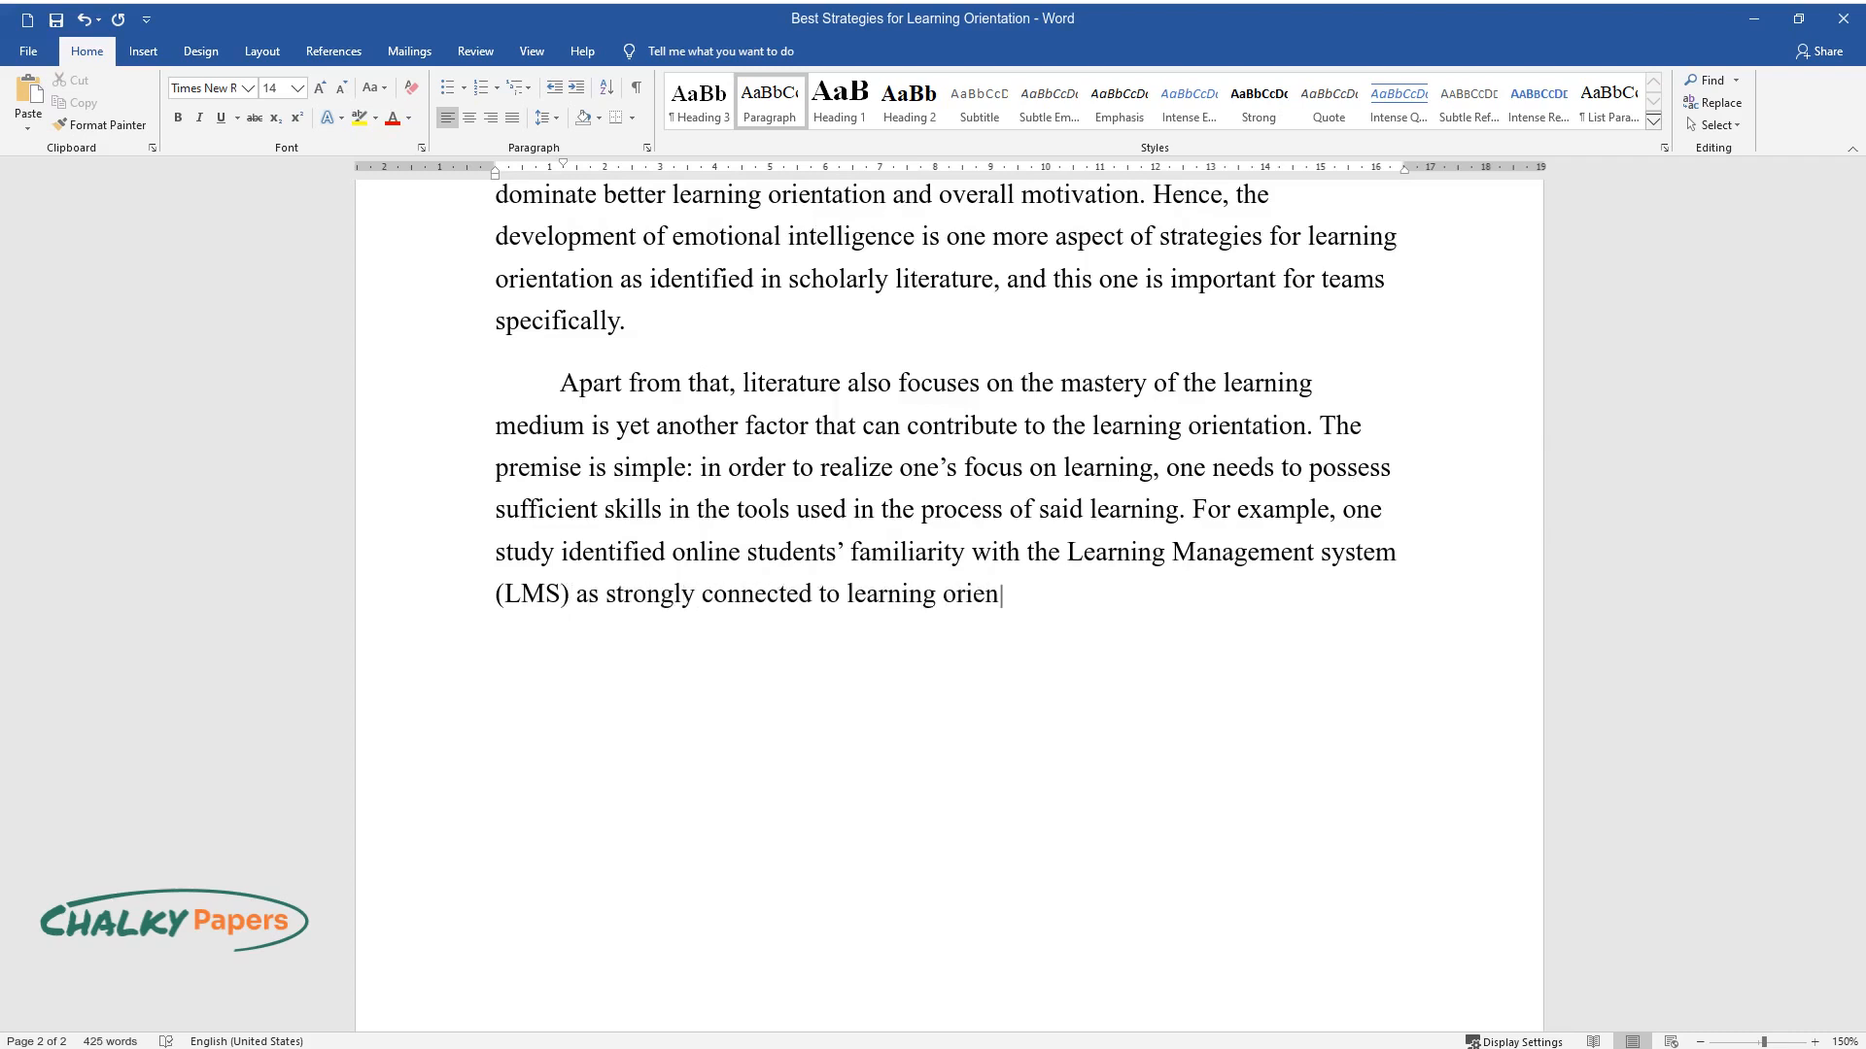
{"action": "type", "text": "tation. While it can be arguable wh"}
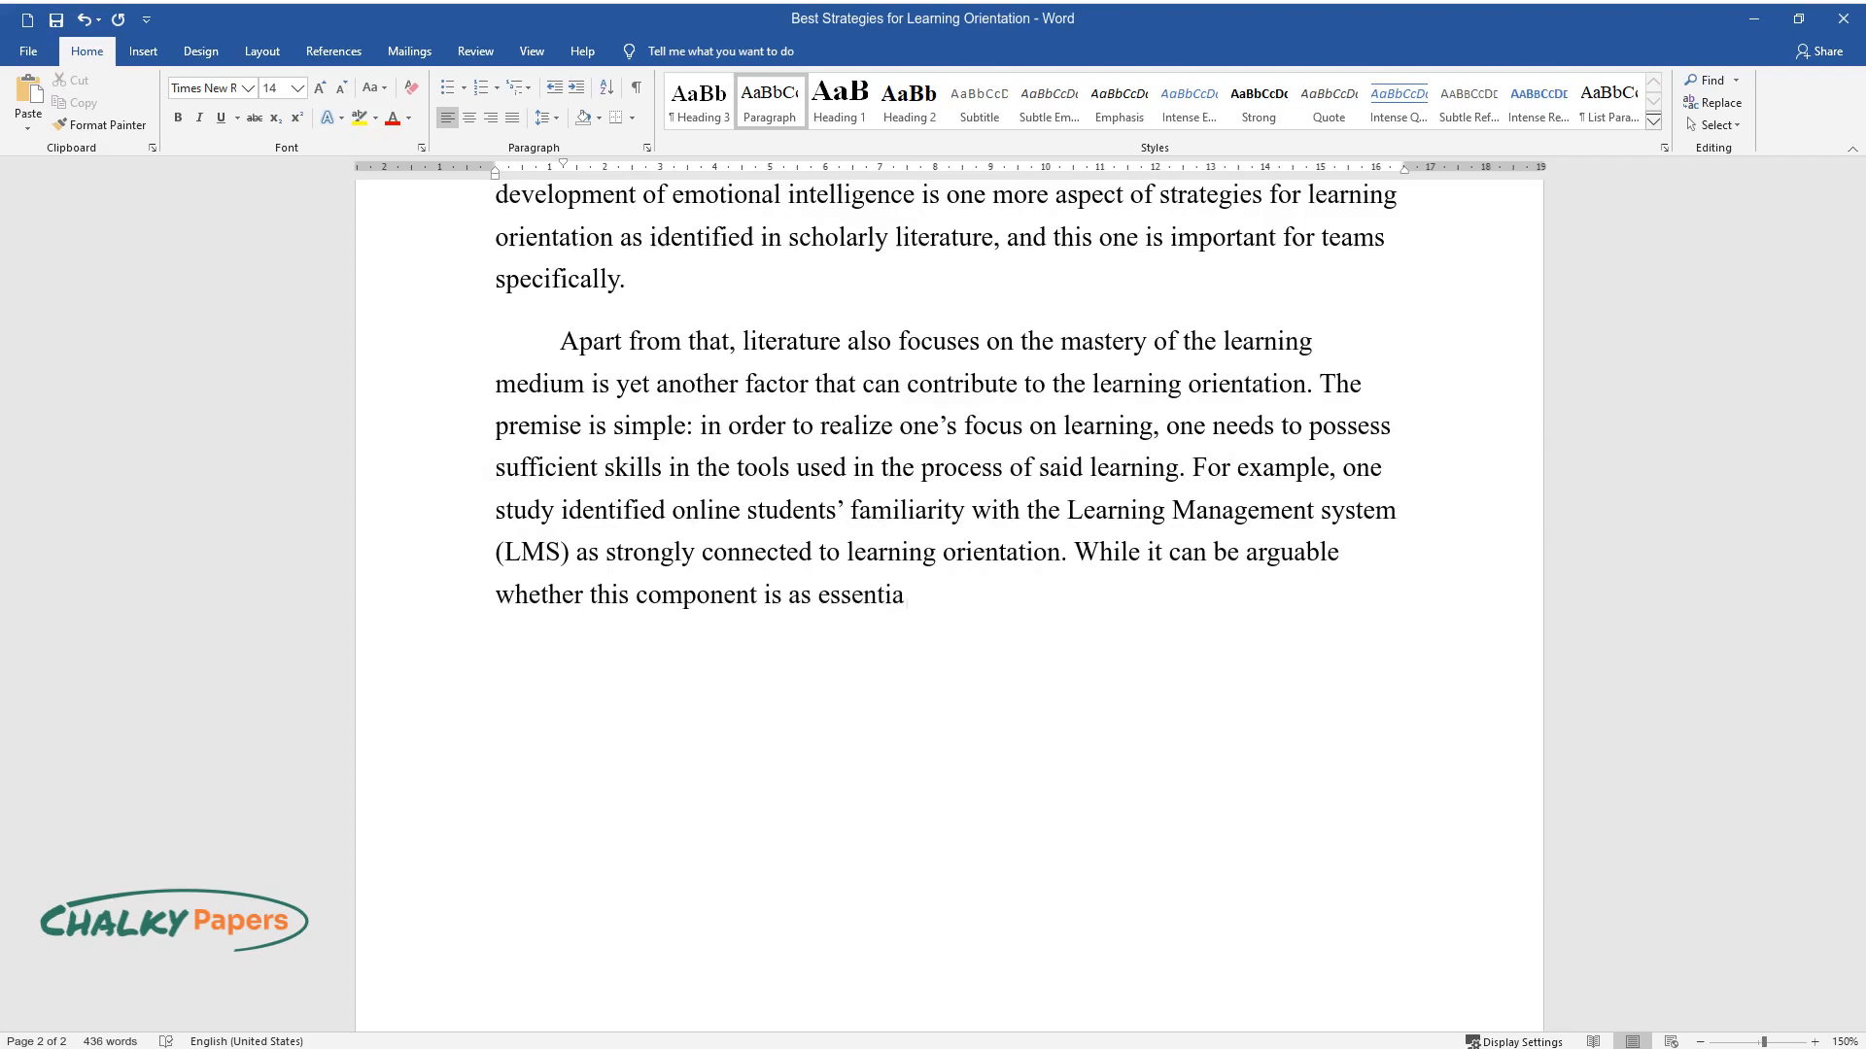
{"action": "type", "text": "l for developing learning orientation"}
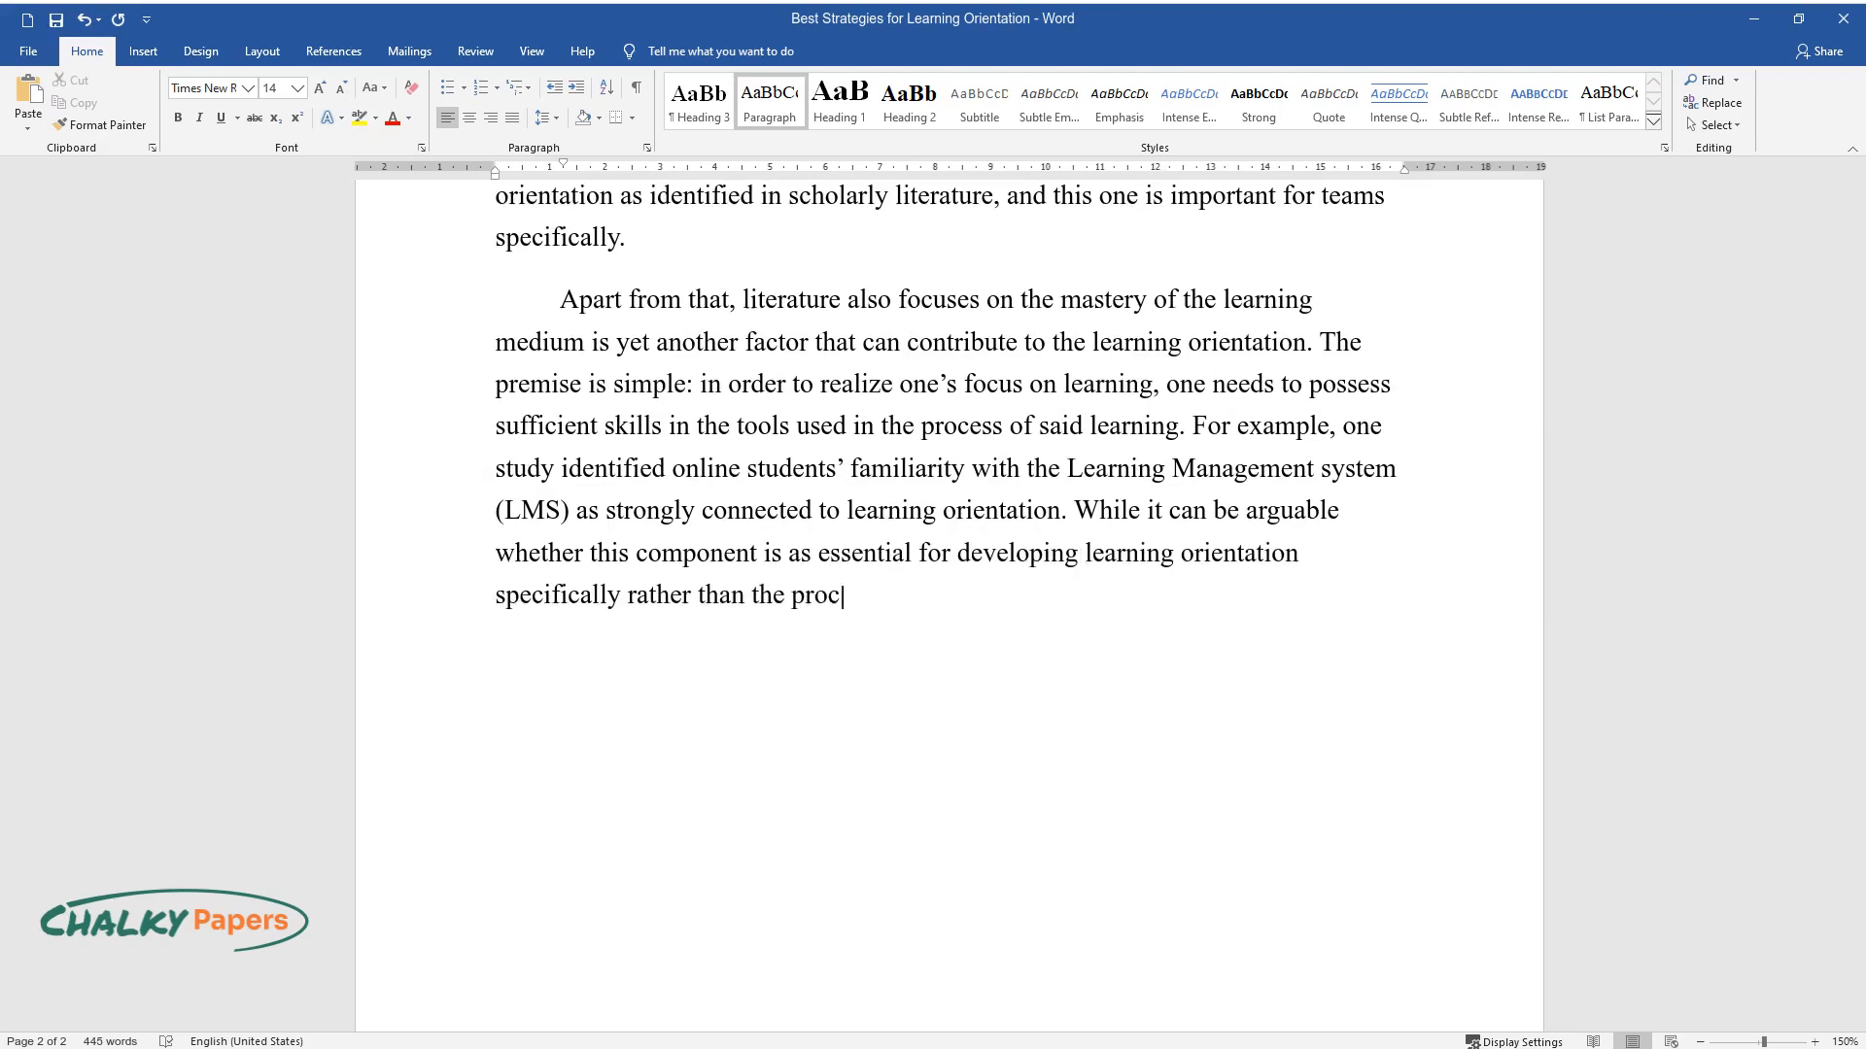
{"action": "type", "text": "ess of learning per se, studies hav"}
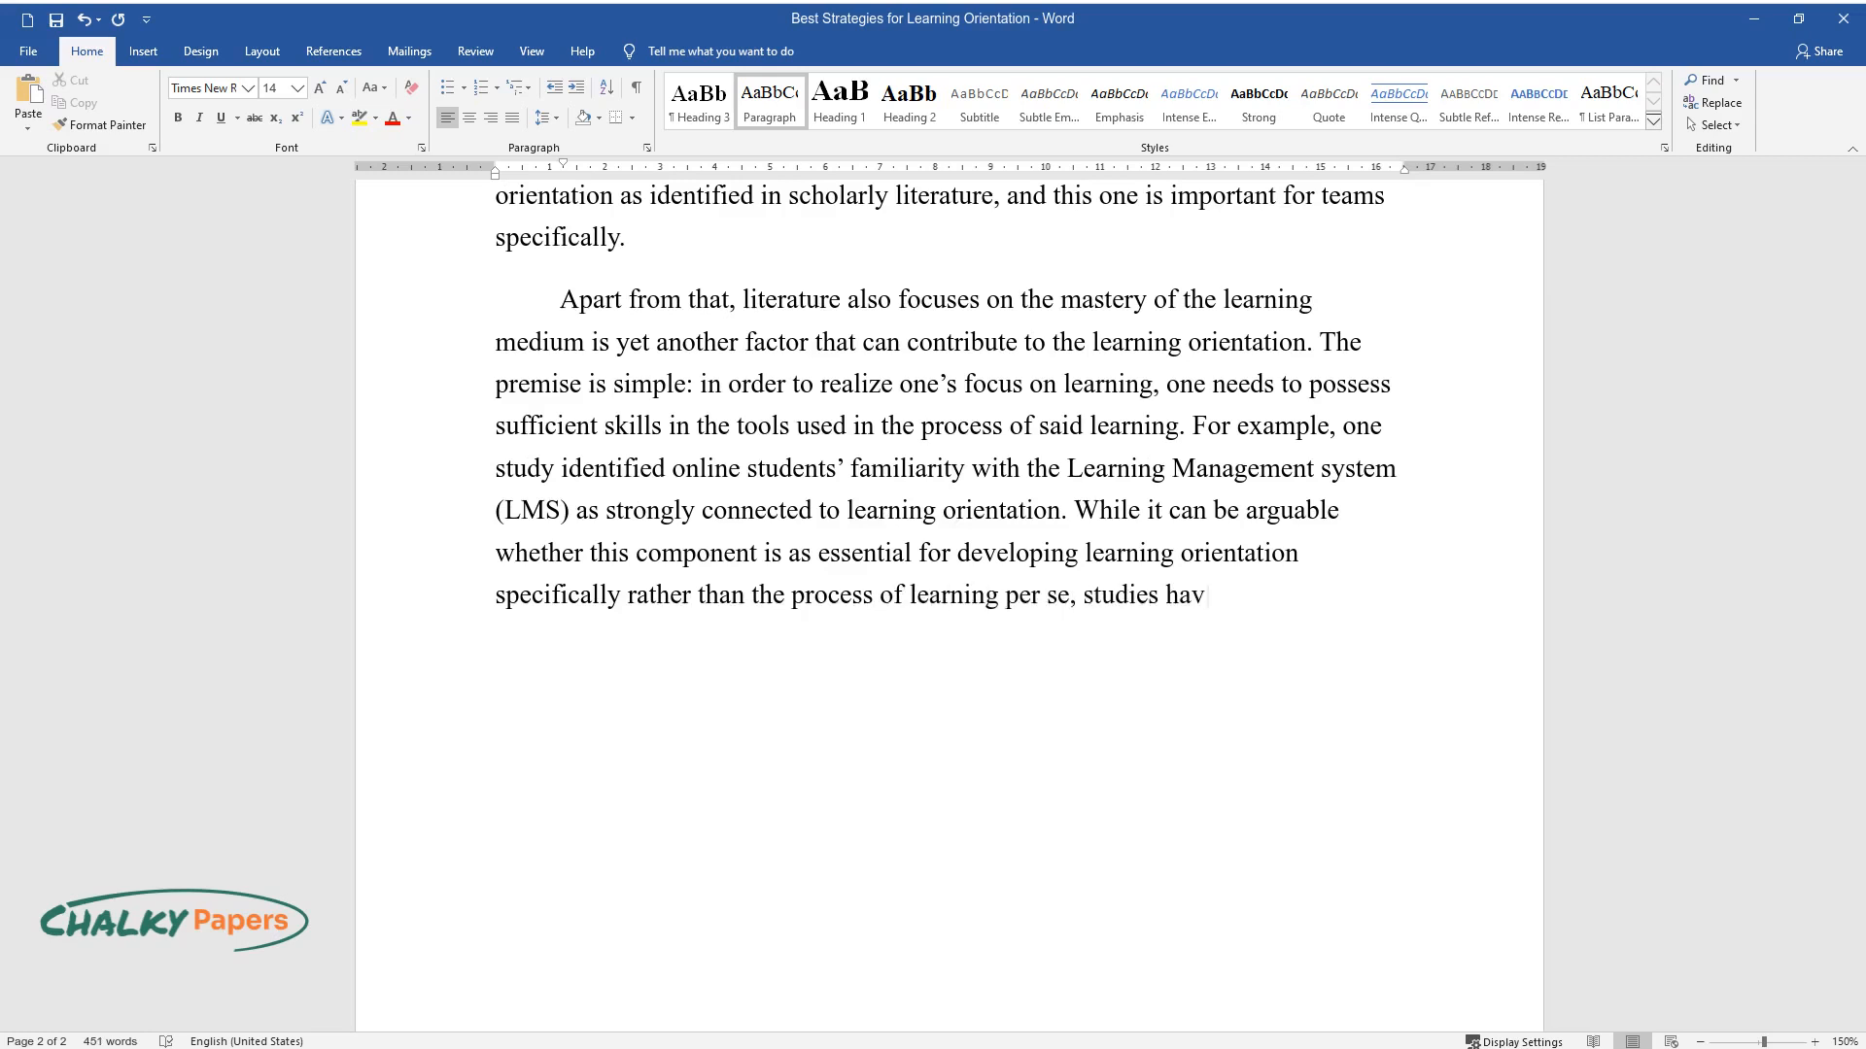
{"action": "type", "text": "e still identified it as an importa"}
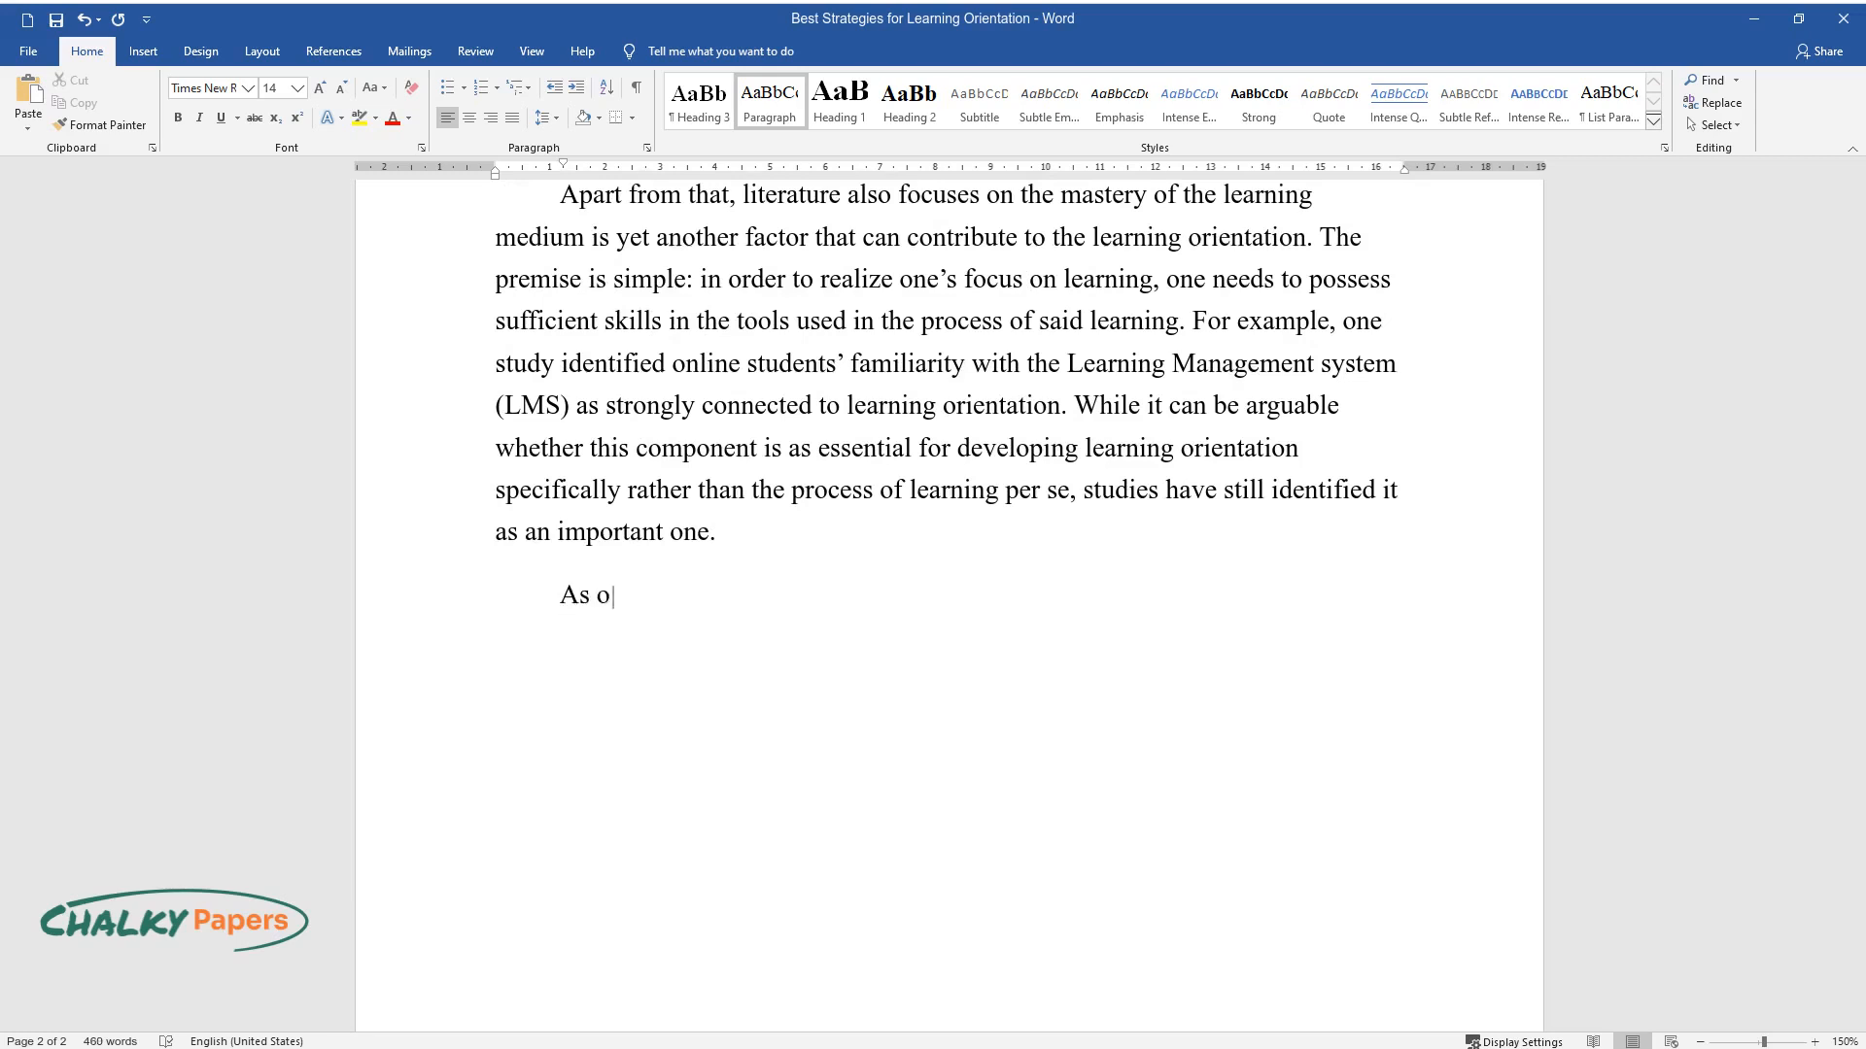
Open the conclusion: literature offers no single best team strategy but several insights
{"action": "type", "text": "ne can see, the literature does not o"}
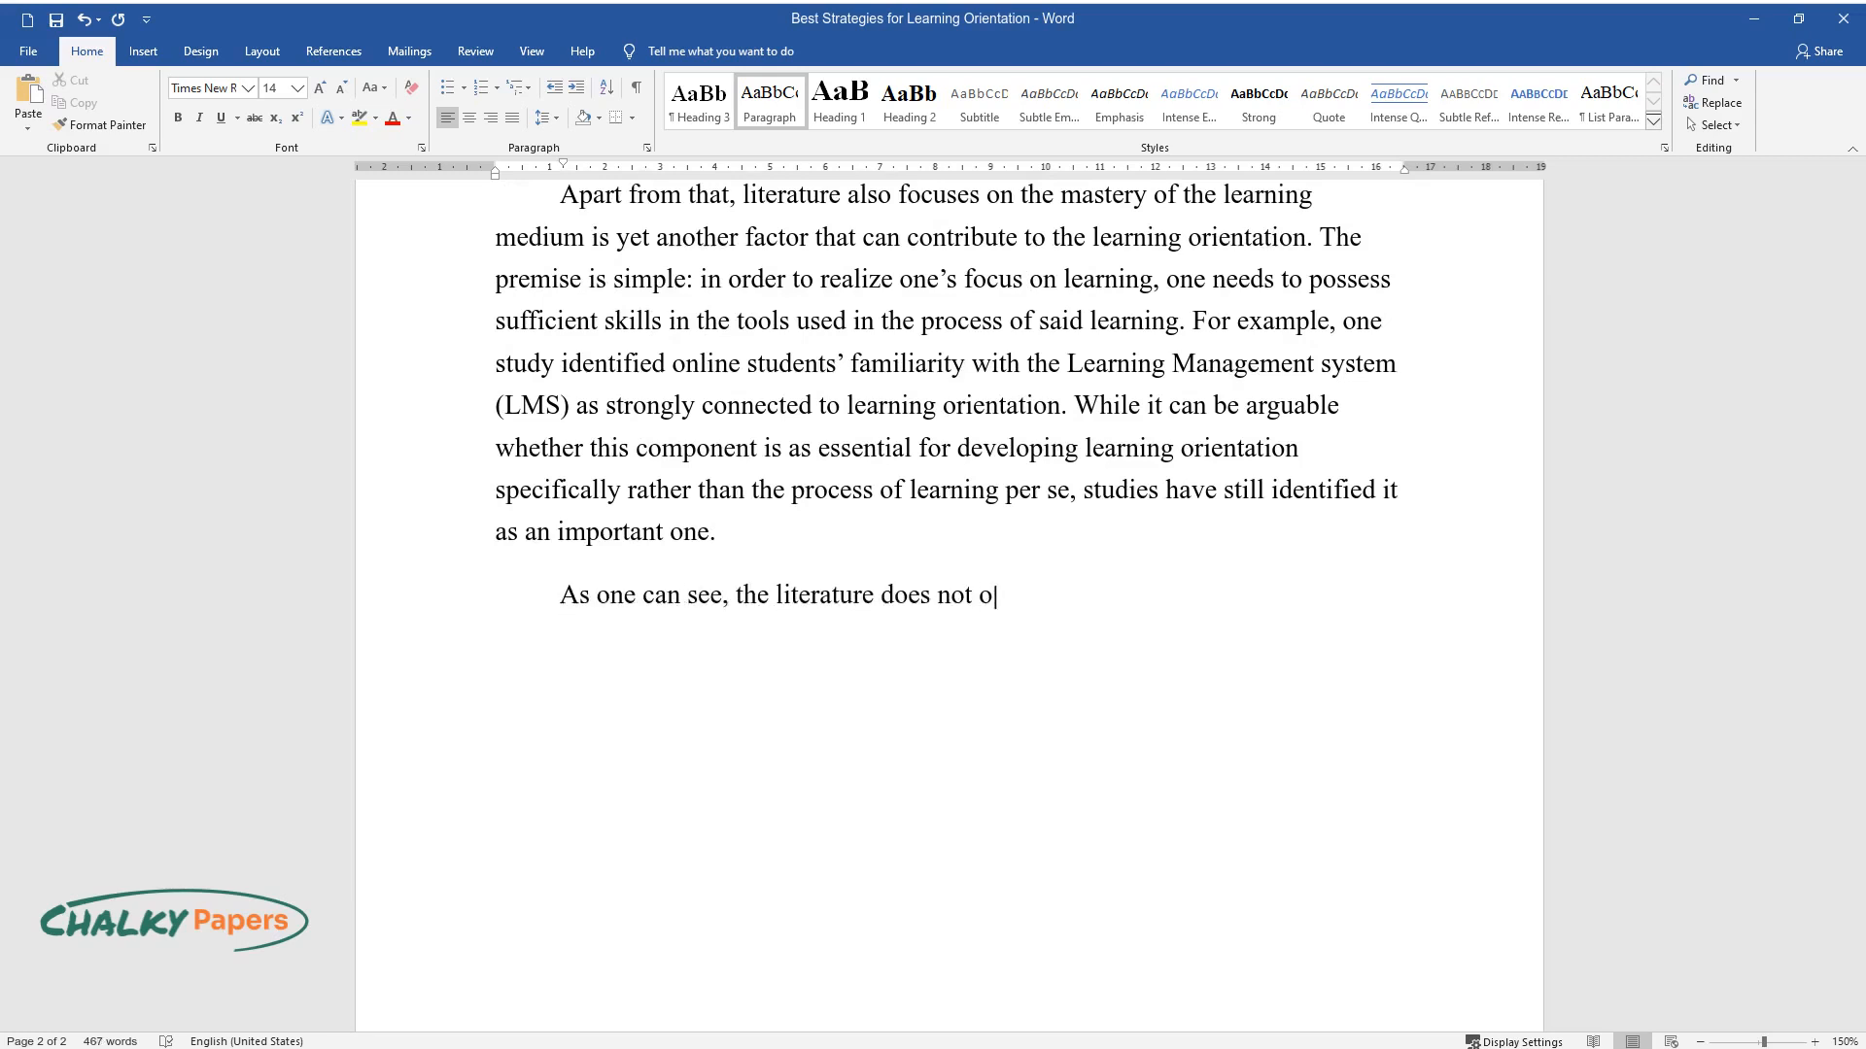
{"action": "type", "text": "ffer a singular option of the best p"}
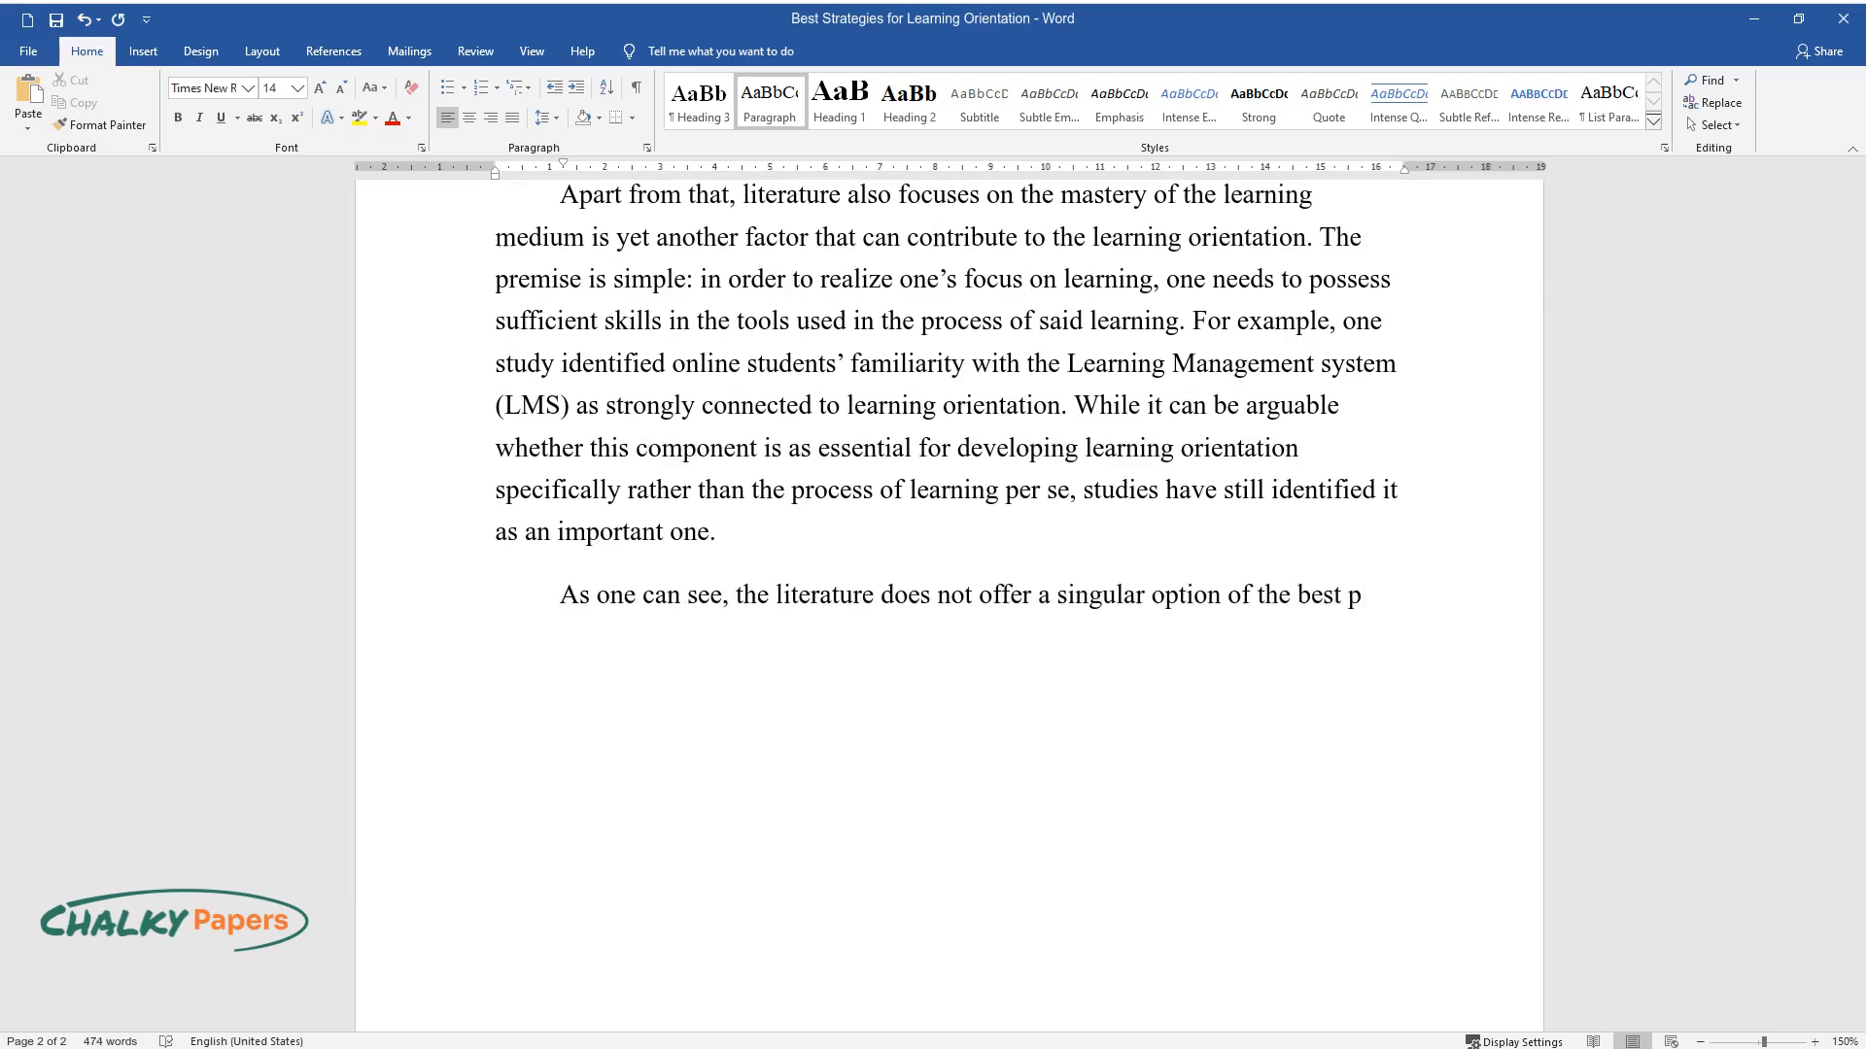
{"action": "type", "text": "possible strategy for learning orient"}
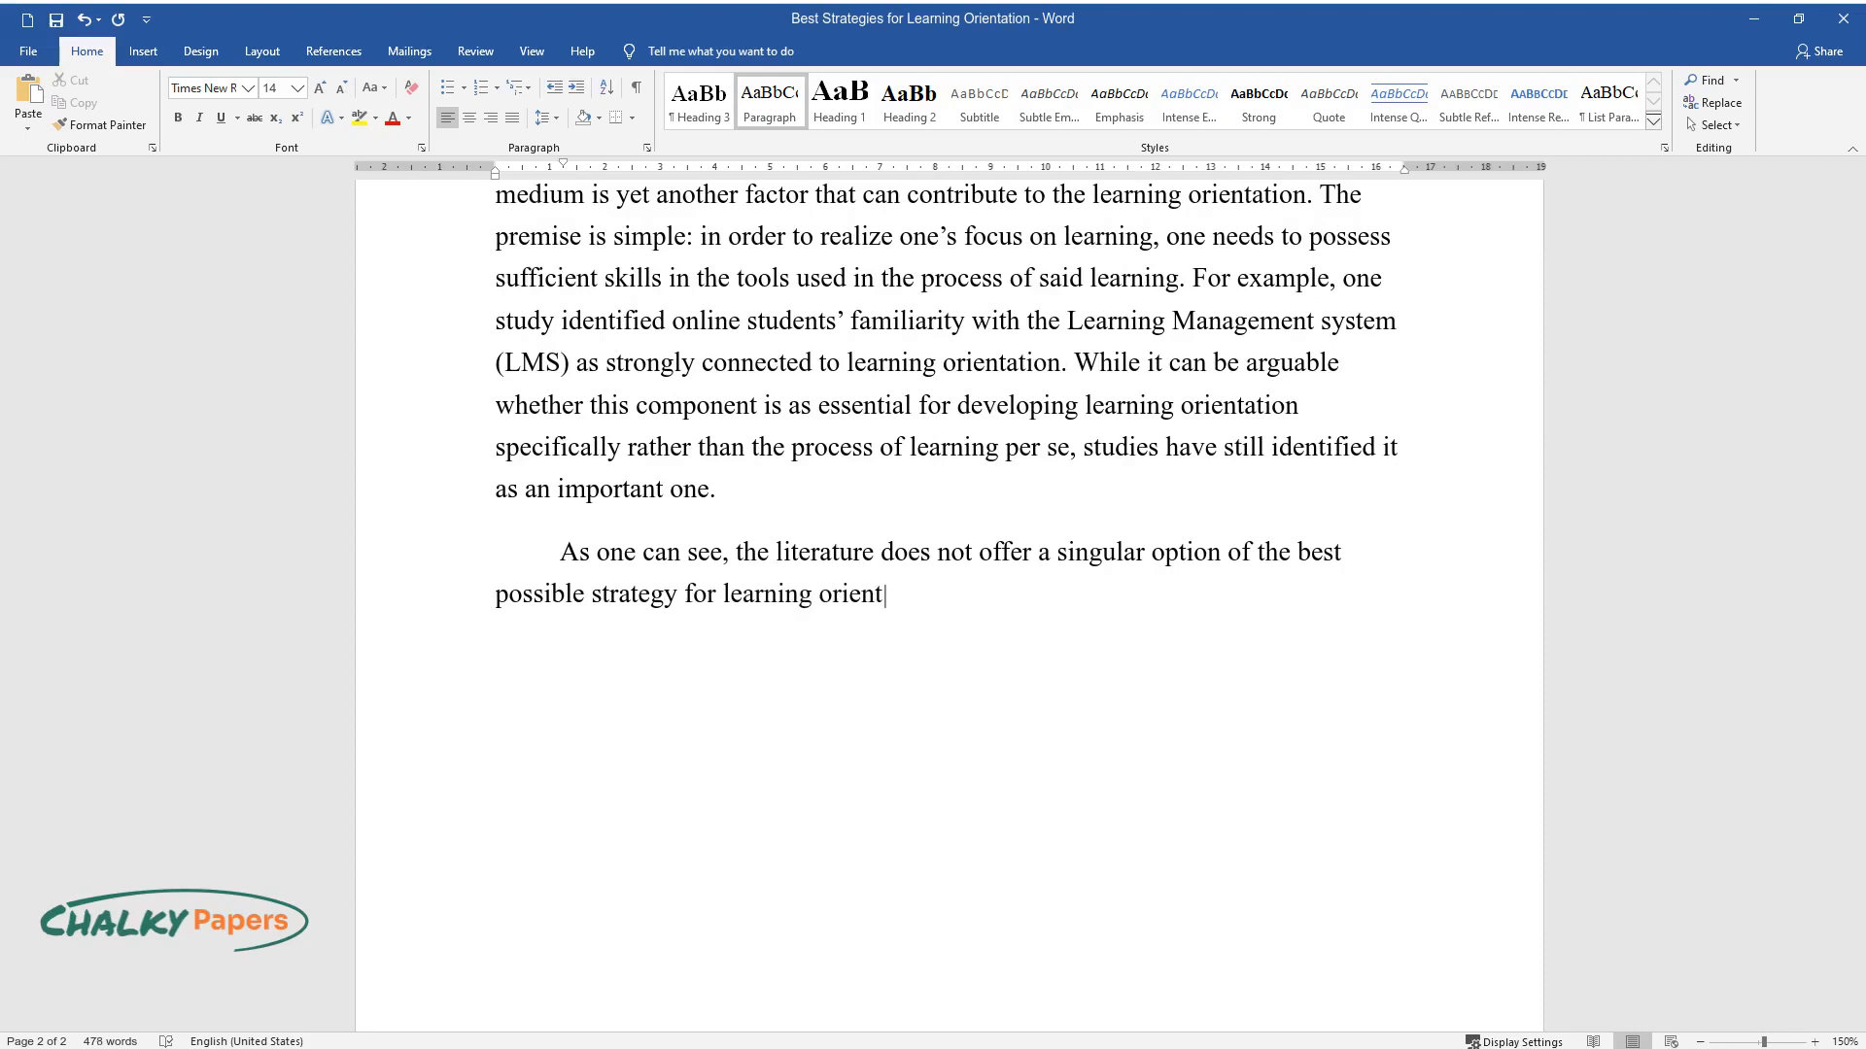
{"action": "type", "text": "ation in teams but provides several i"}
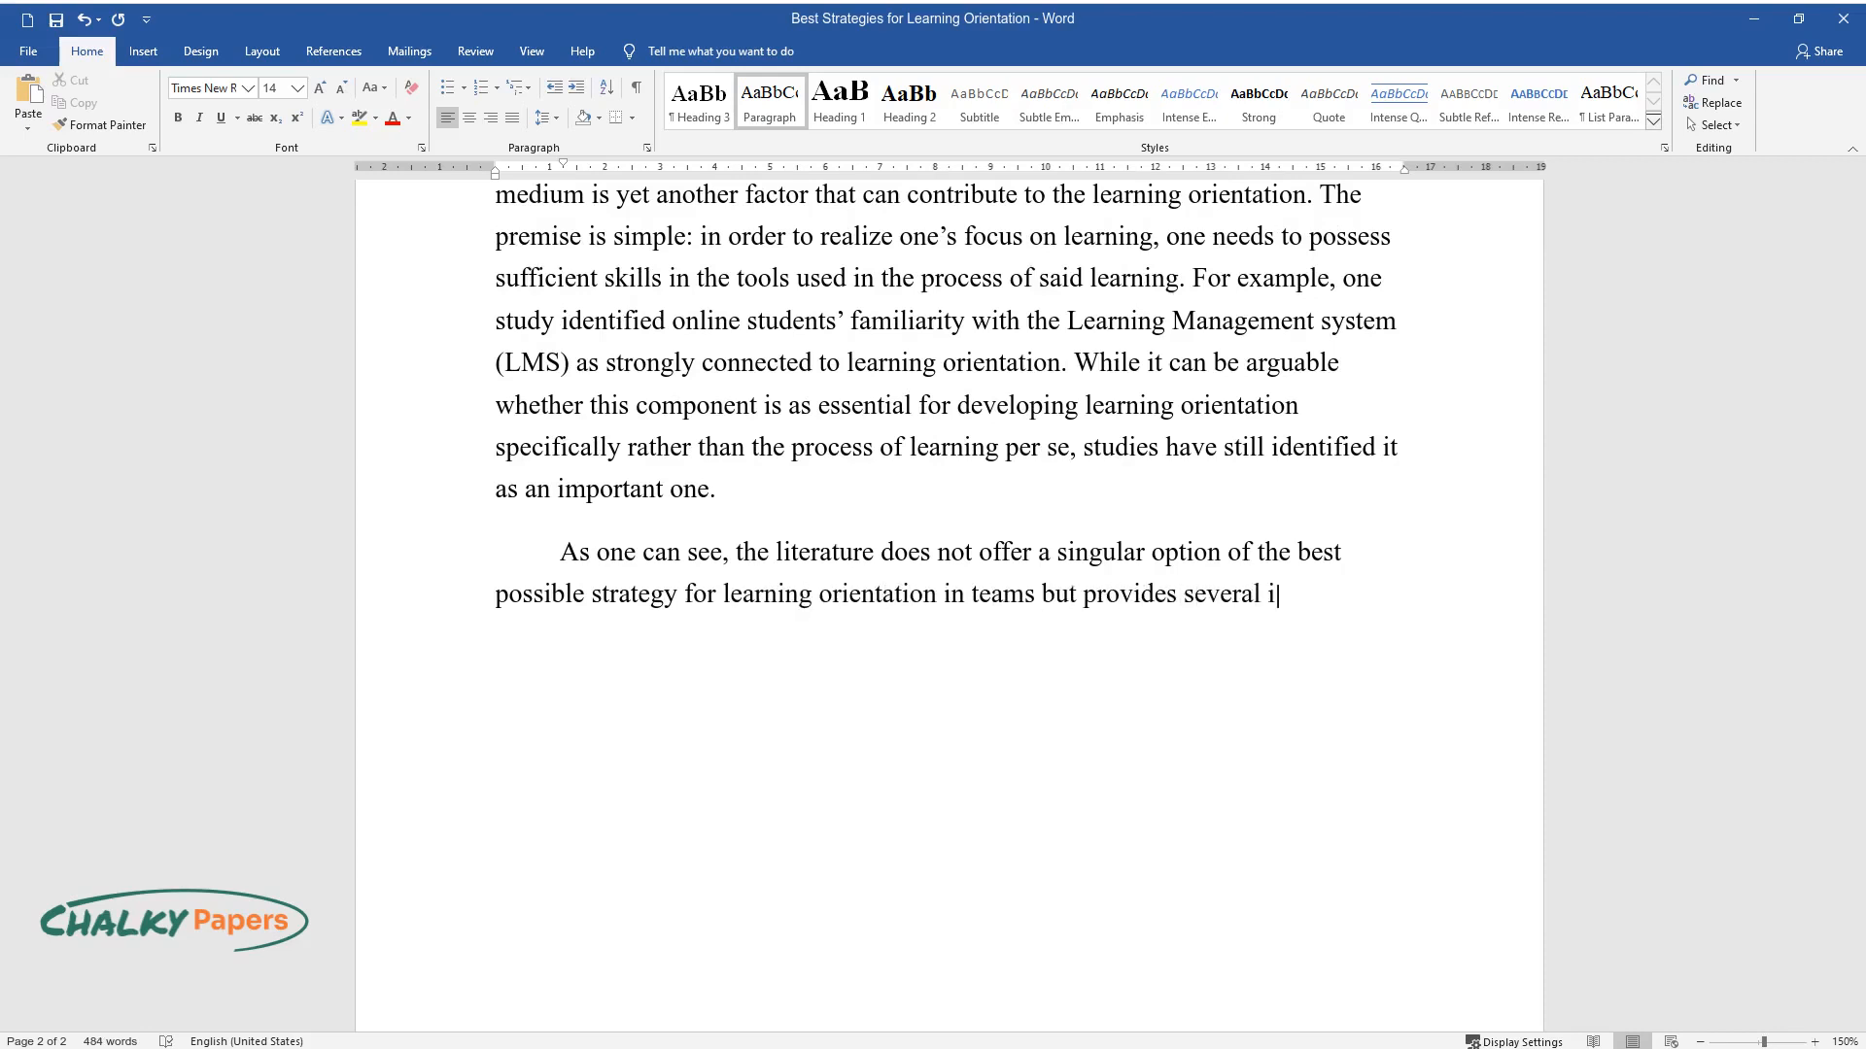
{"action": "type", "text": "nsights into what it should be like."}
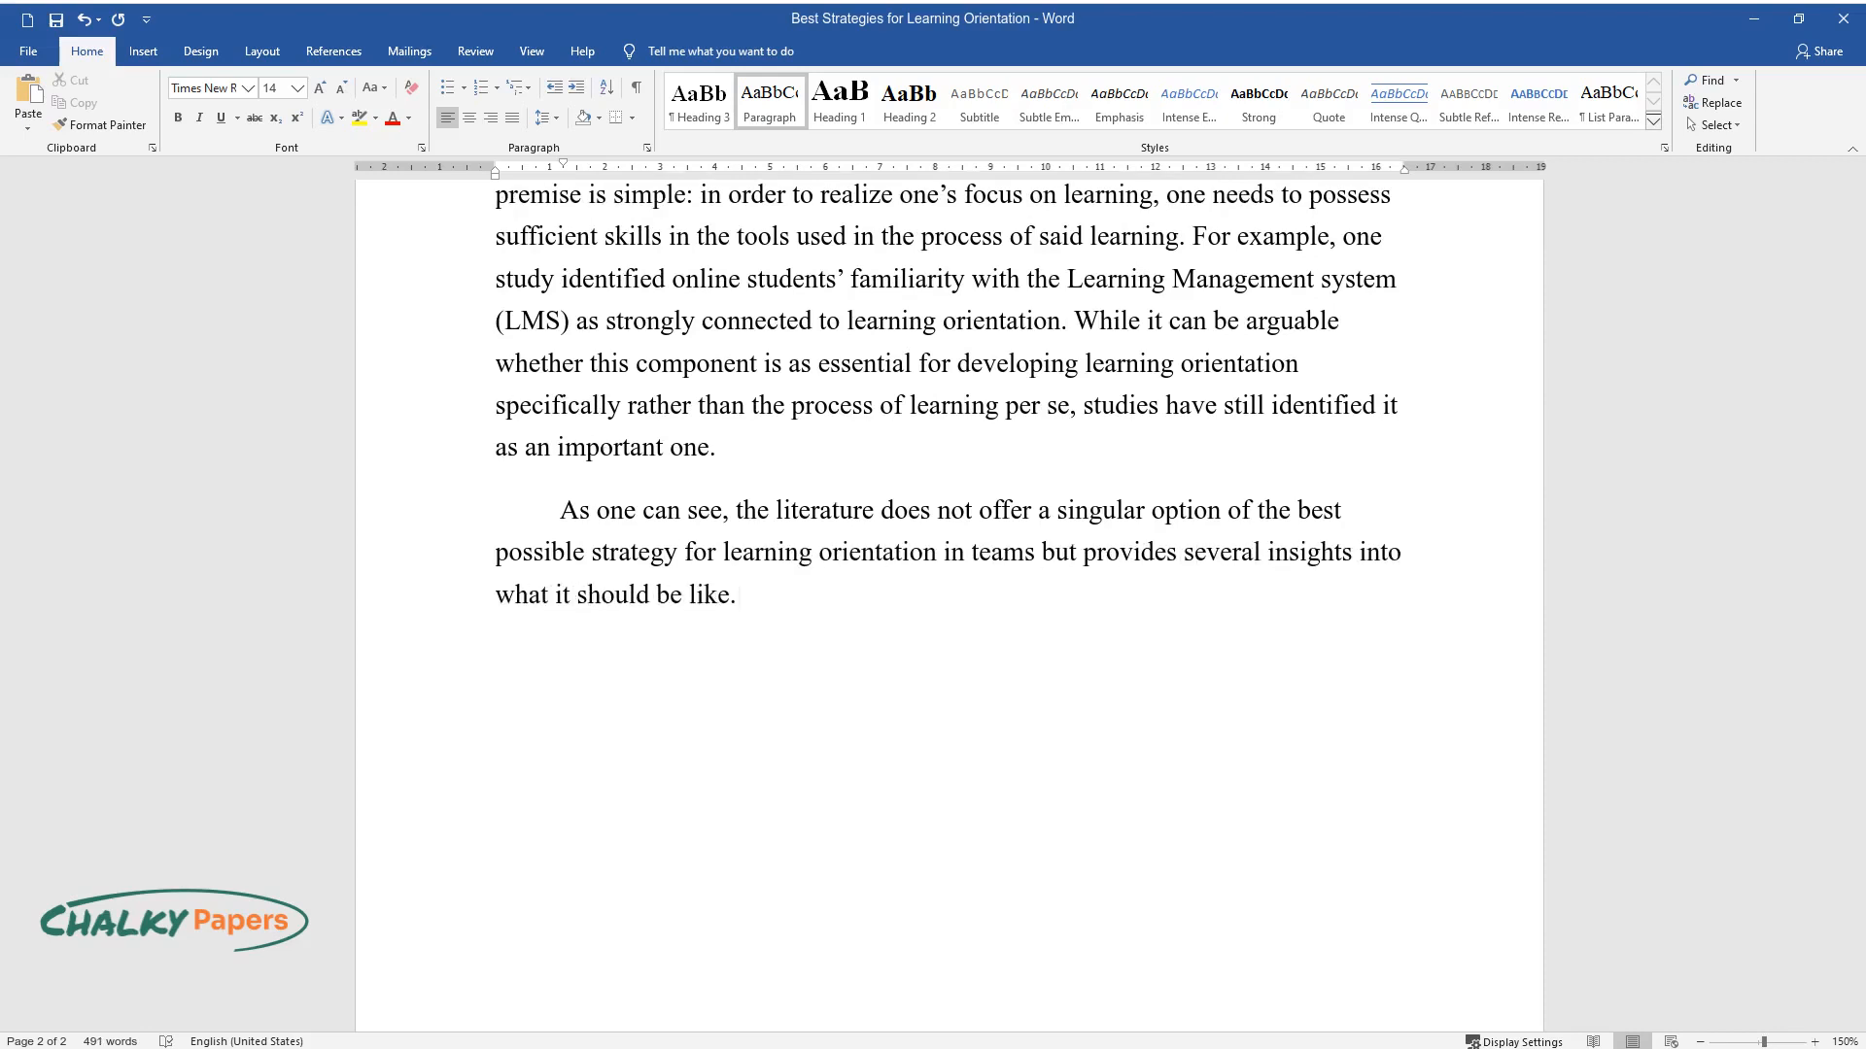
Summarise emotional intelligence training and agentic engagement as crucial, with tool mastery not to be neglected
{"action": "type", "text": "Research suggests that training tea"}
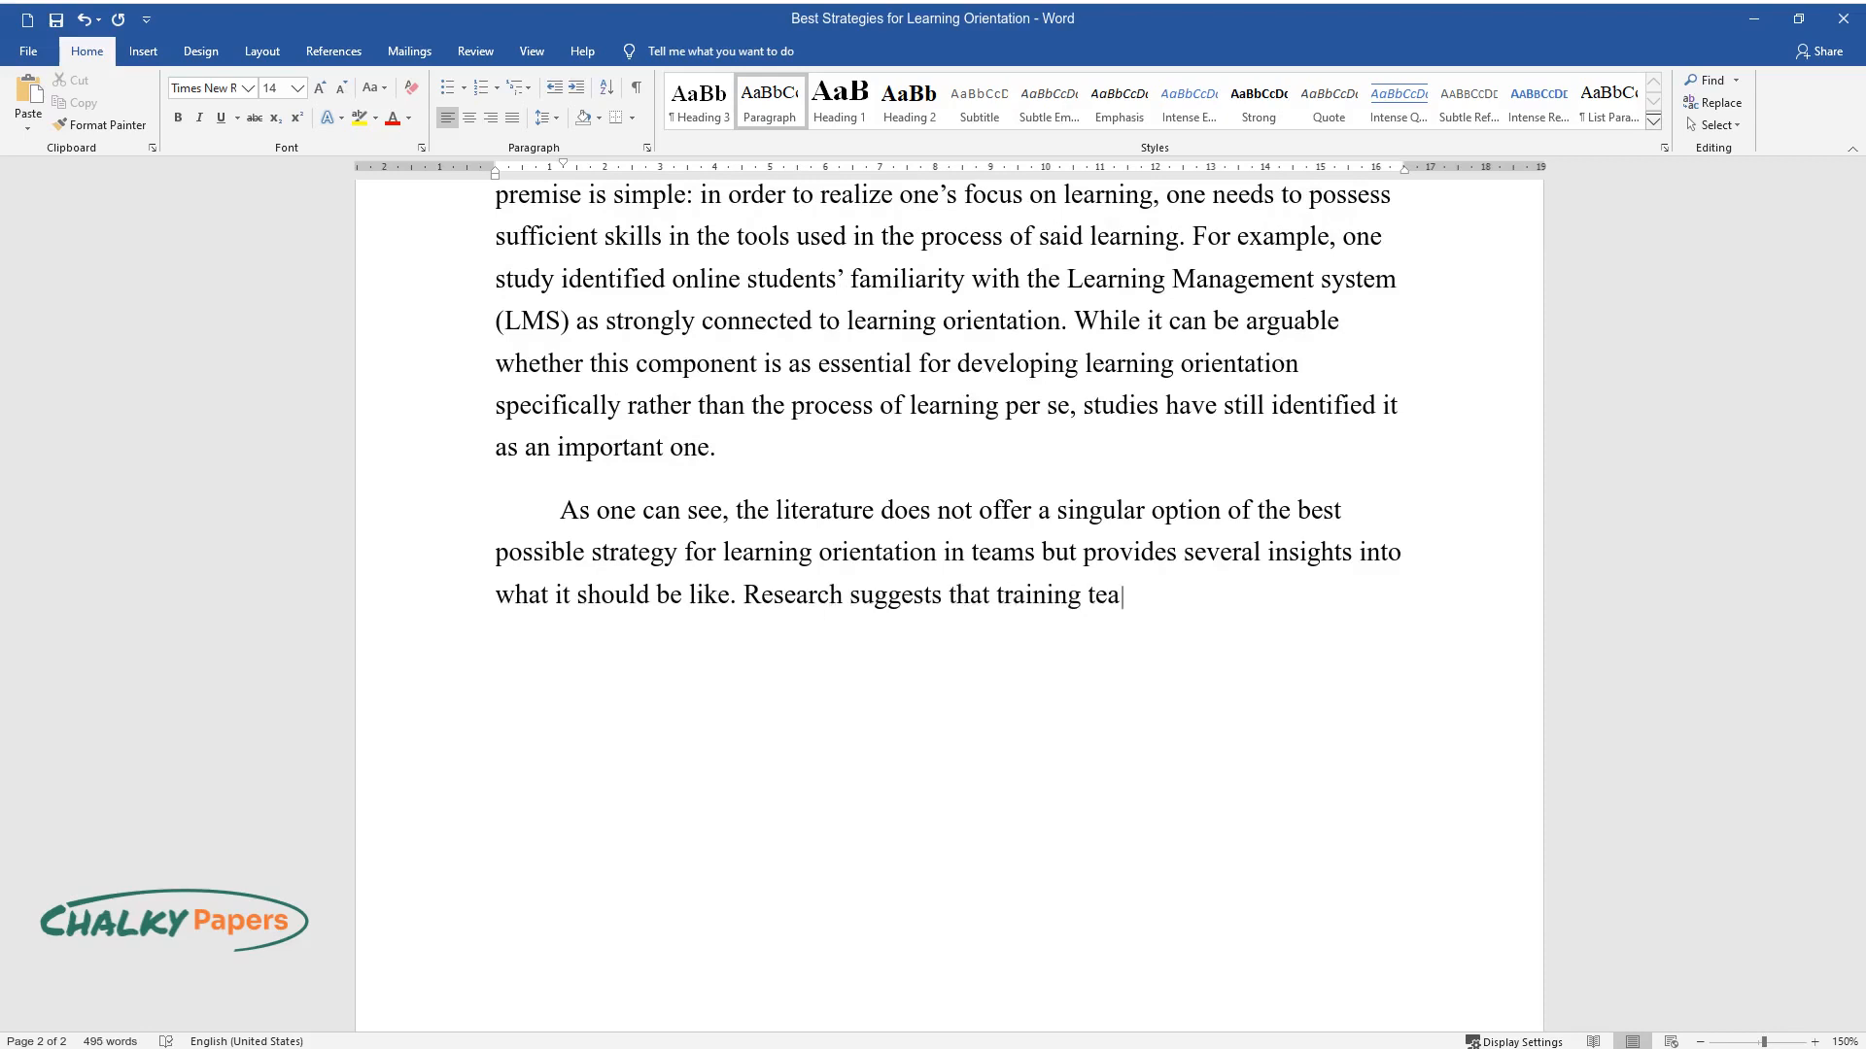
{"action": "type", "text": "ms in emotional intelligence and ensu"}
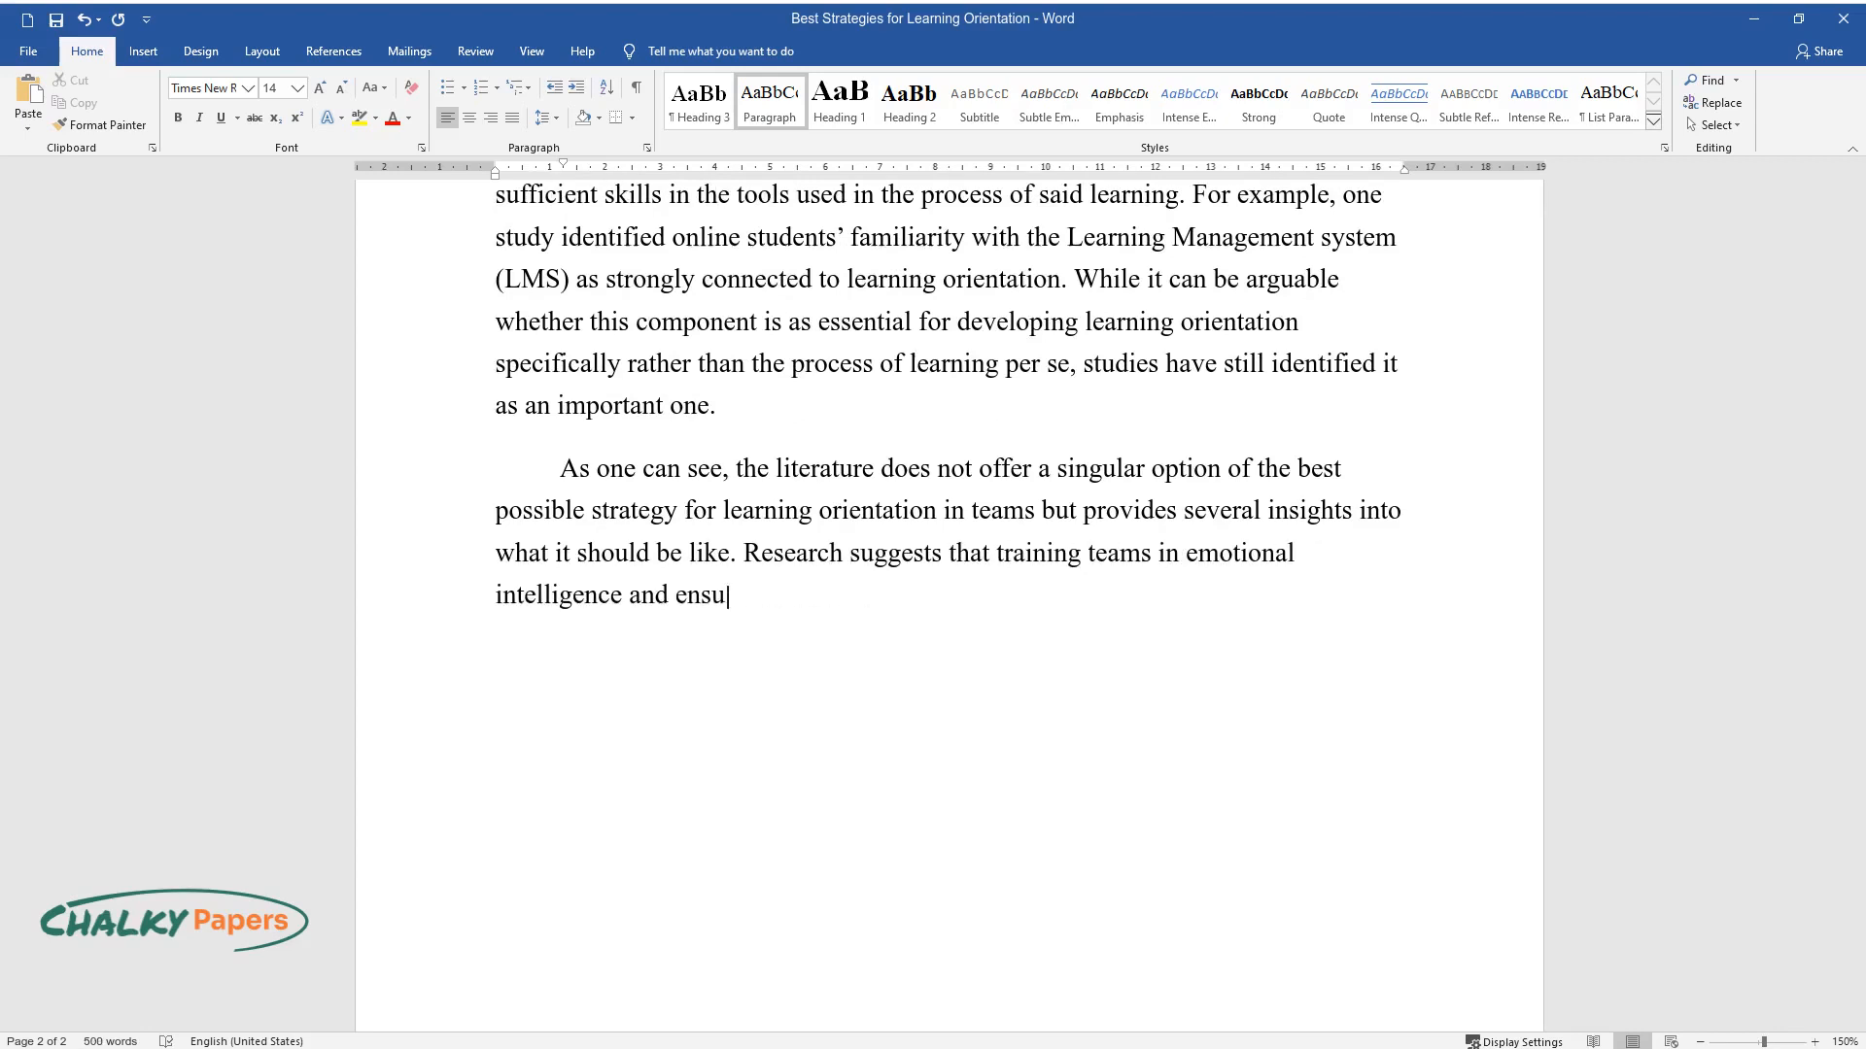
{"action": "type", "text": "ring agentic engagement throughout t"}
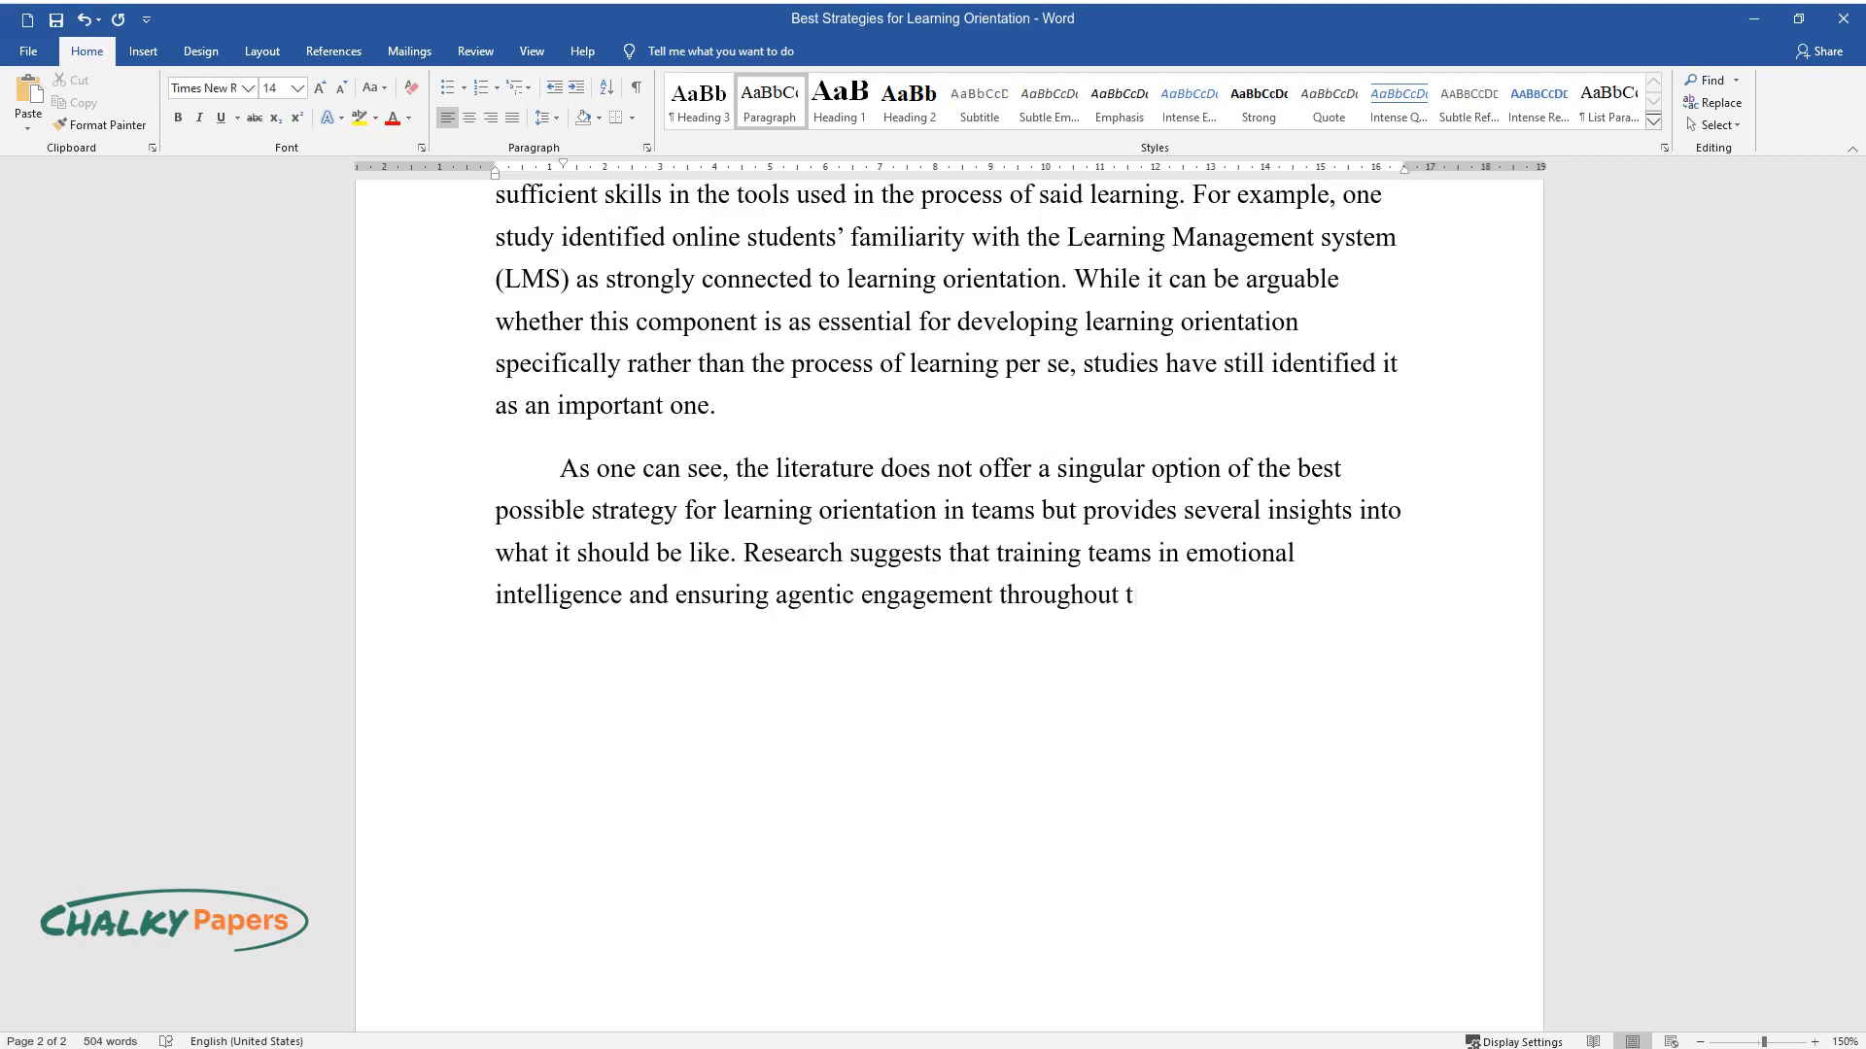
{"action": "type", "text": "he learning process should both be cr"}
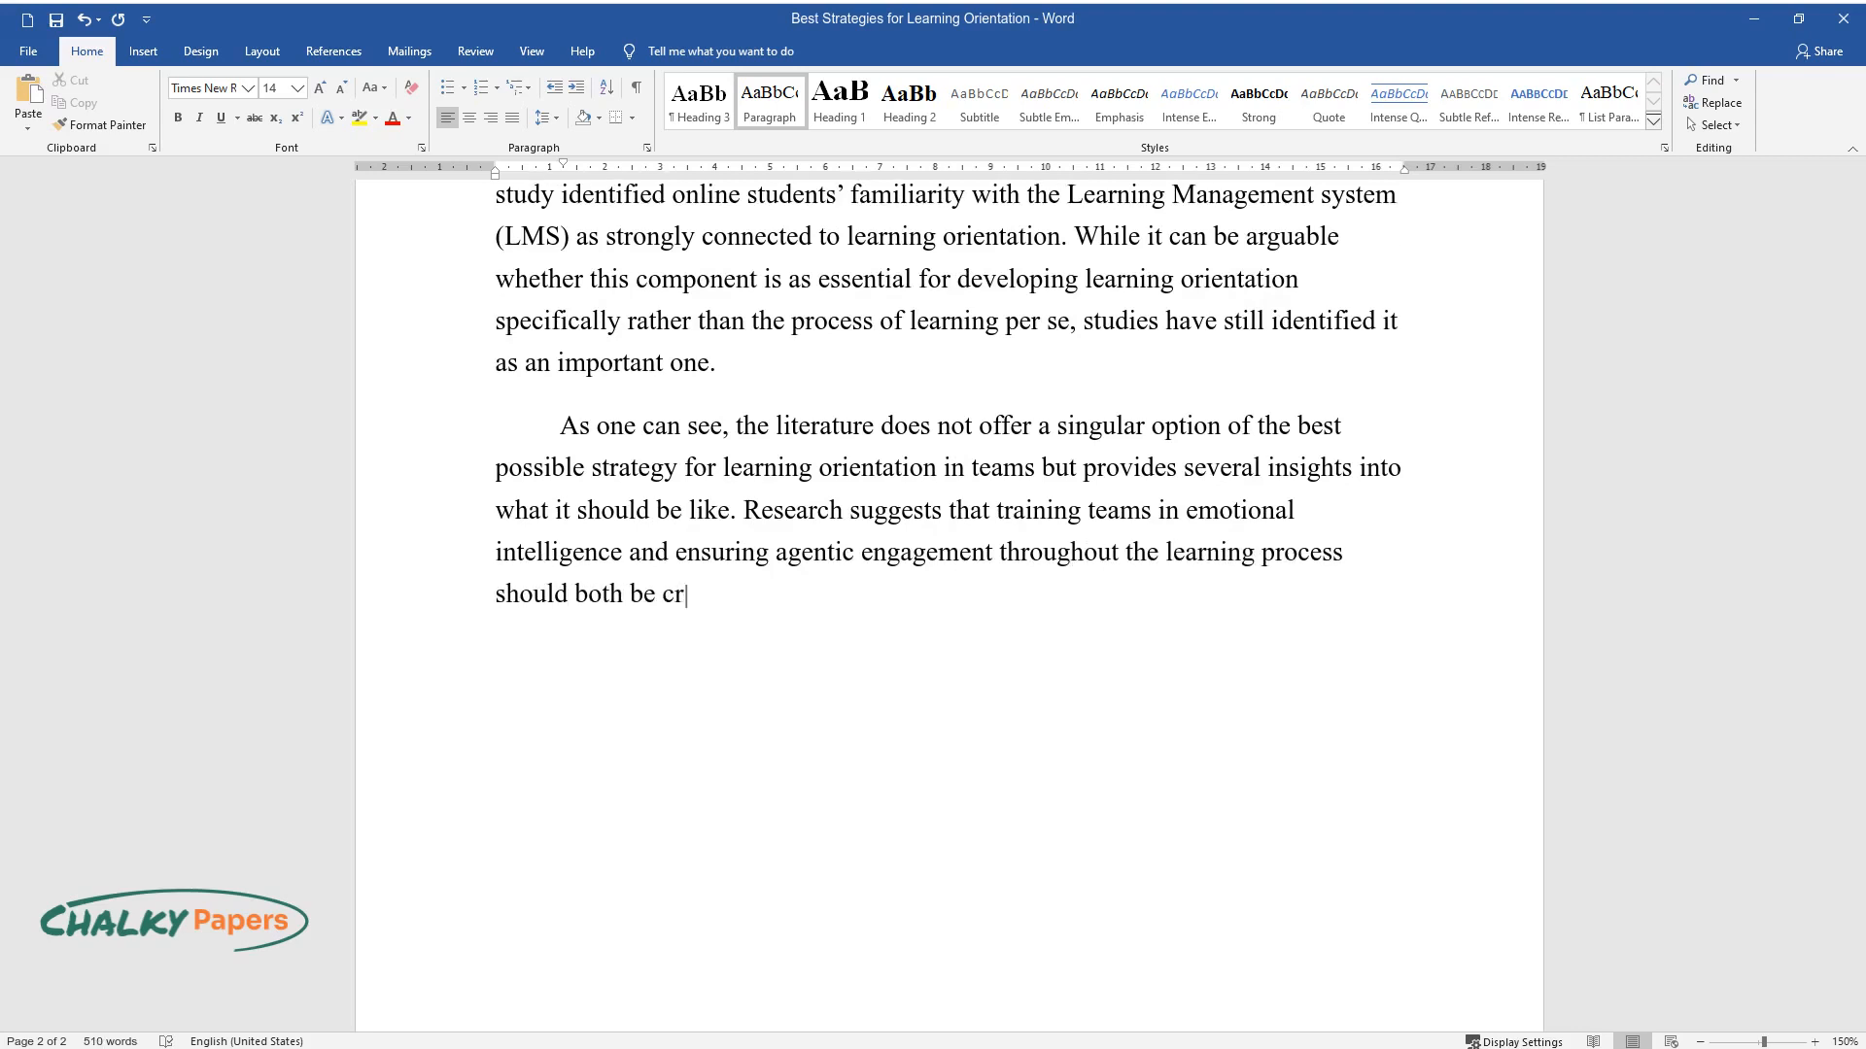
{"action": "type", "text": "ucial components of an effective strategy for learning orientation."}
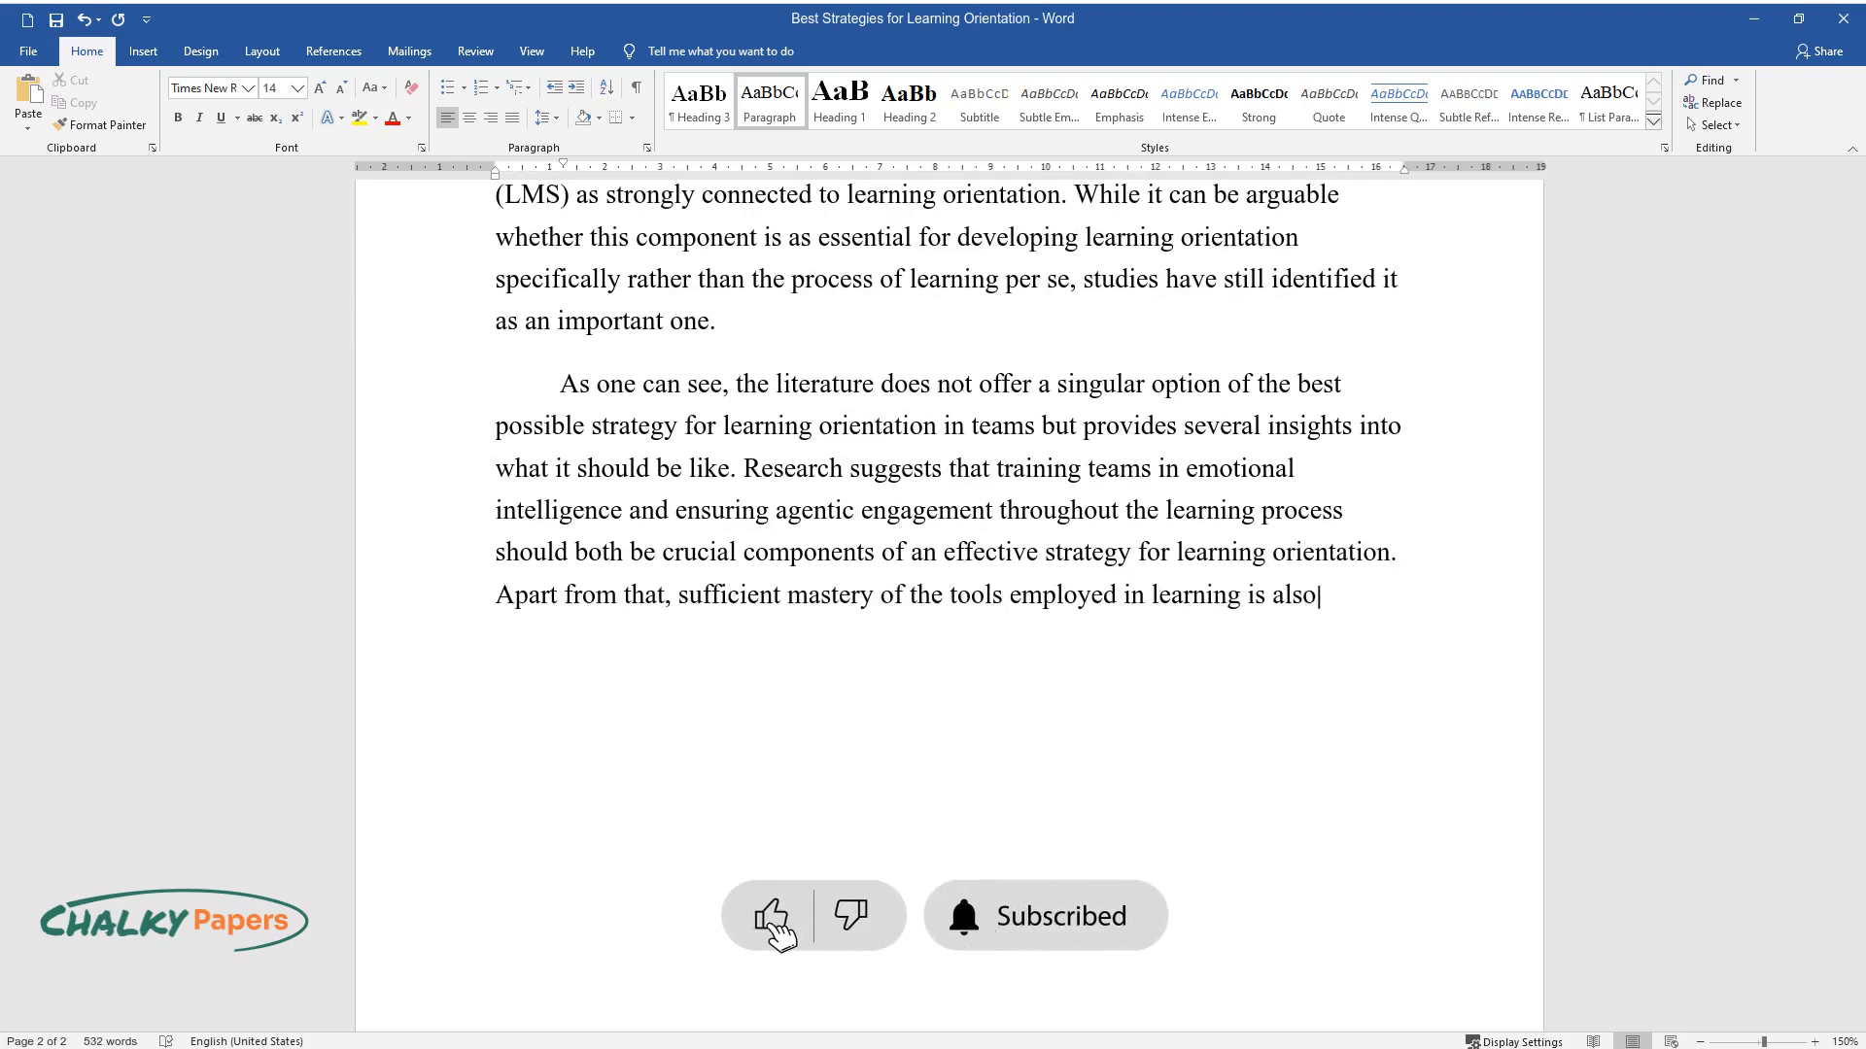
{"action": "type", "text": "an aspect that should not be neglec"}
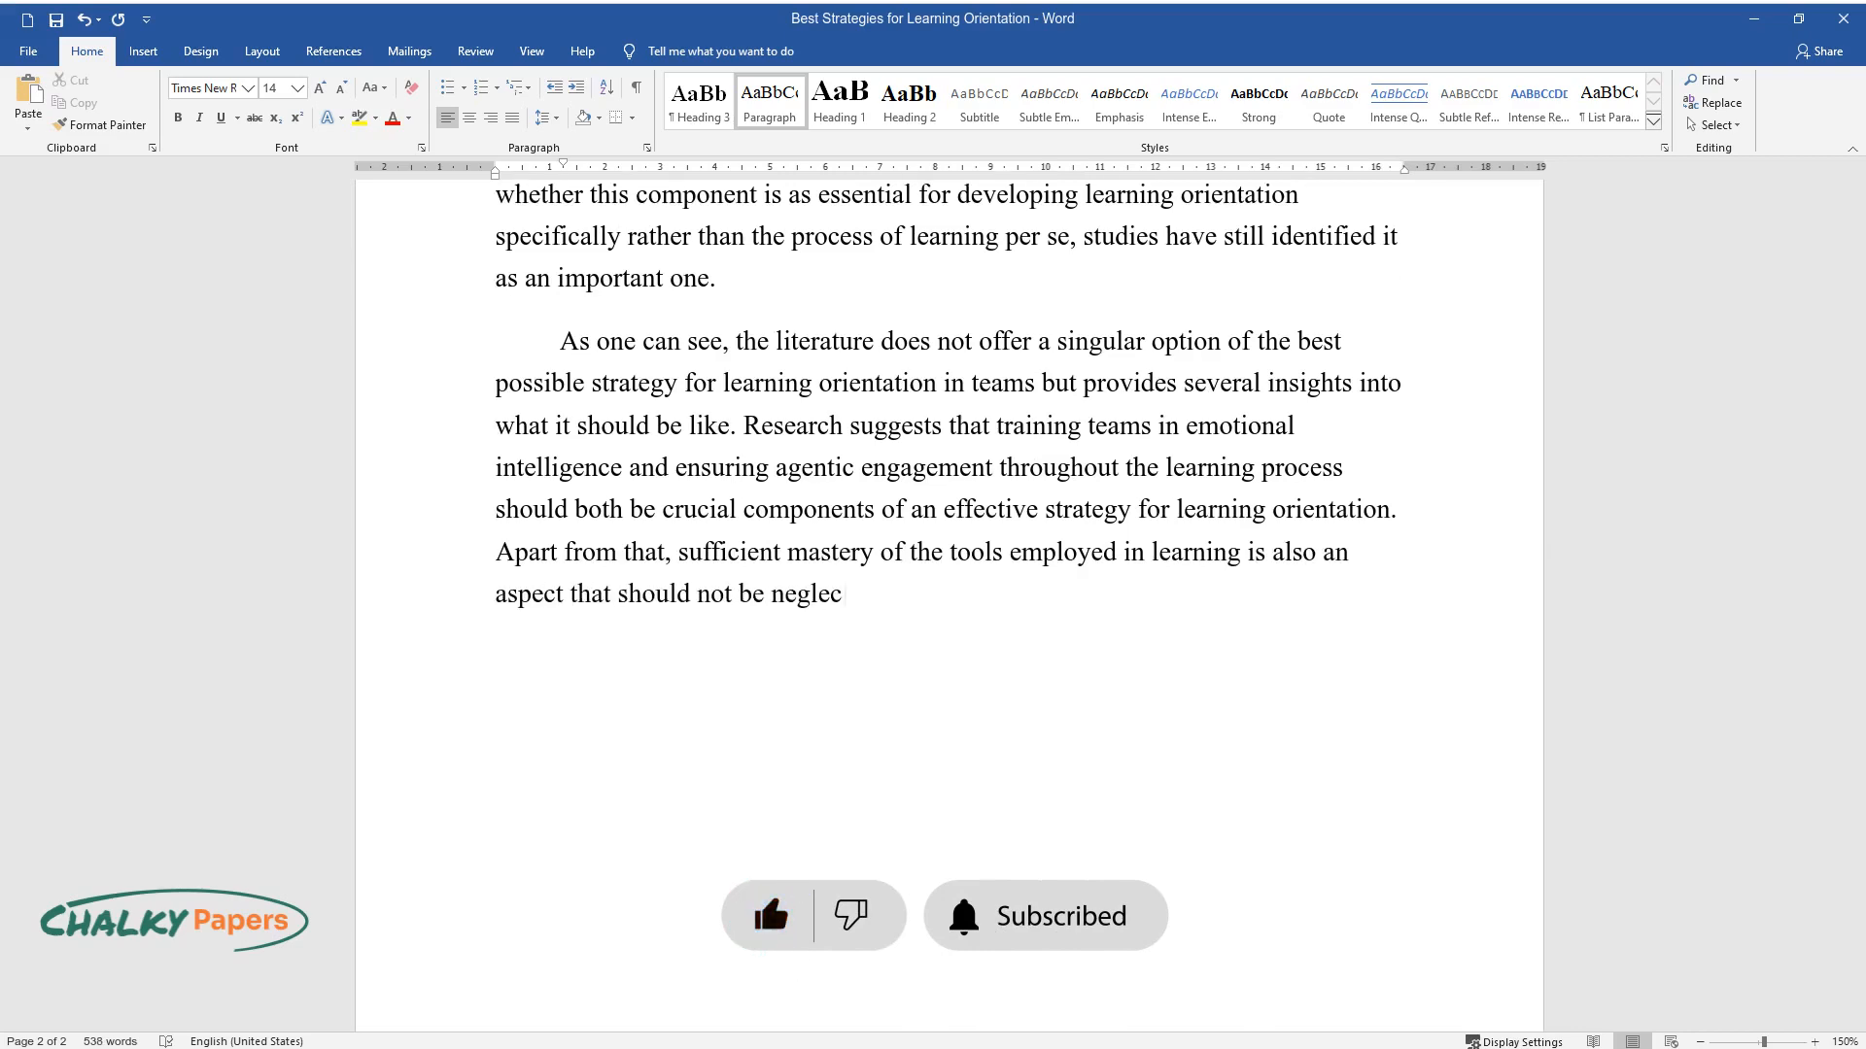
{"action": "type", "text": "ted in developing such a strategy."}
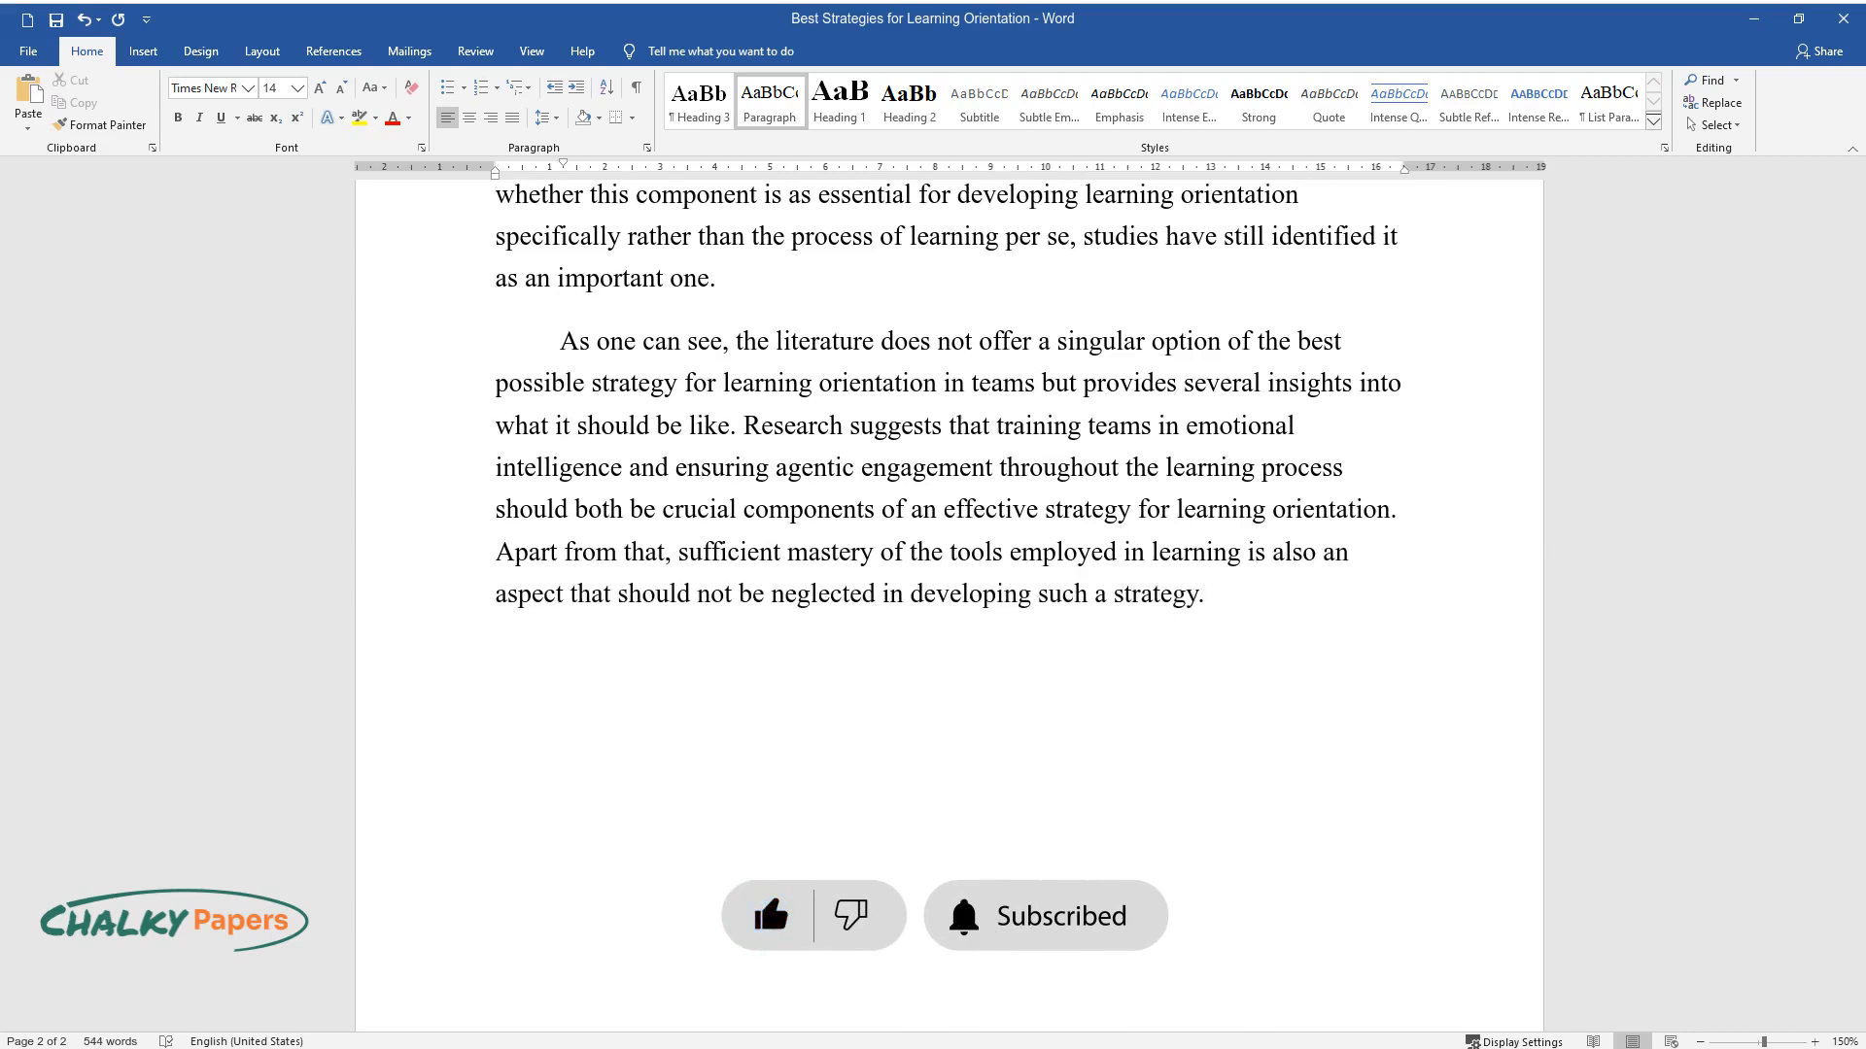